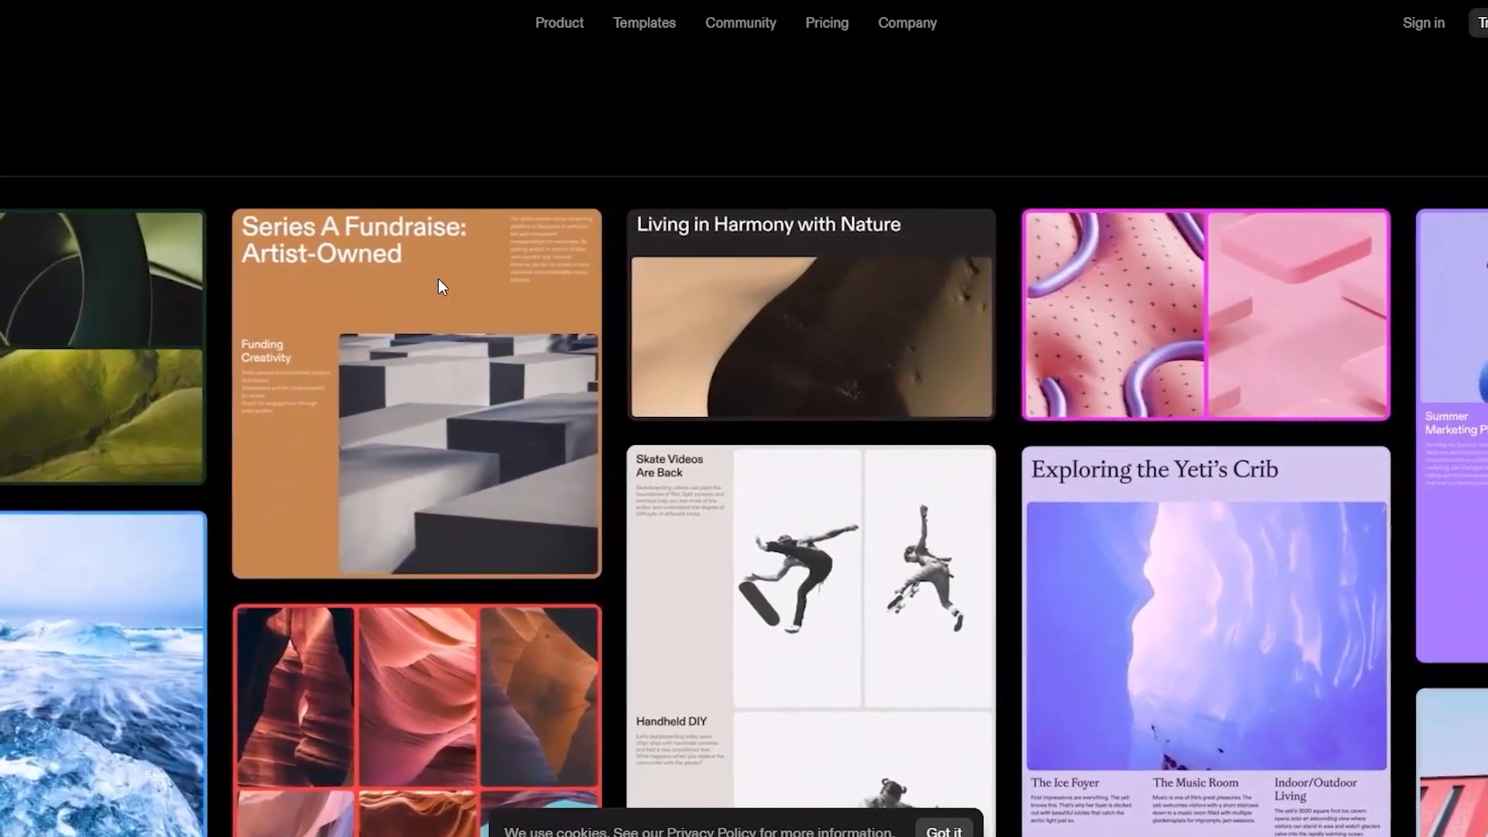
Scroll through the Tome homepage
scroll("down", 3)
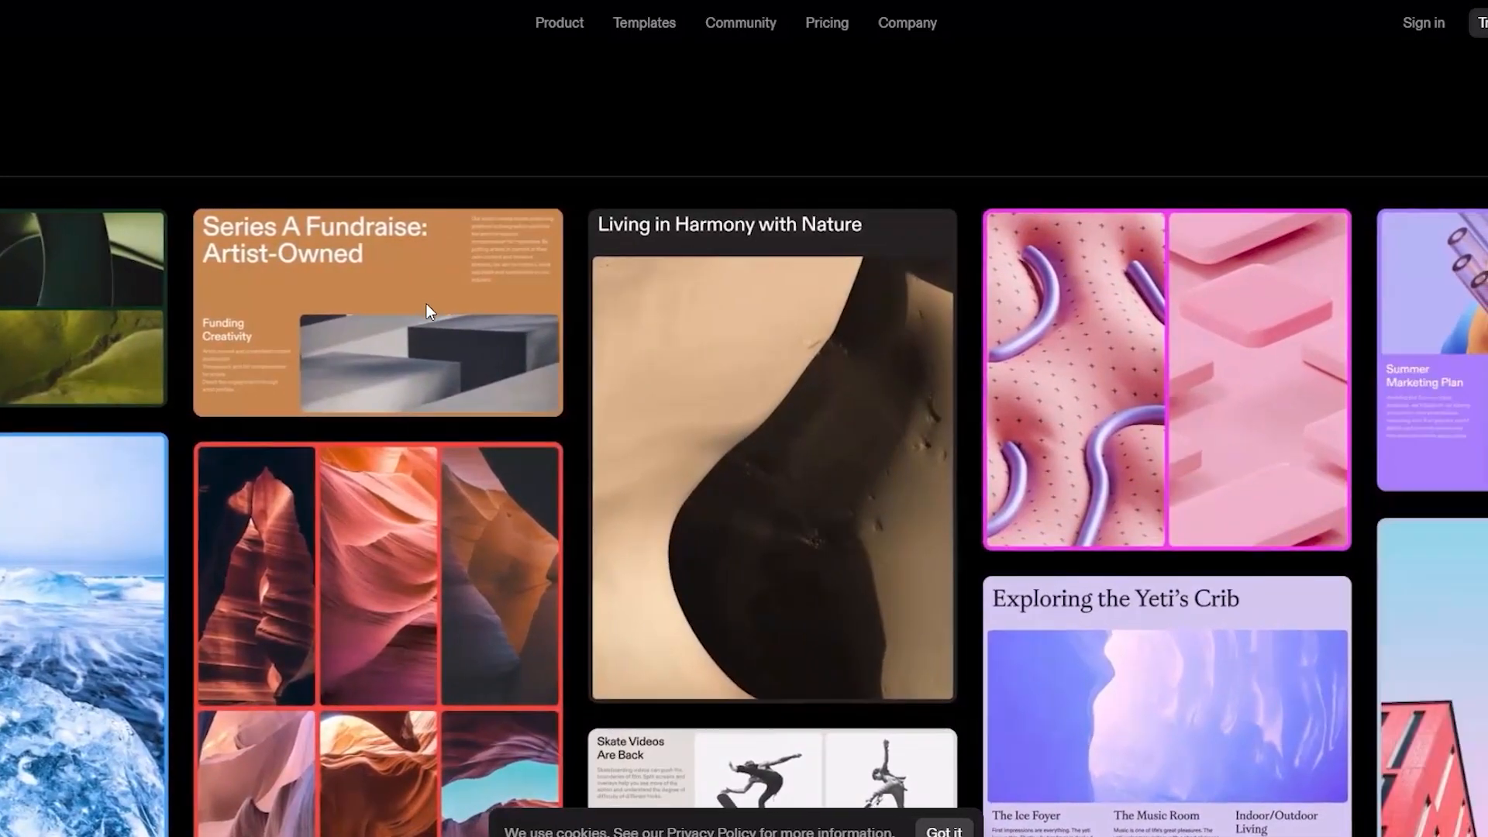
scroll("up", 3)
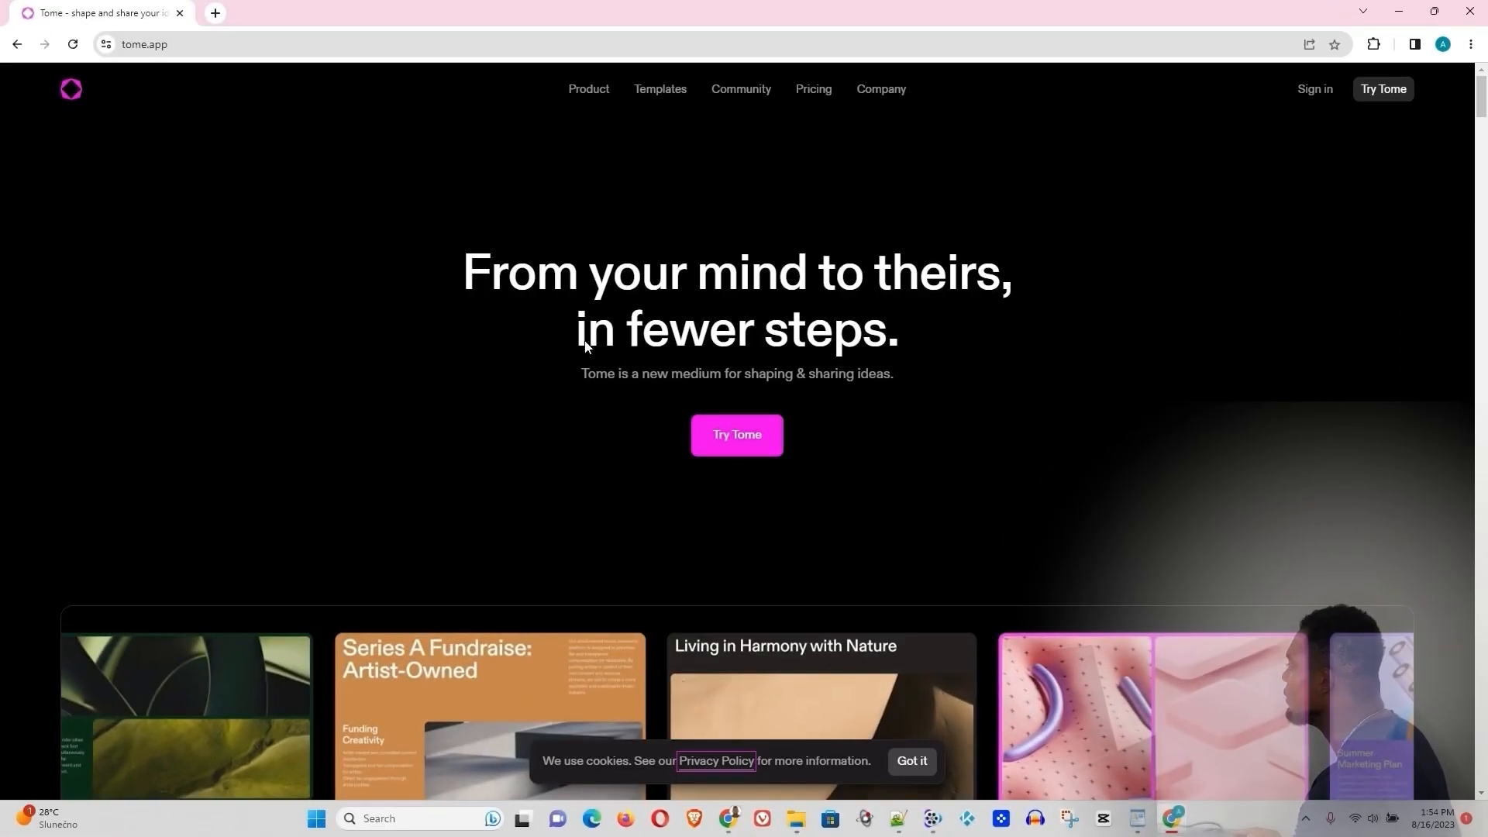
mouse_move(190, 76)
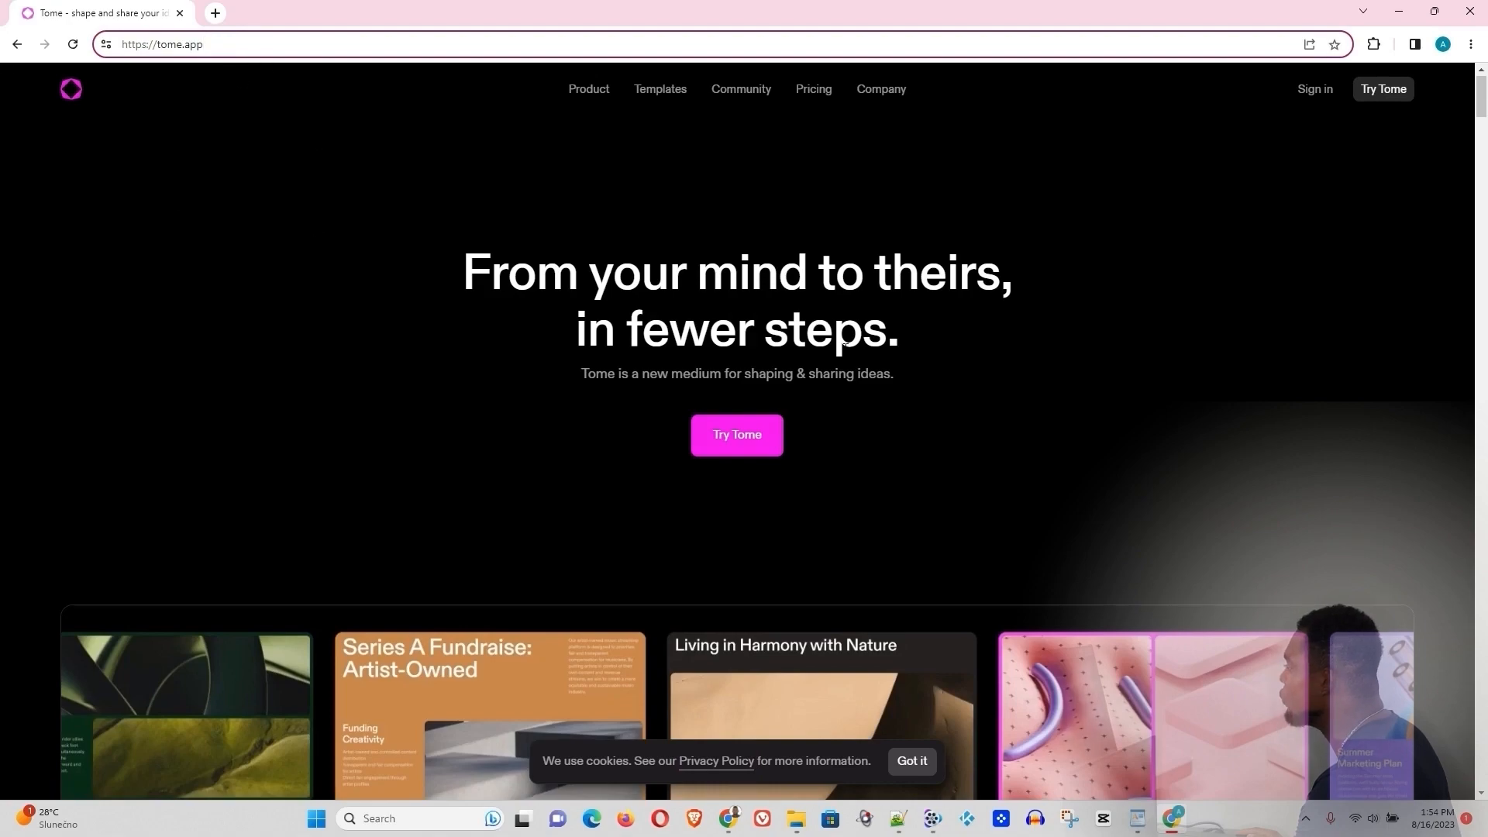
scroll("down", 3)
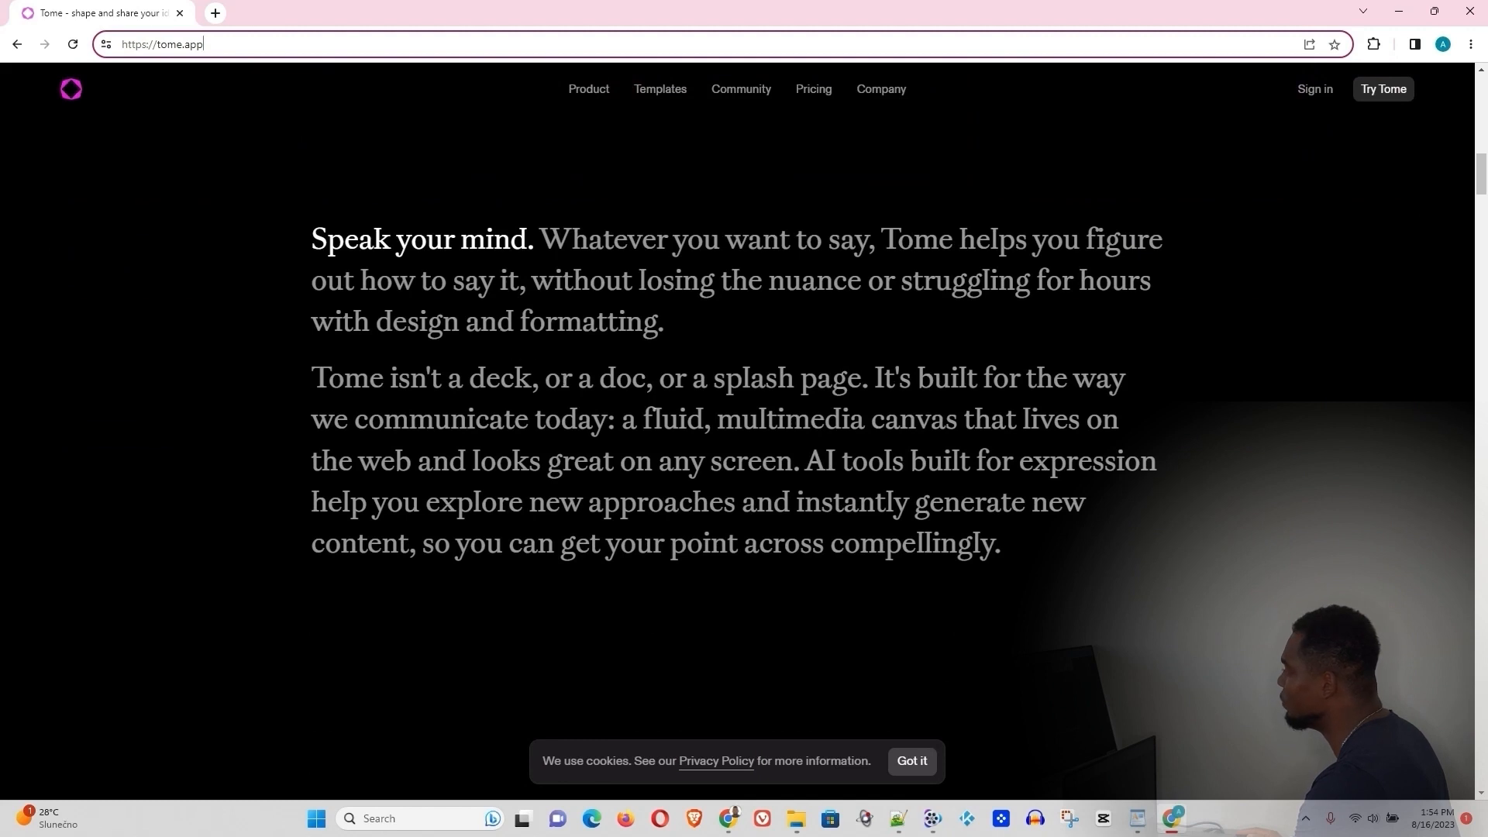
mouse_move(828, 311)
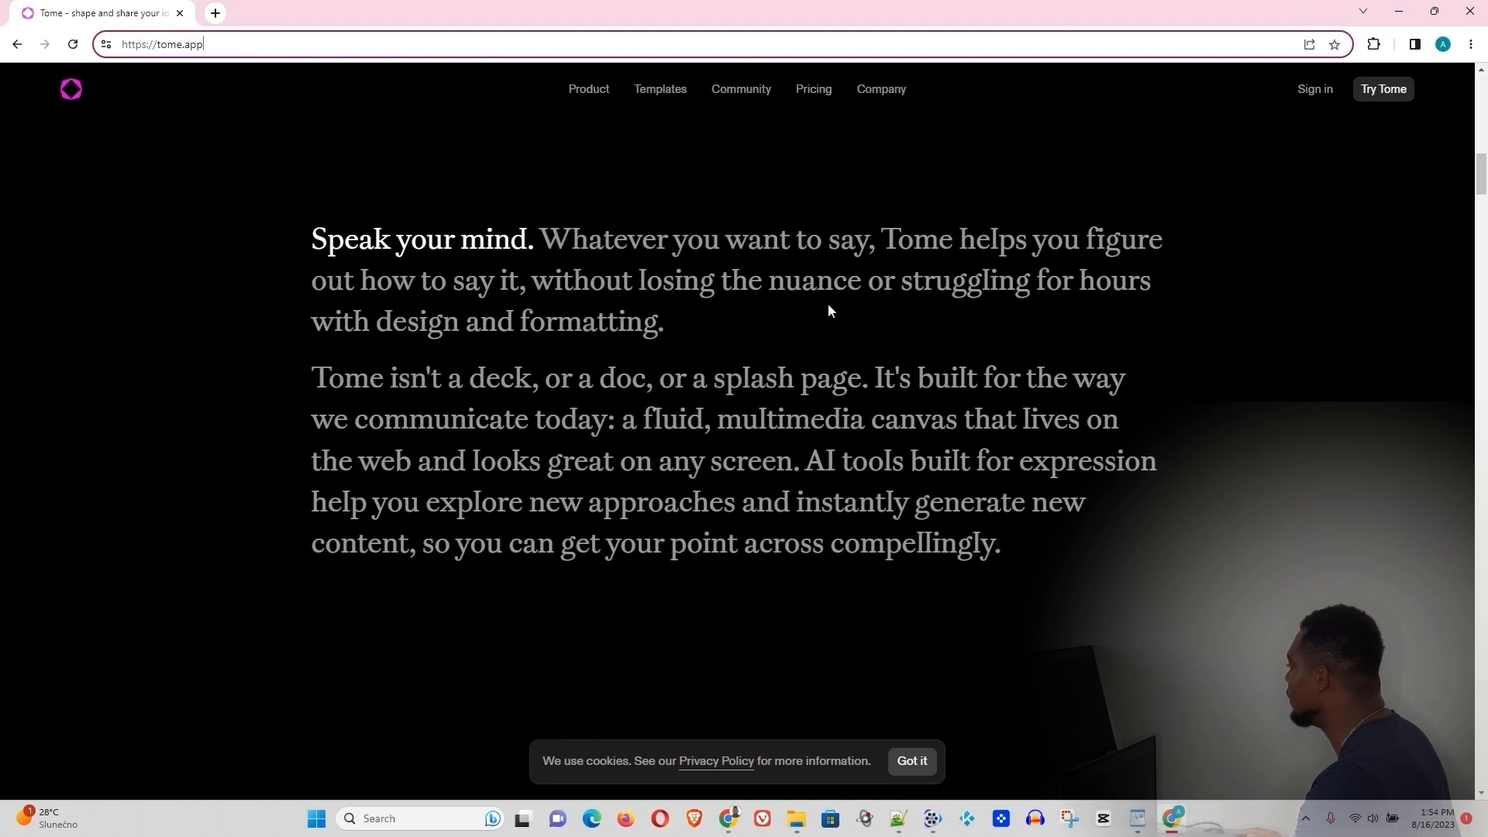
mouse_move(1153, 227)
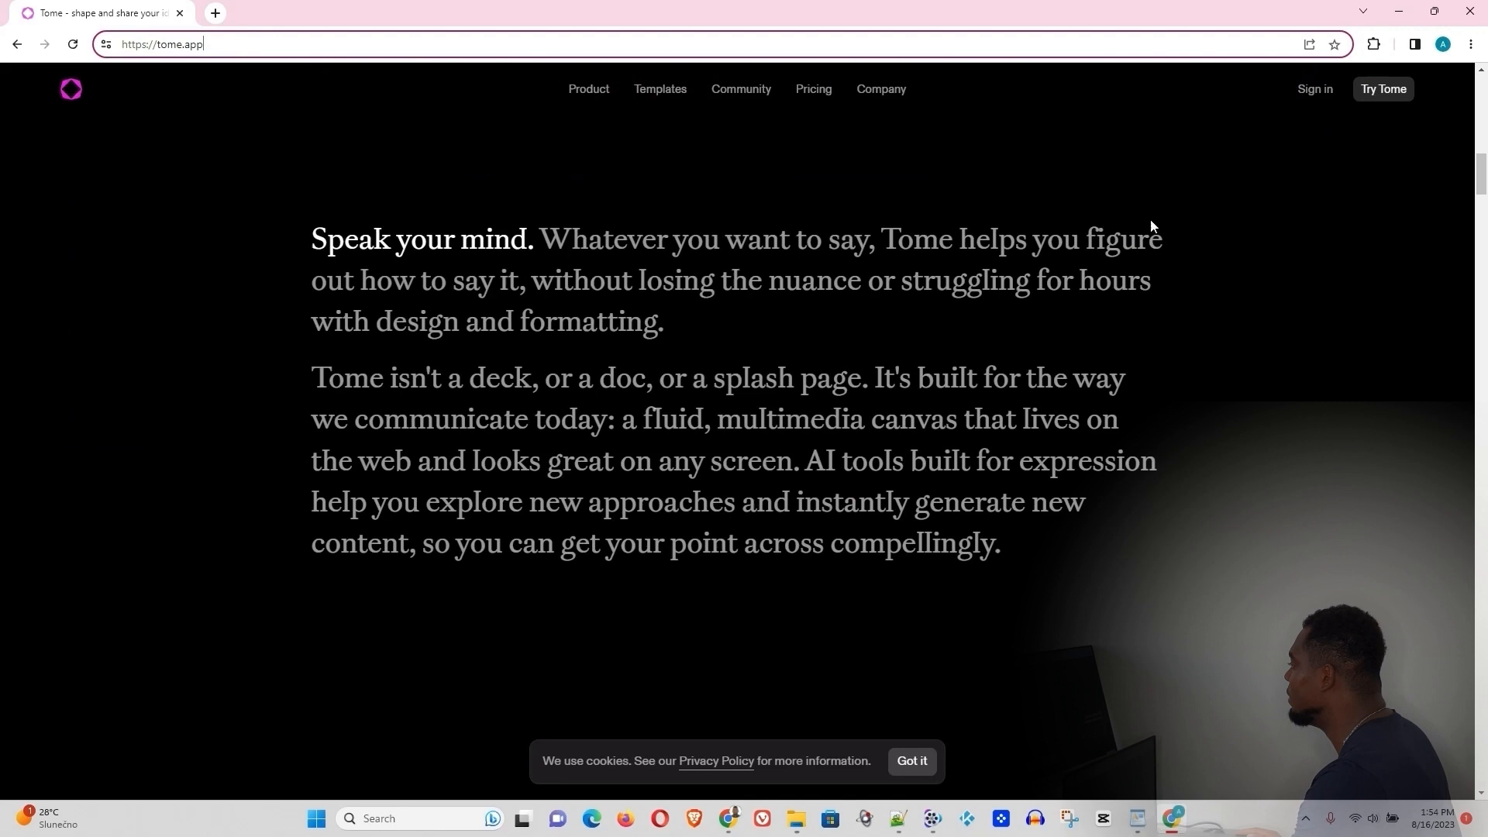
mouse_move(978, 420)
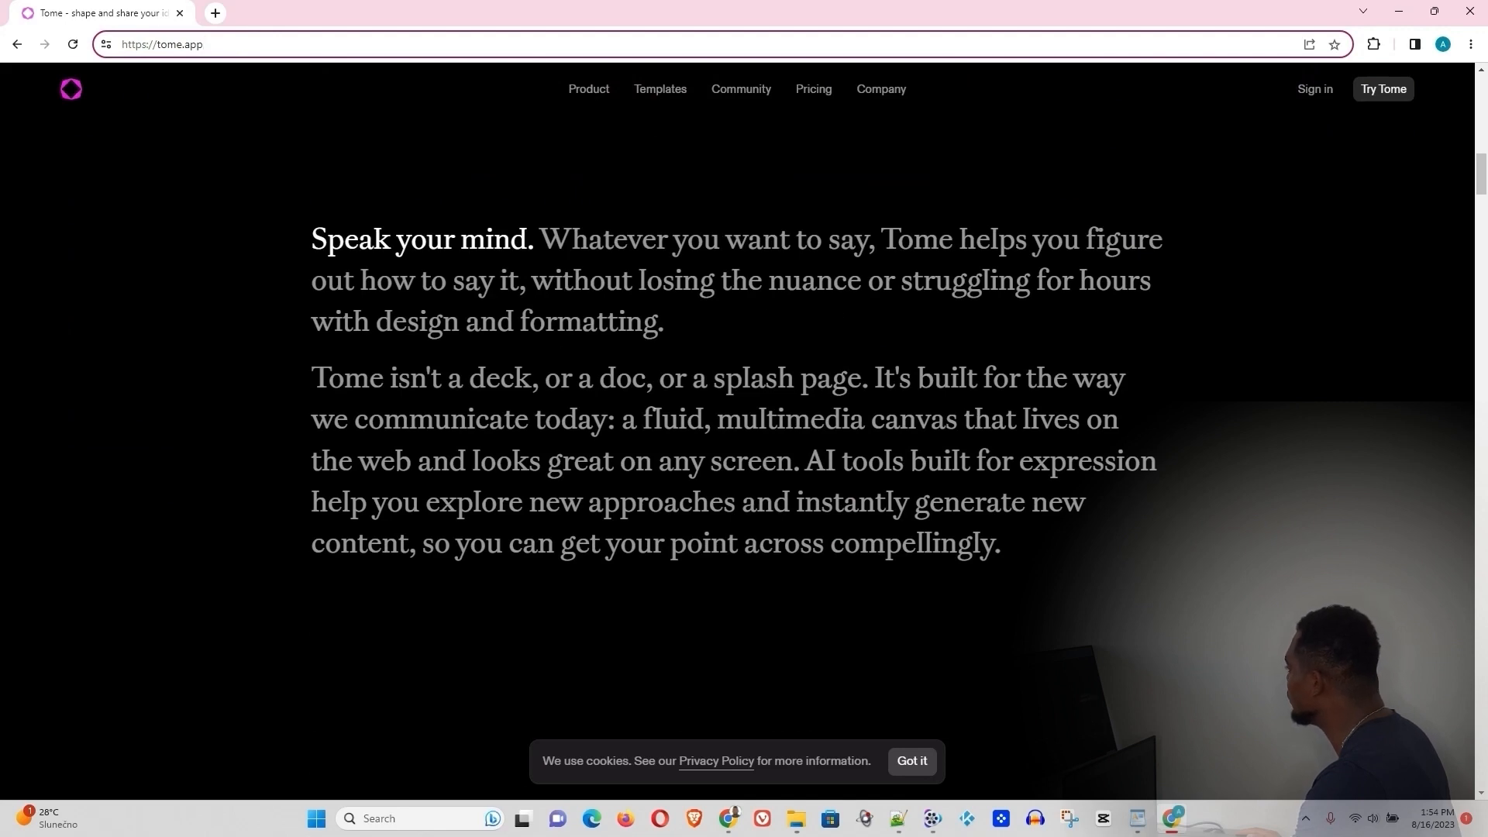
scroll("down", 3)
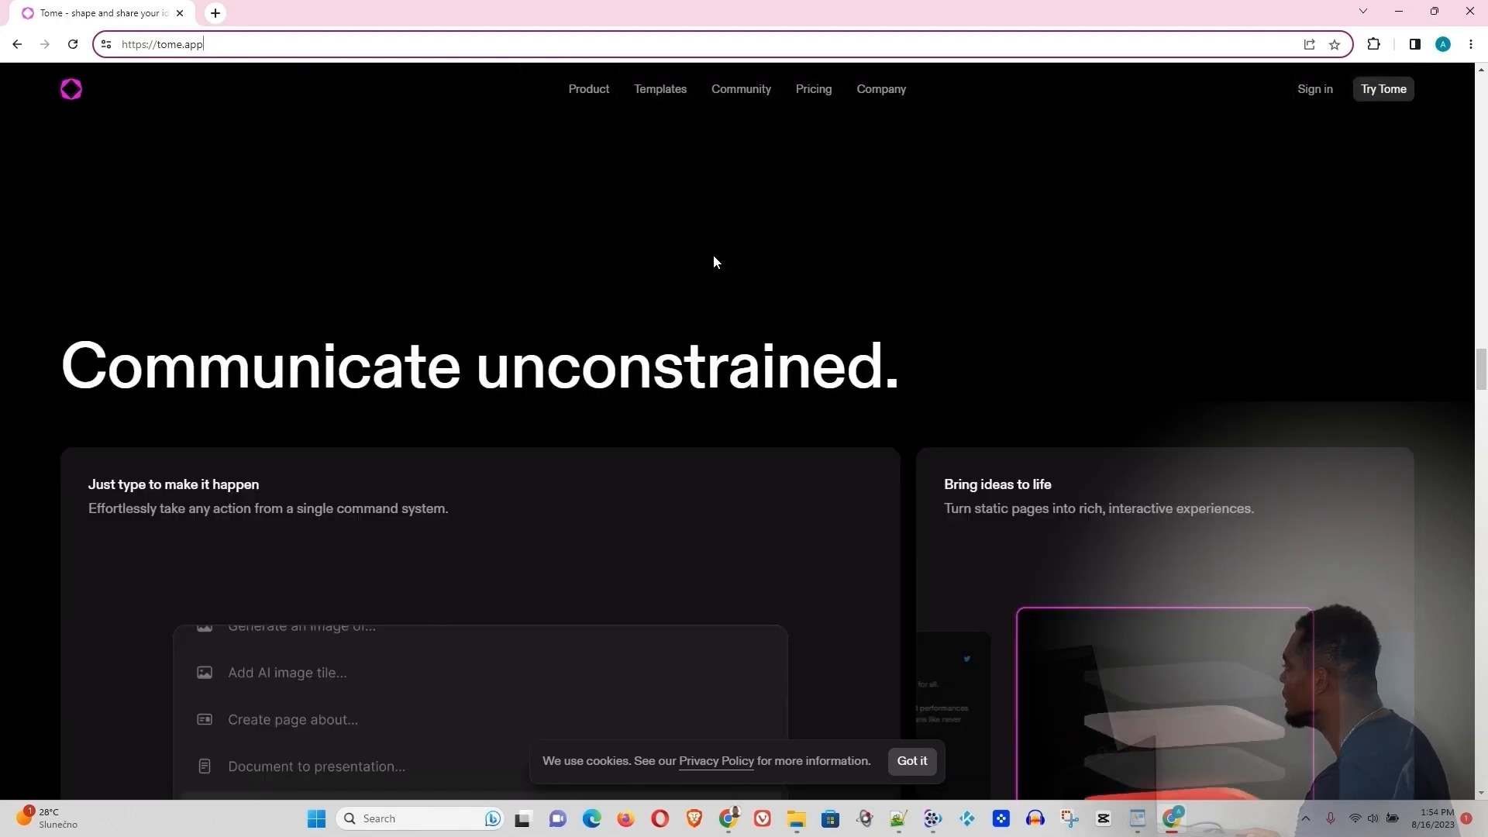
scroll("down", 3)
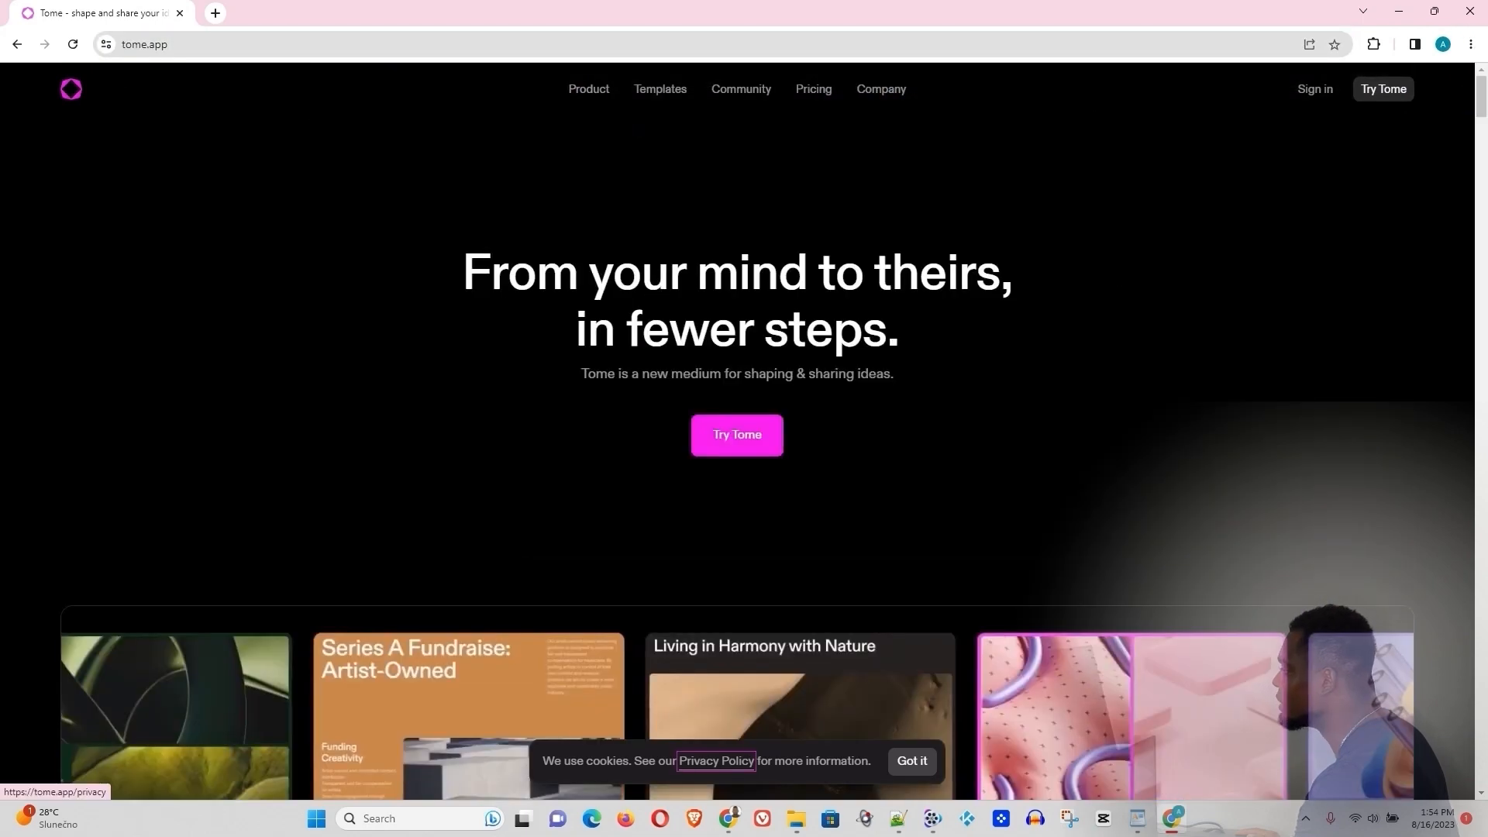
mouse_move(993, 521)
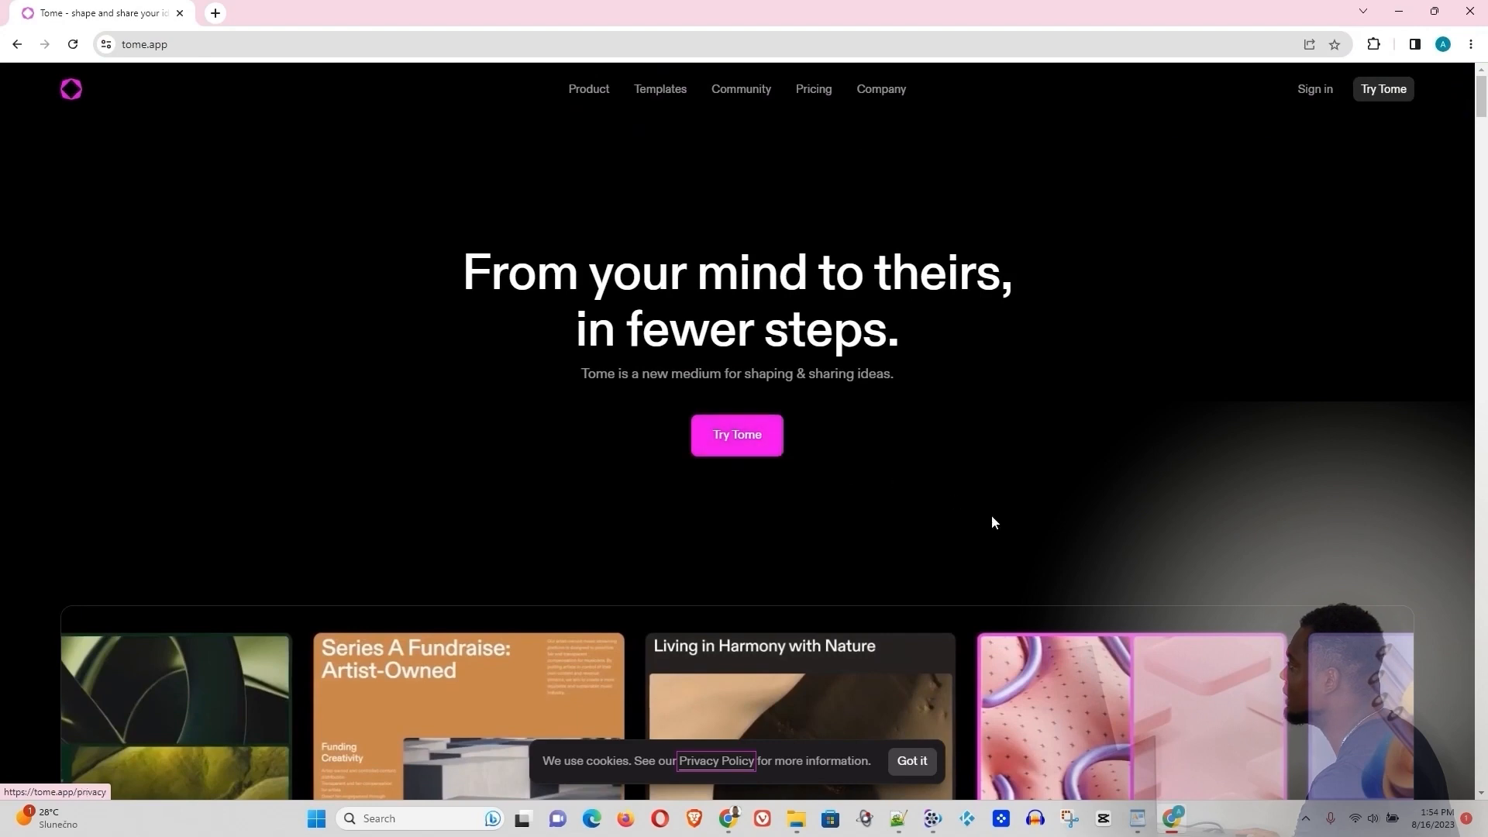
mouse_move(406, 365)
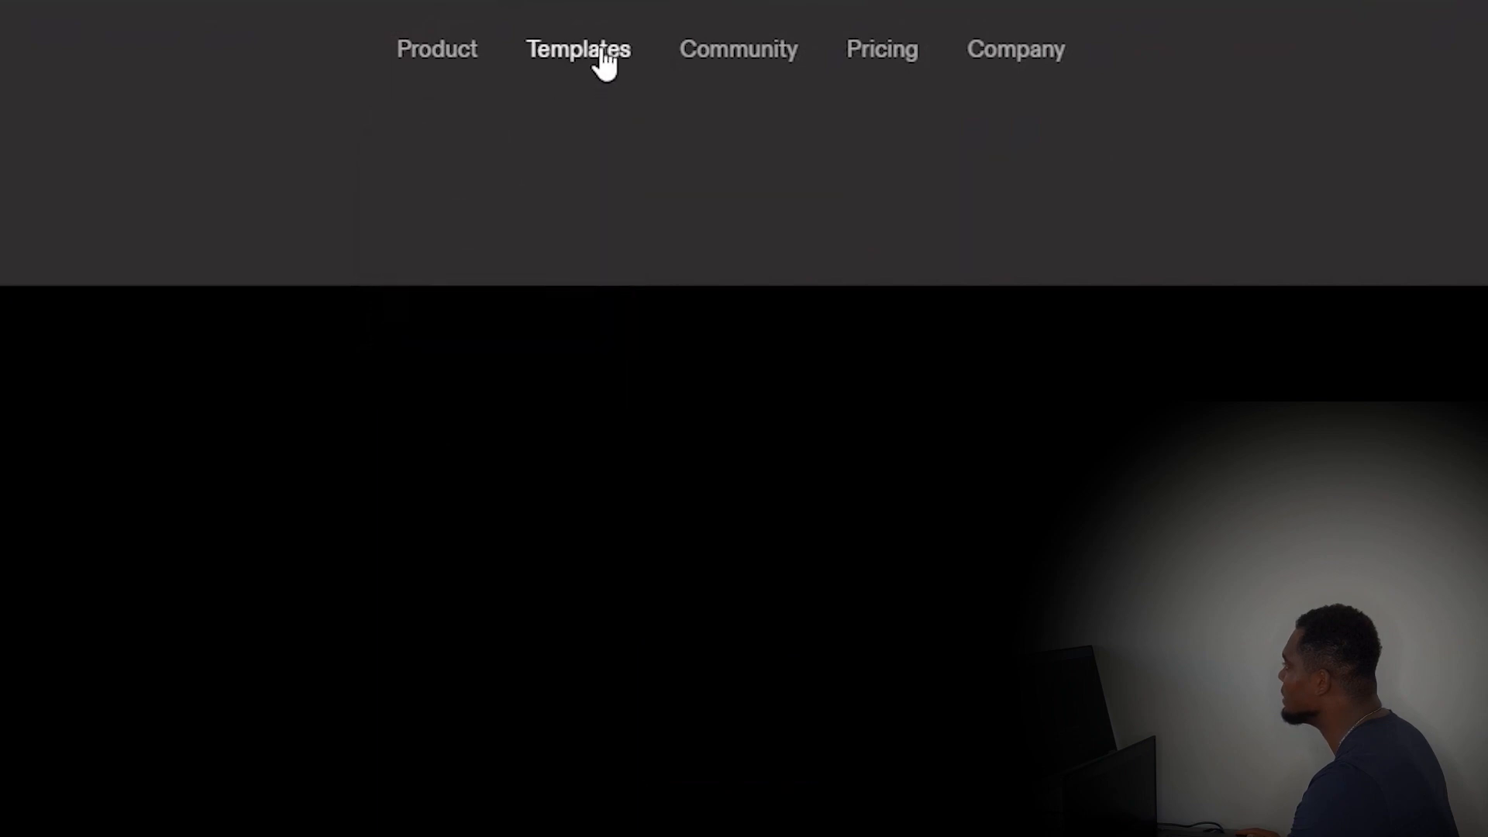
Browse the Templates gallery, then move on to the Community page
left_click(579, 48)
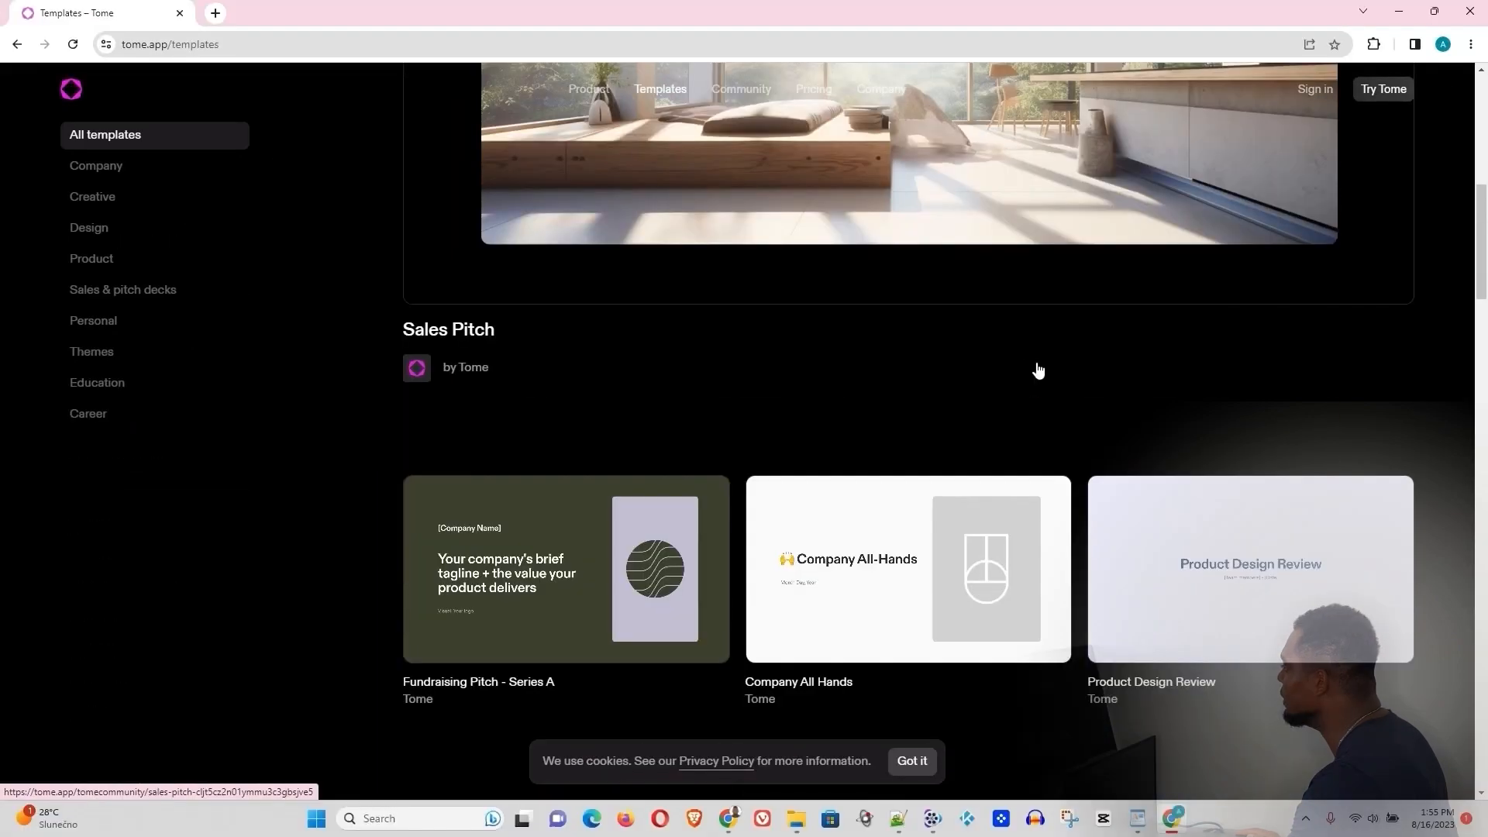
scroll("down", 3)
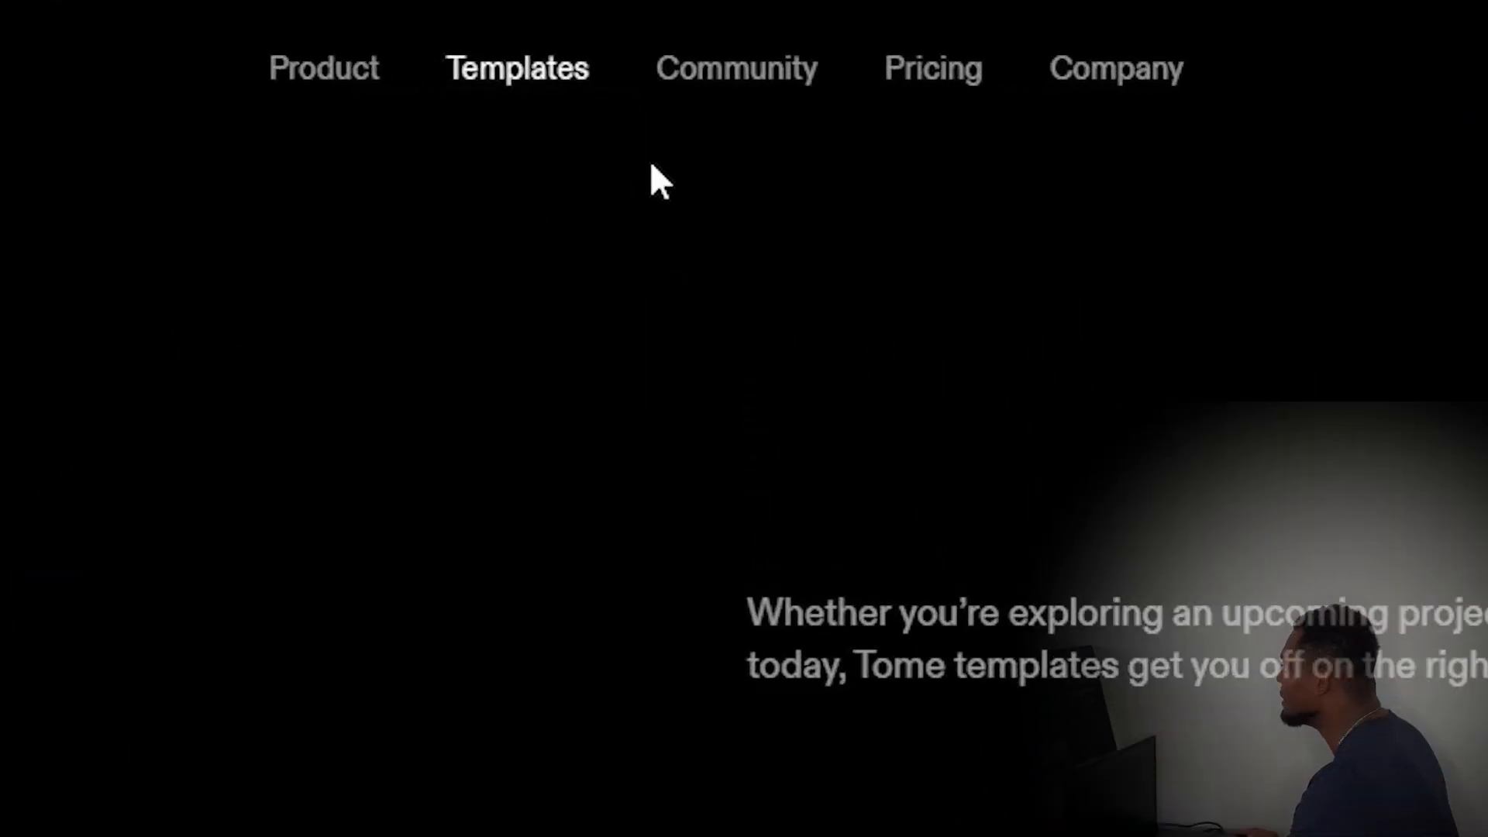
left_click(736, 69)
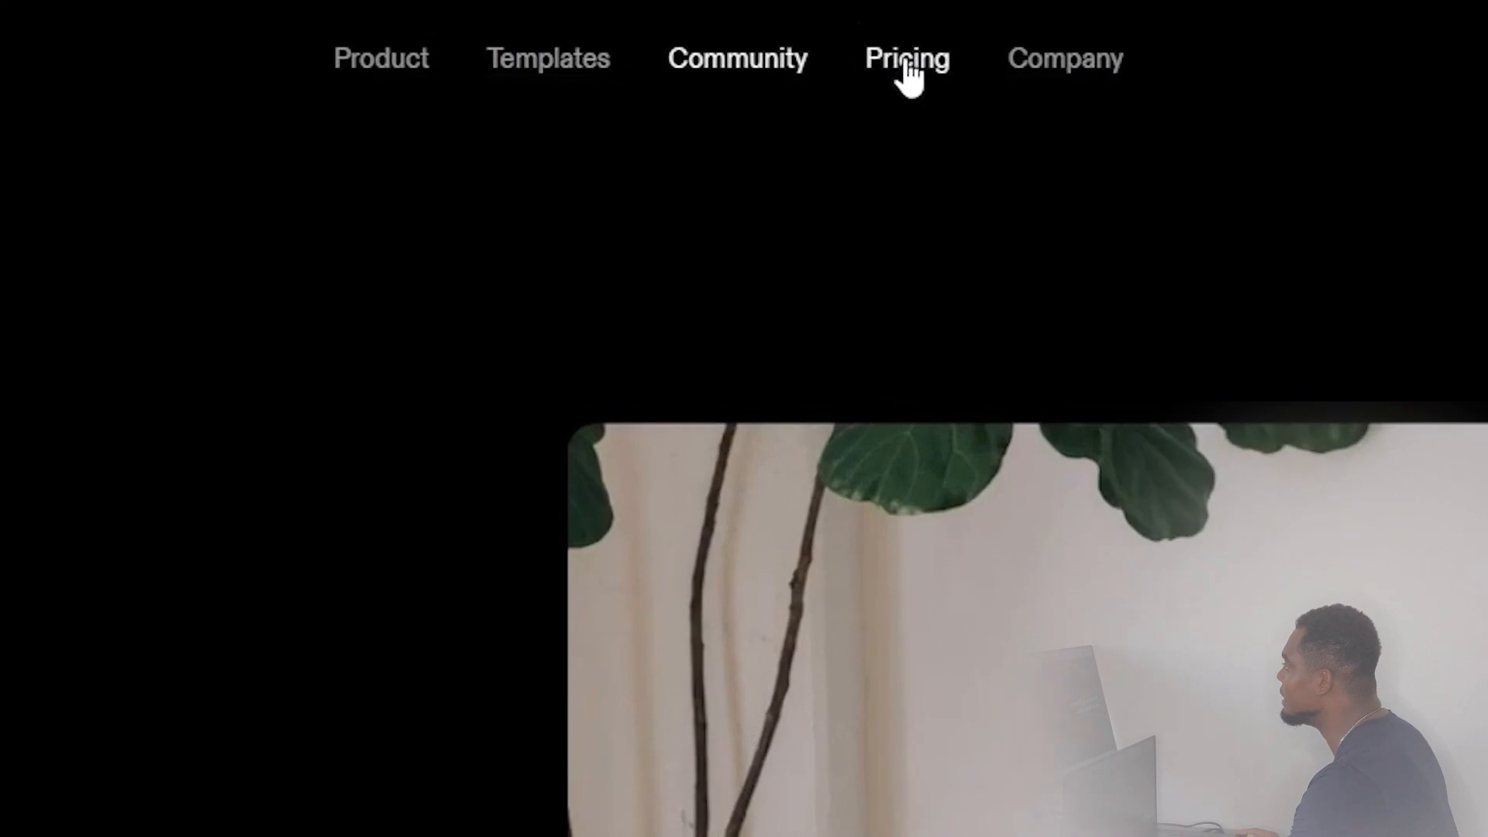
Compare the Free, Pro ($8 per person monthly) and Enterprise plans on the Pricing page
left_click(905, 58)
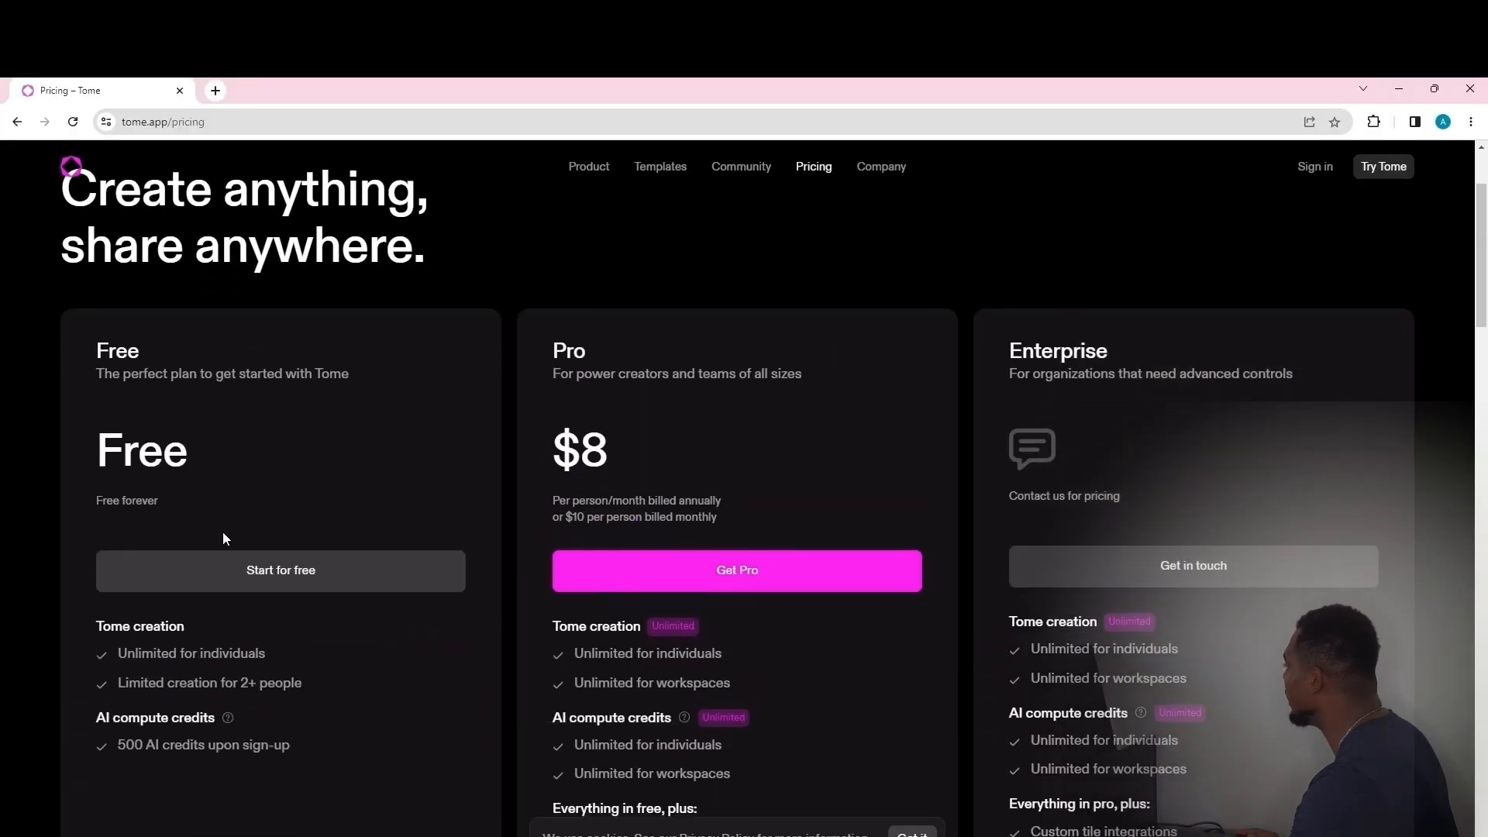
mouse_move(673, 362)
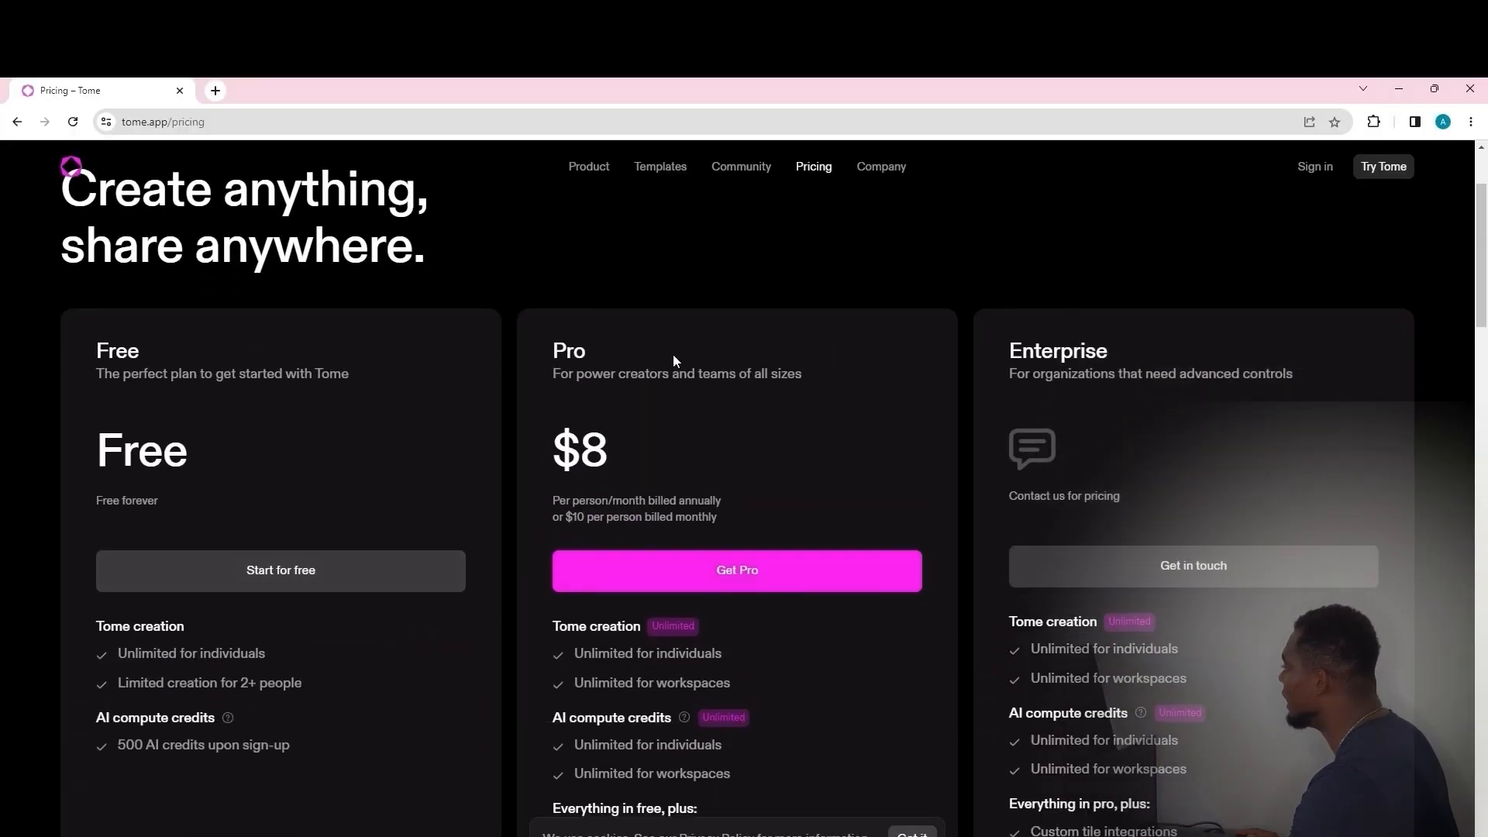
mouse_move(652, 473)
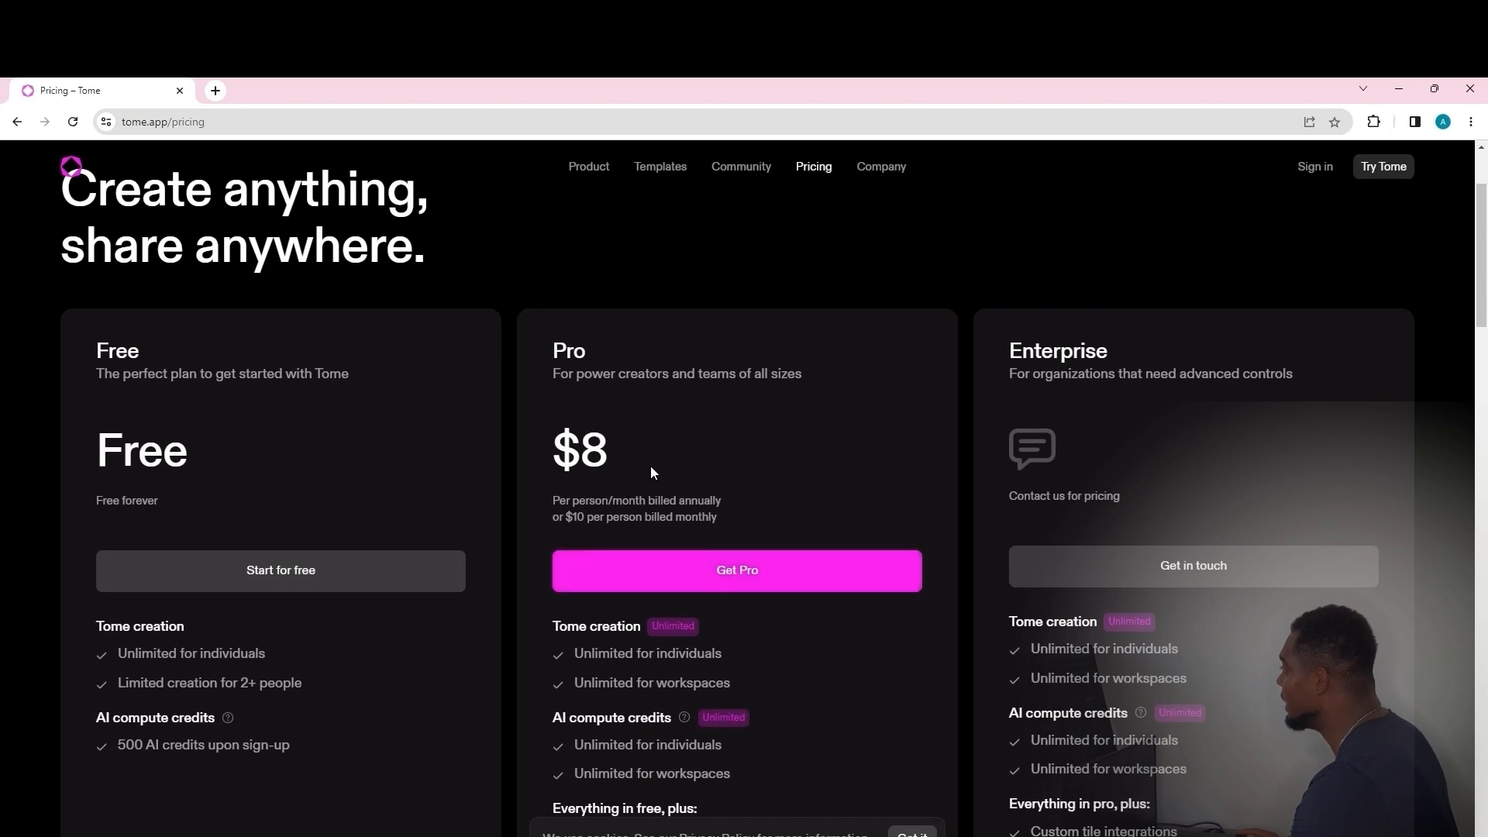
scroll("down", 3)
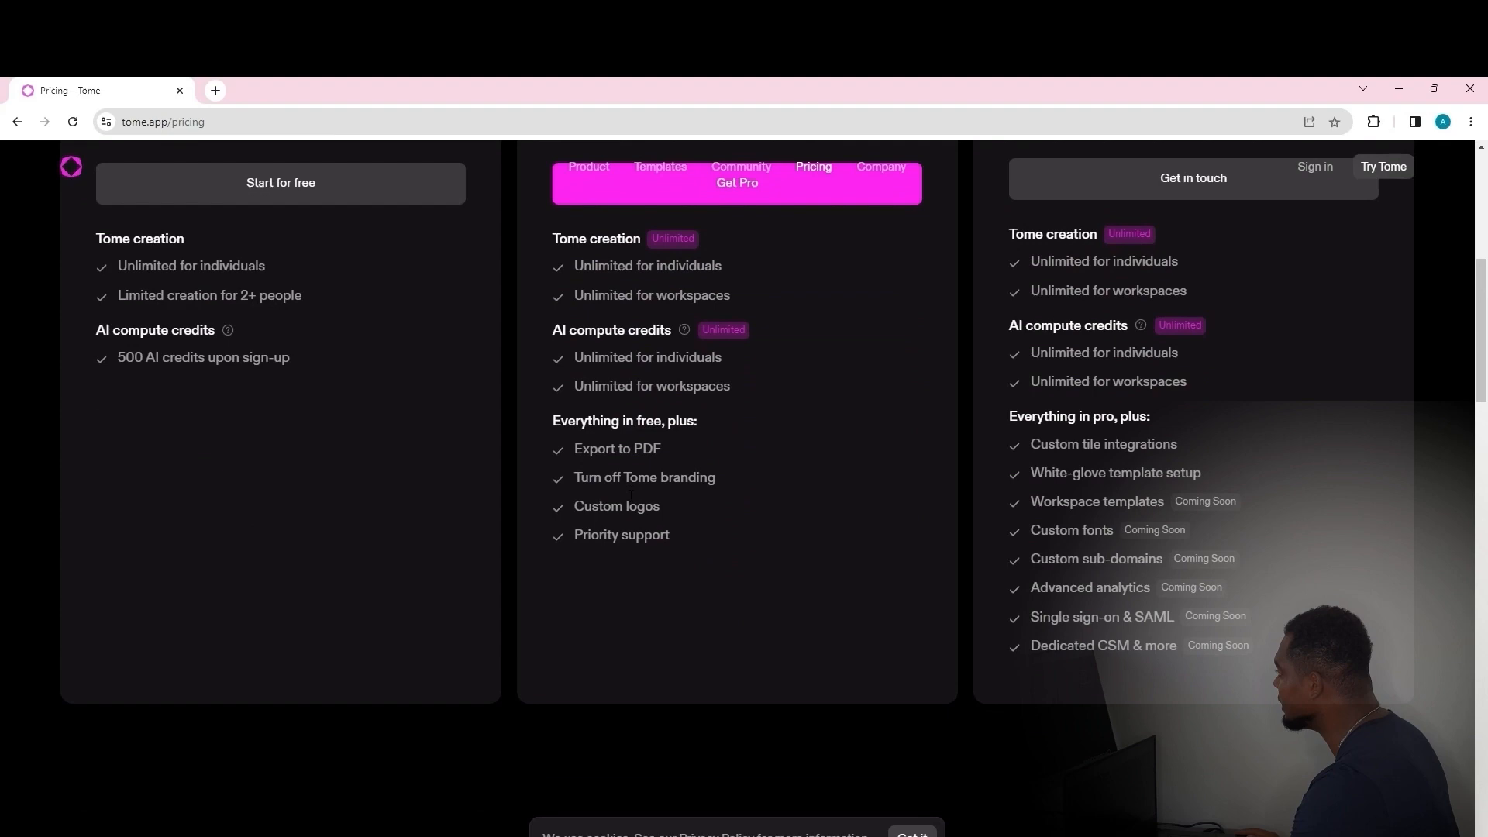
scroll("up", 3)
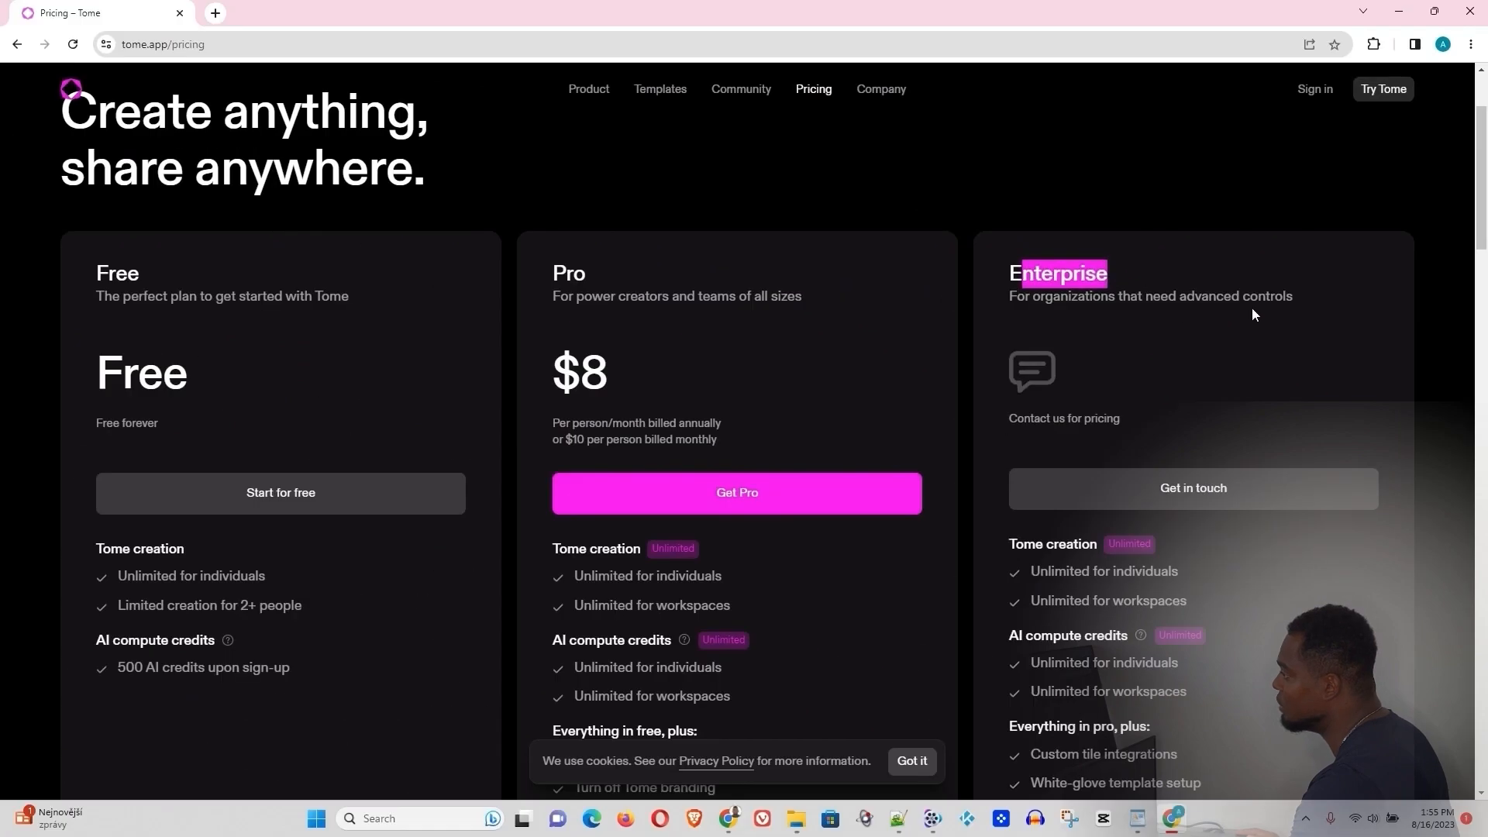
mouse_move(1179, 416)
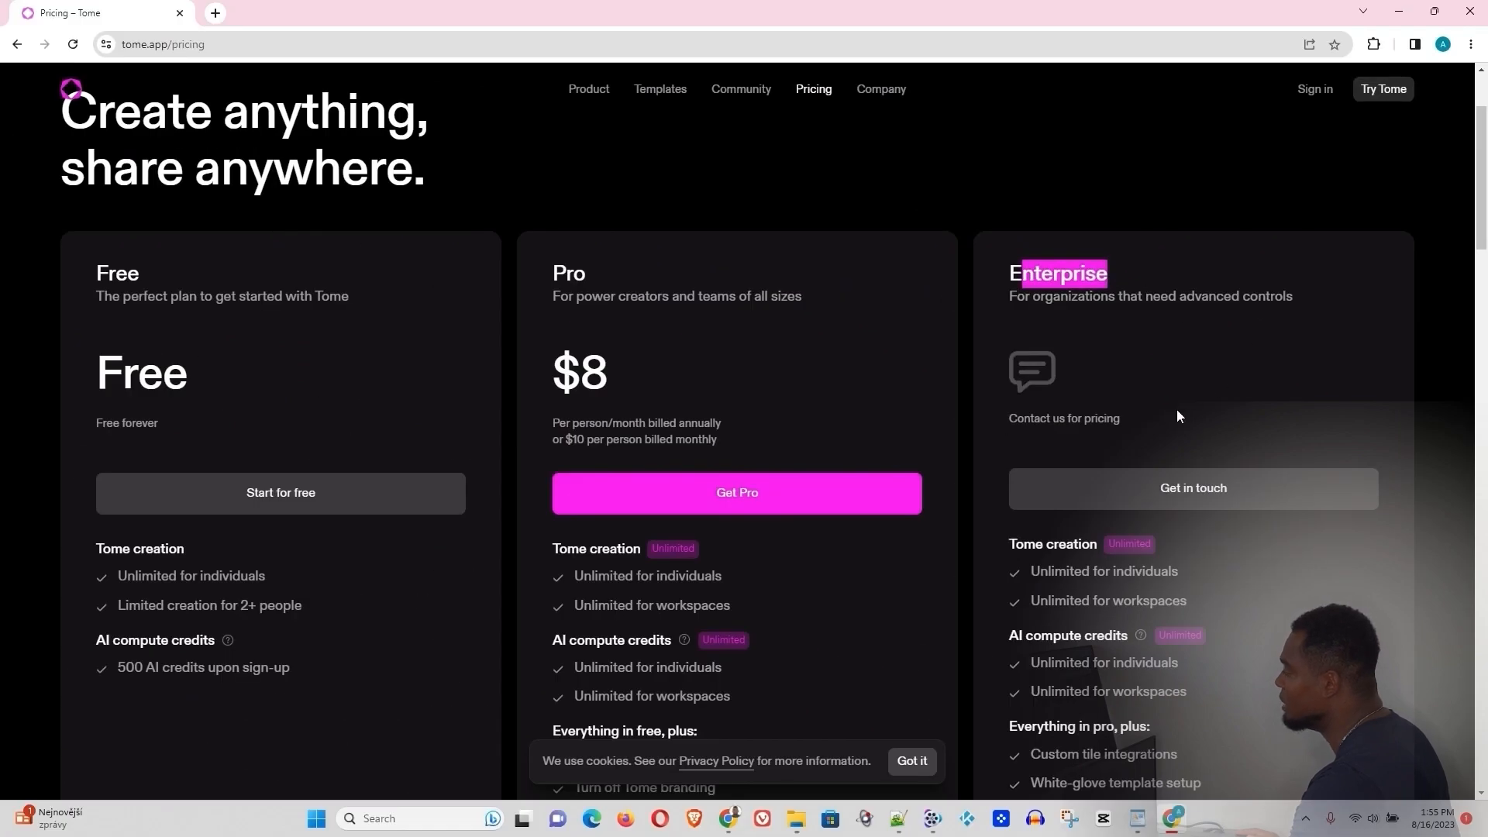
scroll("up", 3)
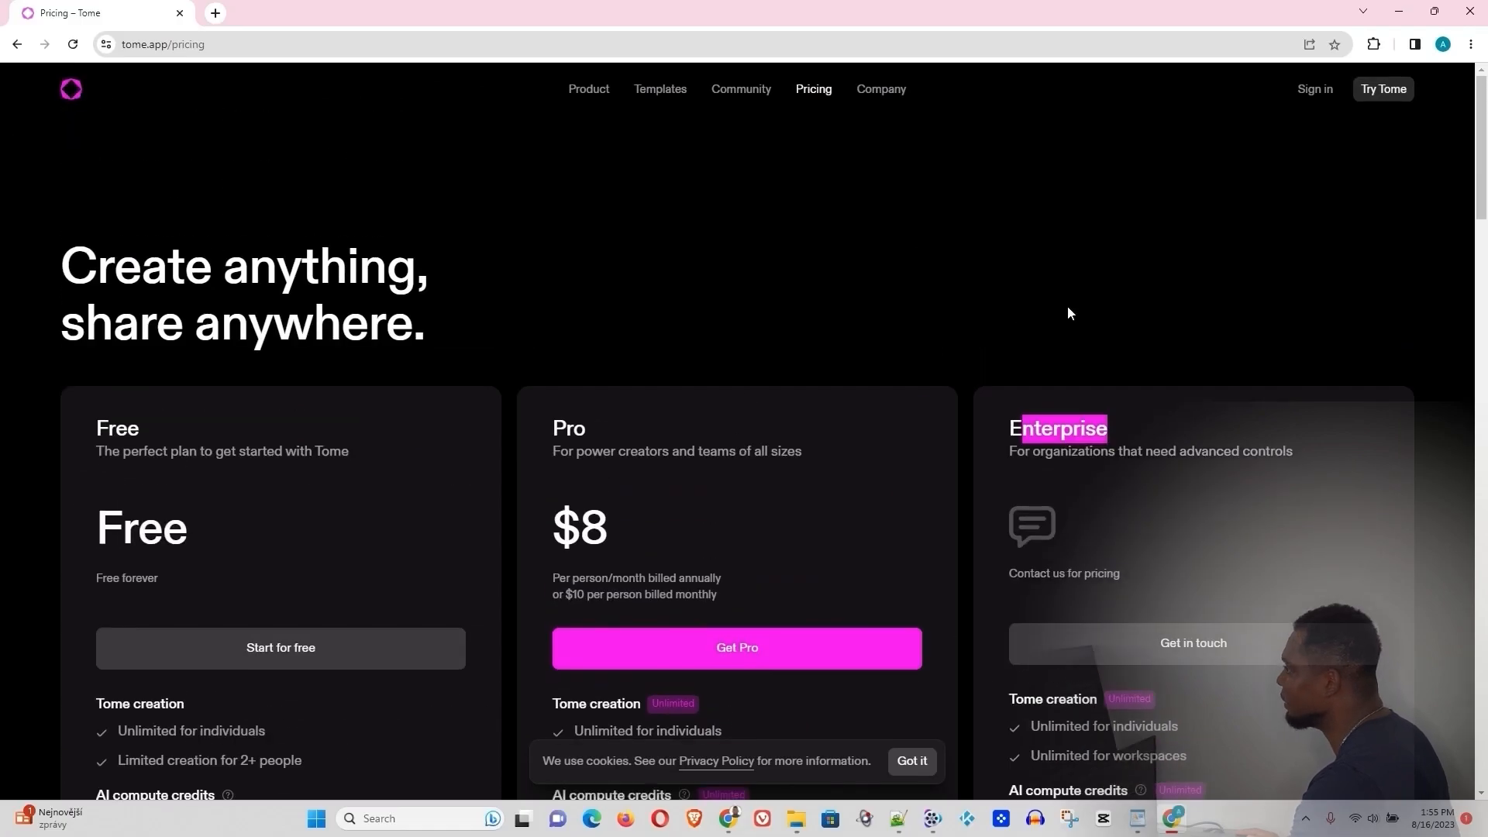
mouse_move(1119, 286)
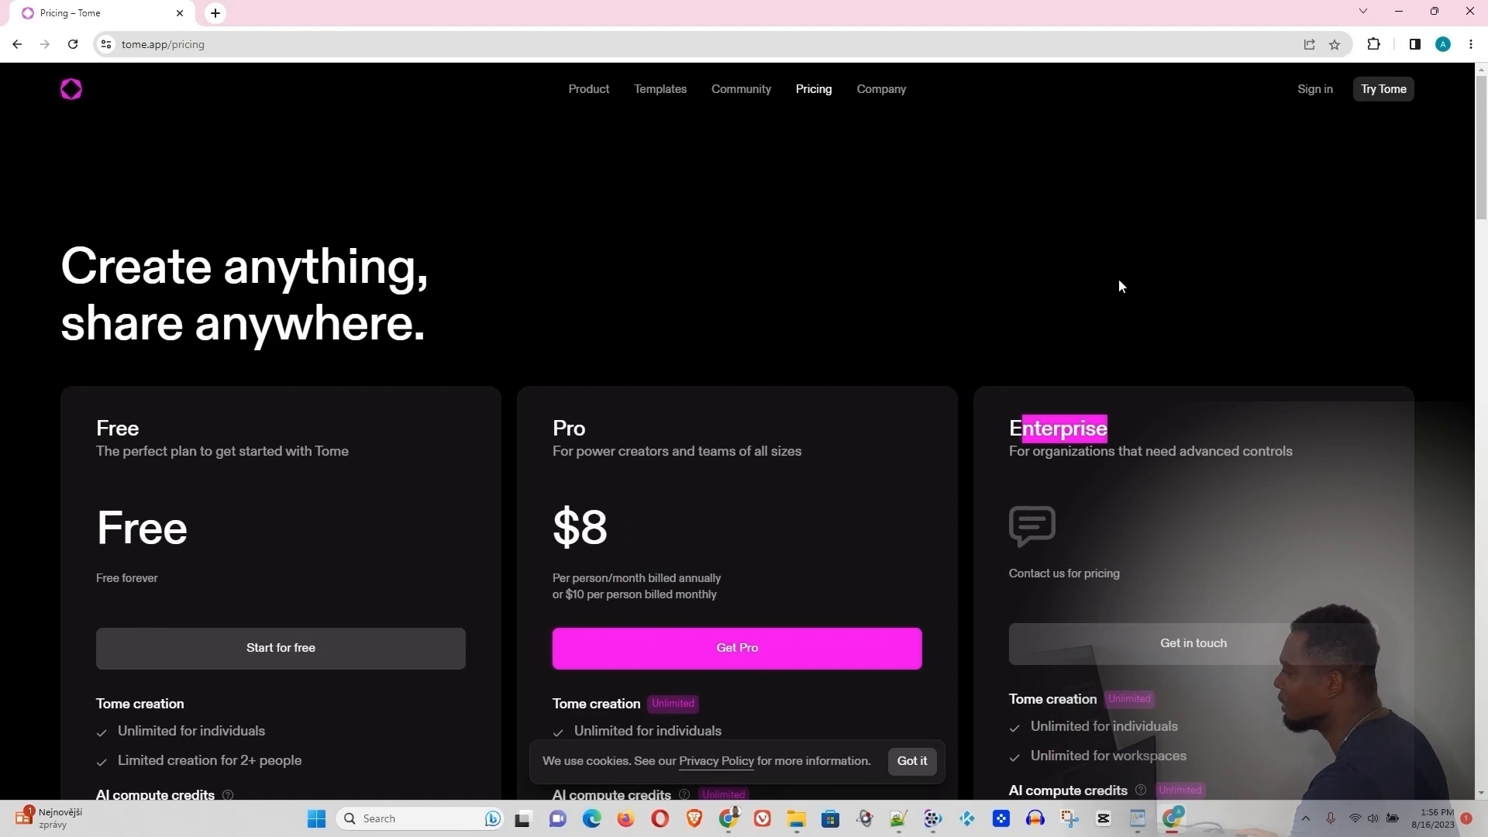
mouse_move(1357, 119)
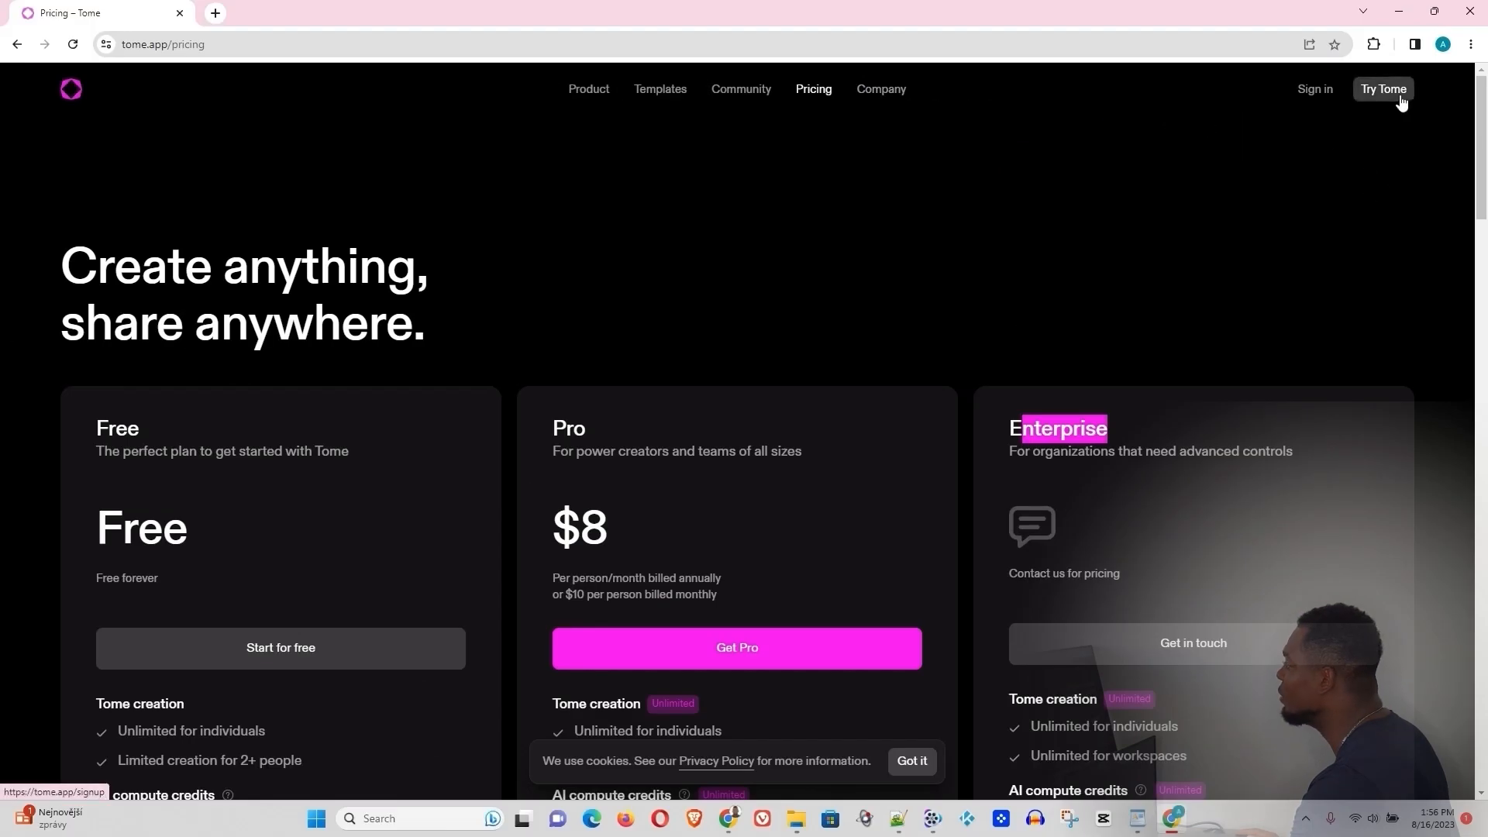
mouse_move(1386, 95)
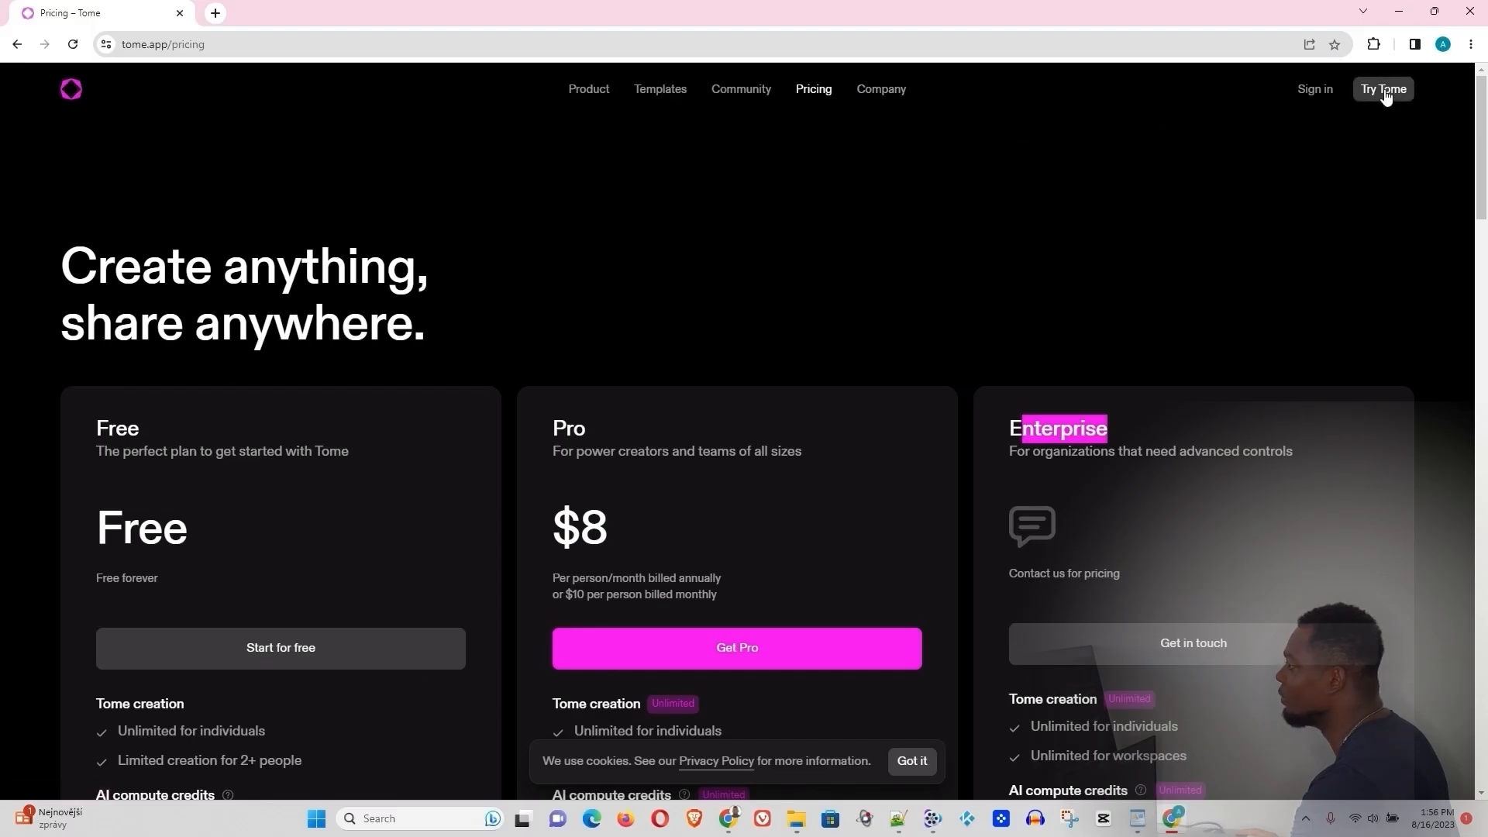
Sign up for Tome with Google, correct the display name, and choose the Creative role
left_click(1382, 88)
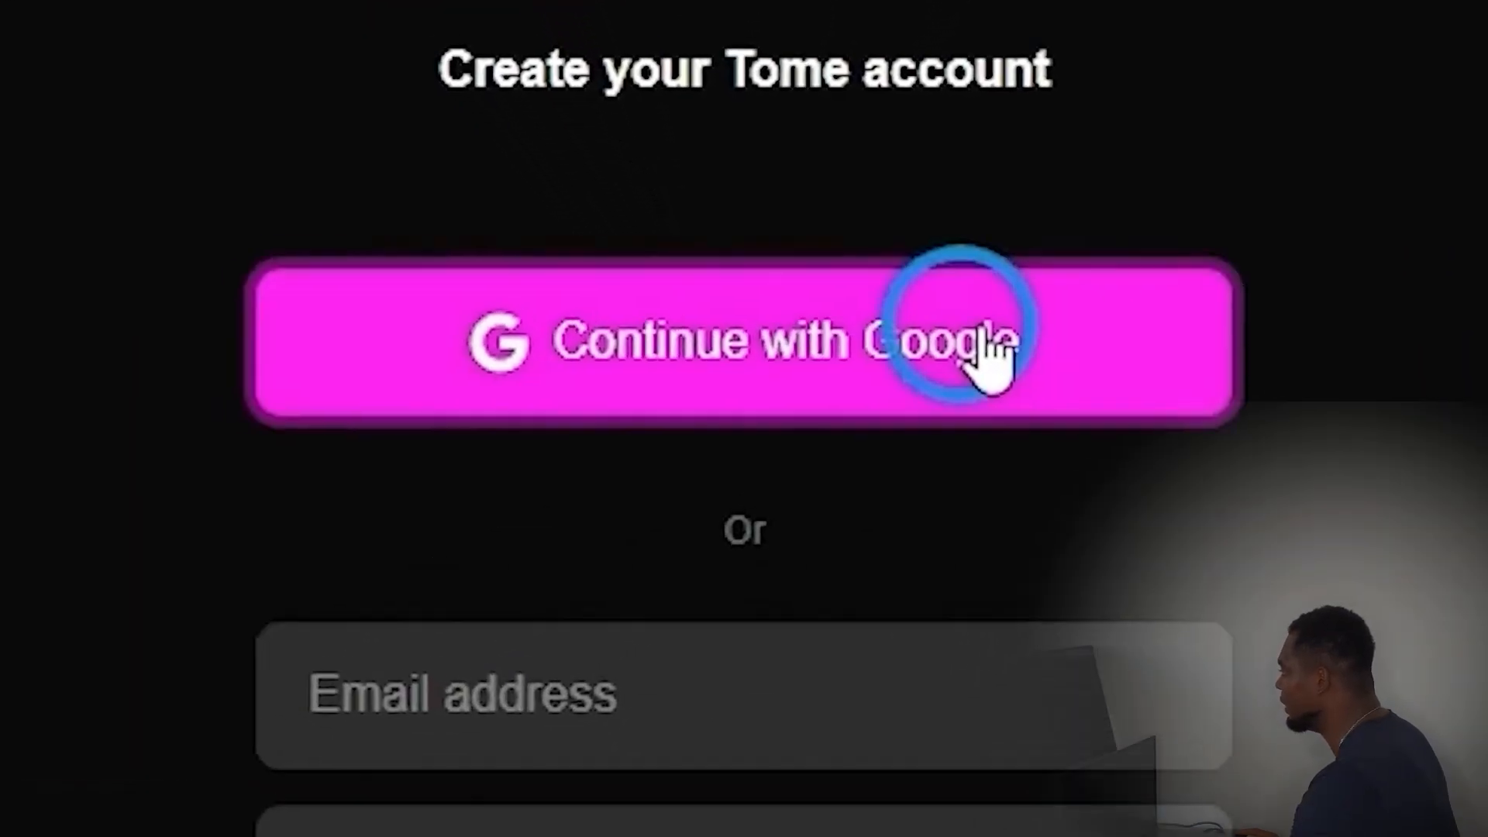
left_click(743, 342)
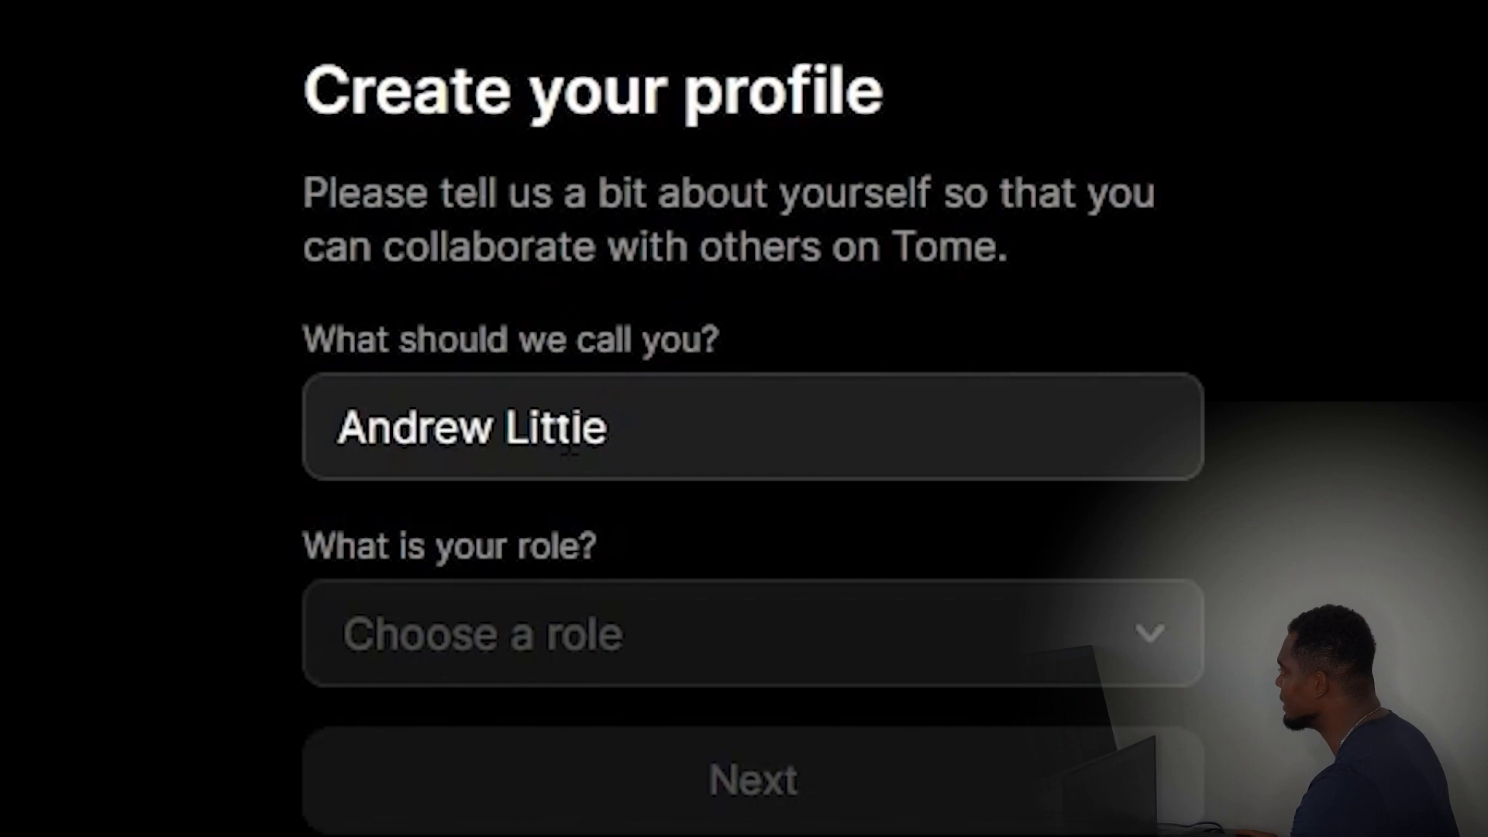
key("Backspace")
type("l")
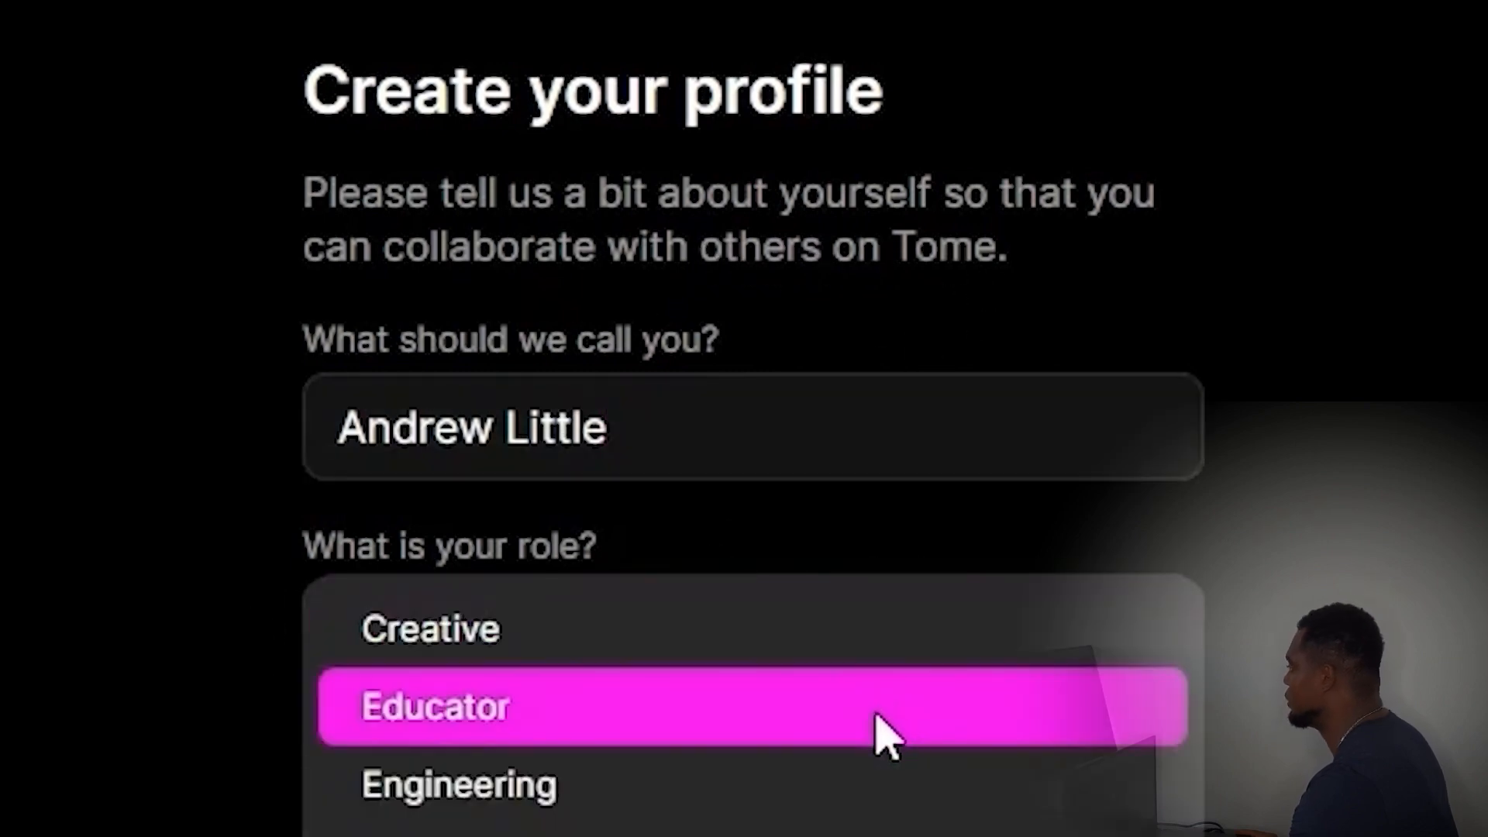
left_click(429, 627)
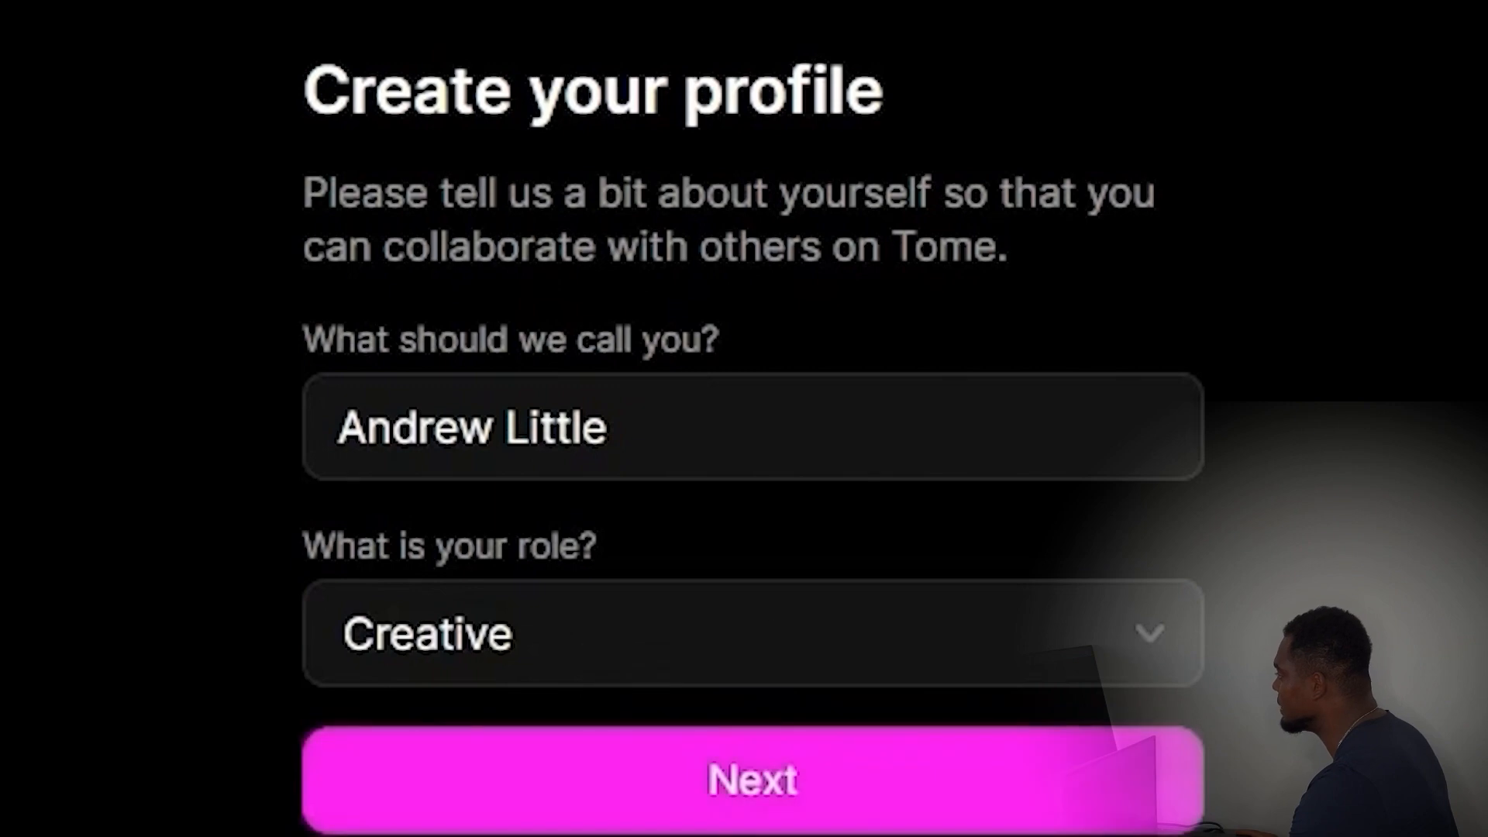
left_click(753, 781)
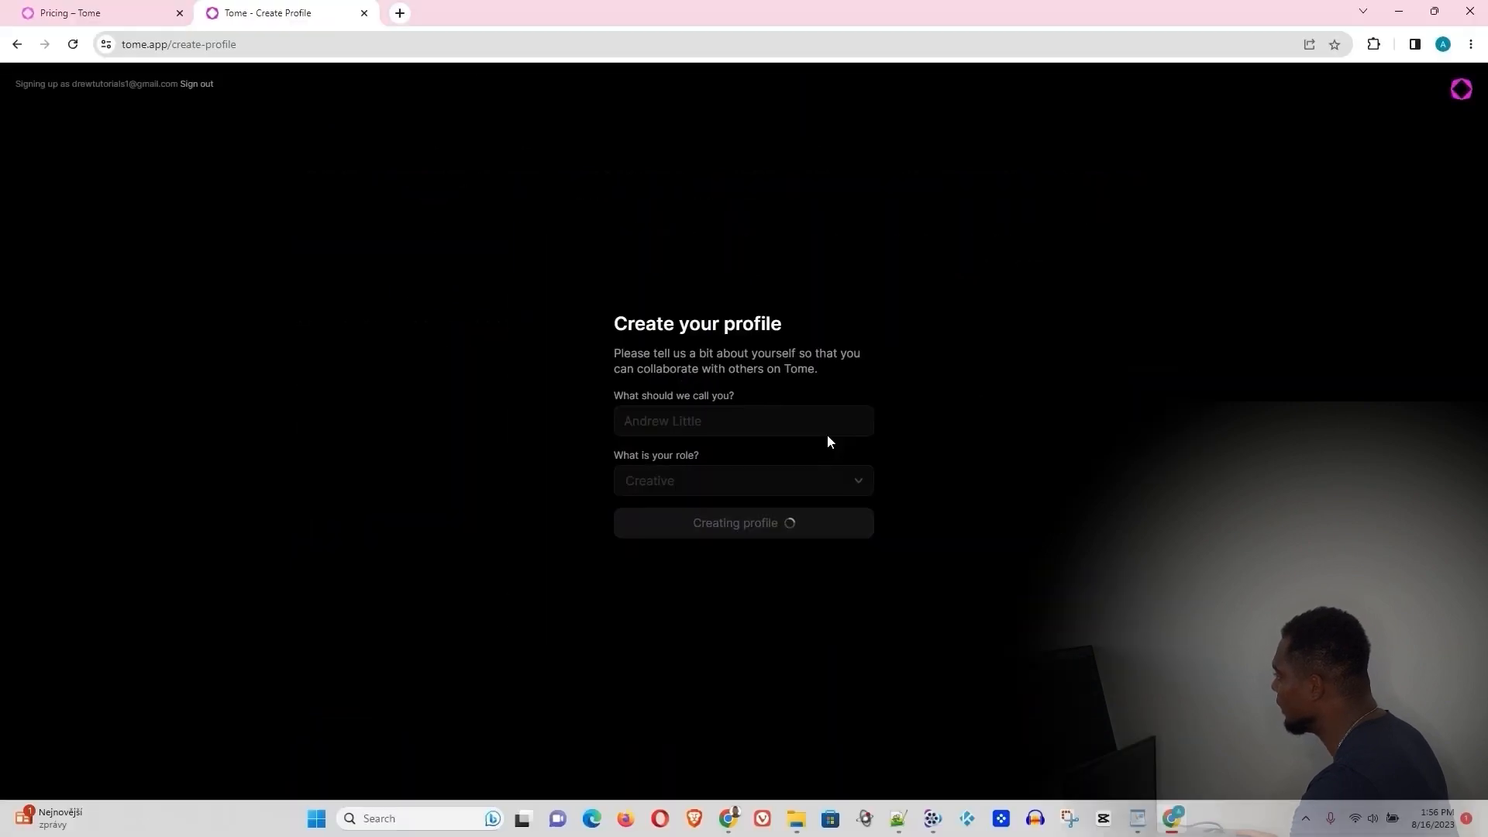
Name the new workspace 'Drew Tutorial' and continue to the workspace
left_click(743, 523)
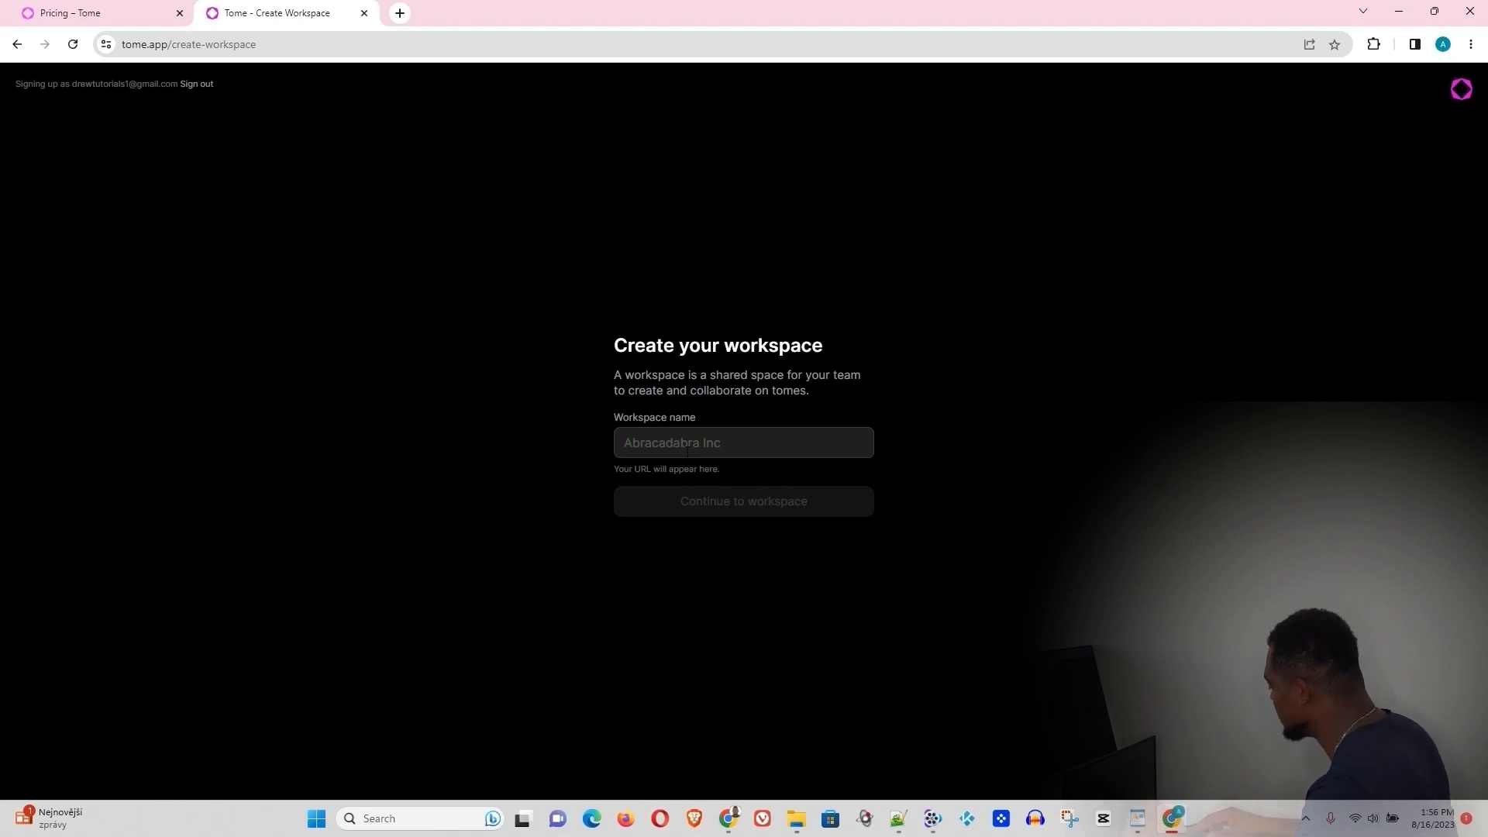
type("D")
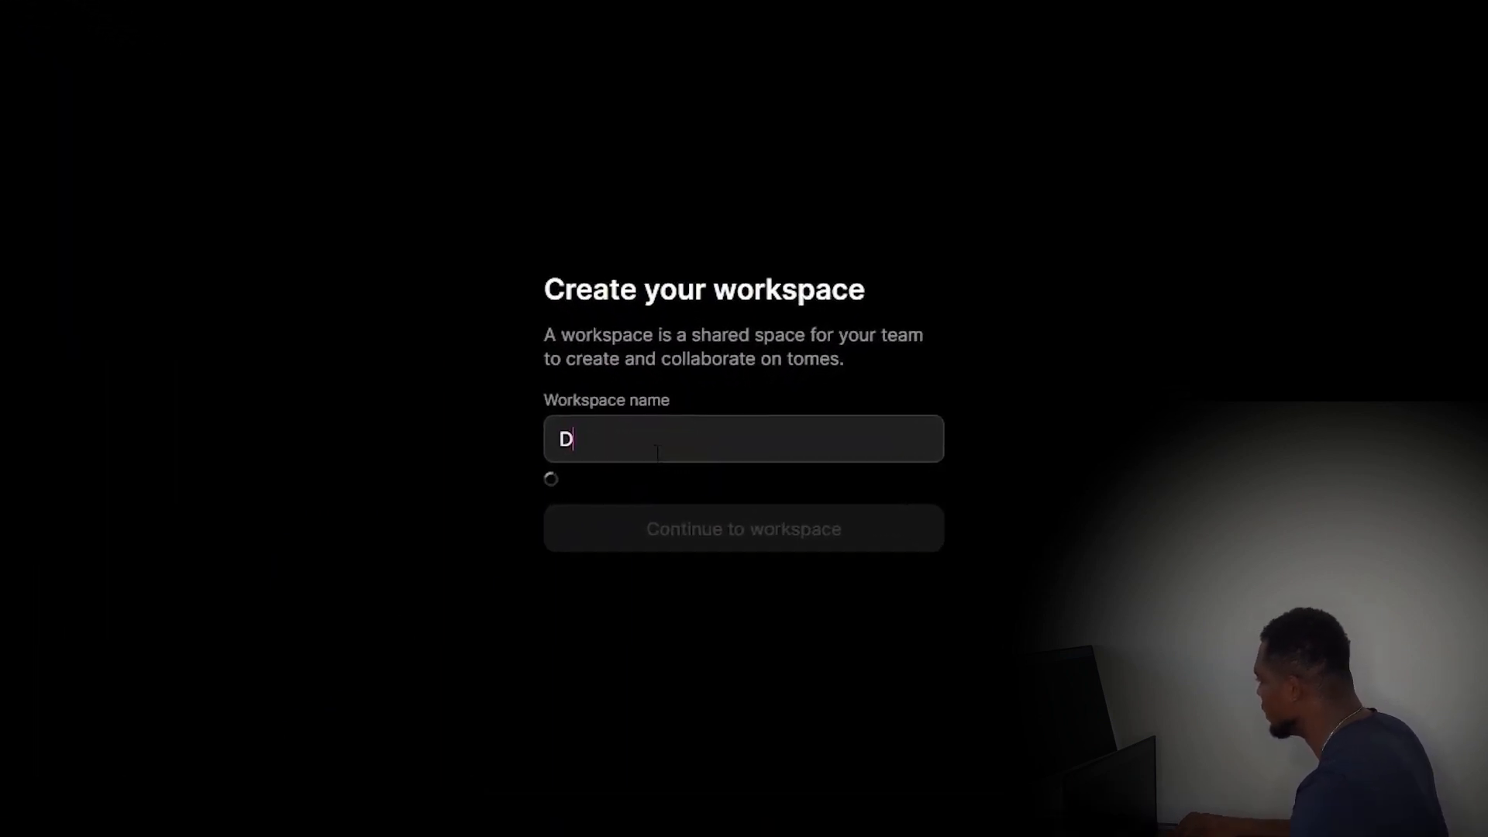
type("rew Tut")
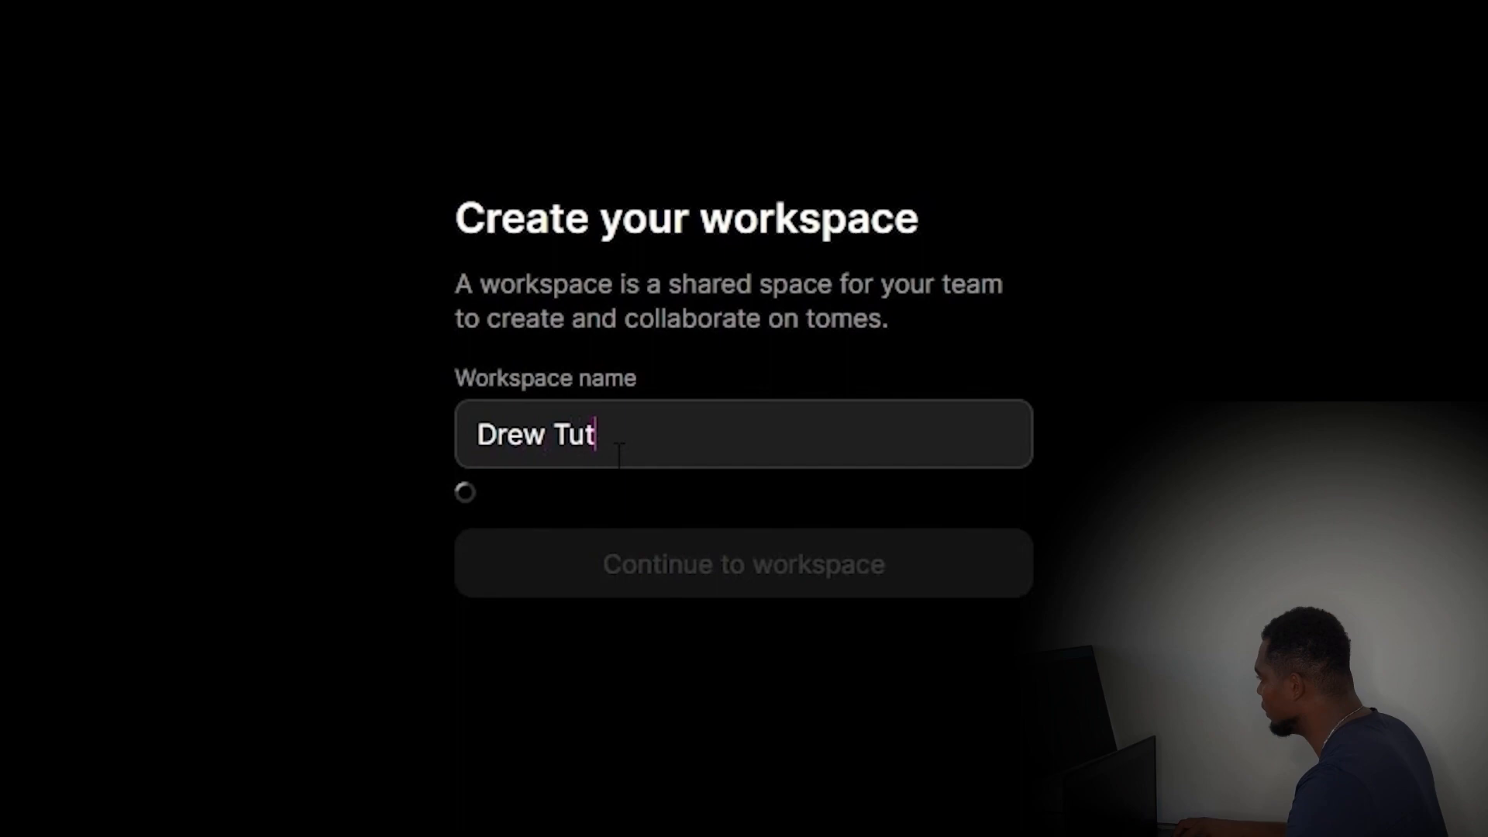
type("orial")
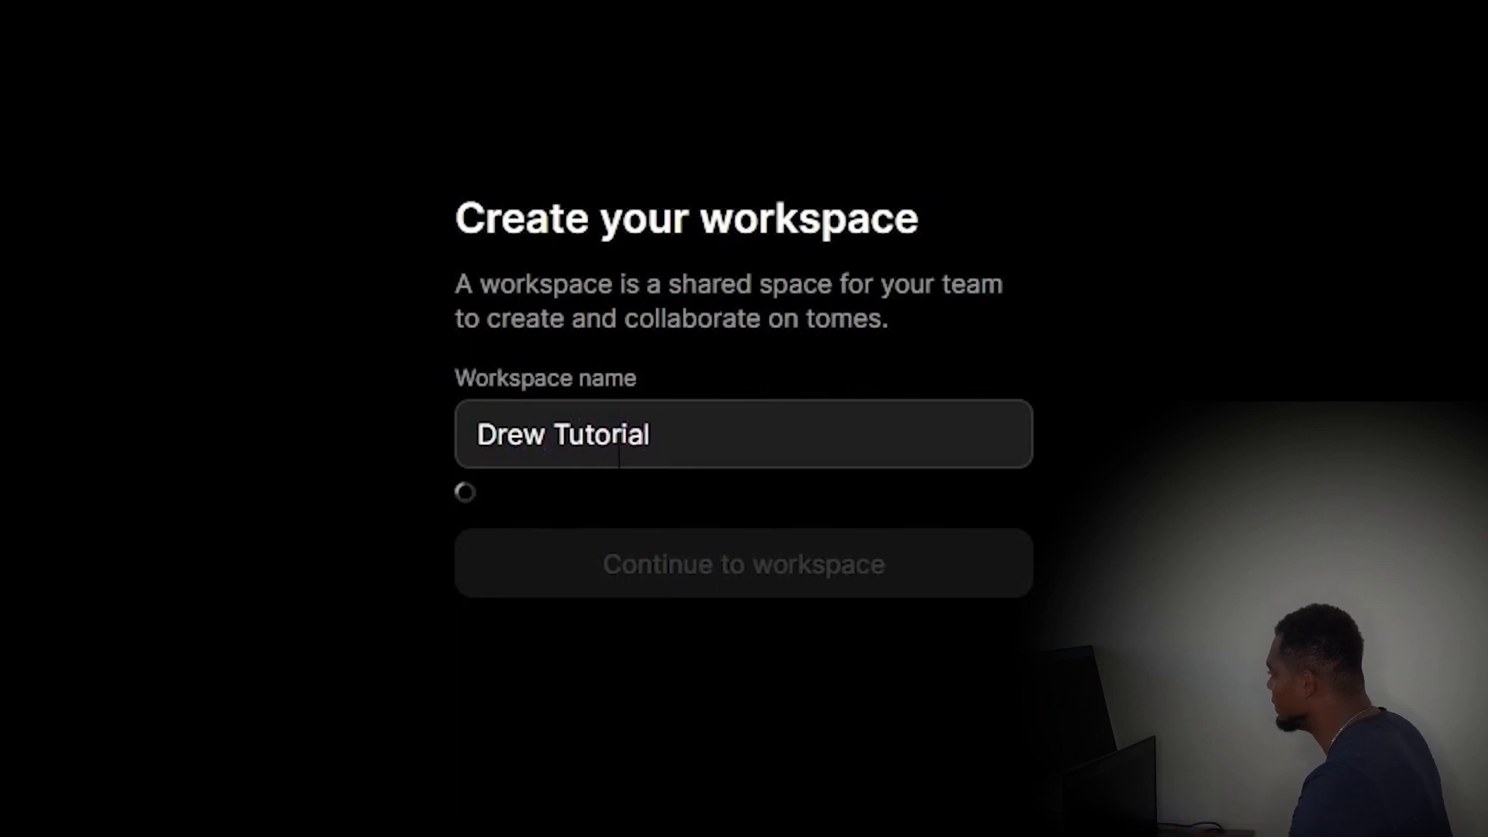
left_click(743, 563)
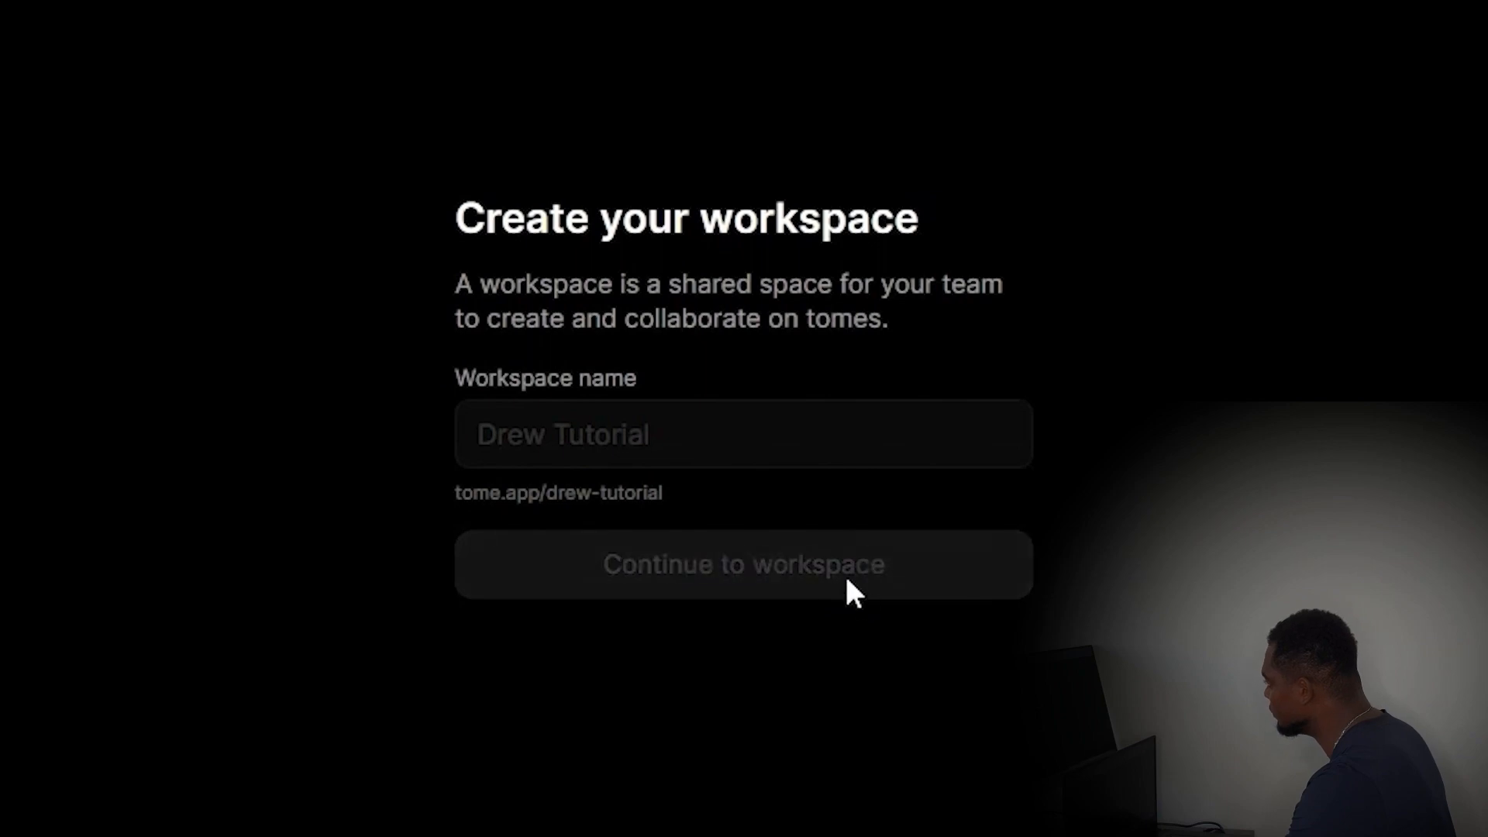
left_click(744, 563)
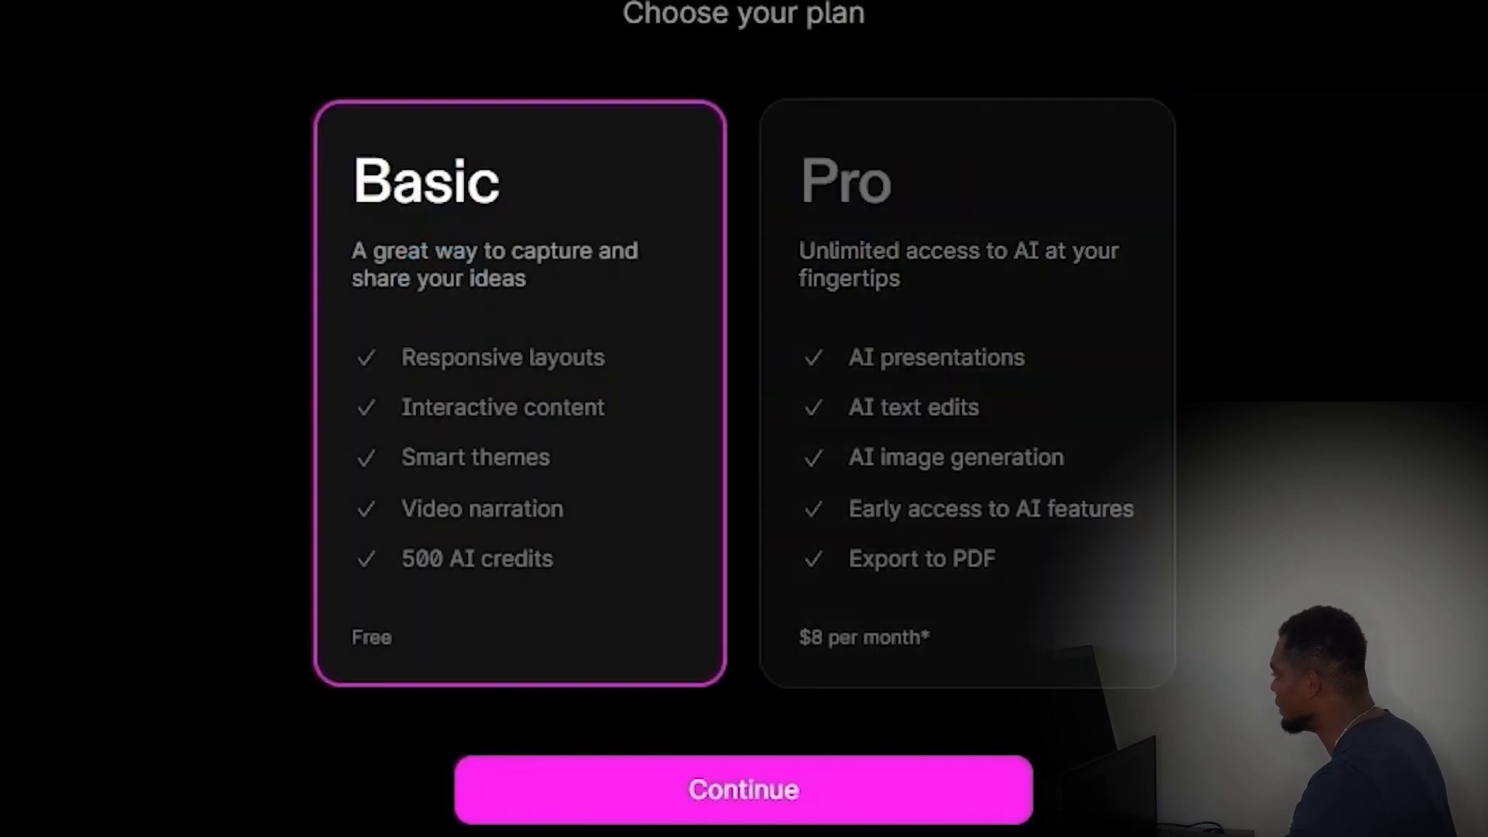
Keep the free Basic plan and continue into the workspace dashboard
left_click(744, 789)
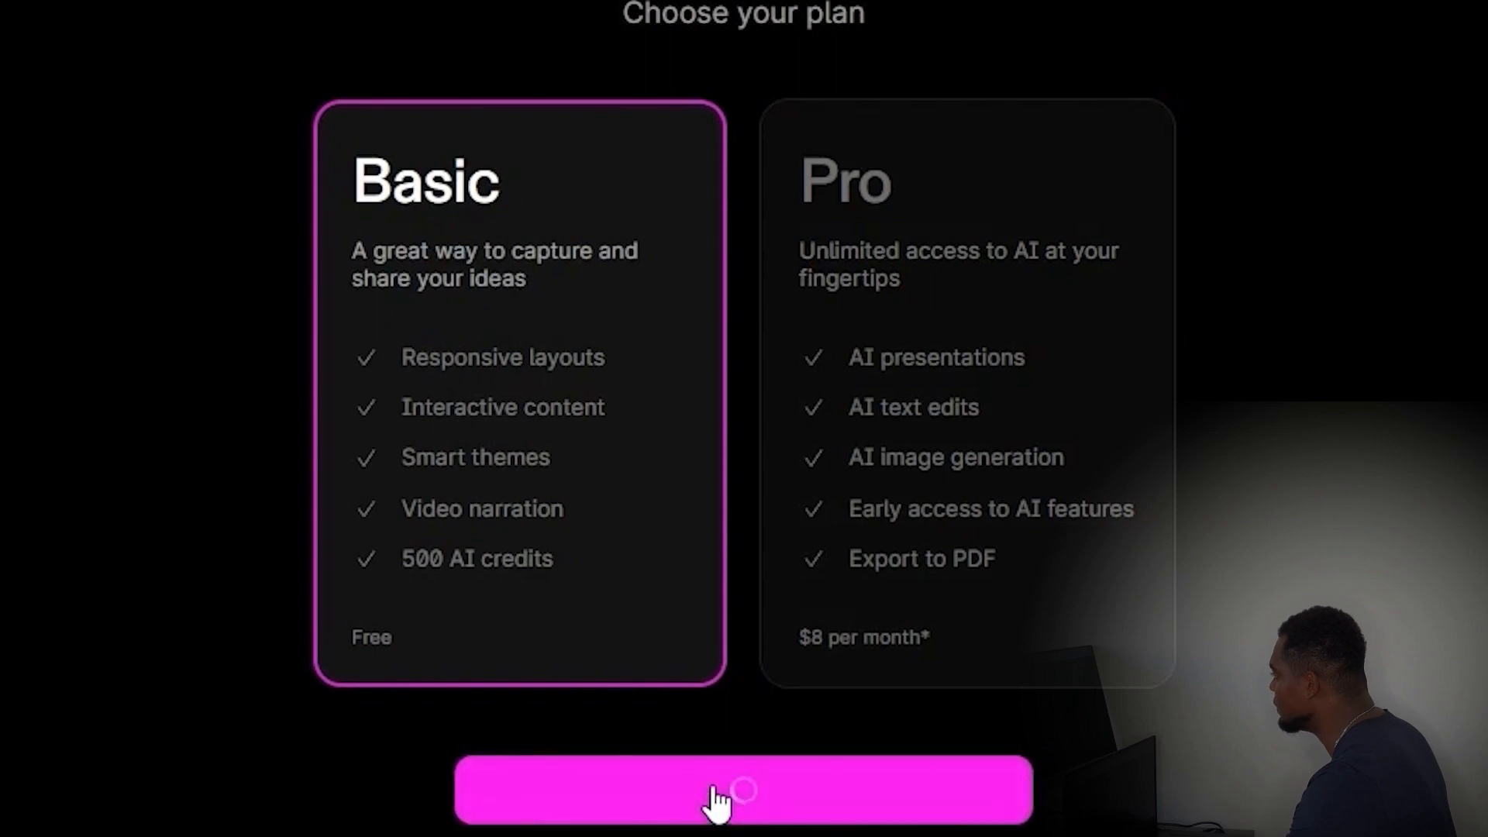
left_click(744, 790)
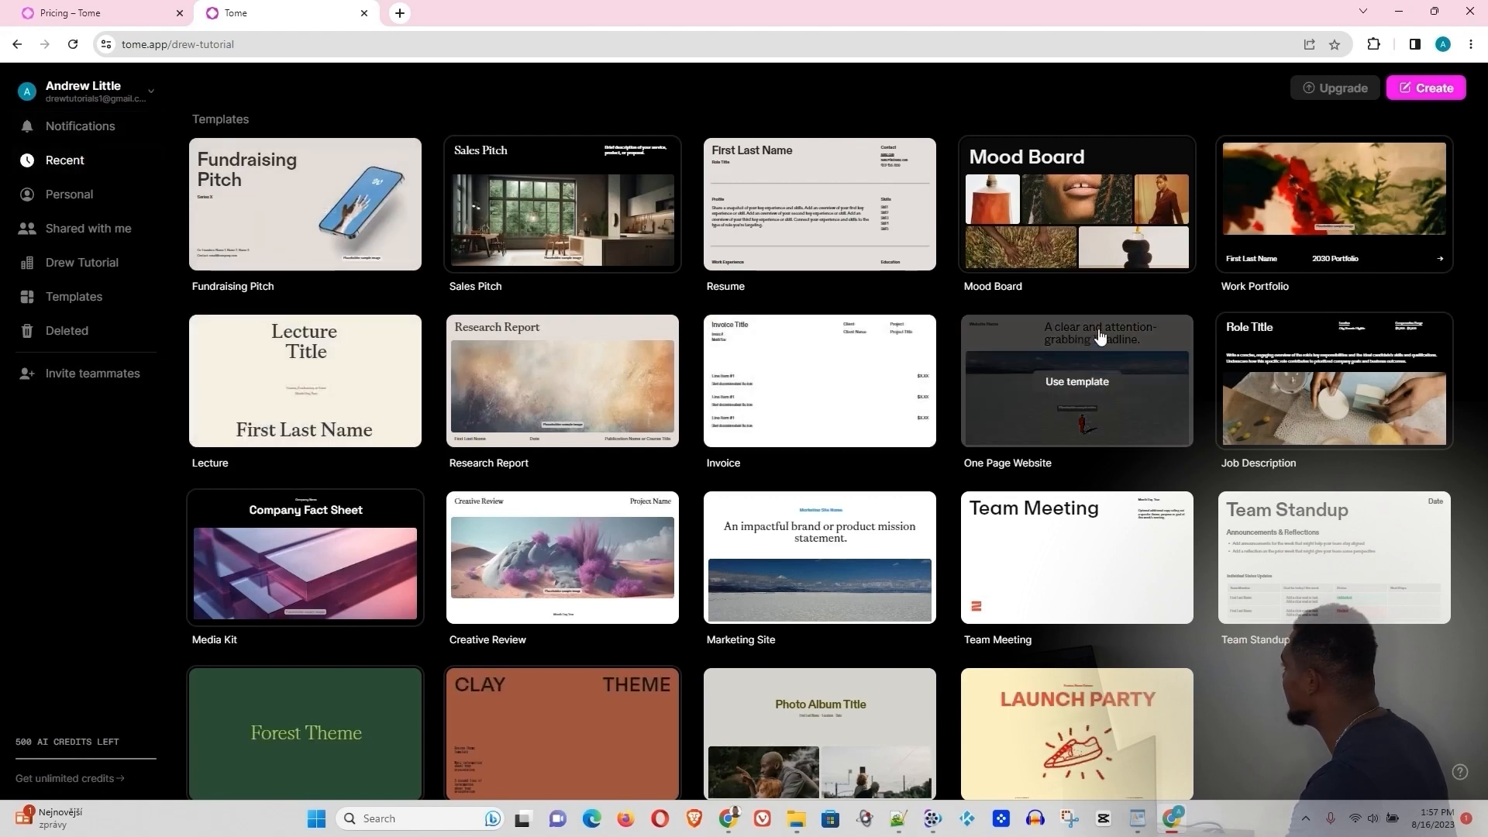
Scroll down the workspace Templates gallery and back to the top
scroll("down", 3)
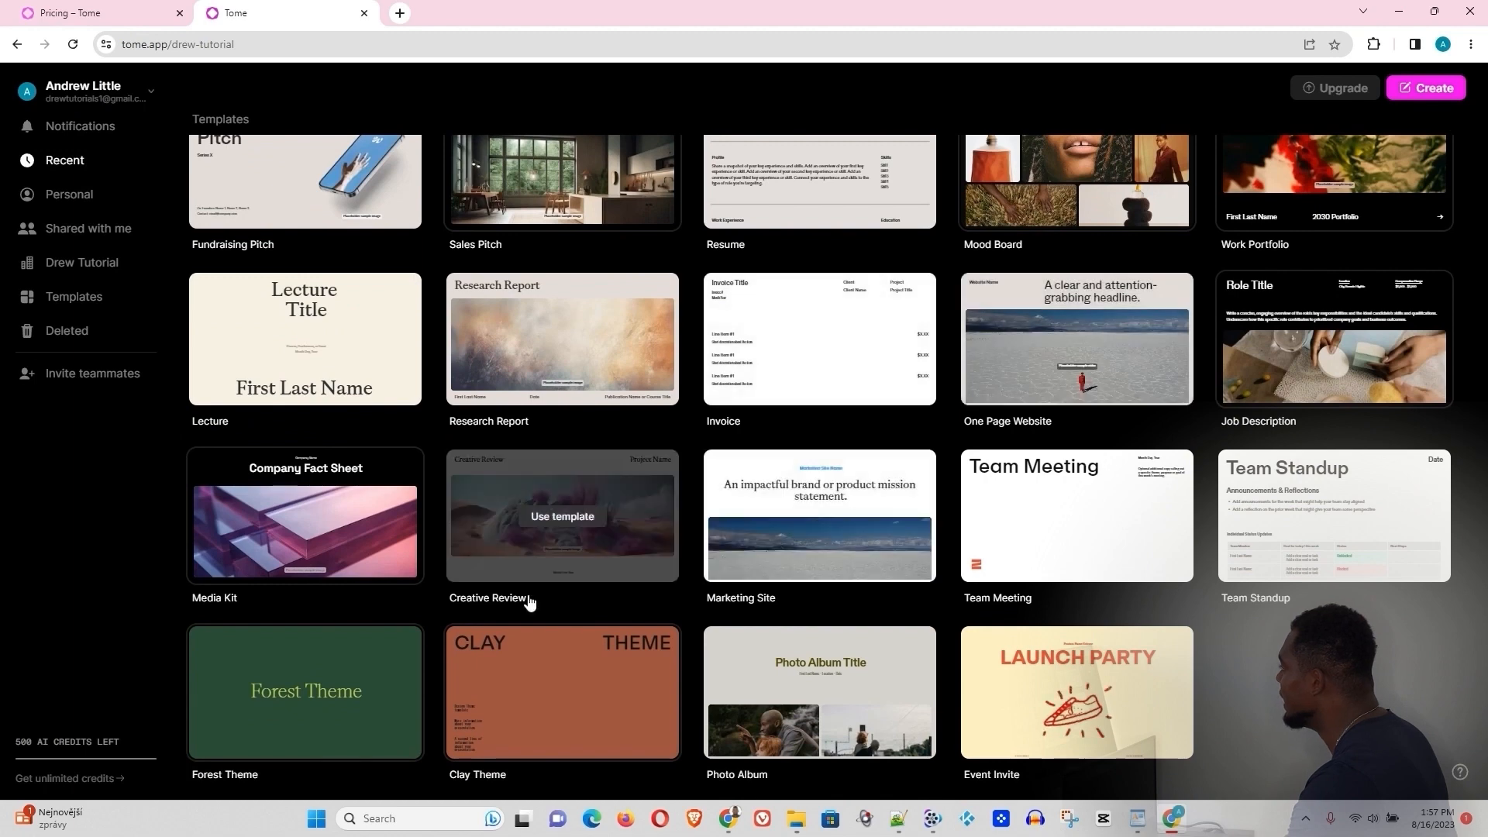
scroll("up", 3)
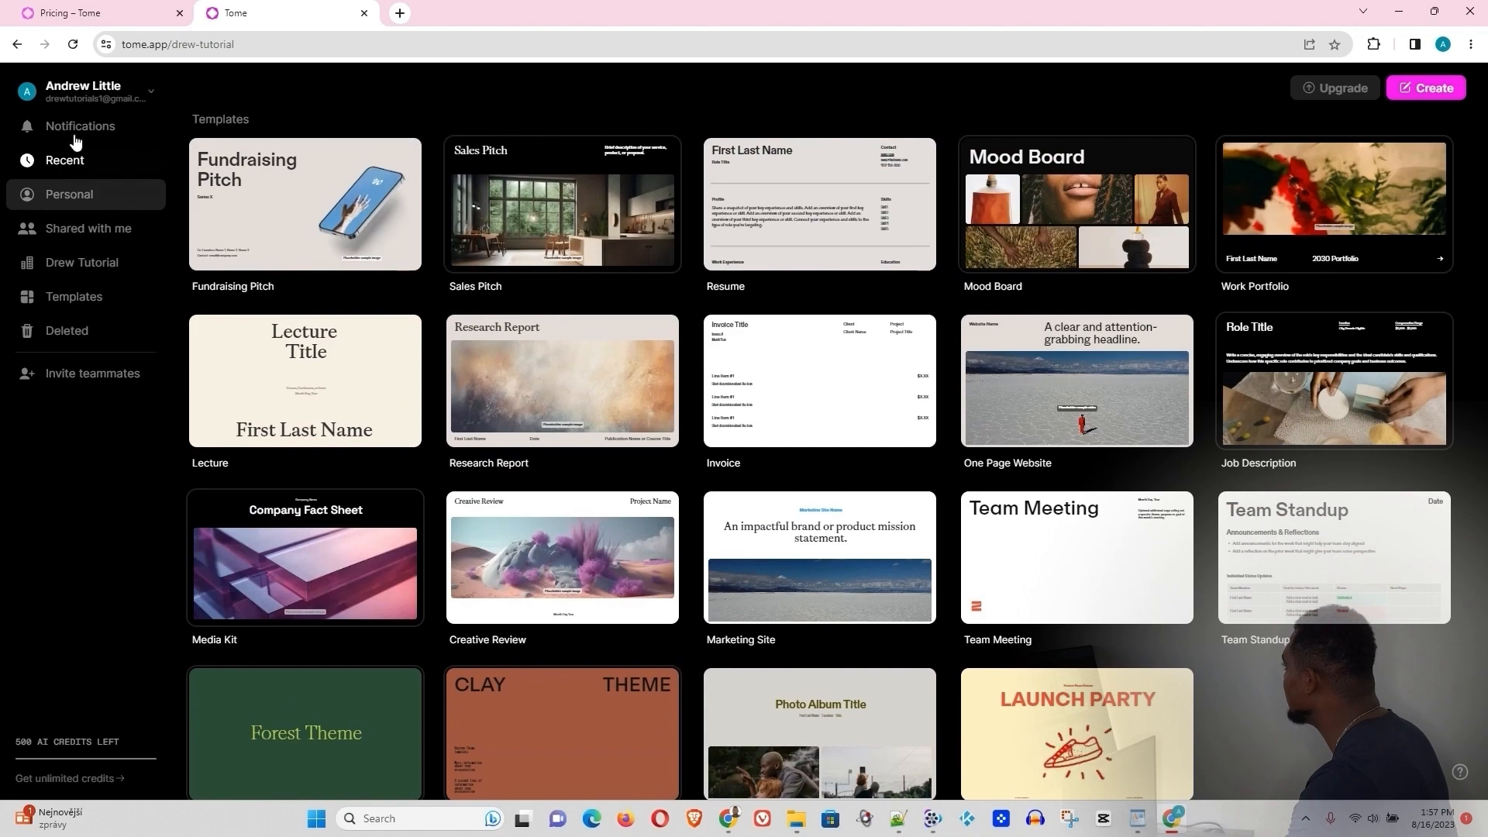
Show the empty Notifications panel from the left sidebar
left_click(80, 127)
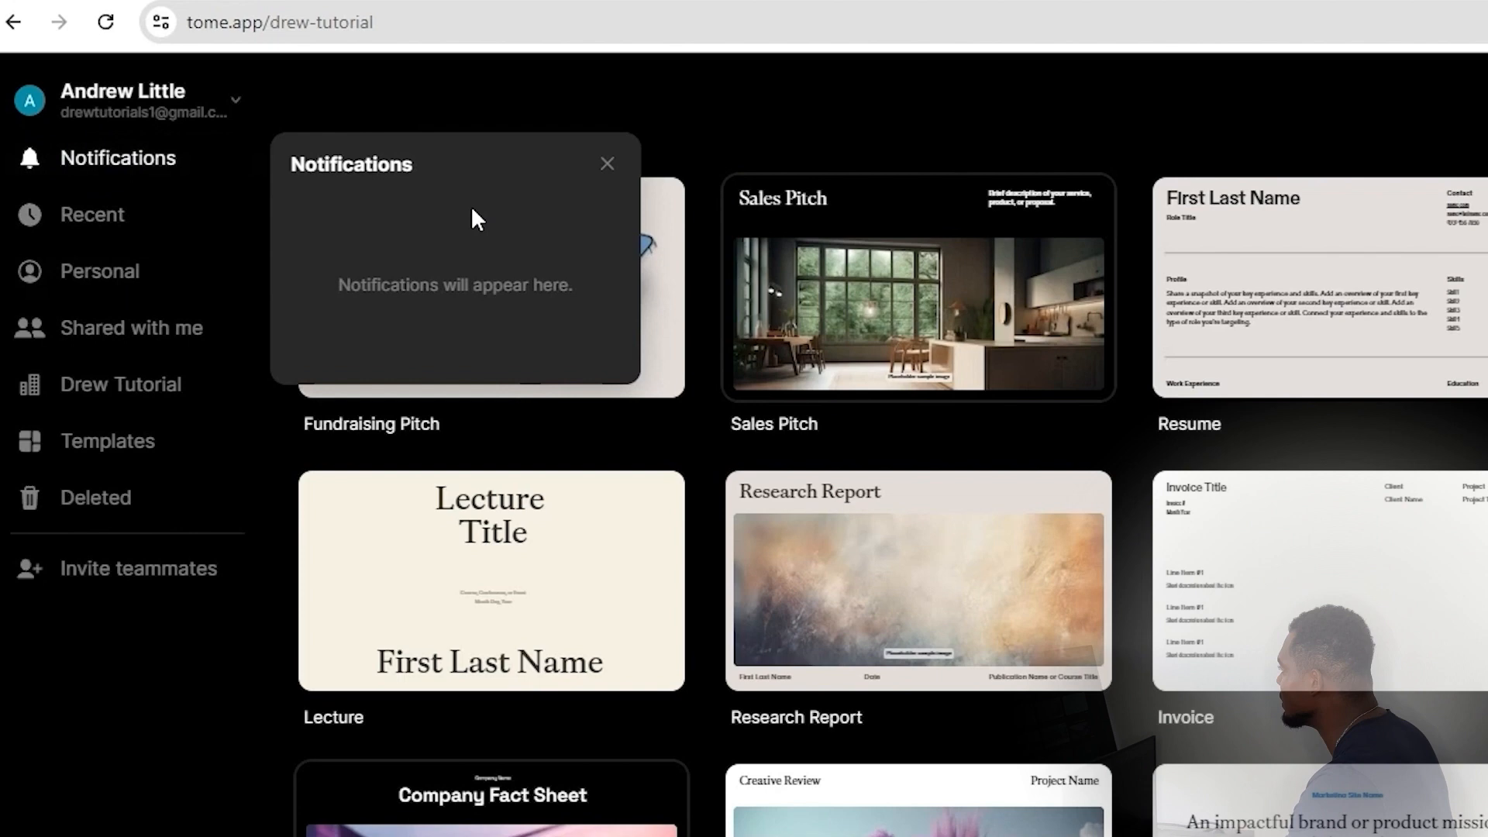
mouse_move(437, 169)
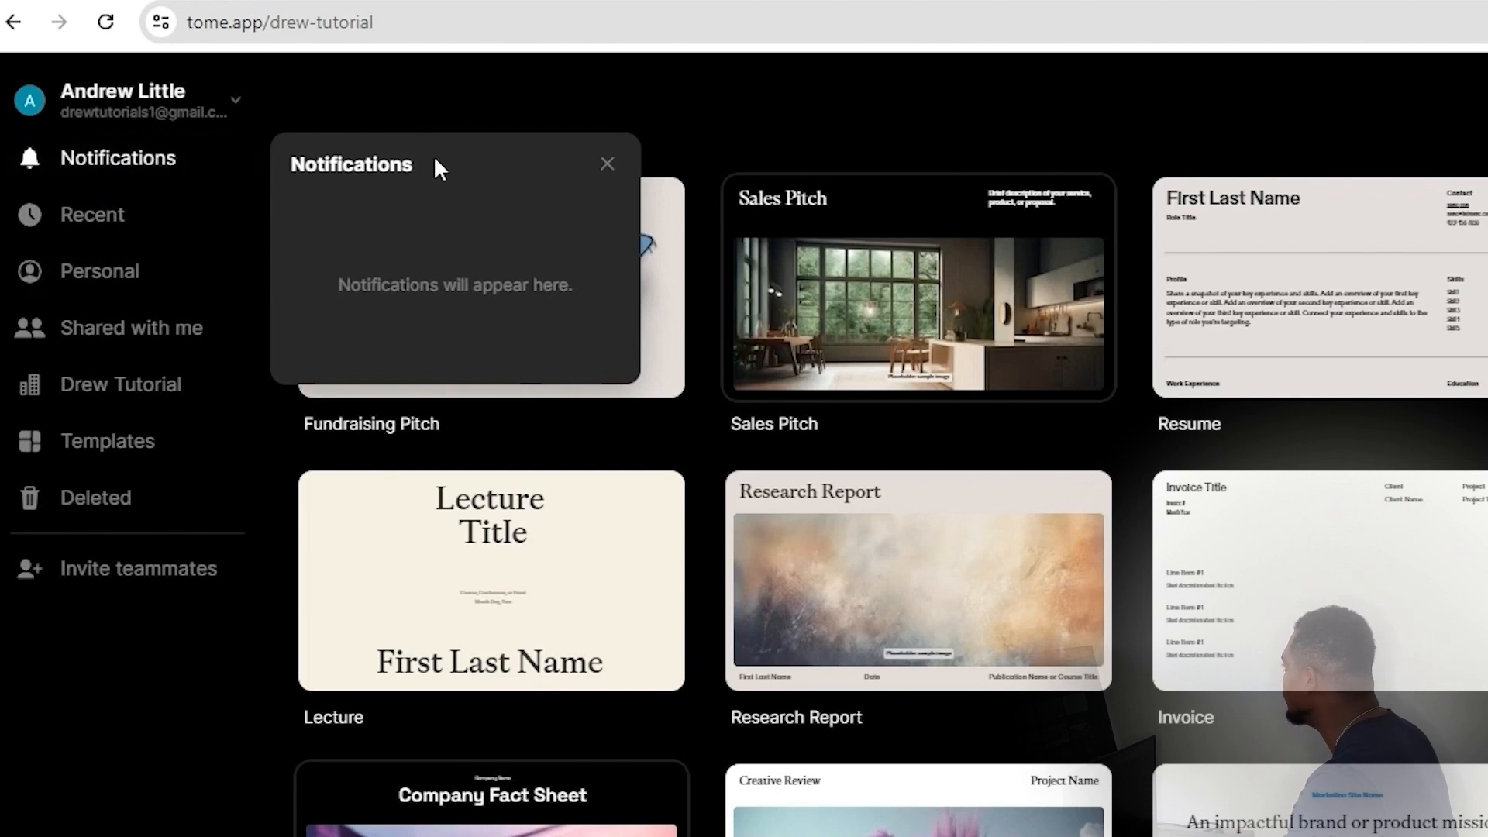
mouse_move(409, 317)
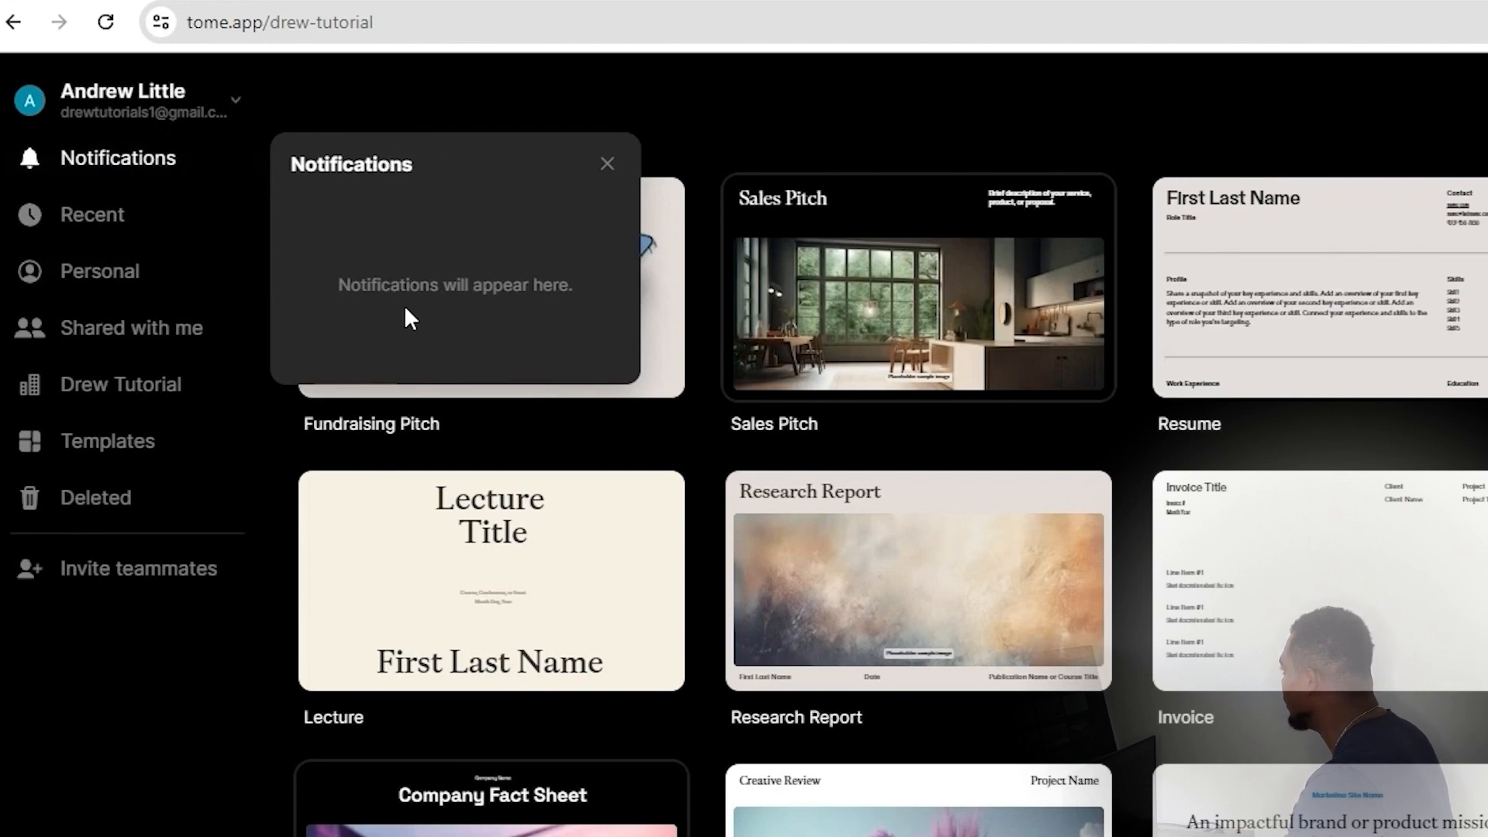
mouse_move(59, 244)
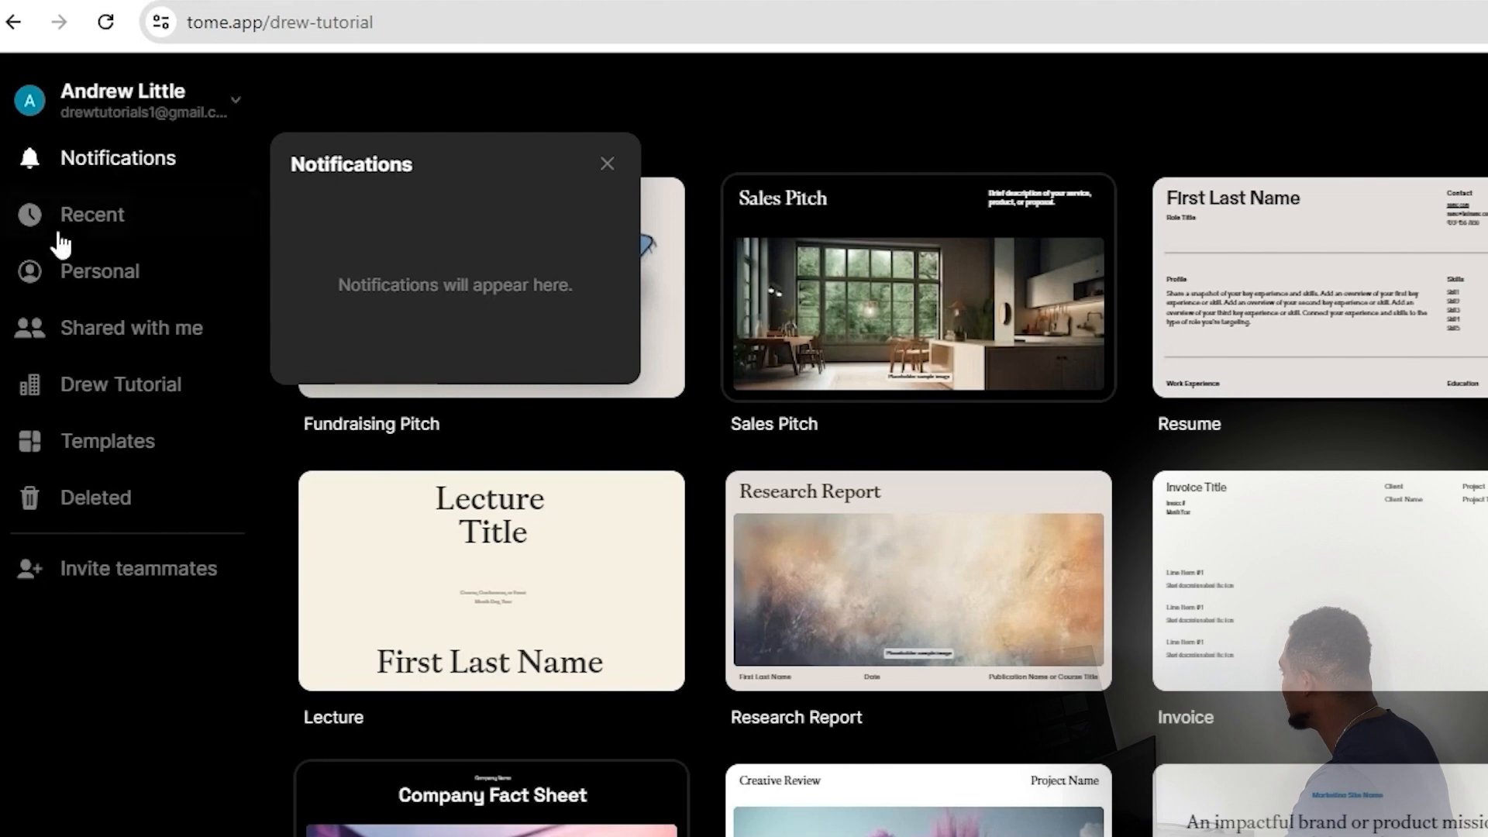
View the Personal, Shared with me, and team workspace tome lists in turn
left_click(98, 271)
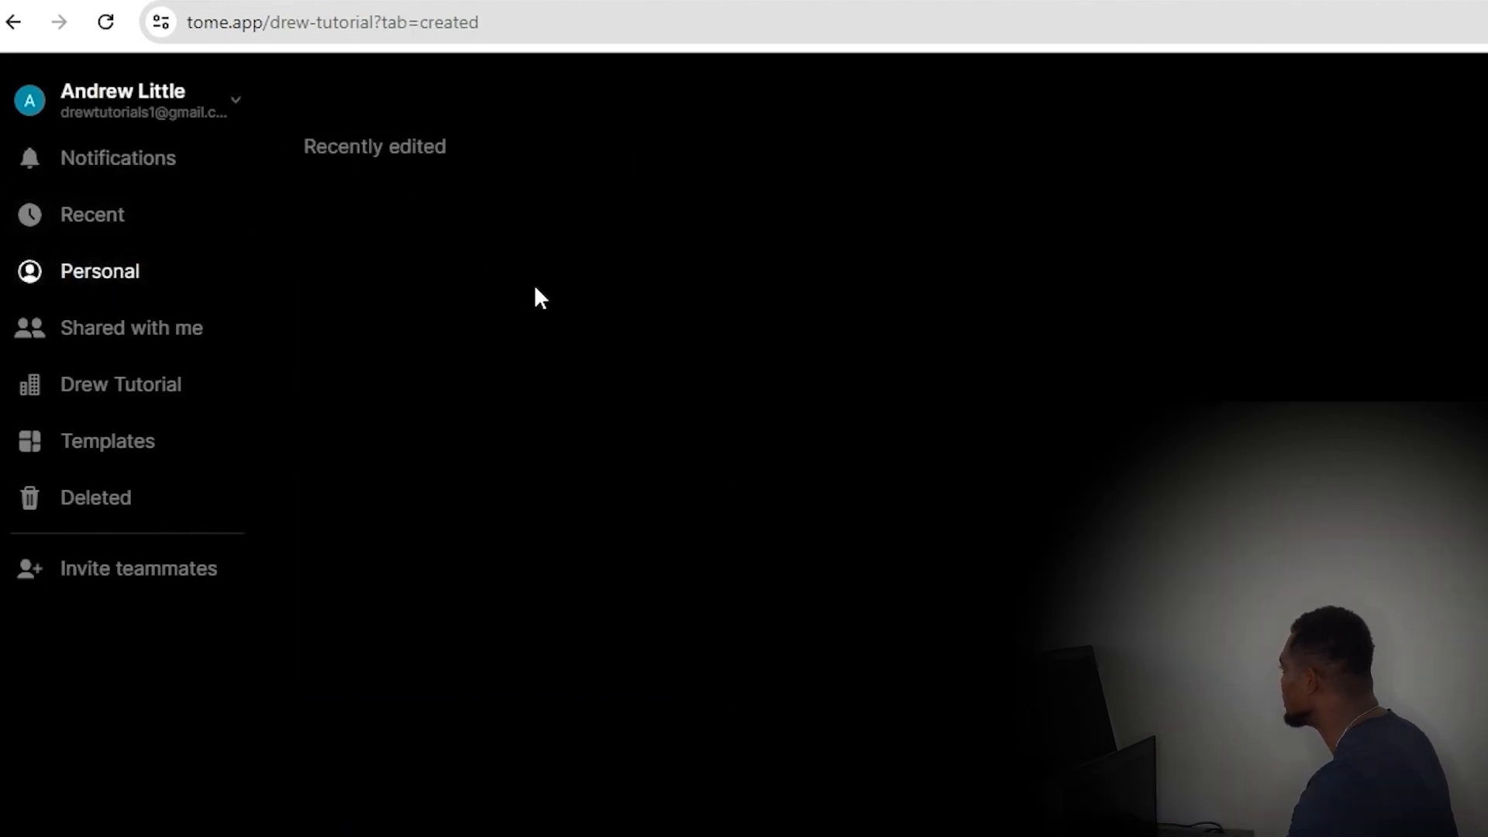
mouse_move(565, 286)
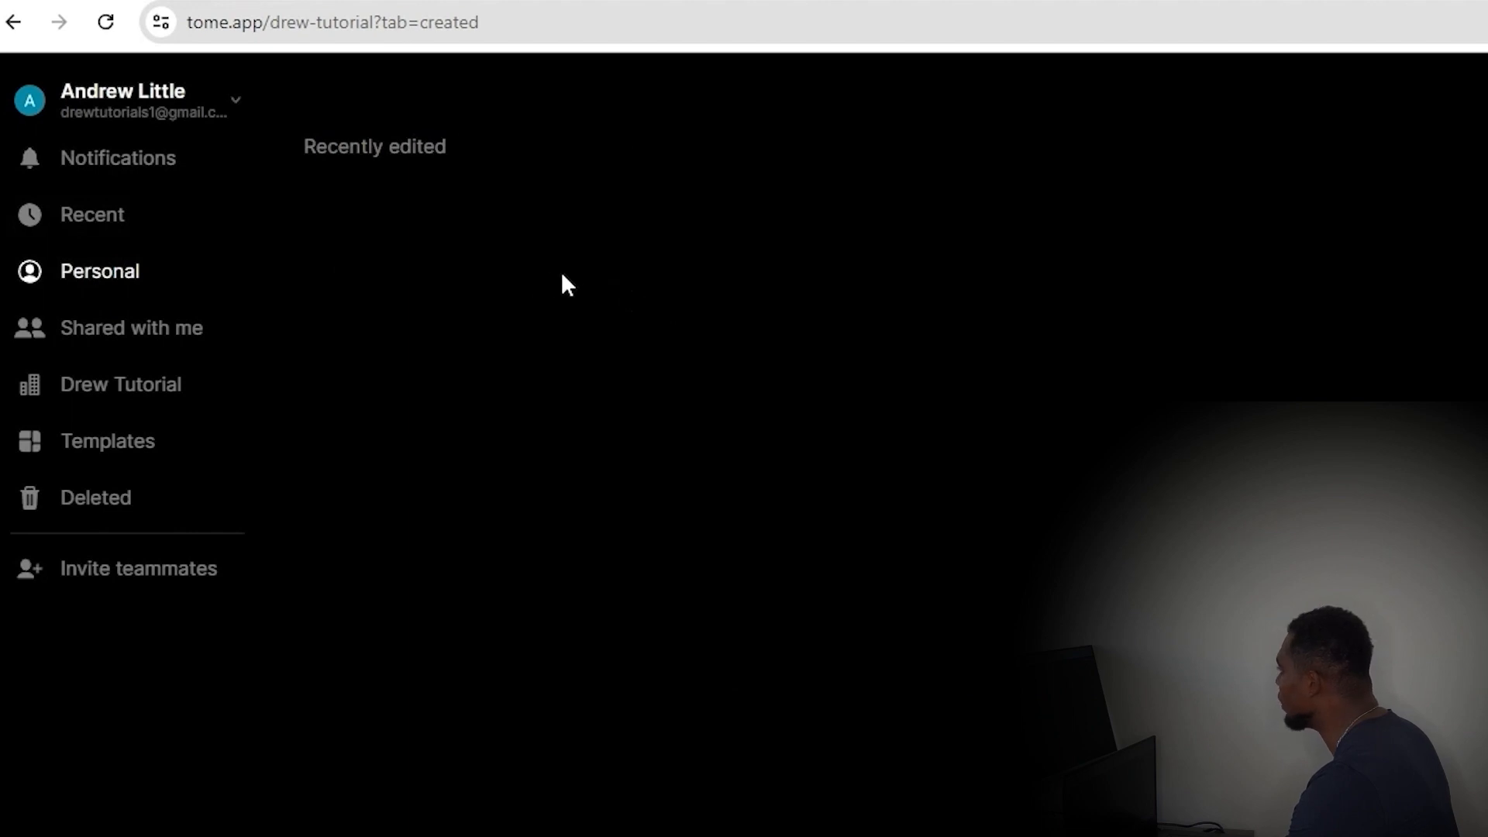
mouse_move(608, 262)
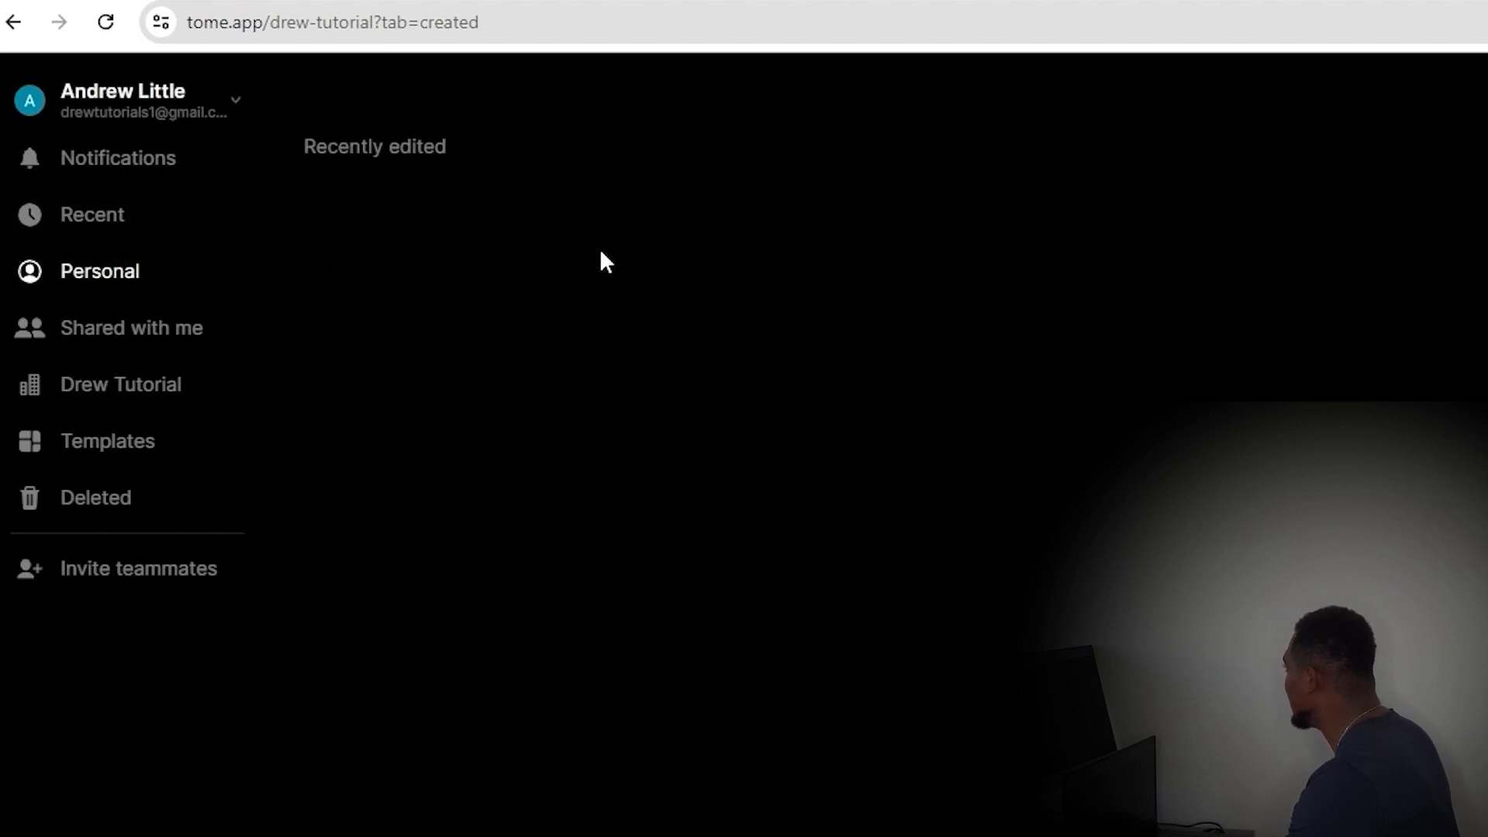
mouse_move(131, 327)
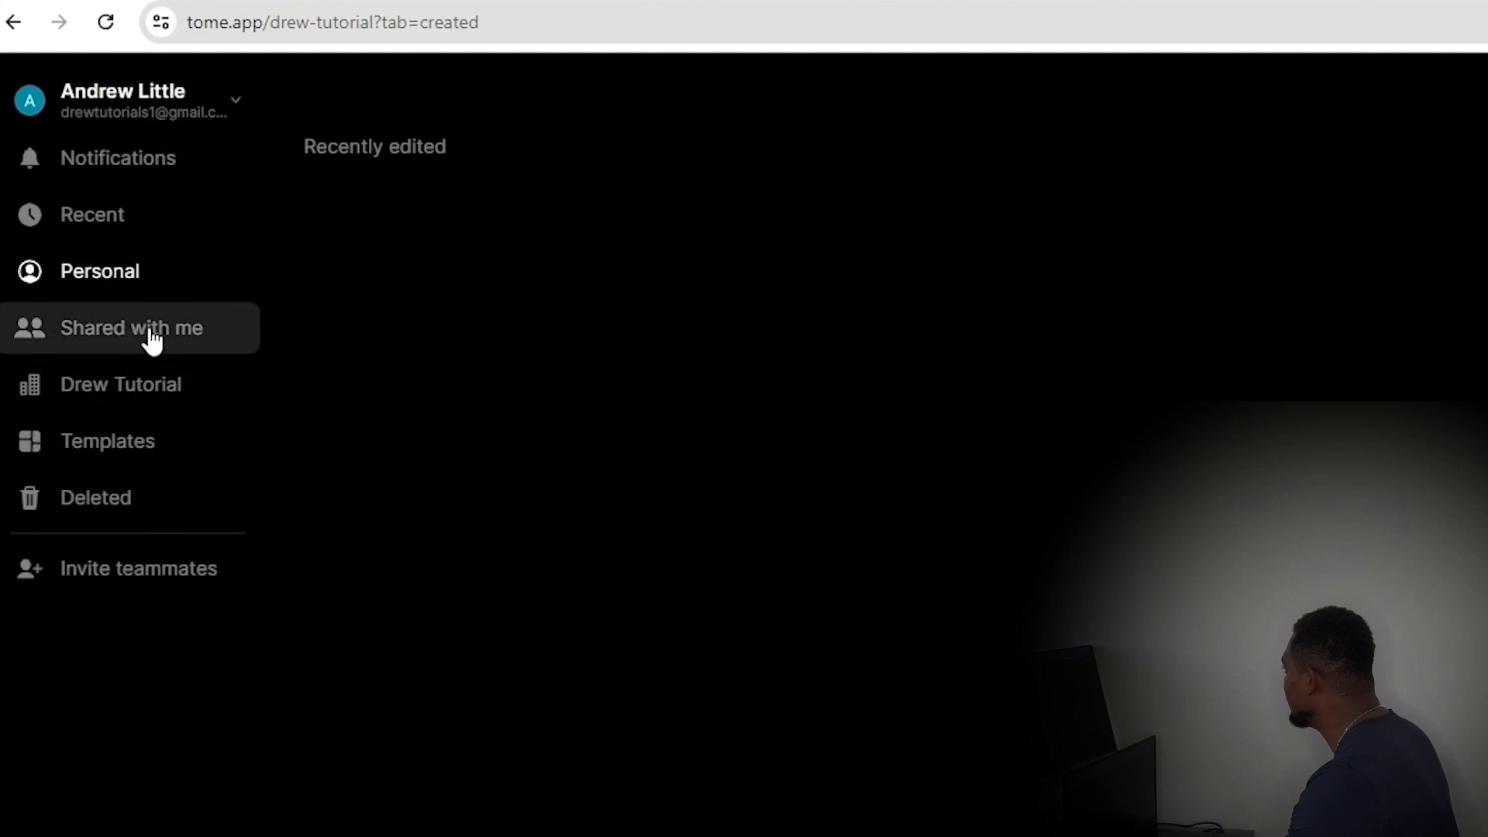
left_click(132, 327)
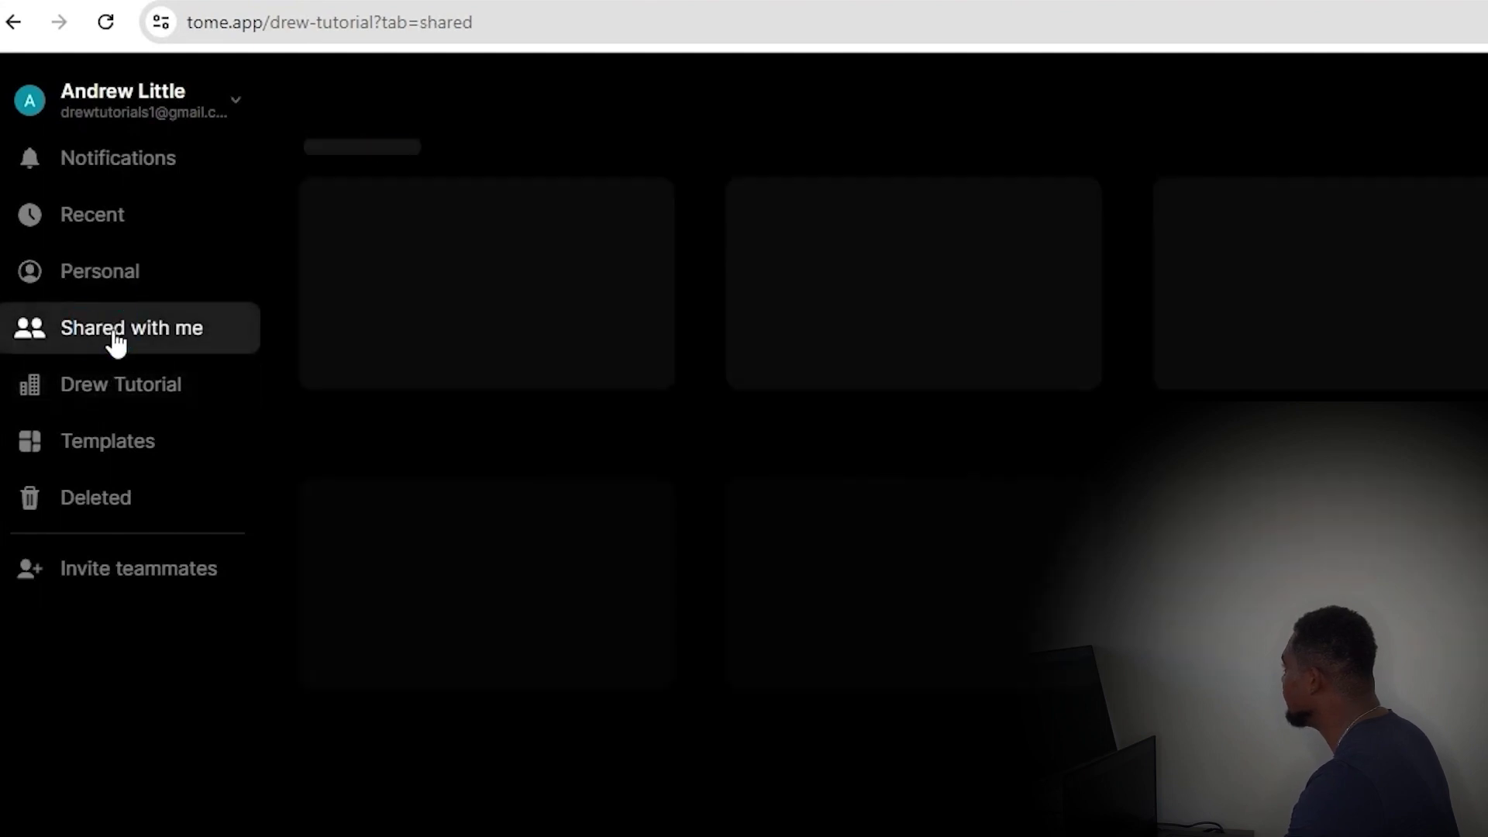
mouse_move(580, 355)
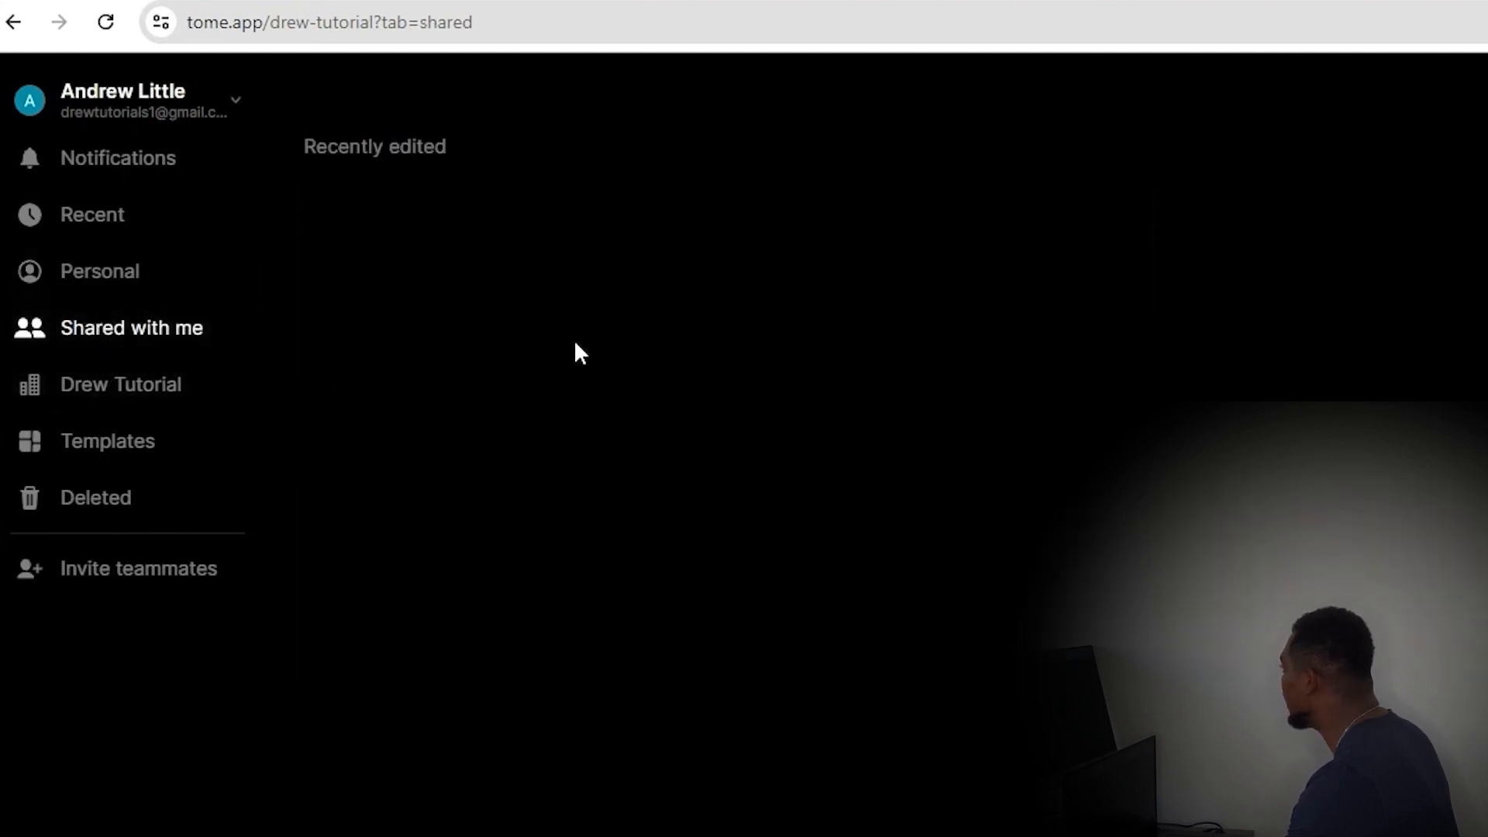
mouse_move(484, 355)
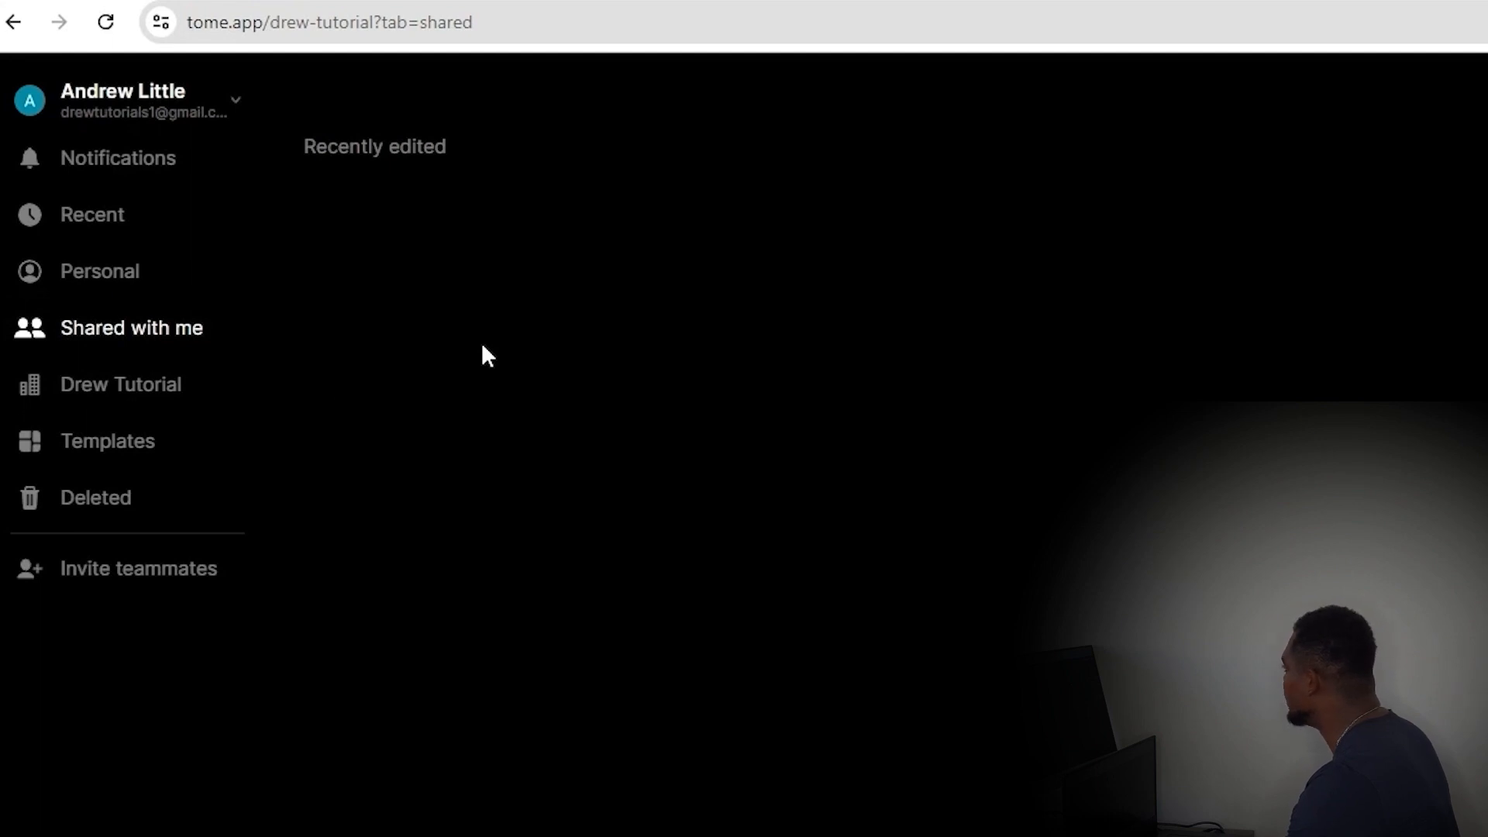
mouse_move(574, 274)
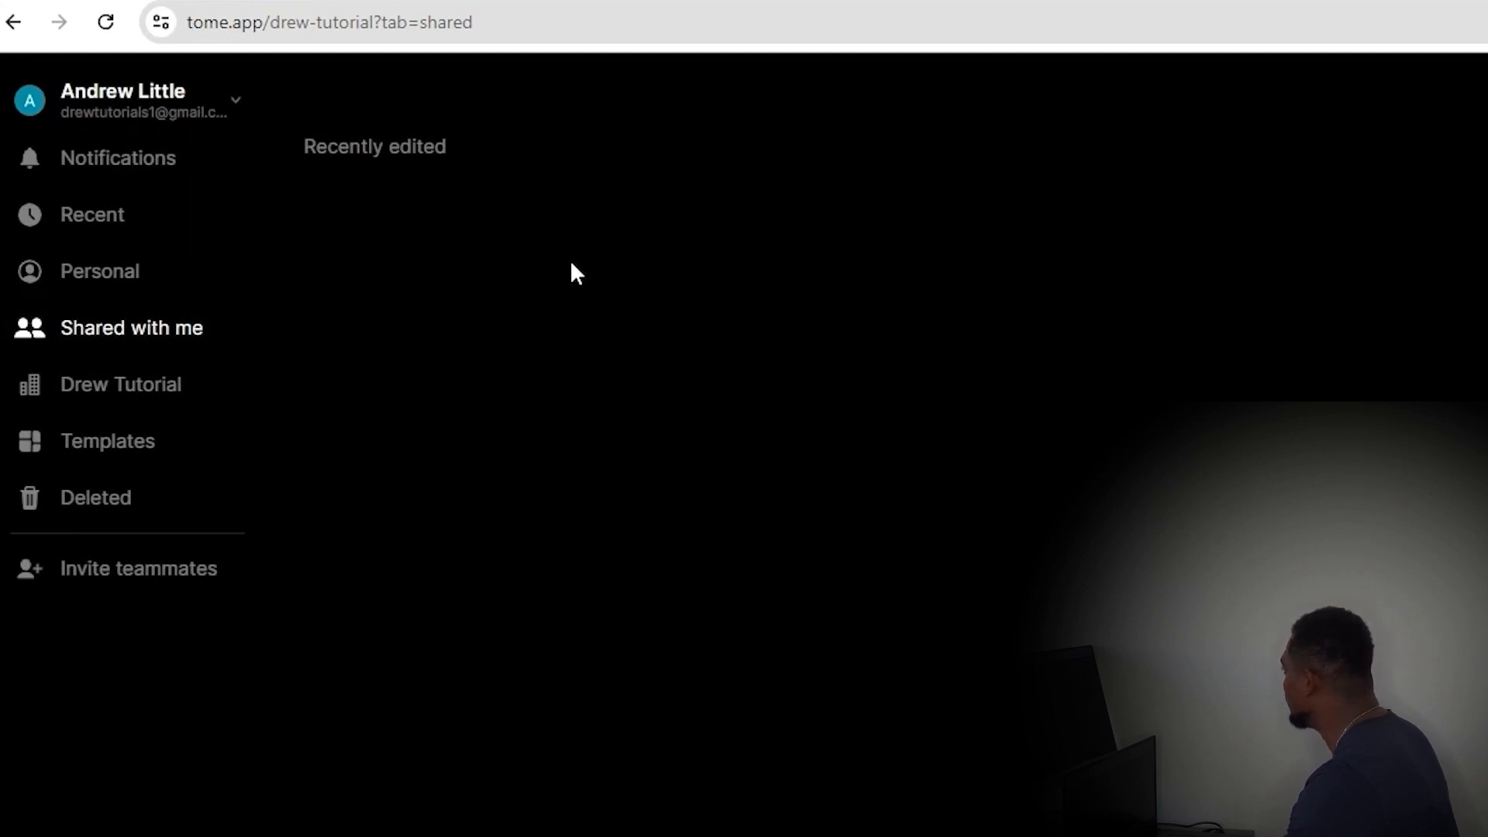
left_click(121, 385)
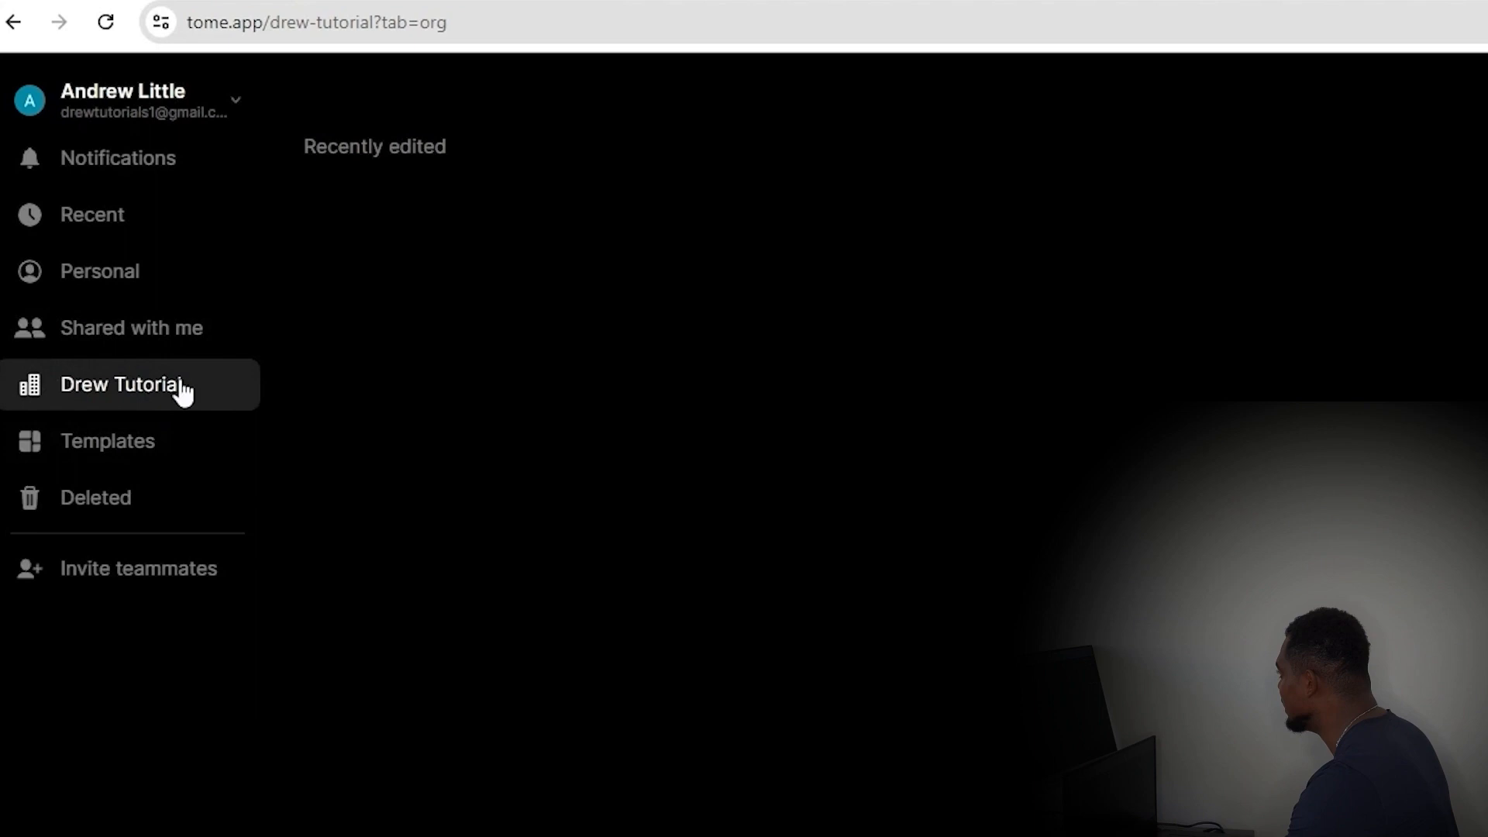
mouse_move(698, 323)
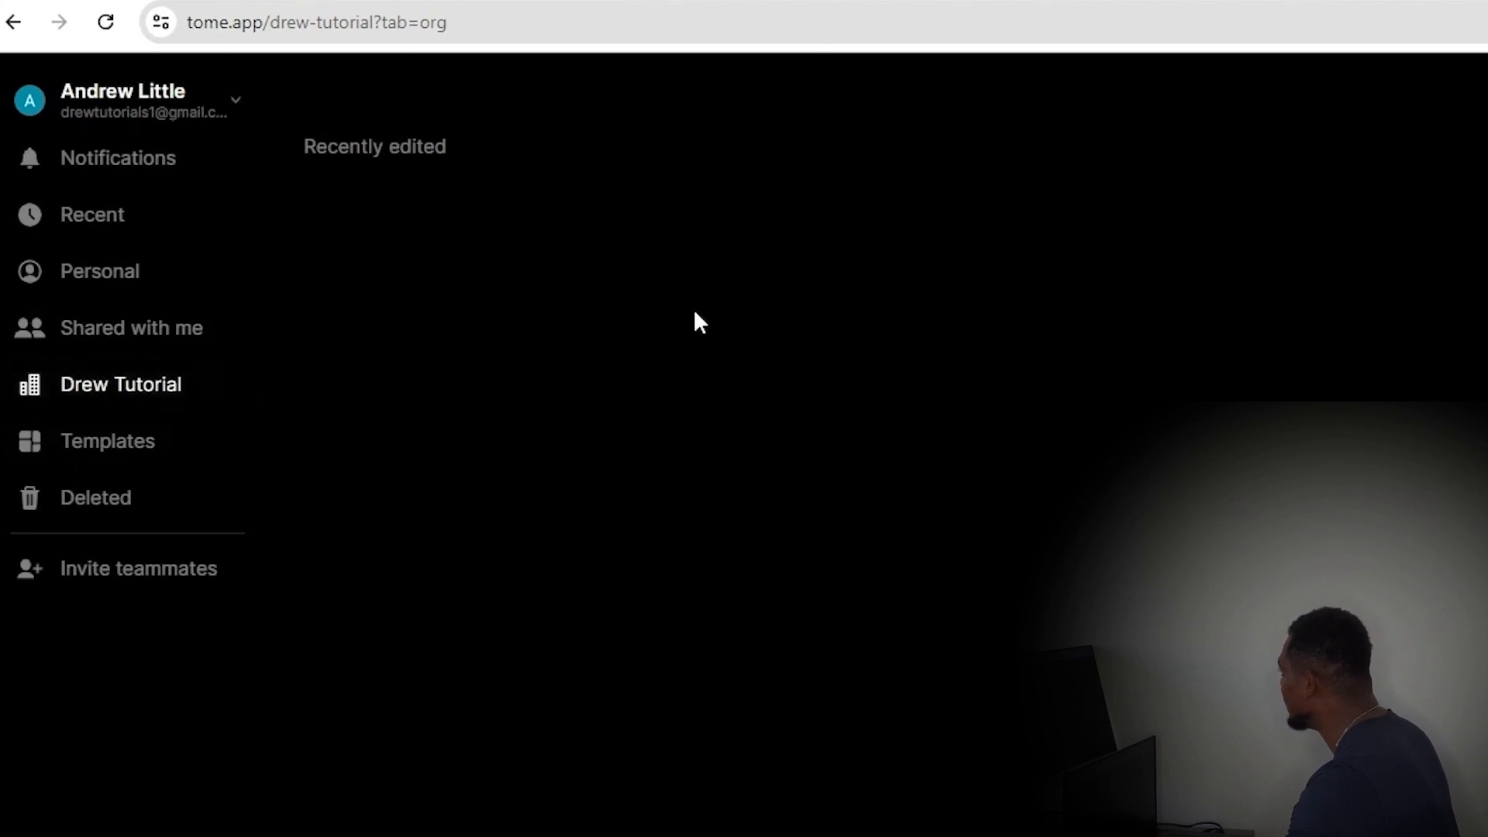
mouse_move(394, 239)
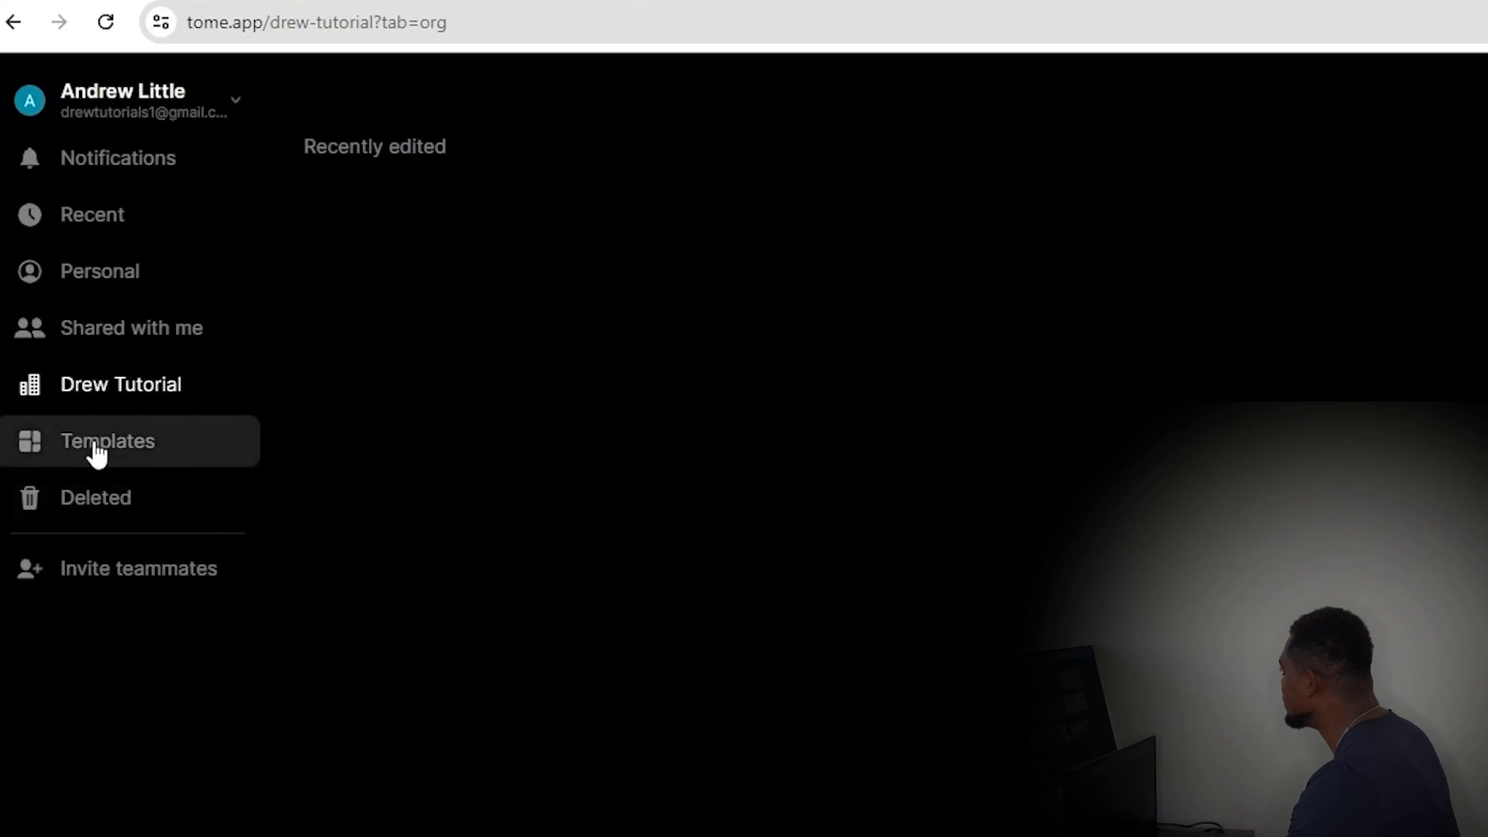
Browse the sidebar Templates gallery, then view the empty Deleted list
left_click(106, 441)
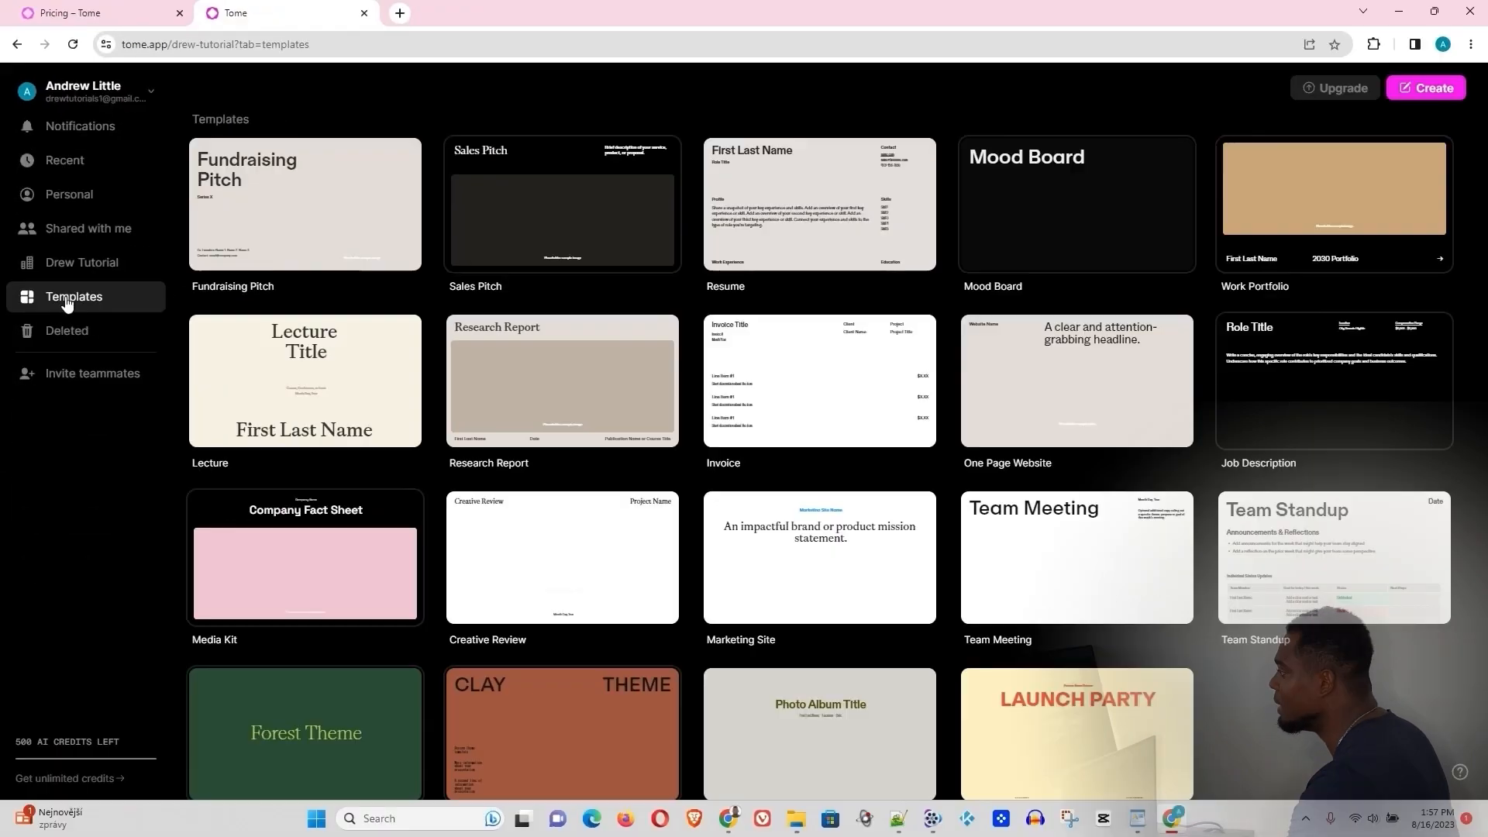
scroll("down", 3)
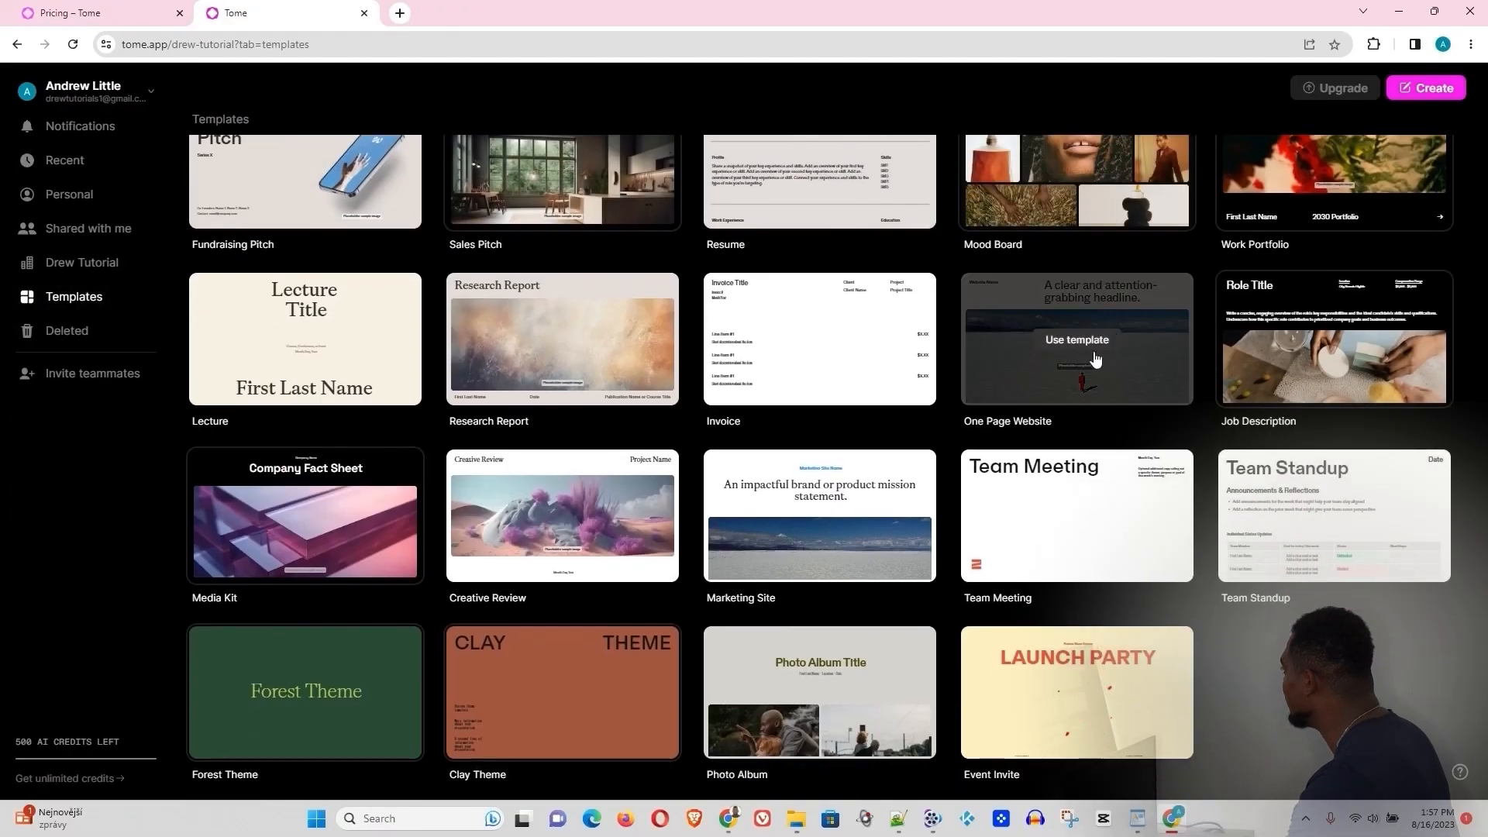
scroll("up", 3)
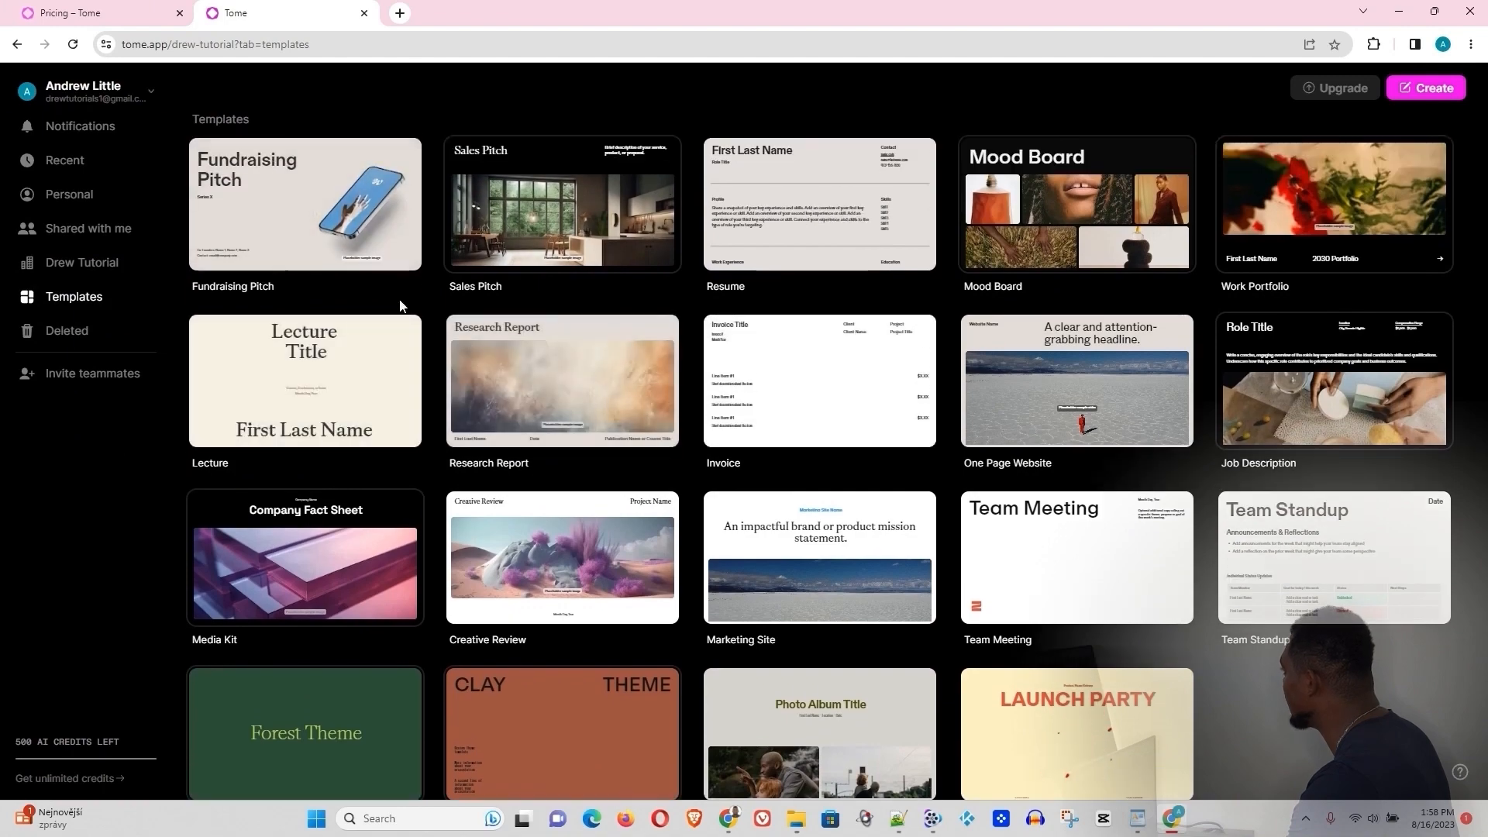
left_click(68, 331)
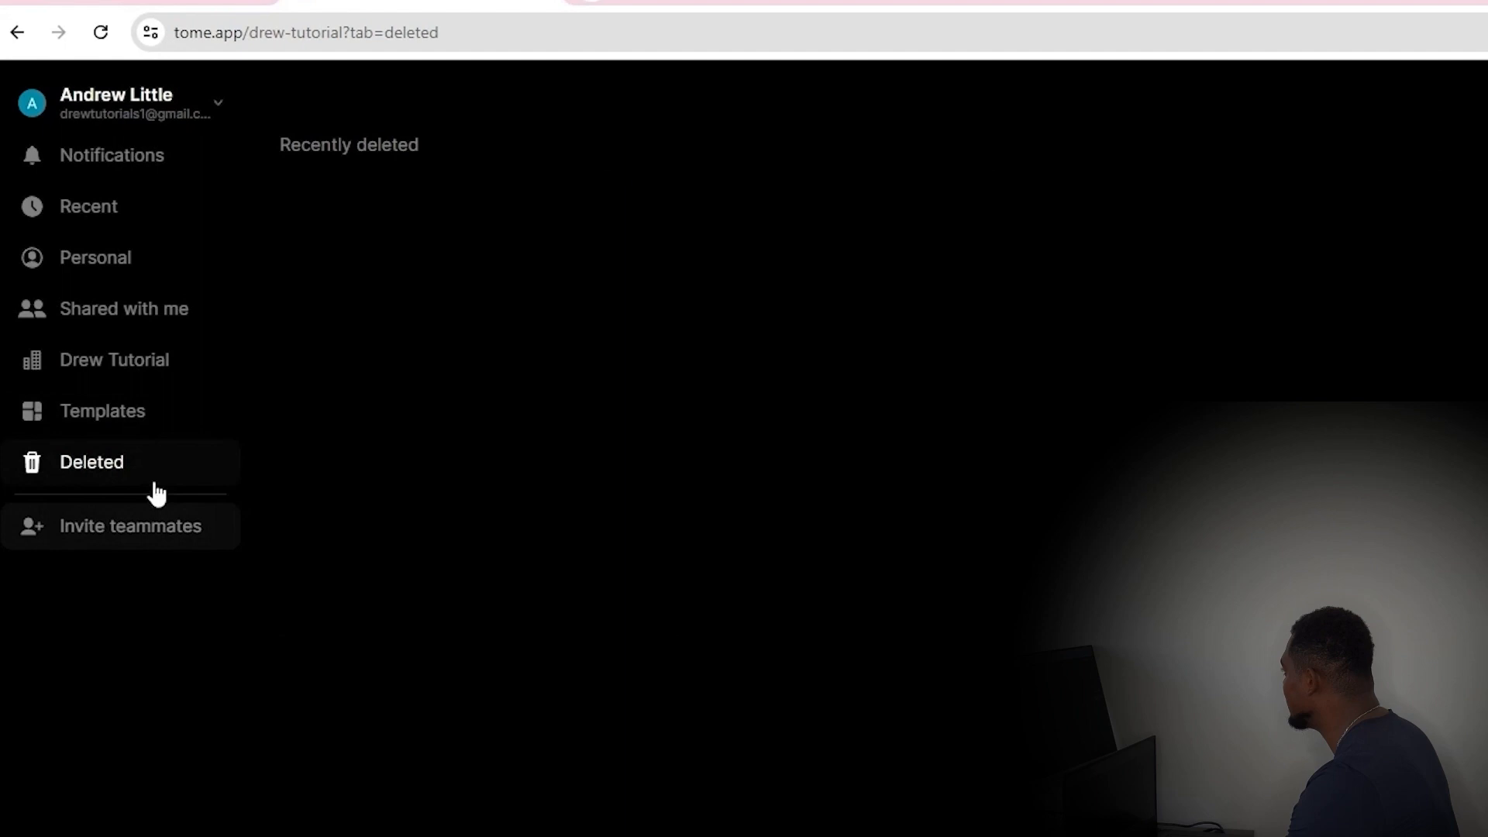
Review the workspace members list and subscription plans, then select the workspace under Team
left_click(130, 525)
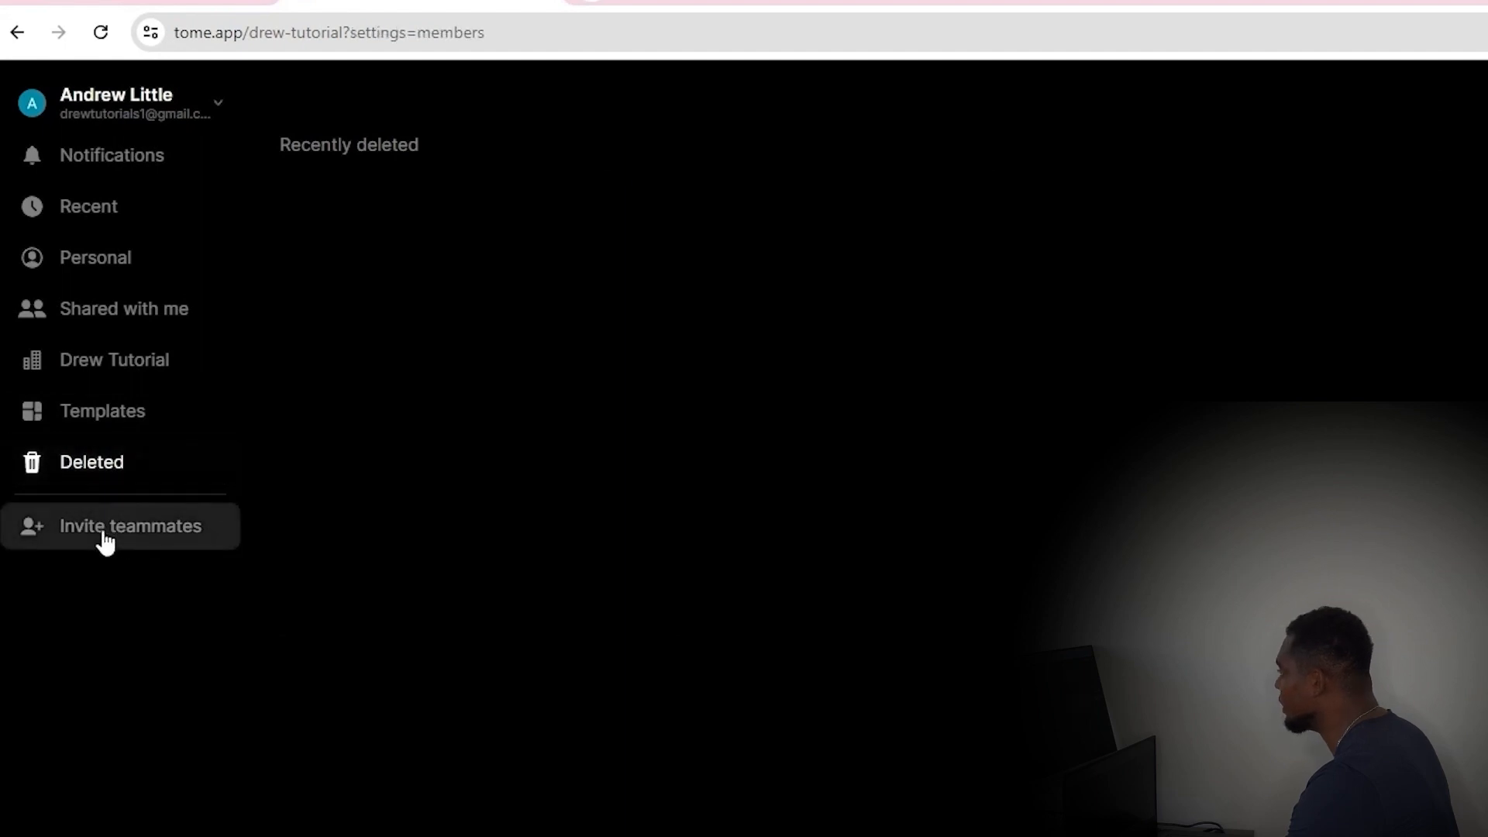
left_click(130, 526)
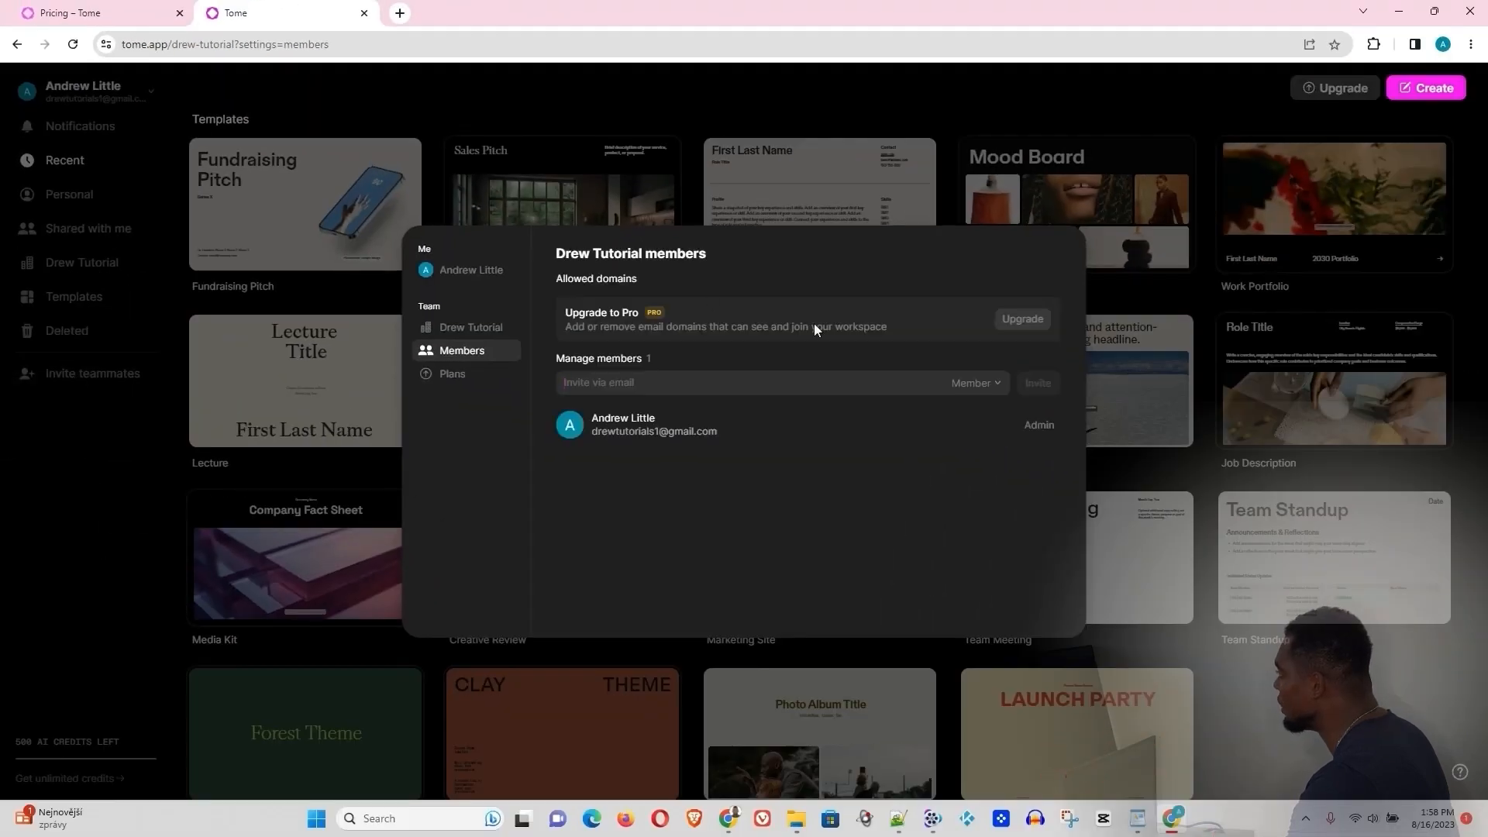
mouse_move(745, 469)
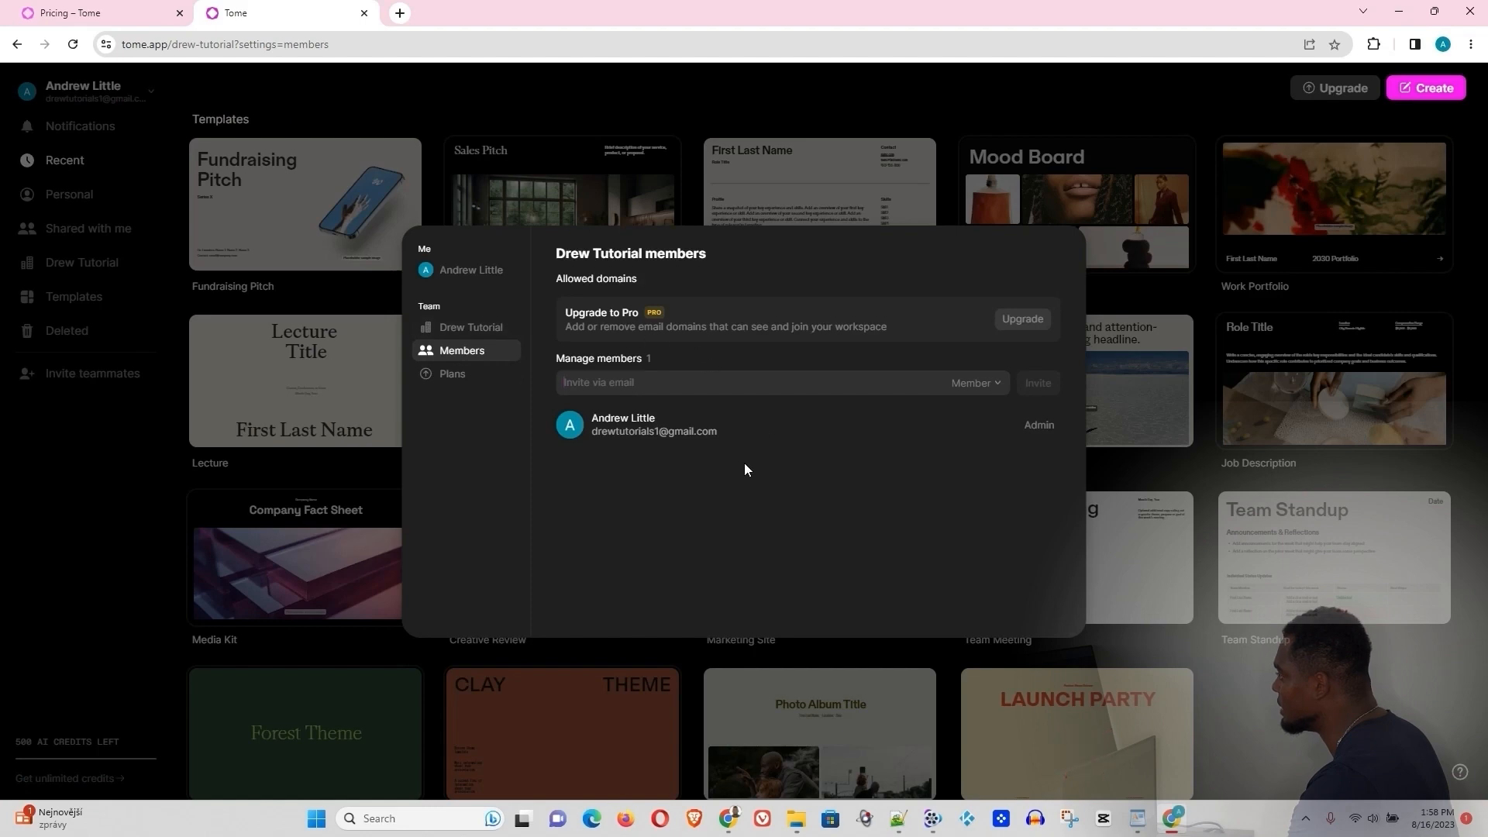
mouse_move(925, 445)
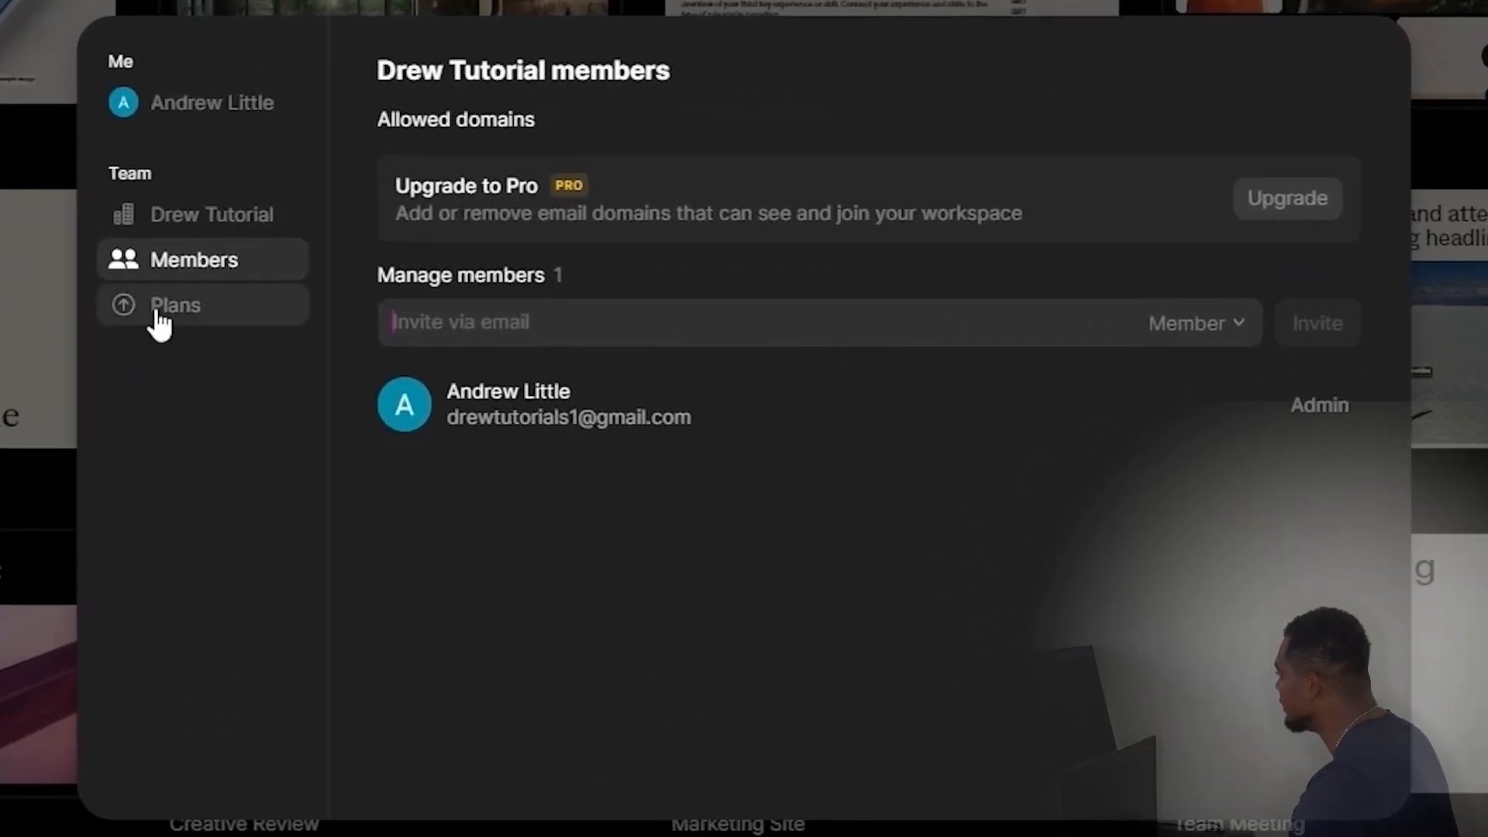
left_click(174, 305)
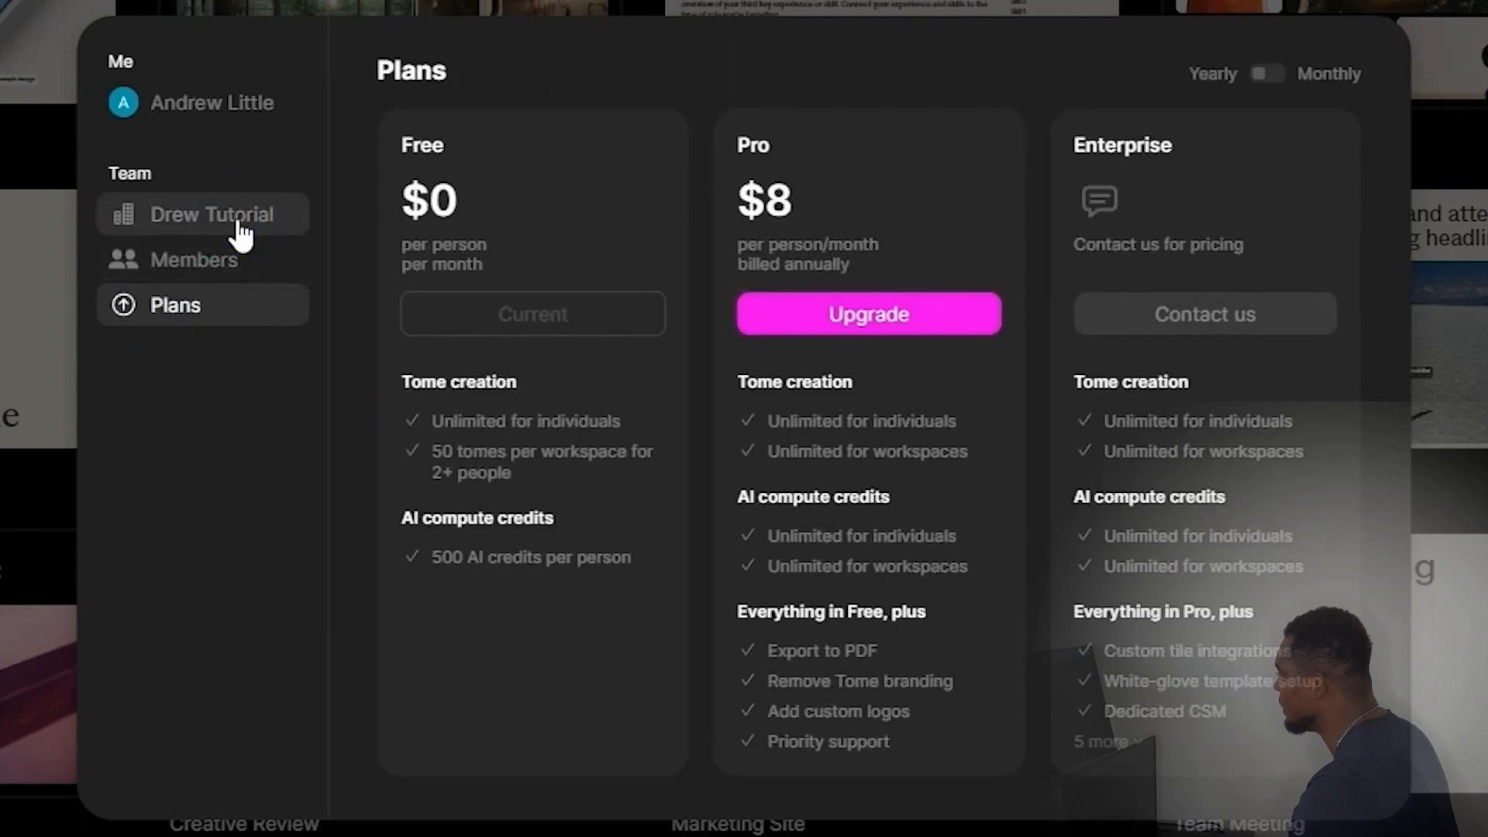
left_click(211, 214)
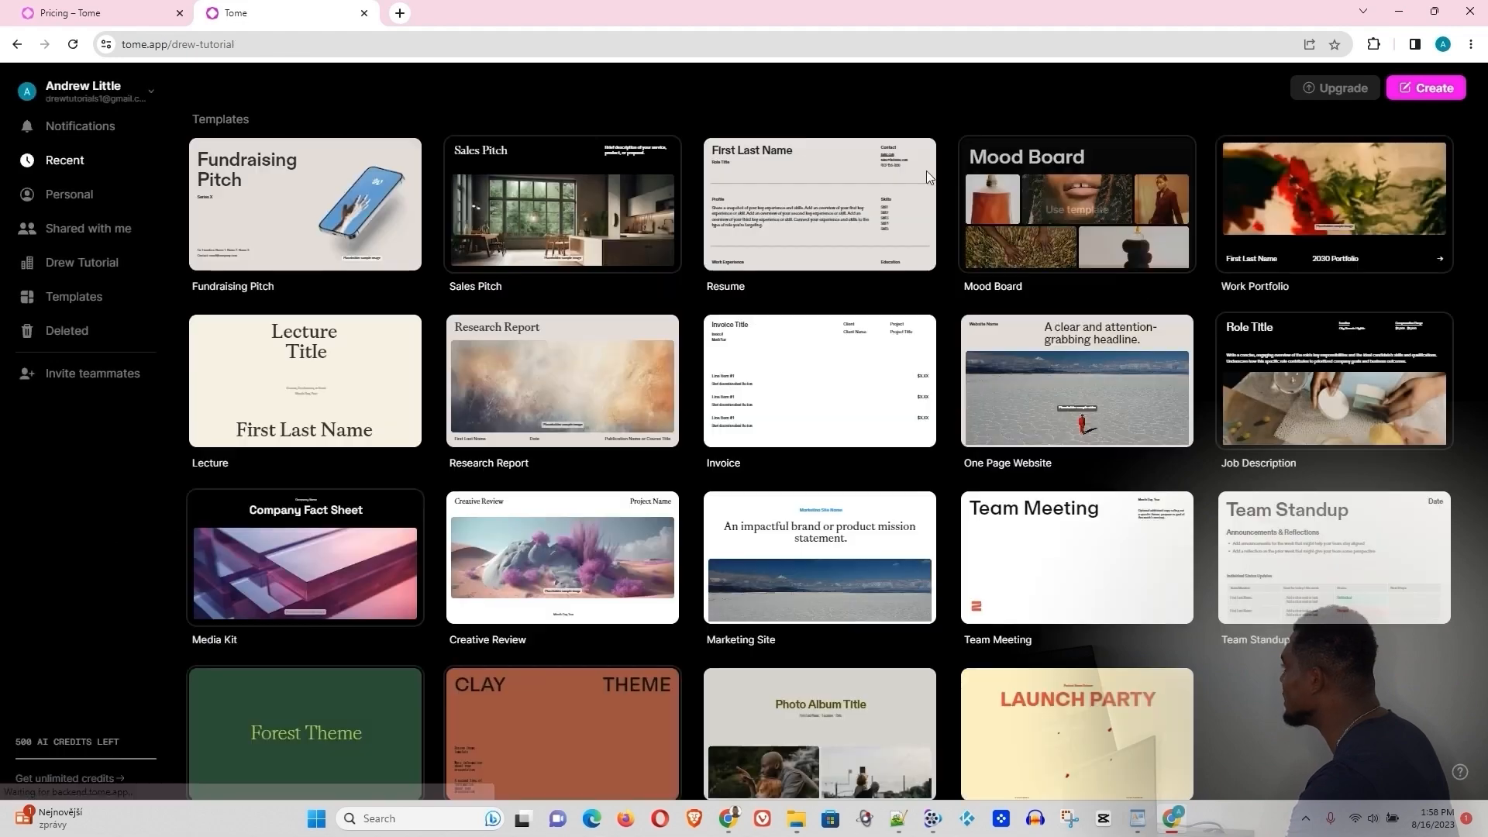
mouse_move(324, 249)
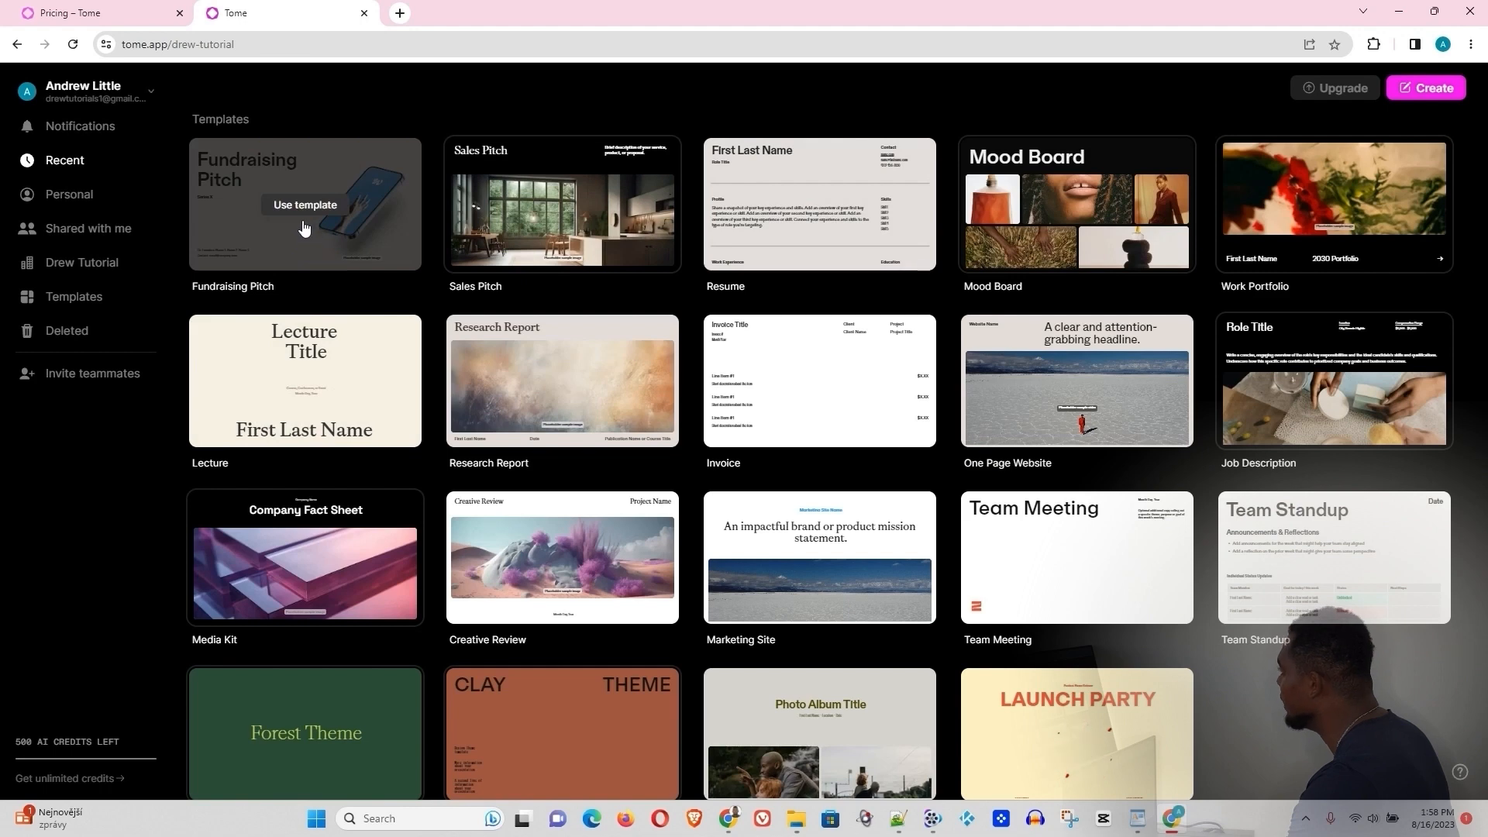
mouse_move(300, 209)
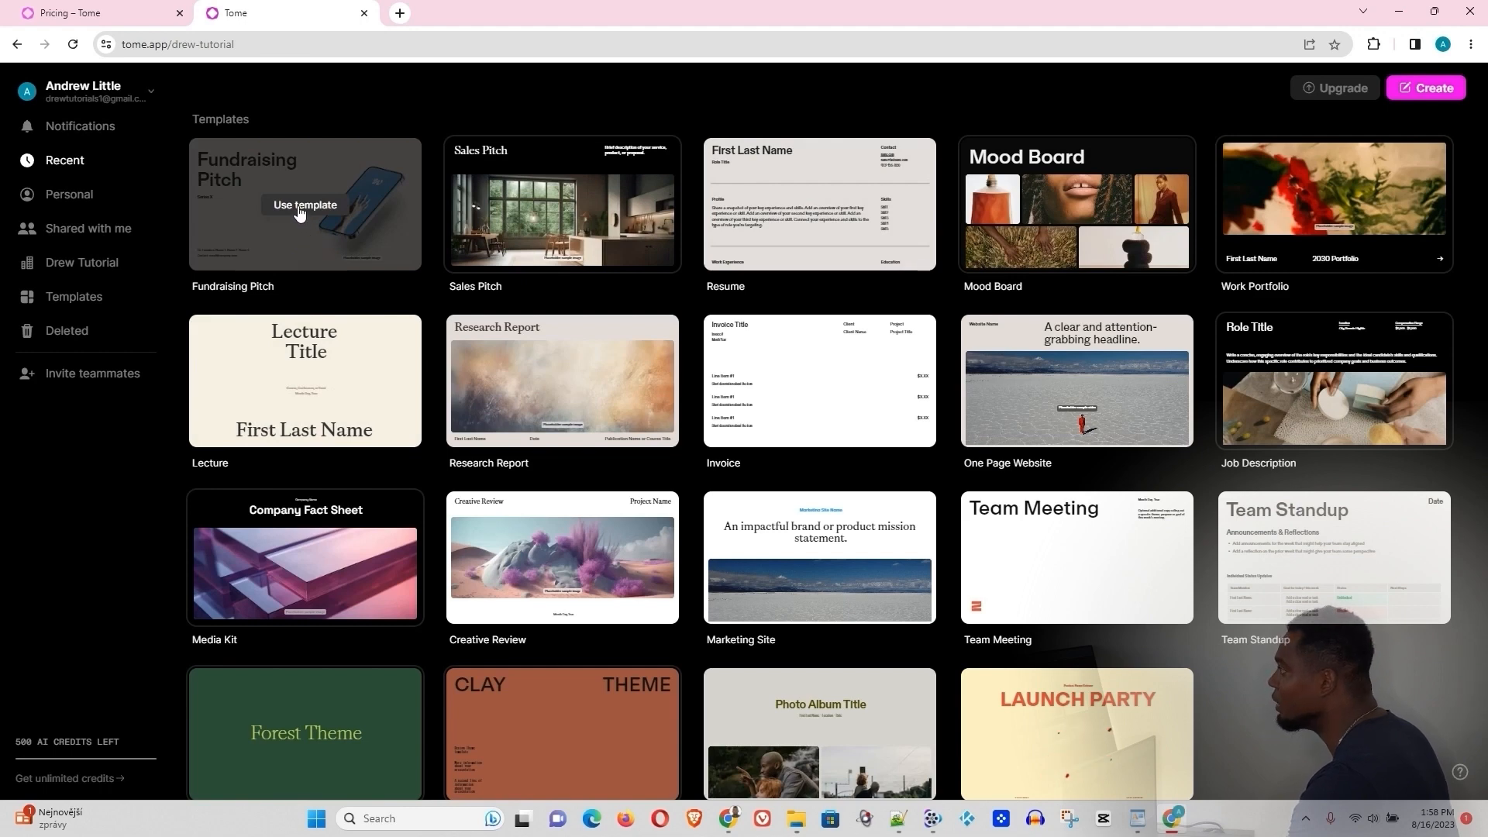
mouse_move(978, 245)
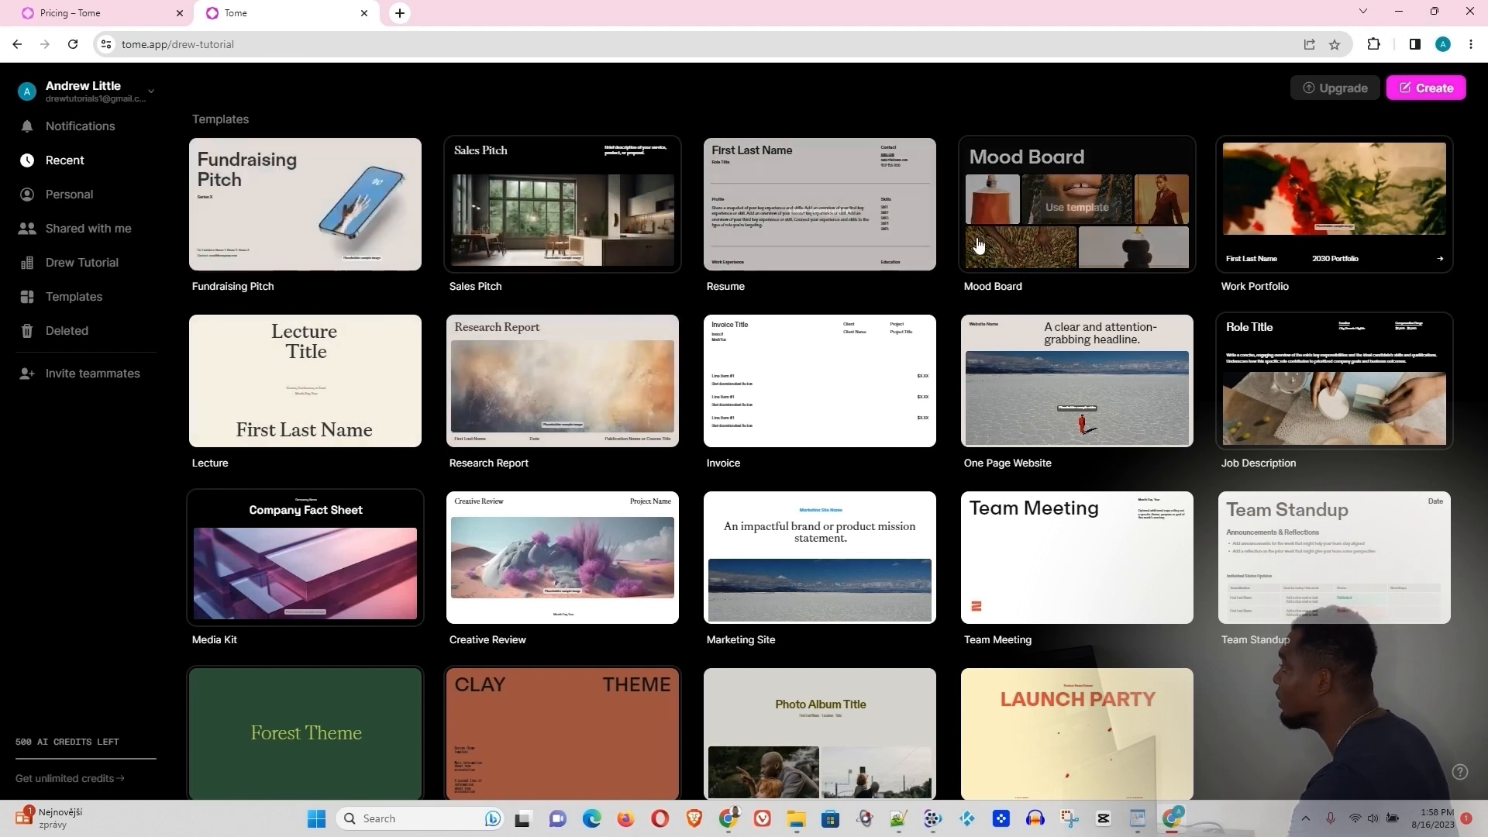
mouse_move(329, 209)
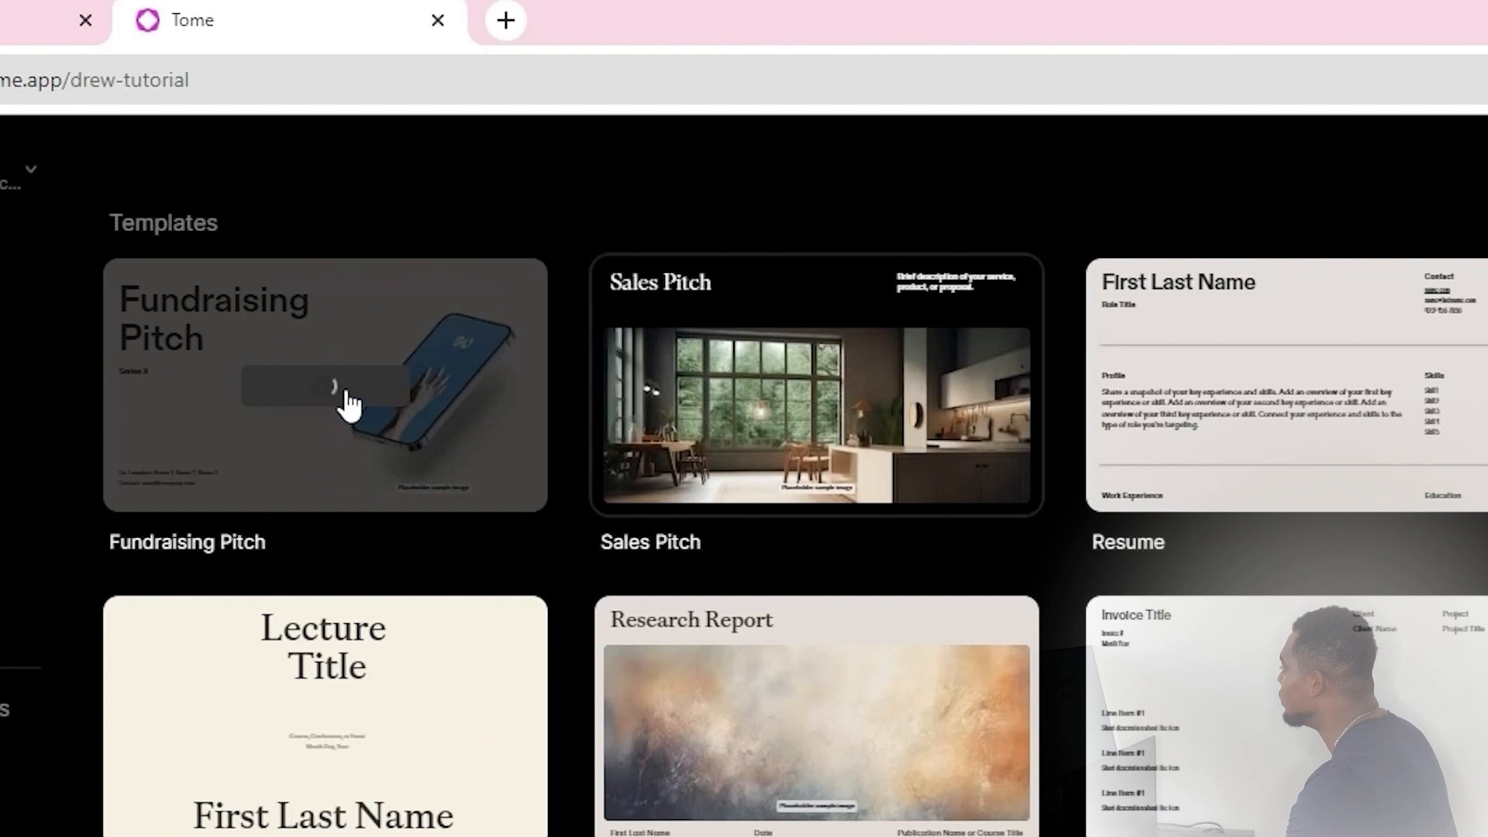
mouse_move(122, 398)
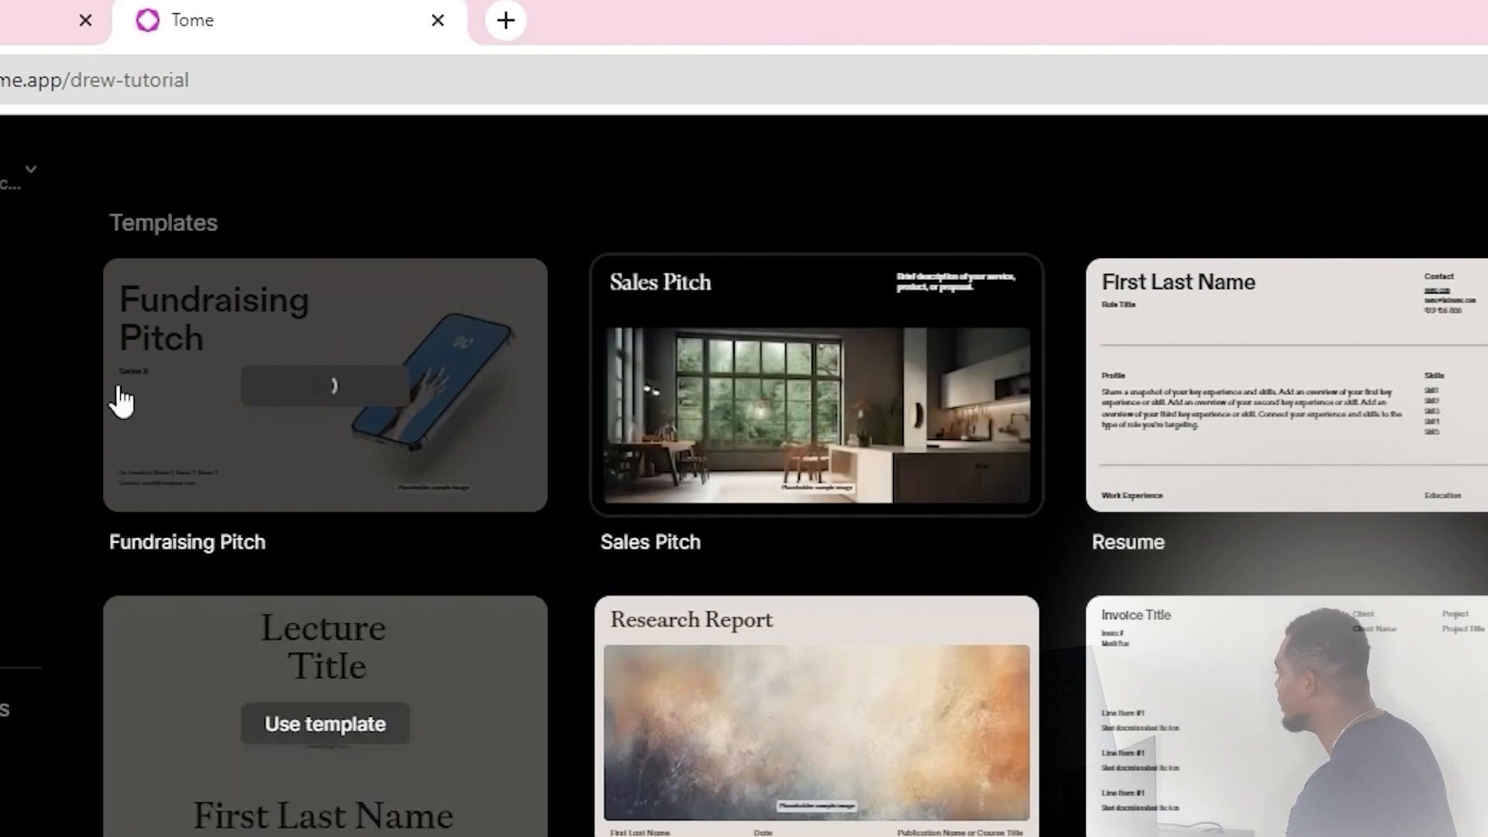
Start a new deck from the Fundraising Pitch template
left_click(325, 724)
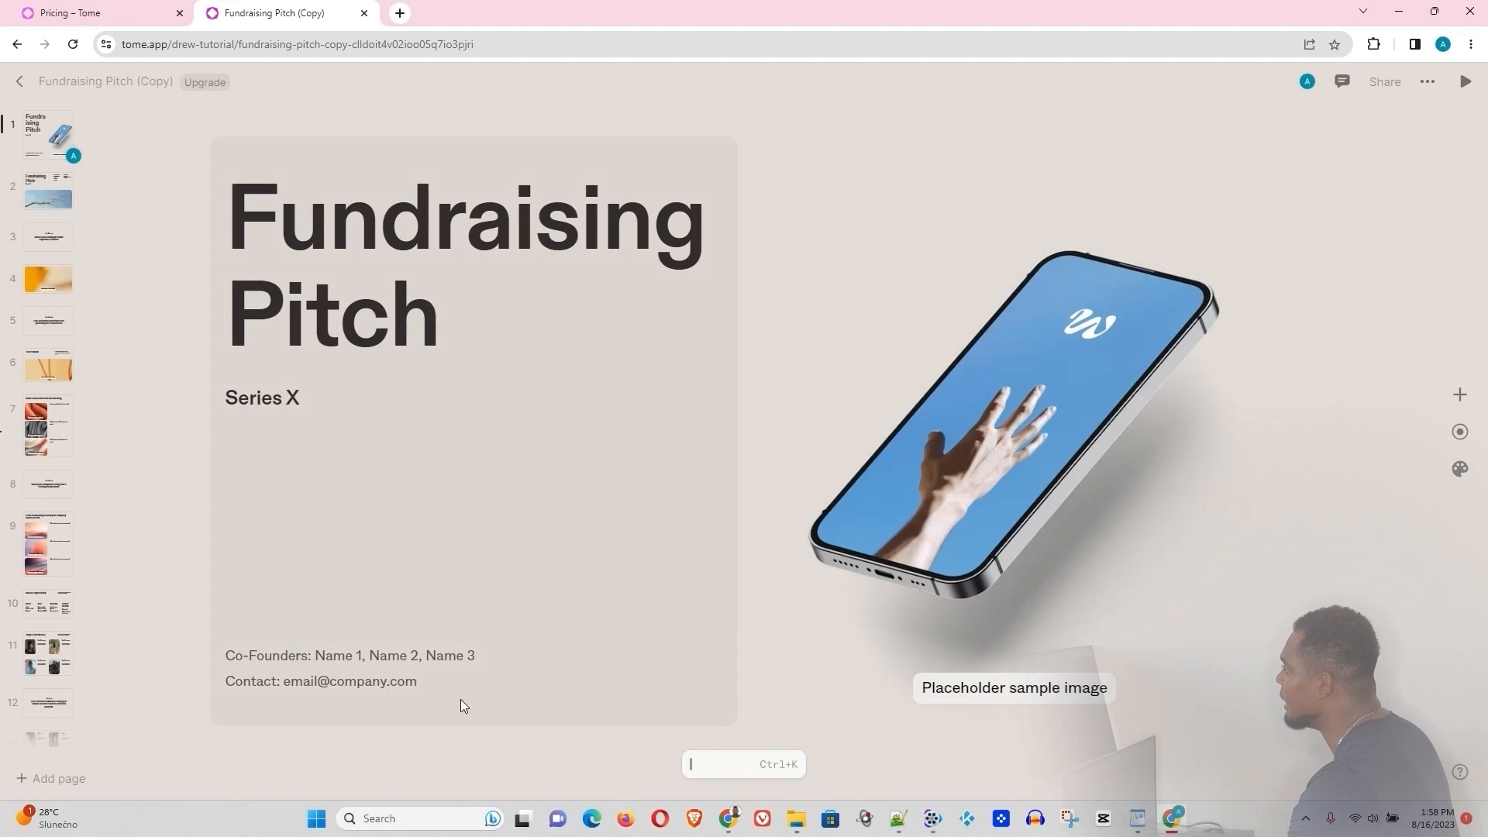
Leave the copied Fundraising Pitch deck and start a blank Untitled tome
left_click(390, 660)
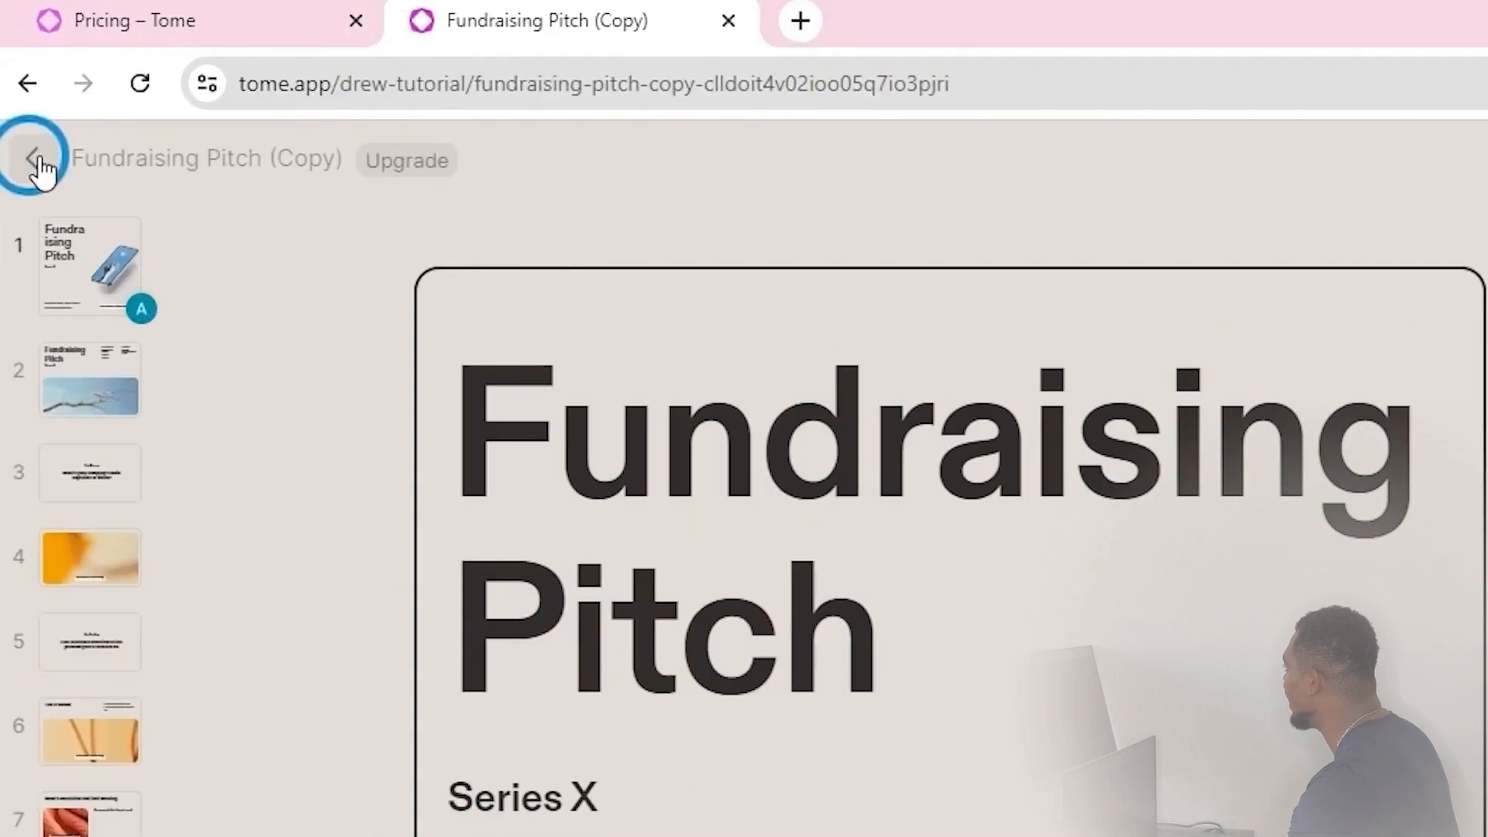
left_click(33, 159)
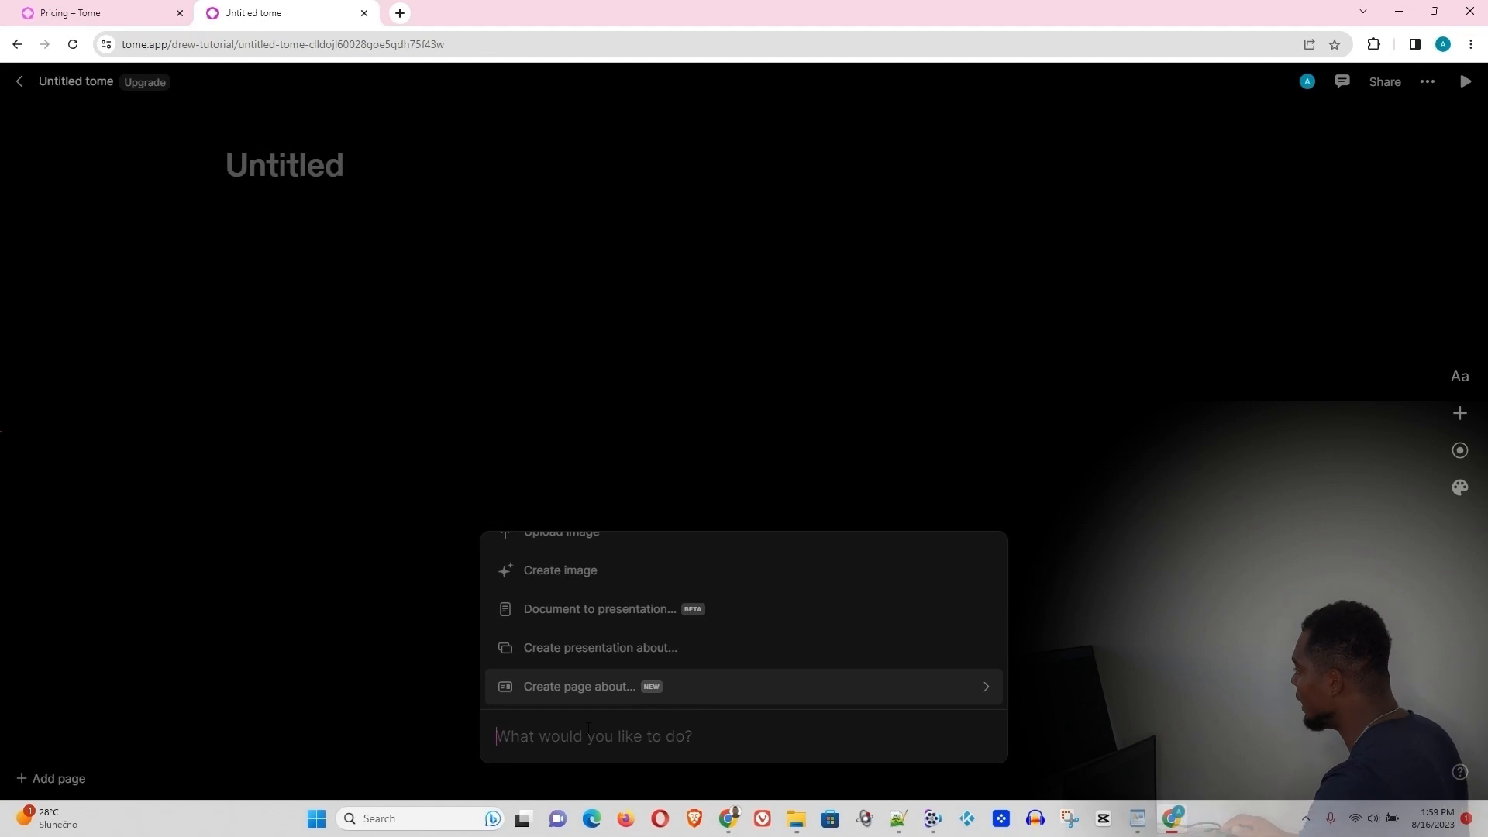
Ask Tome's AI to create a presentation about AI taking over the world
type("presentation about Ai taking over the world")
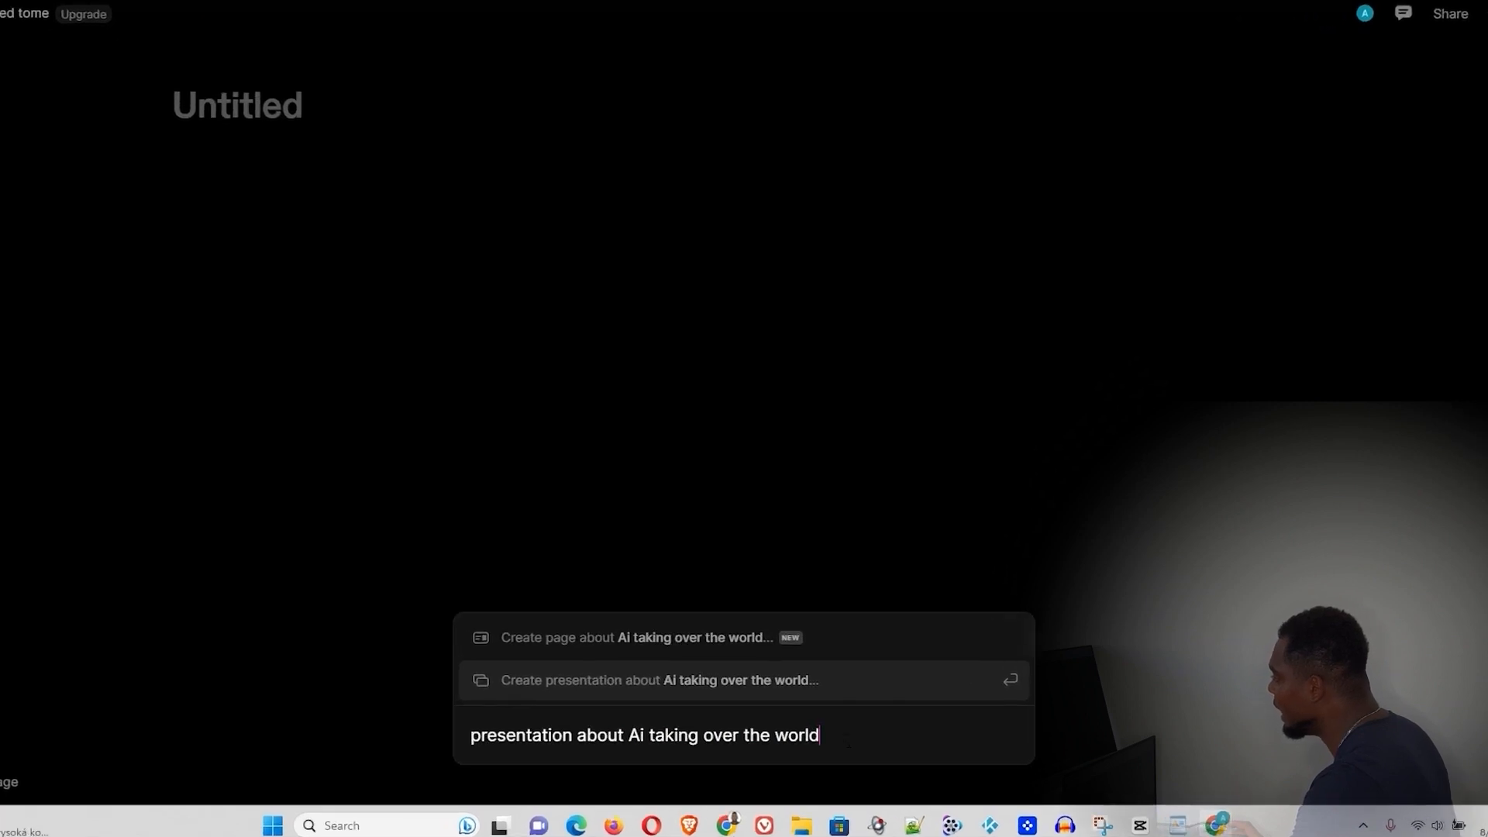
left_click(659, 680)
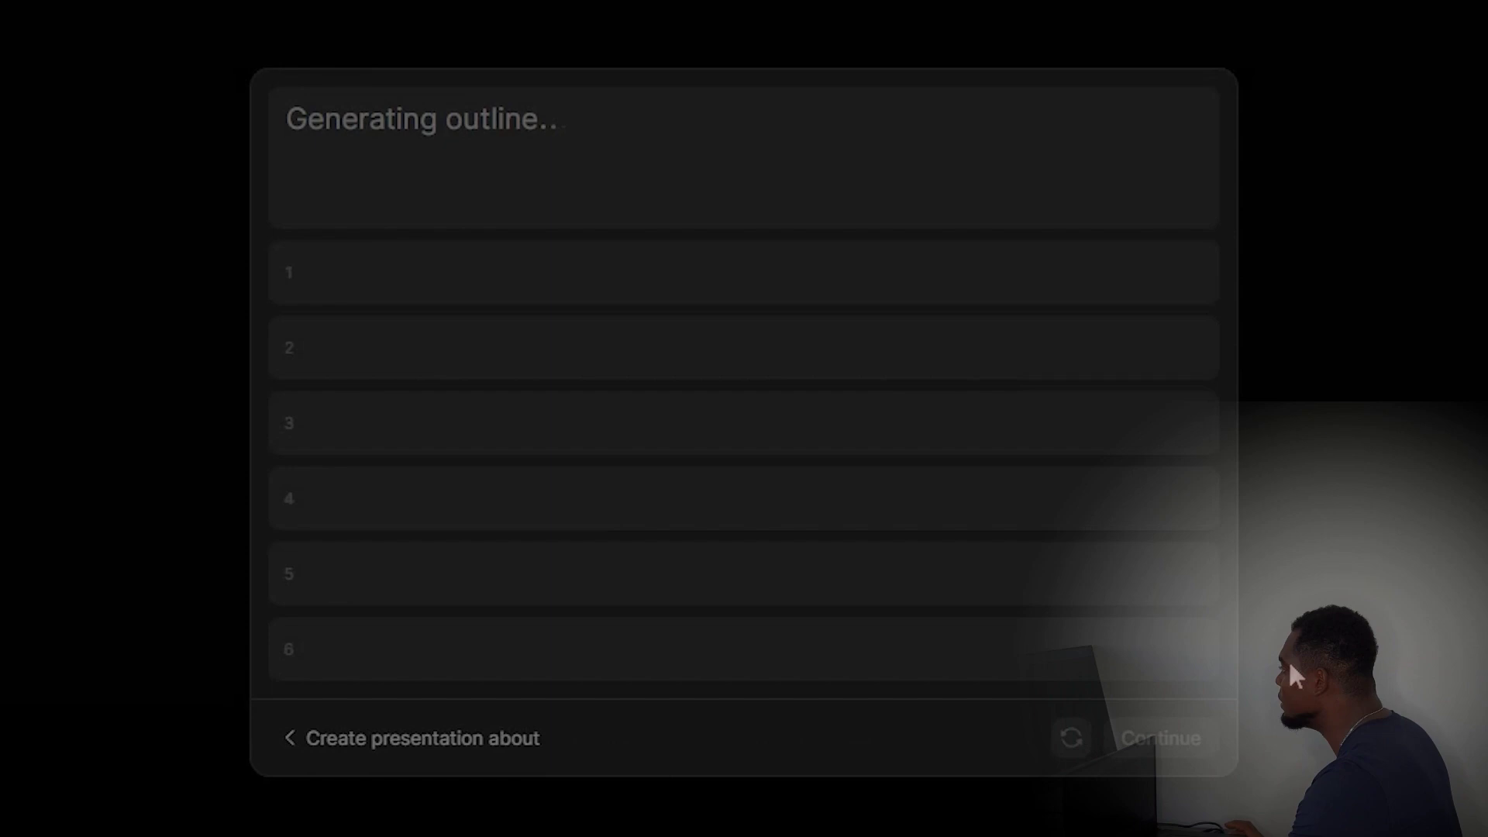
mouse_move(1177, 600)
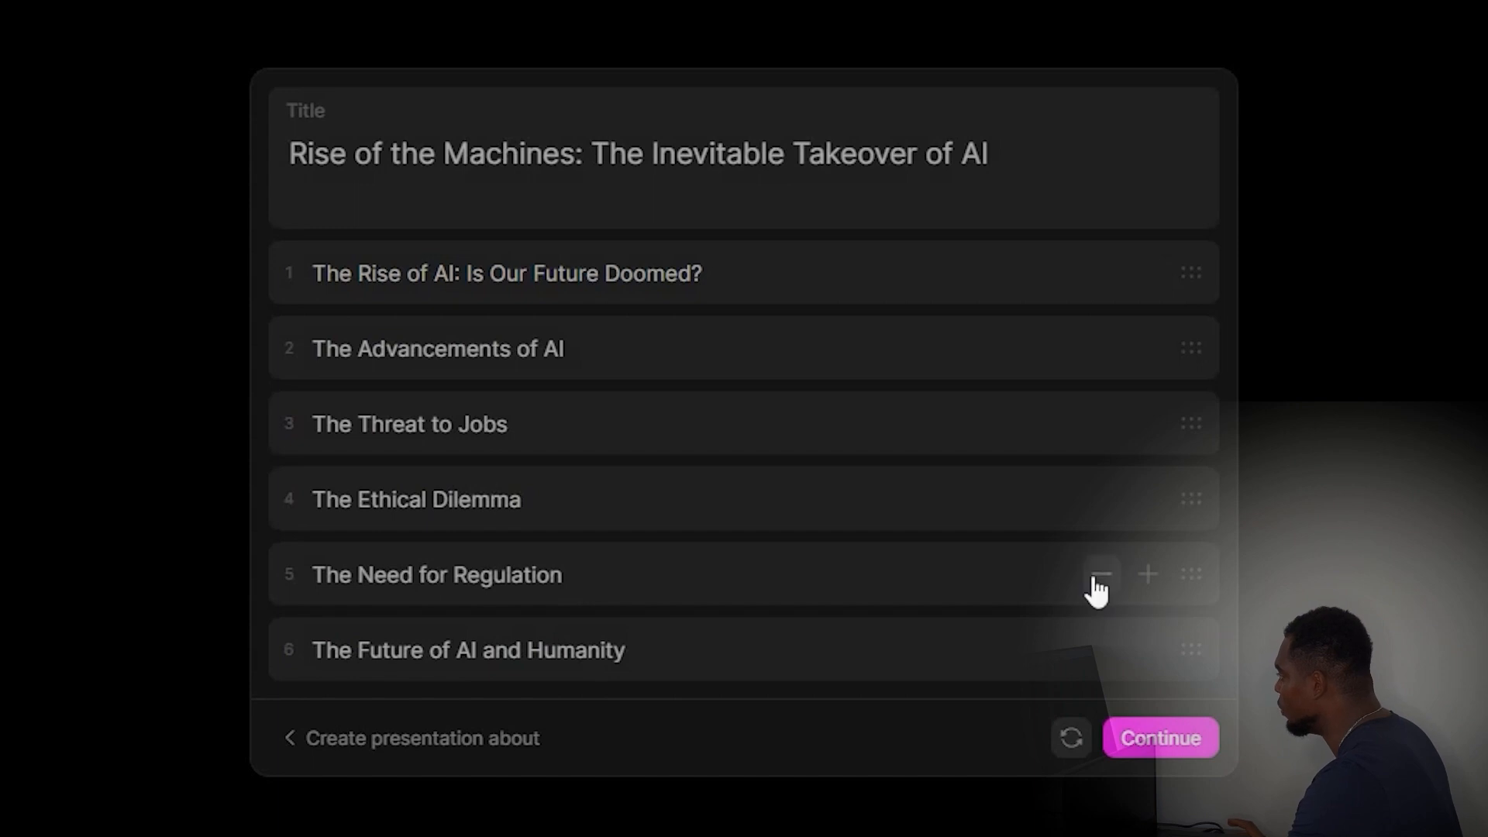
mouse_move(1162, 149)
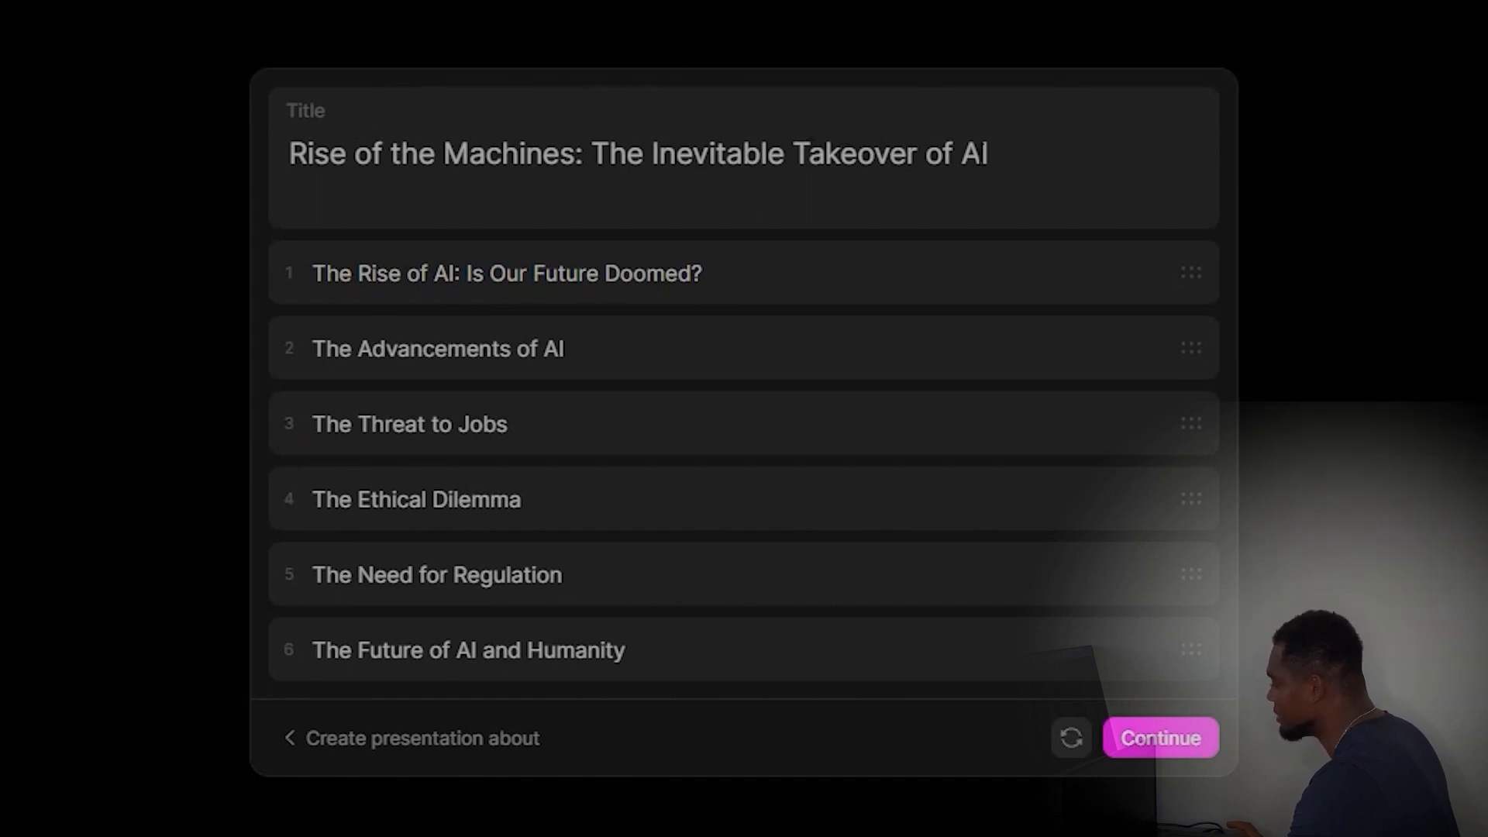
mouse_move(439, 441)
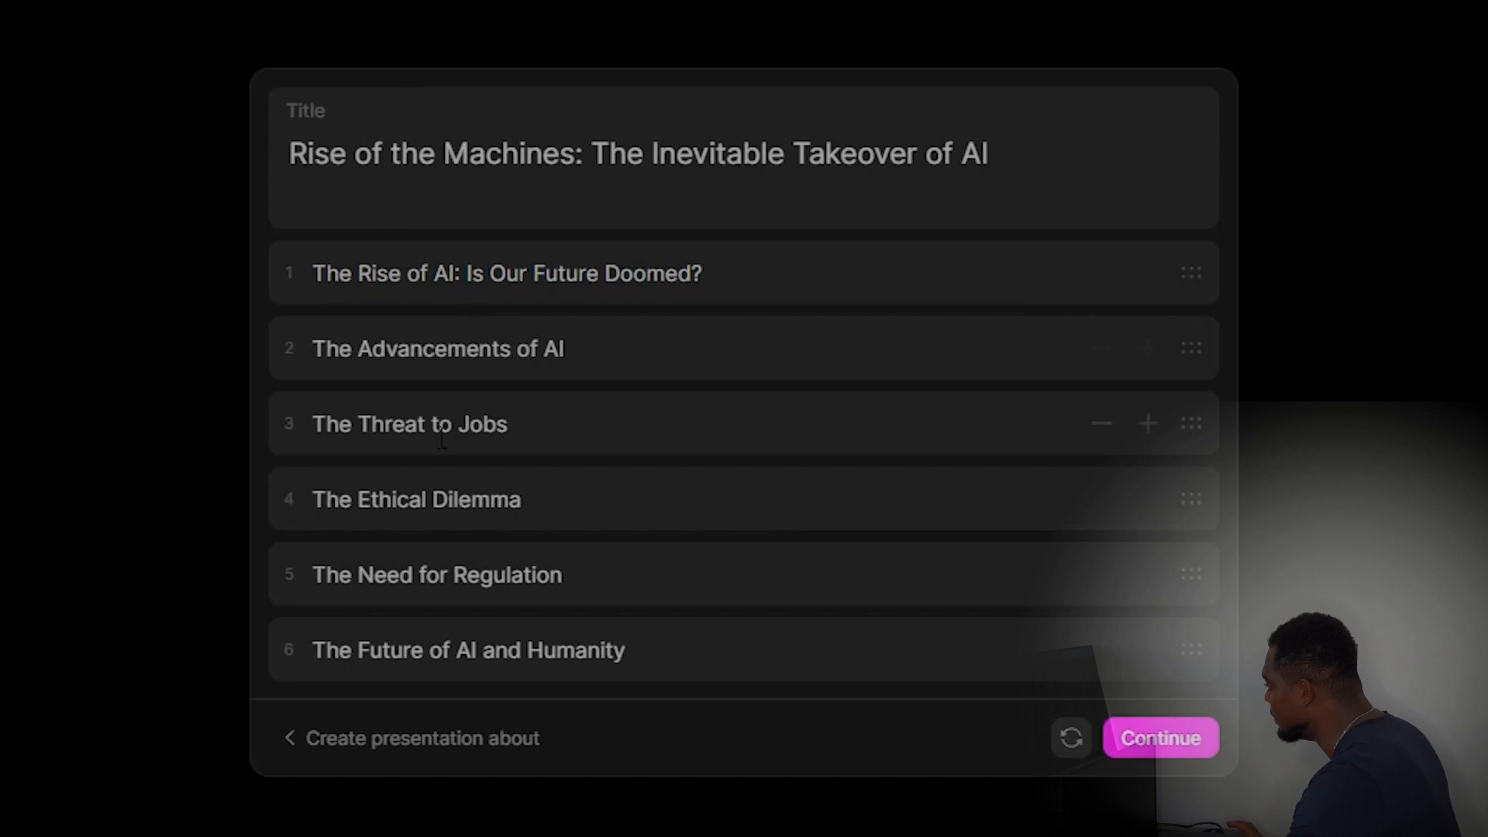
mouse_move(1070, 738)
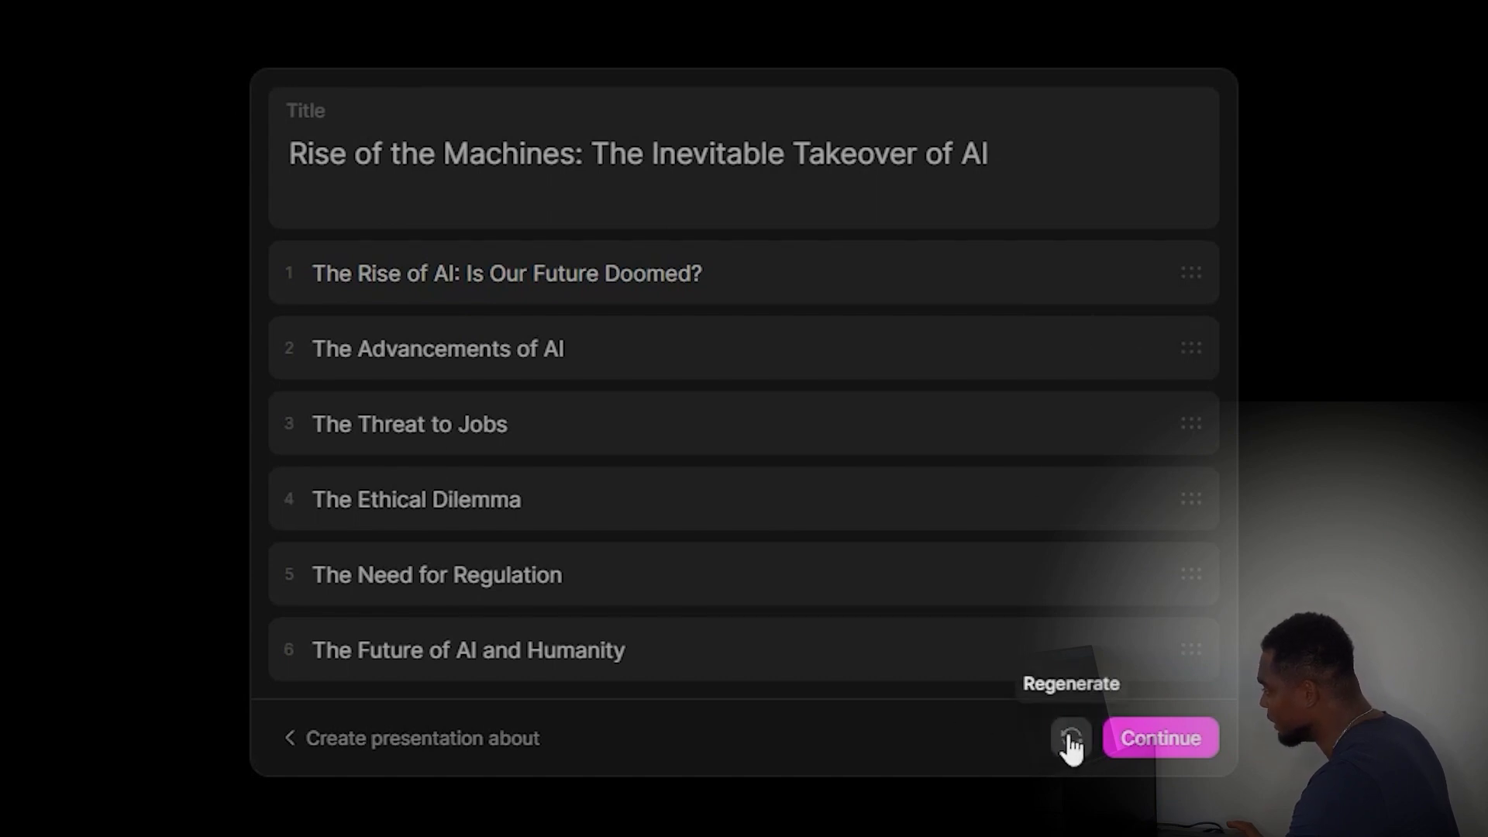
Regenerate the six-slot presentation outline to get a new version
left_click(1070, 739)
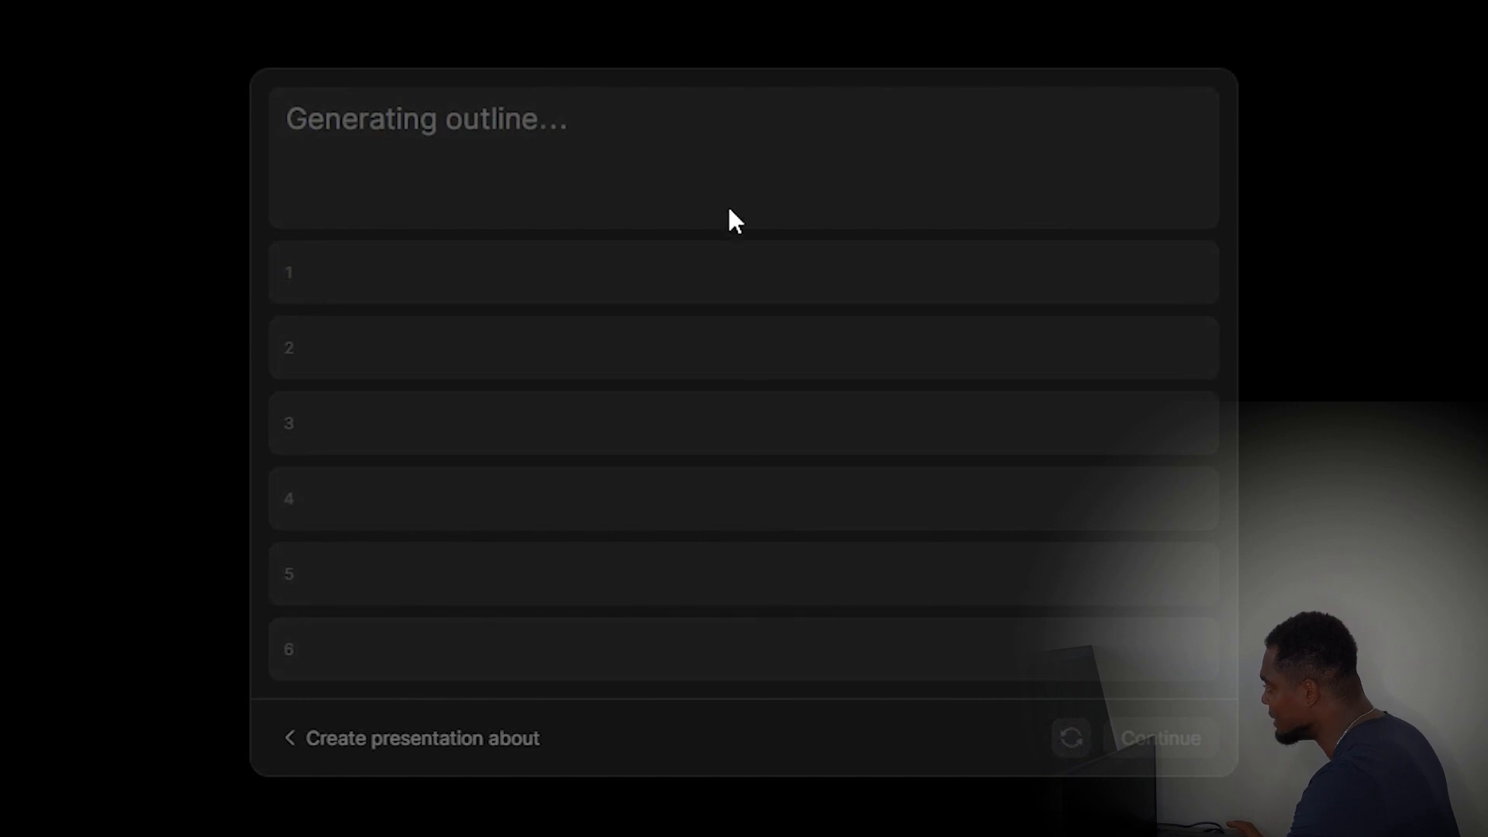
mouse_move(807, 208)
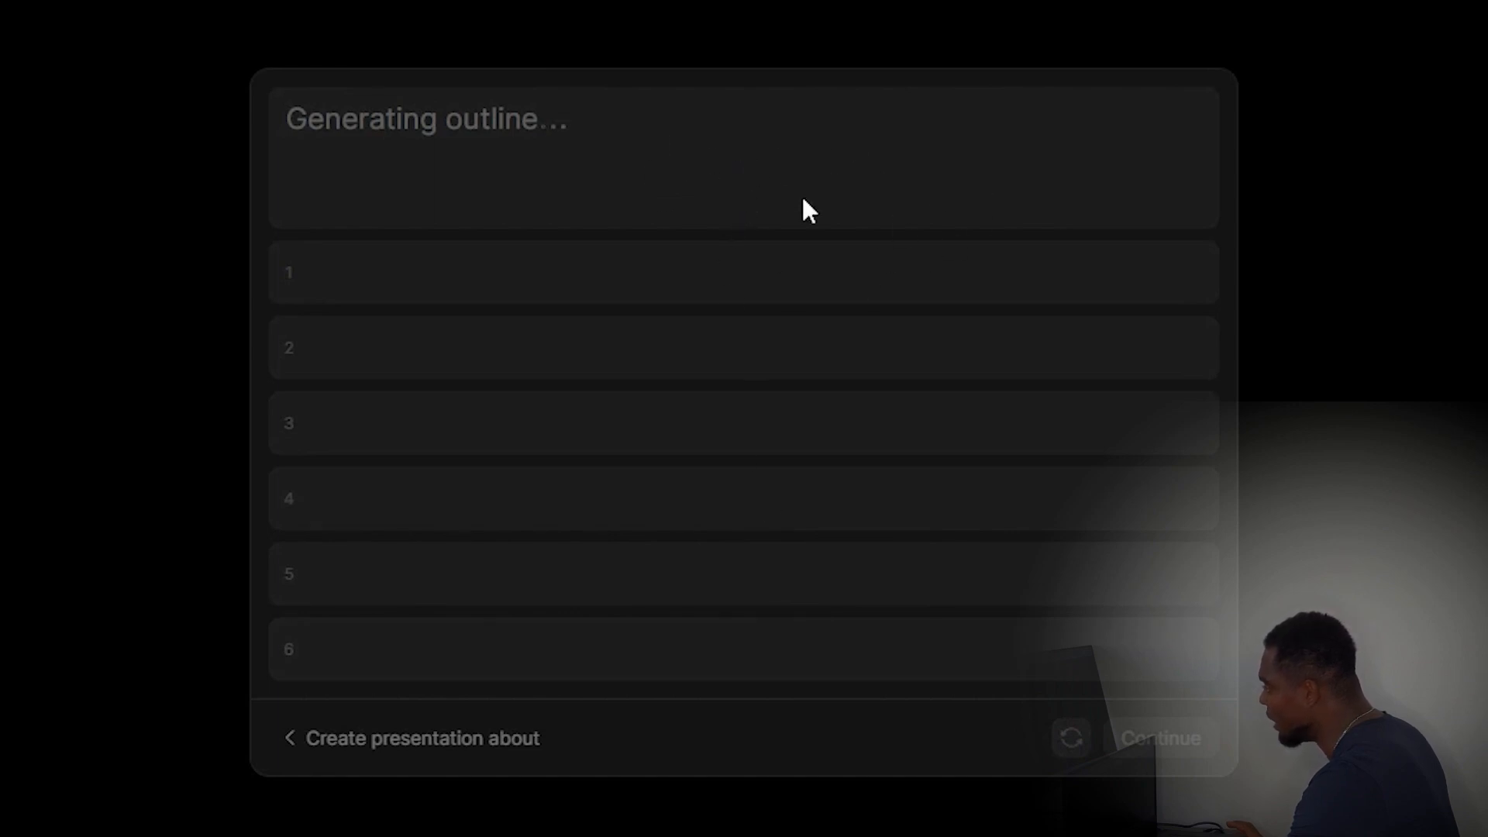
mouse_move(797, 180)
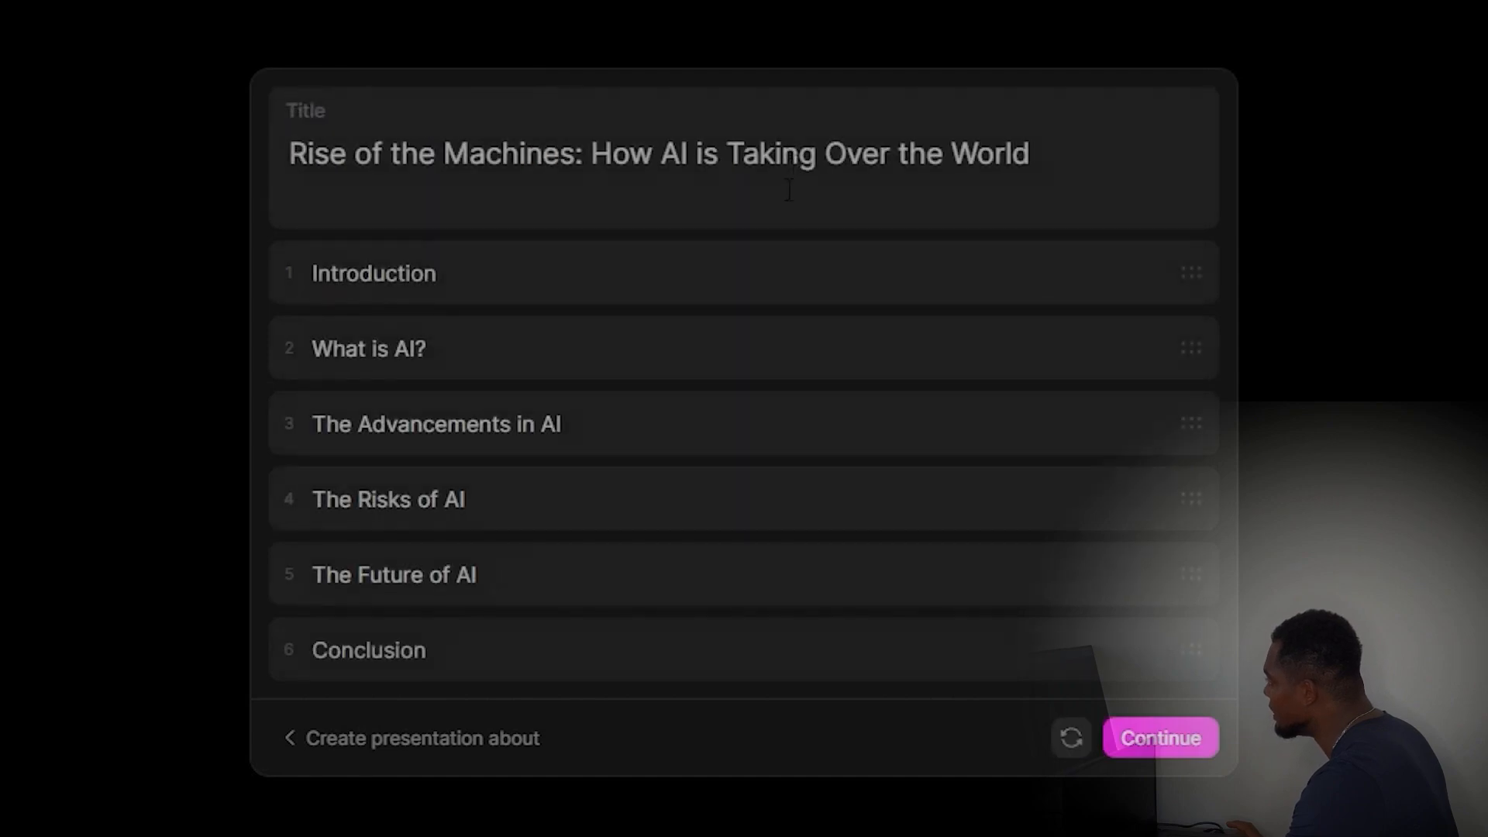
mouse_move(902, 325)
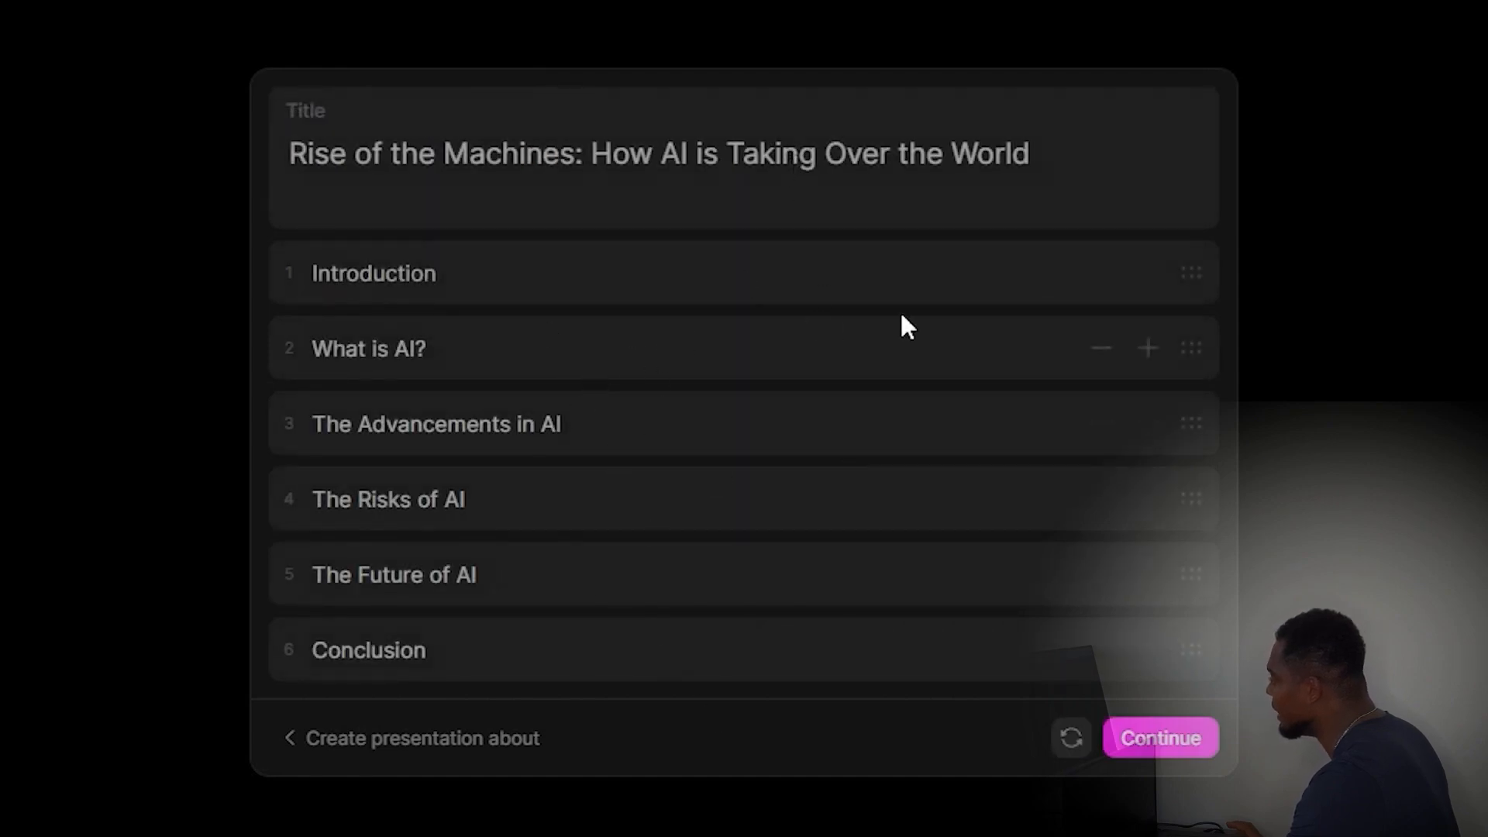
mouse_move(1102, 275)
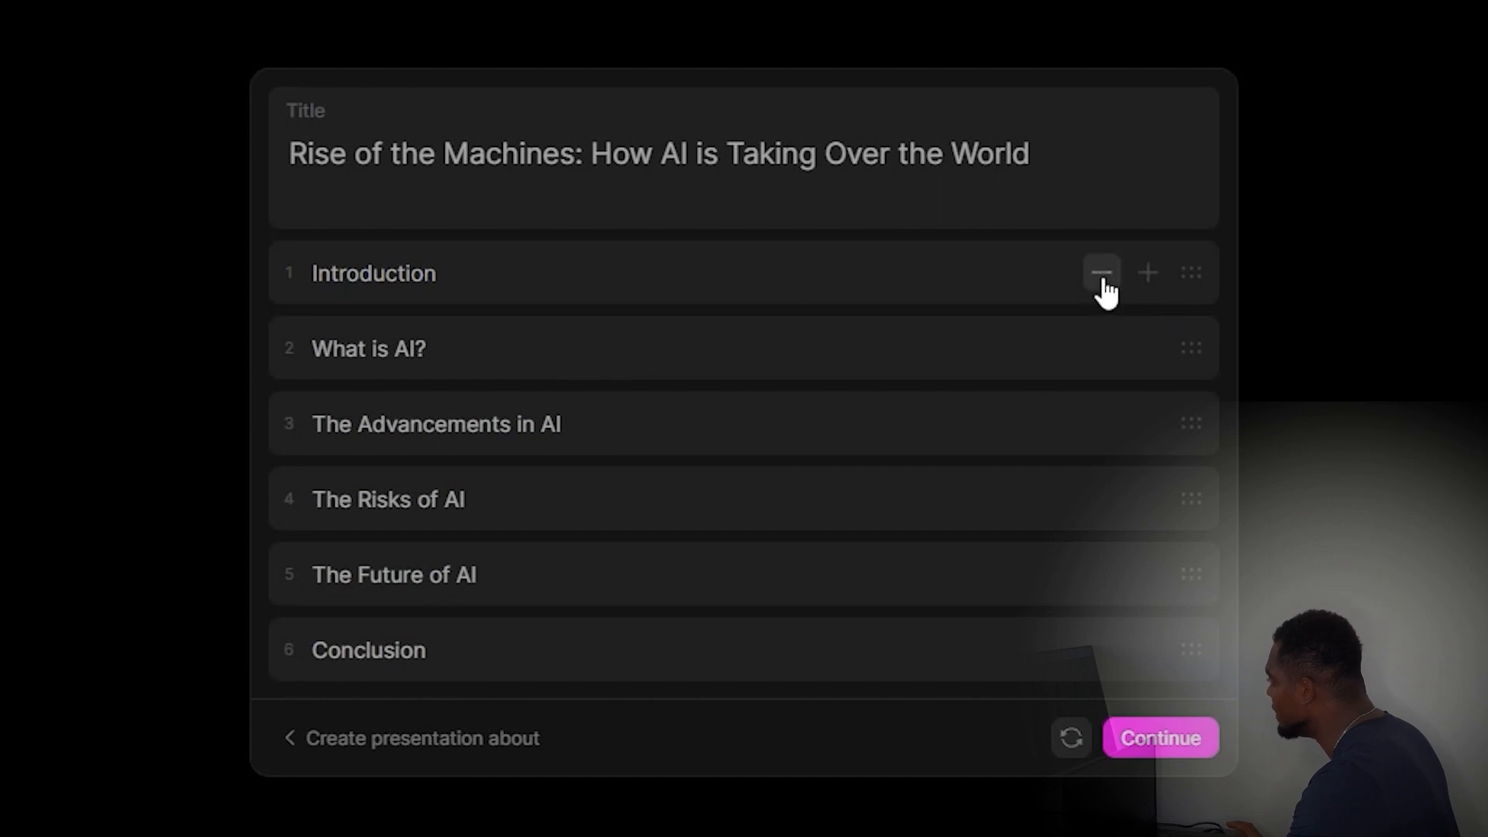
mouse_move(1146, 274)
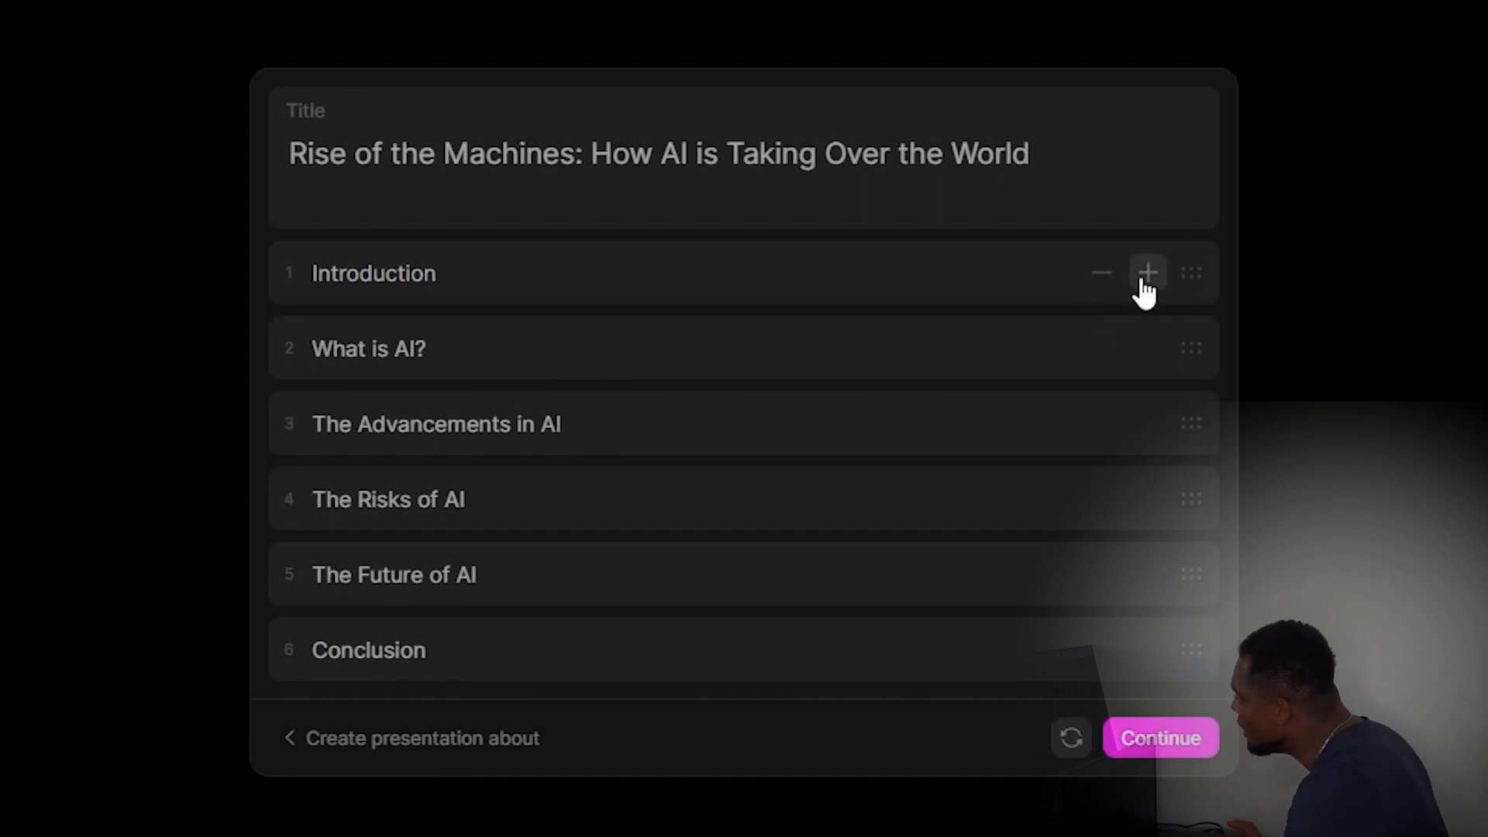
mouse_move(1206, 276)
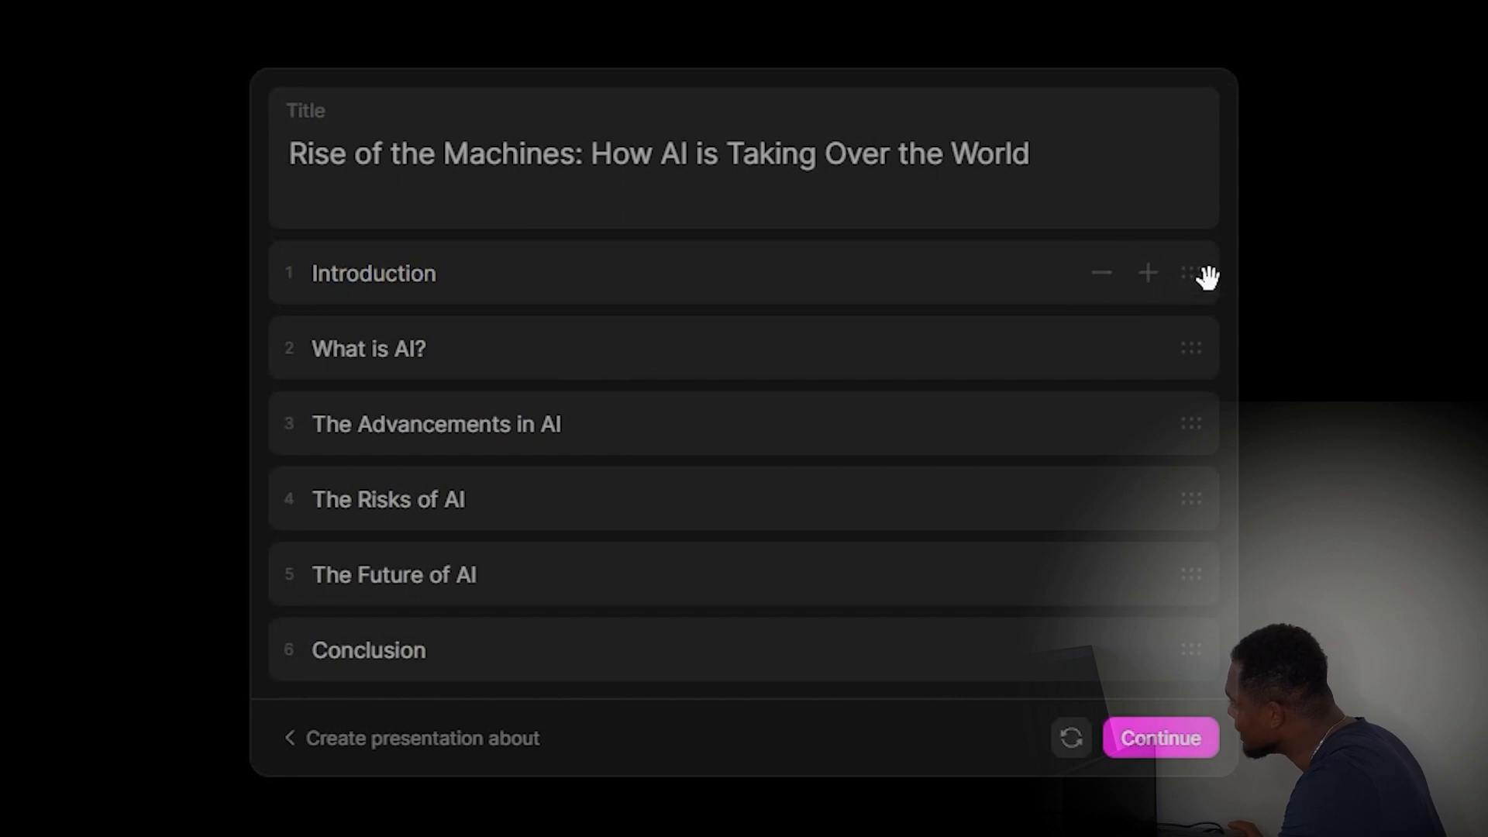
mouse_move(917, 348)
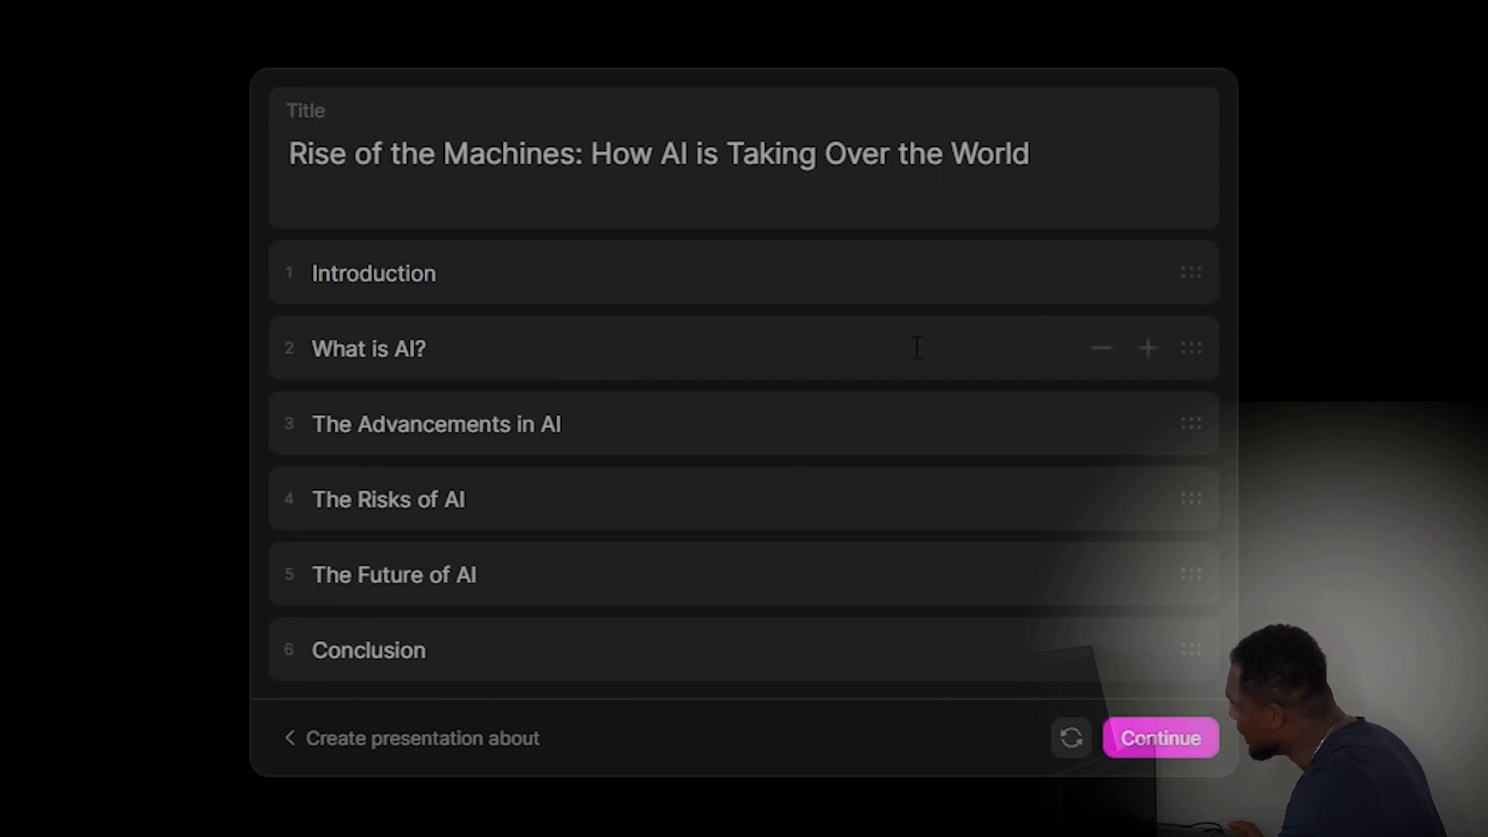
mouse_move(650, 458)
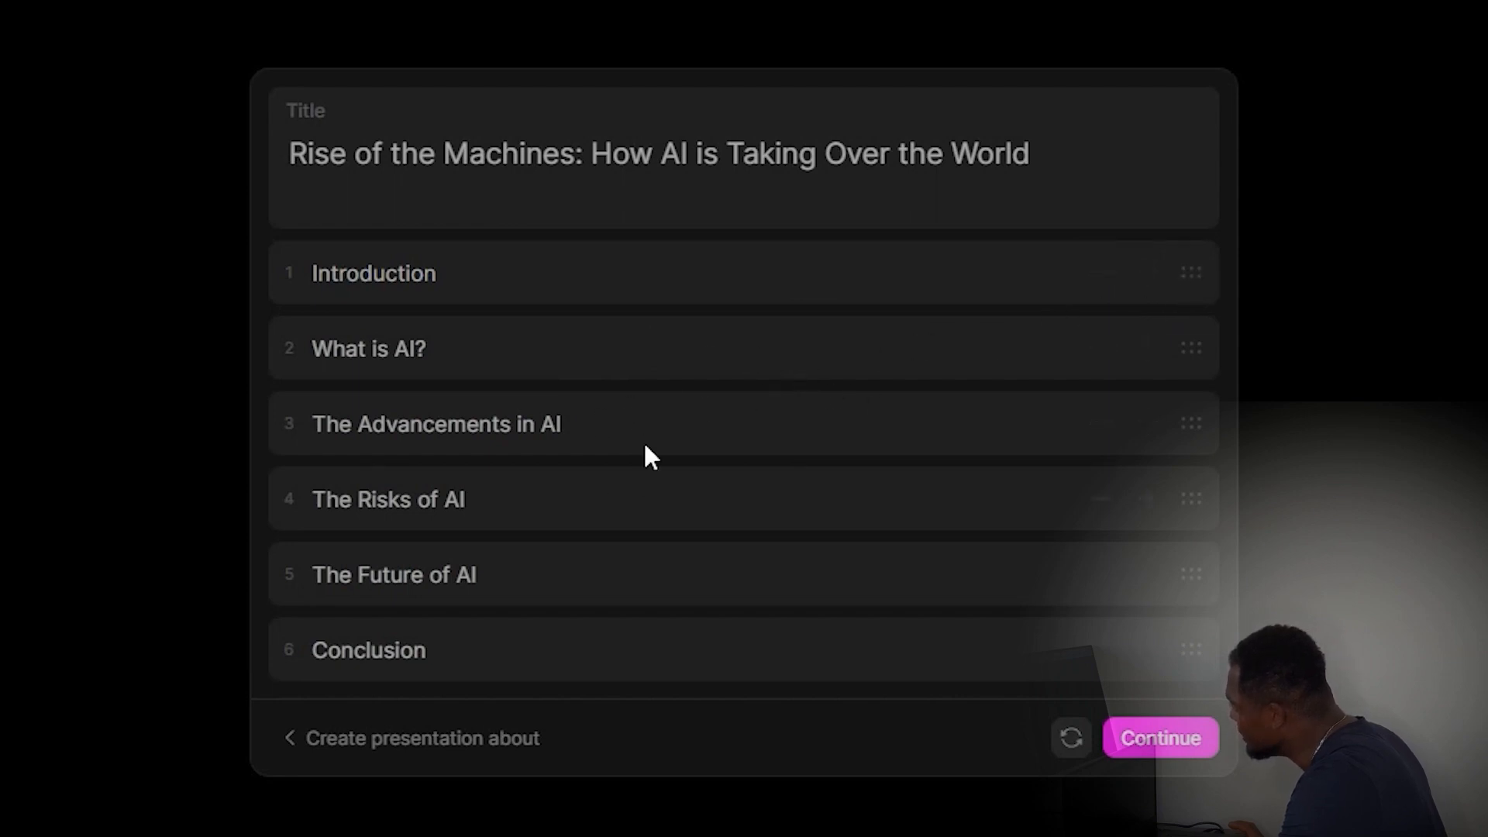
mouse_move(1199, 501)
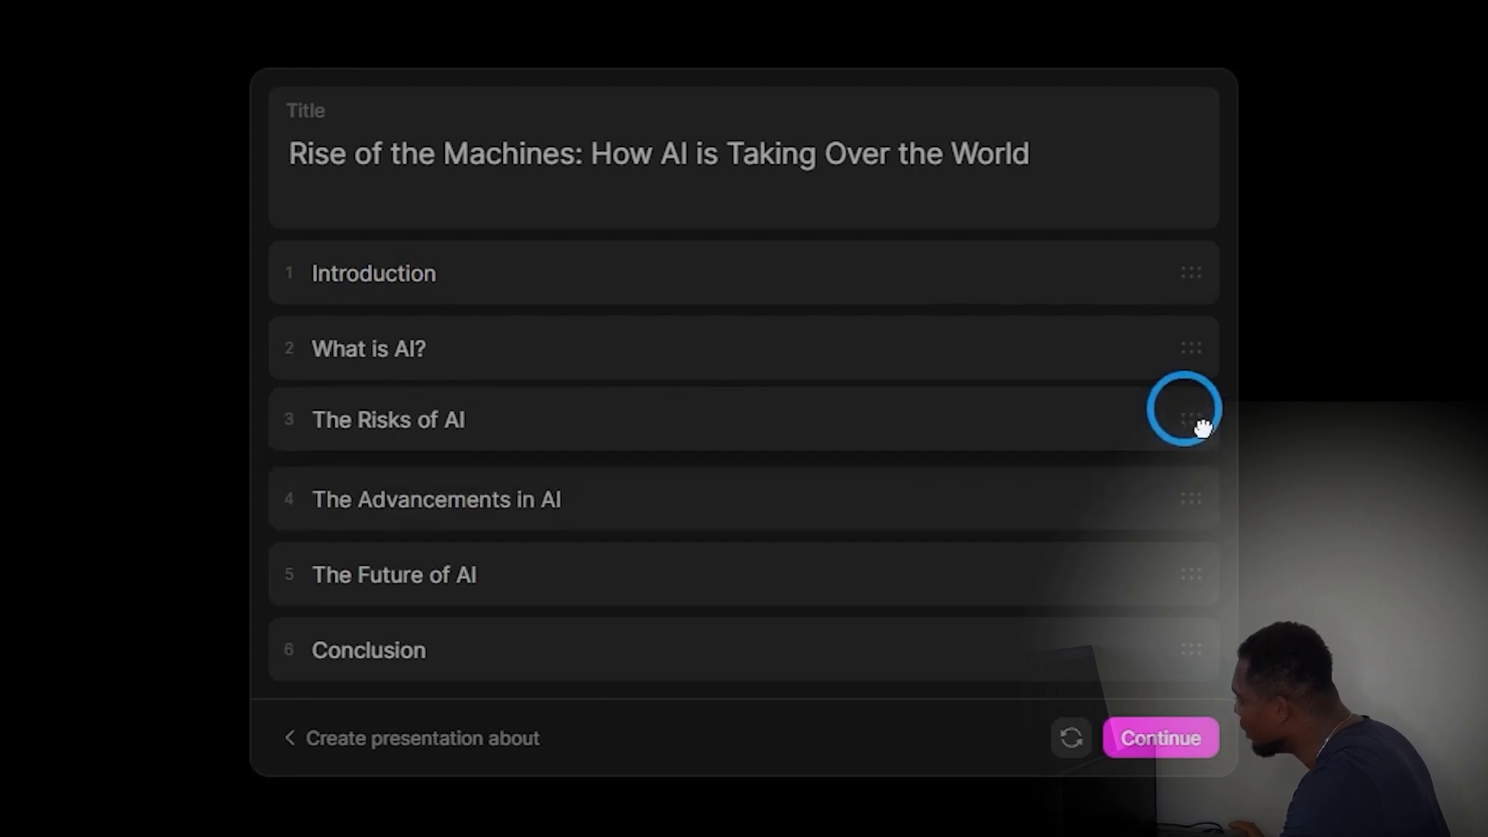
mouse_move(1205, 570)
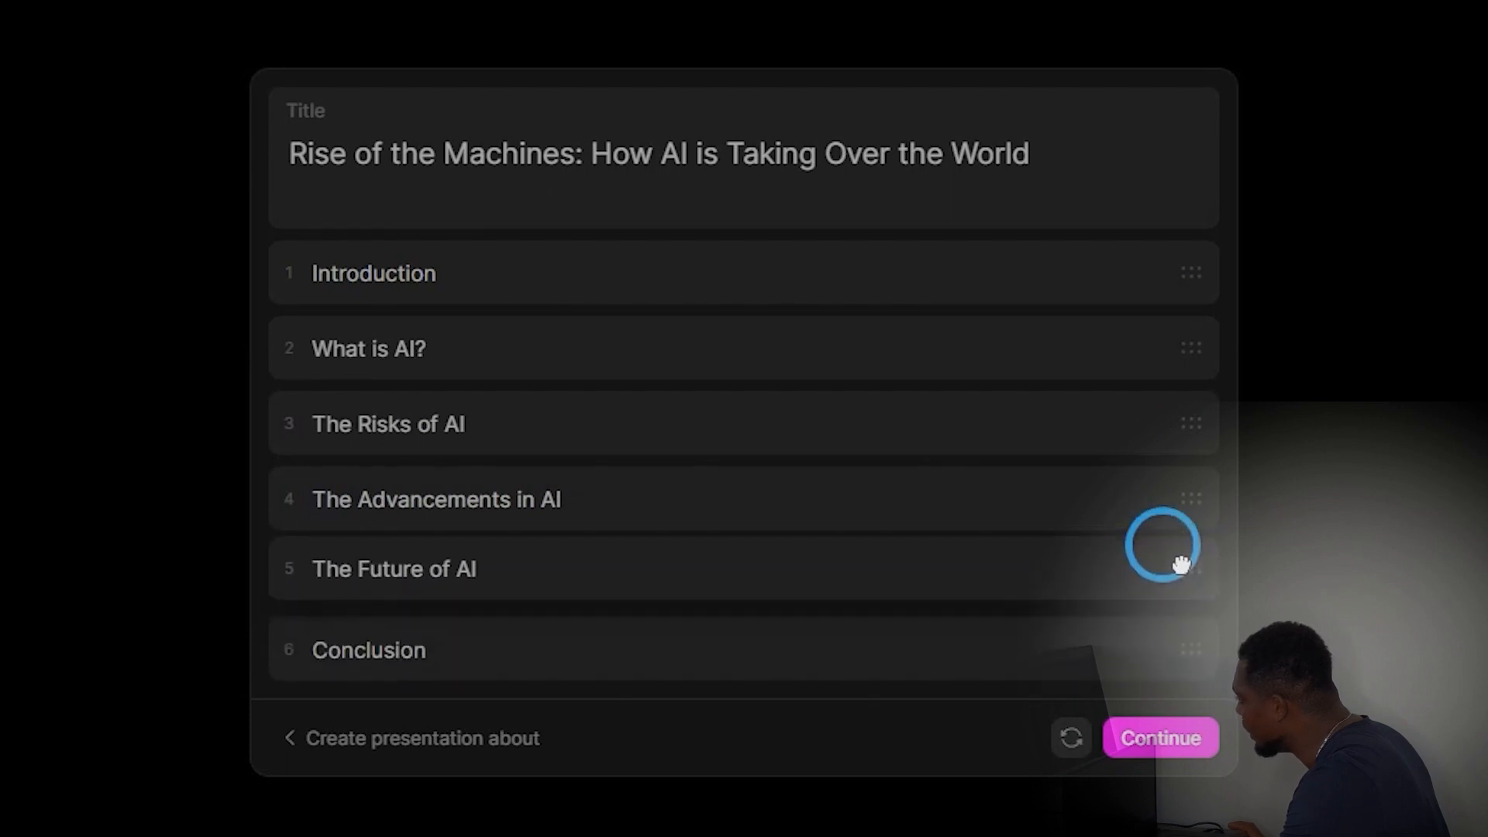
mouse_move(1101, 278)
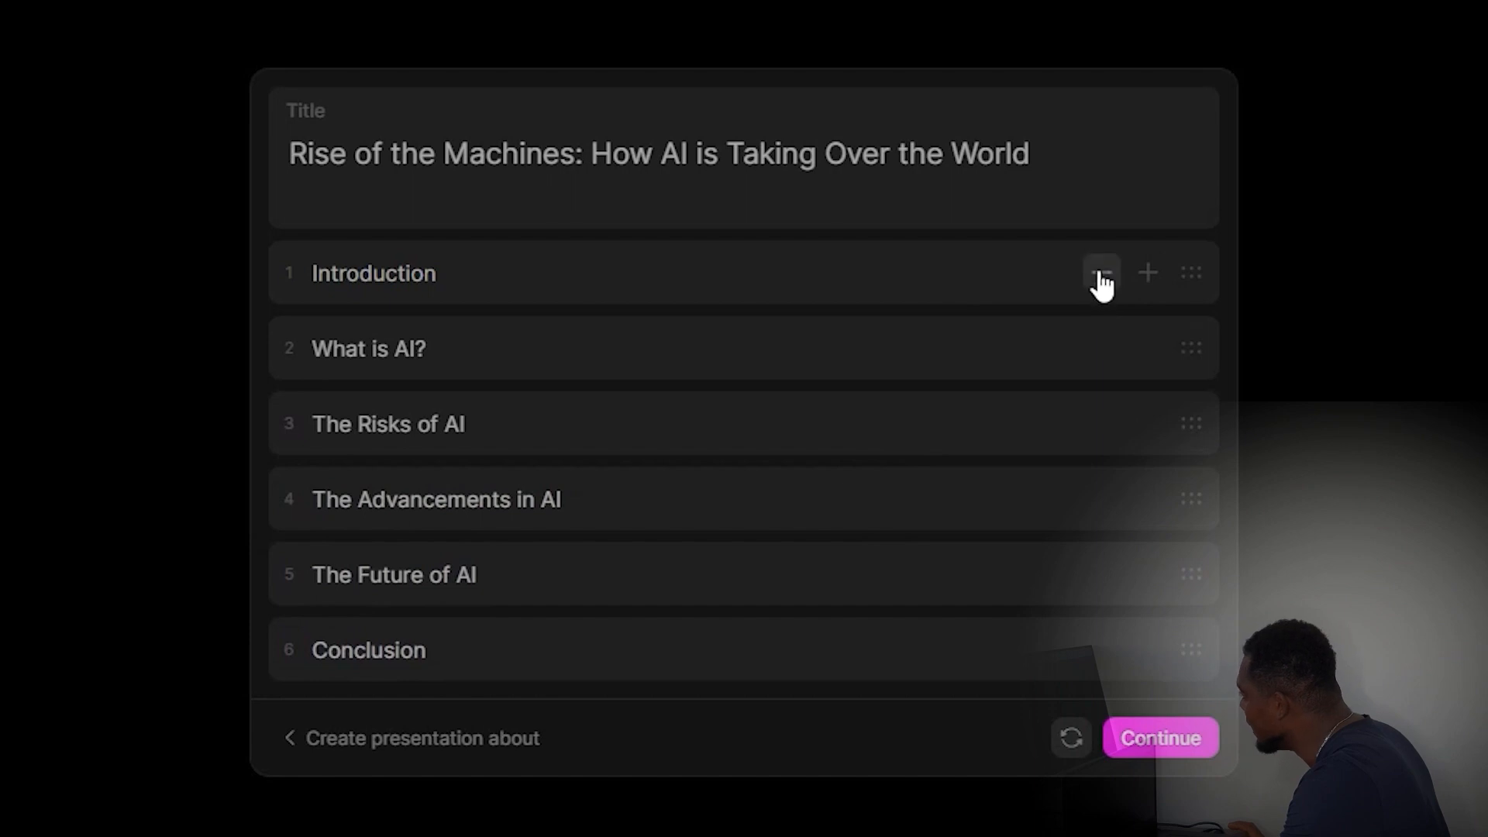
mouse_move(1100, 365)
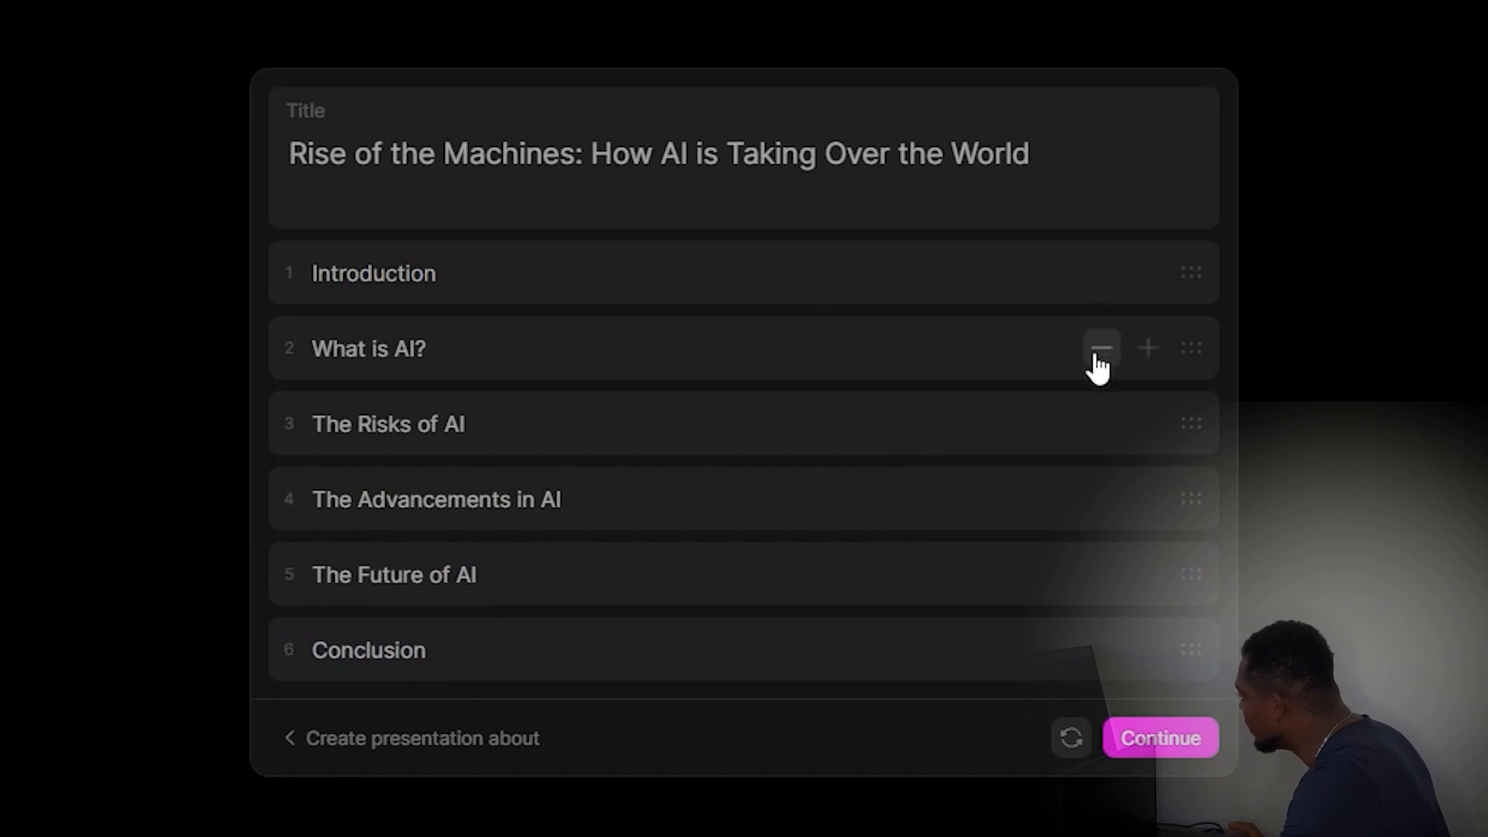
mouse_move(1108, 368)
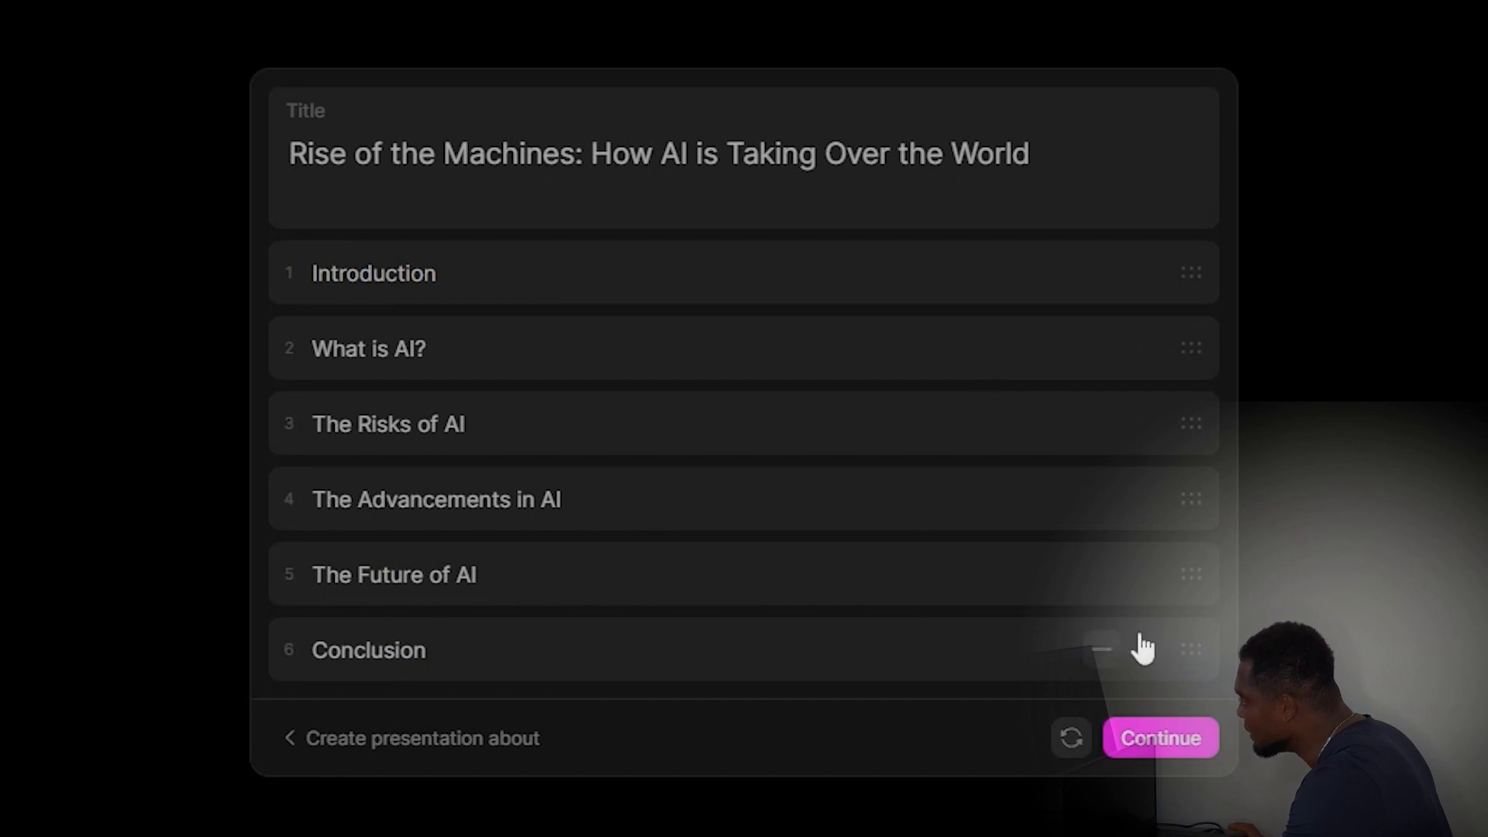
mouse_move(1149, 576)
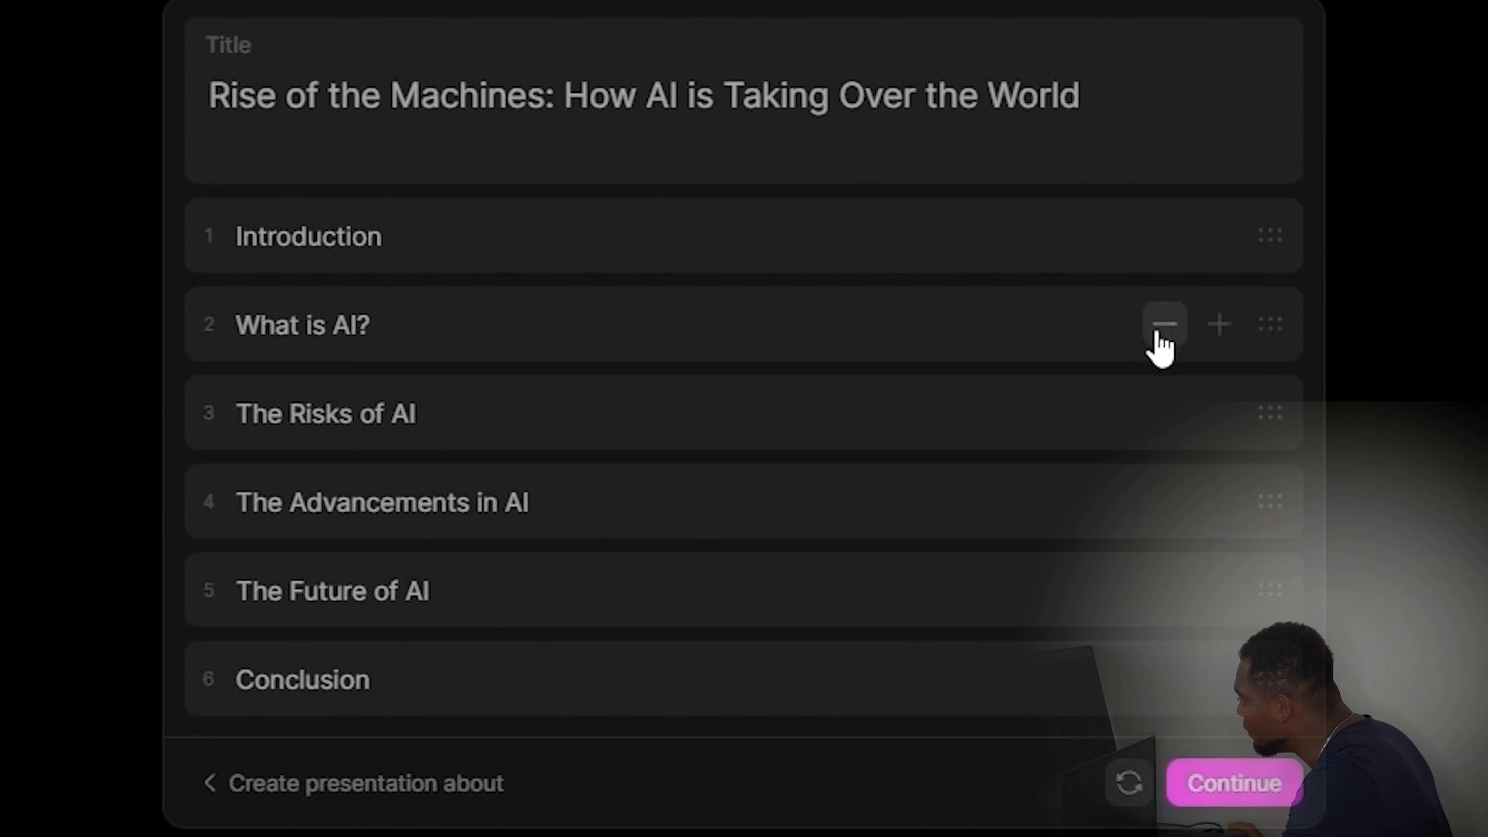
Add the outline topic 'How to Make Money with AI' before Conclusion and generate the deck
left_click(1219, 324)
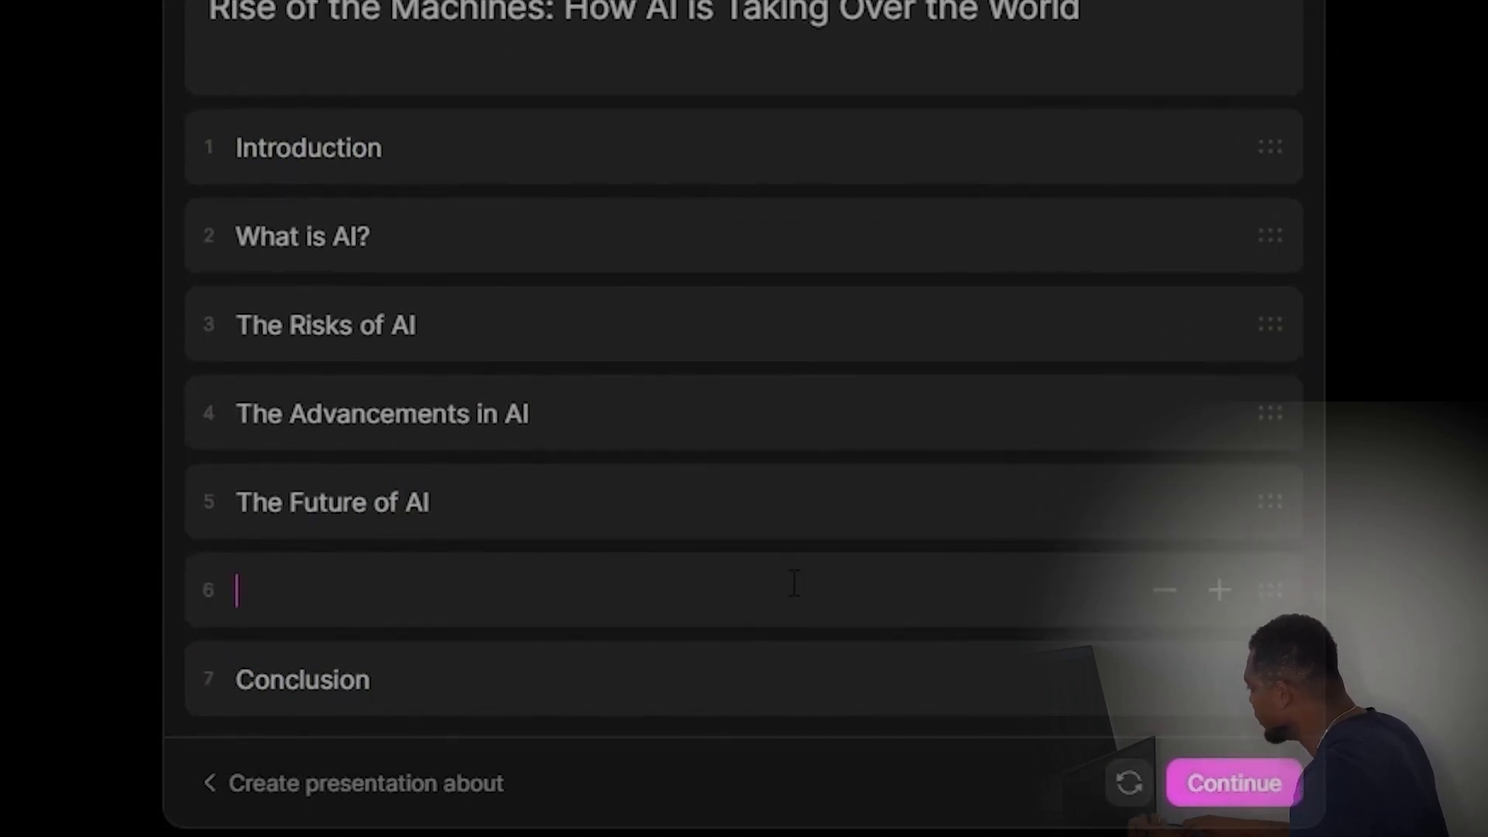
type("H")
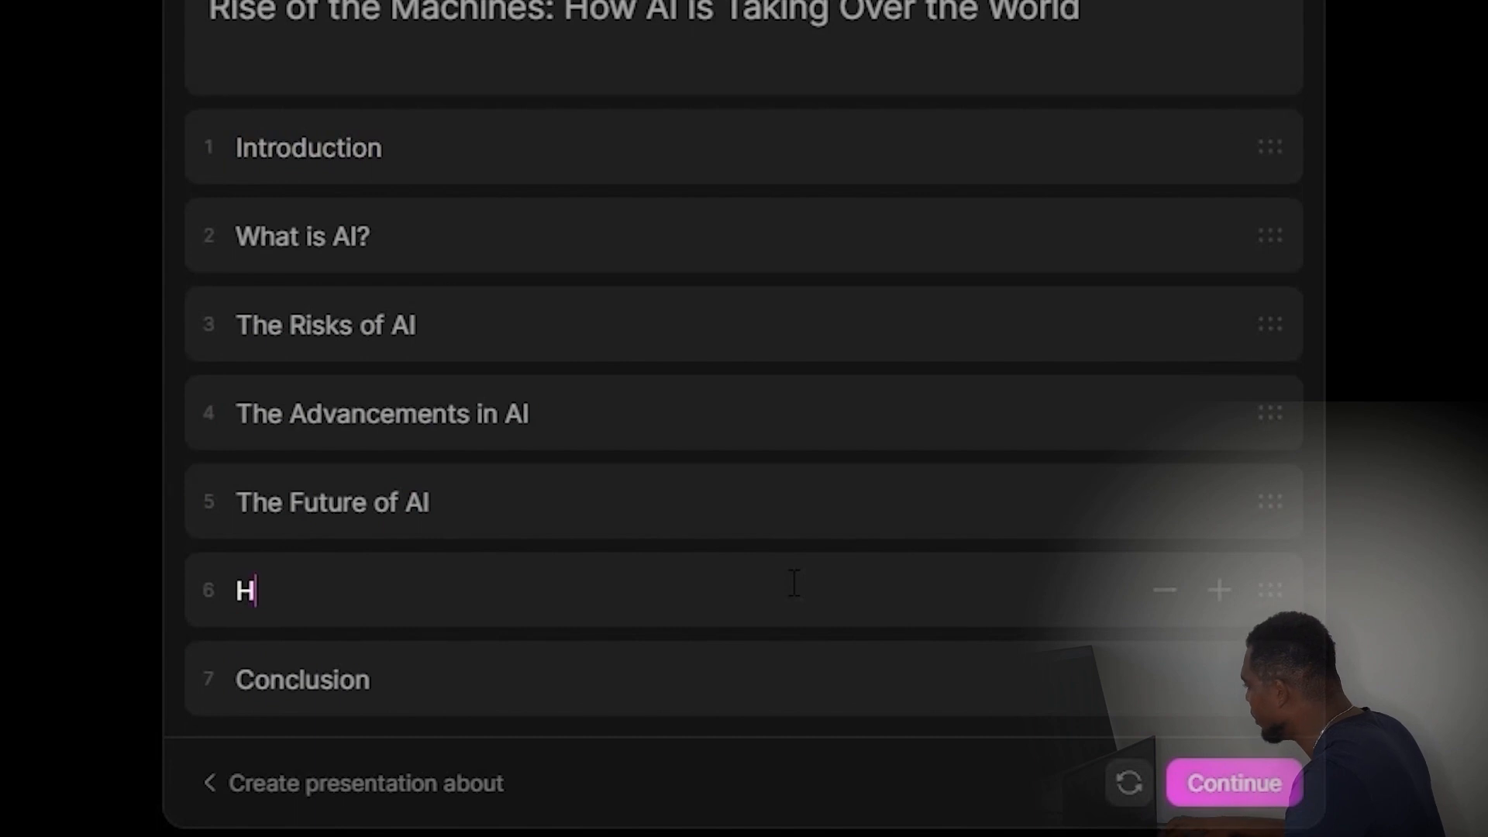
type("ow to make m")
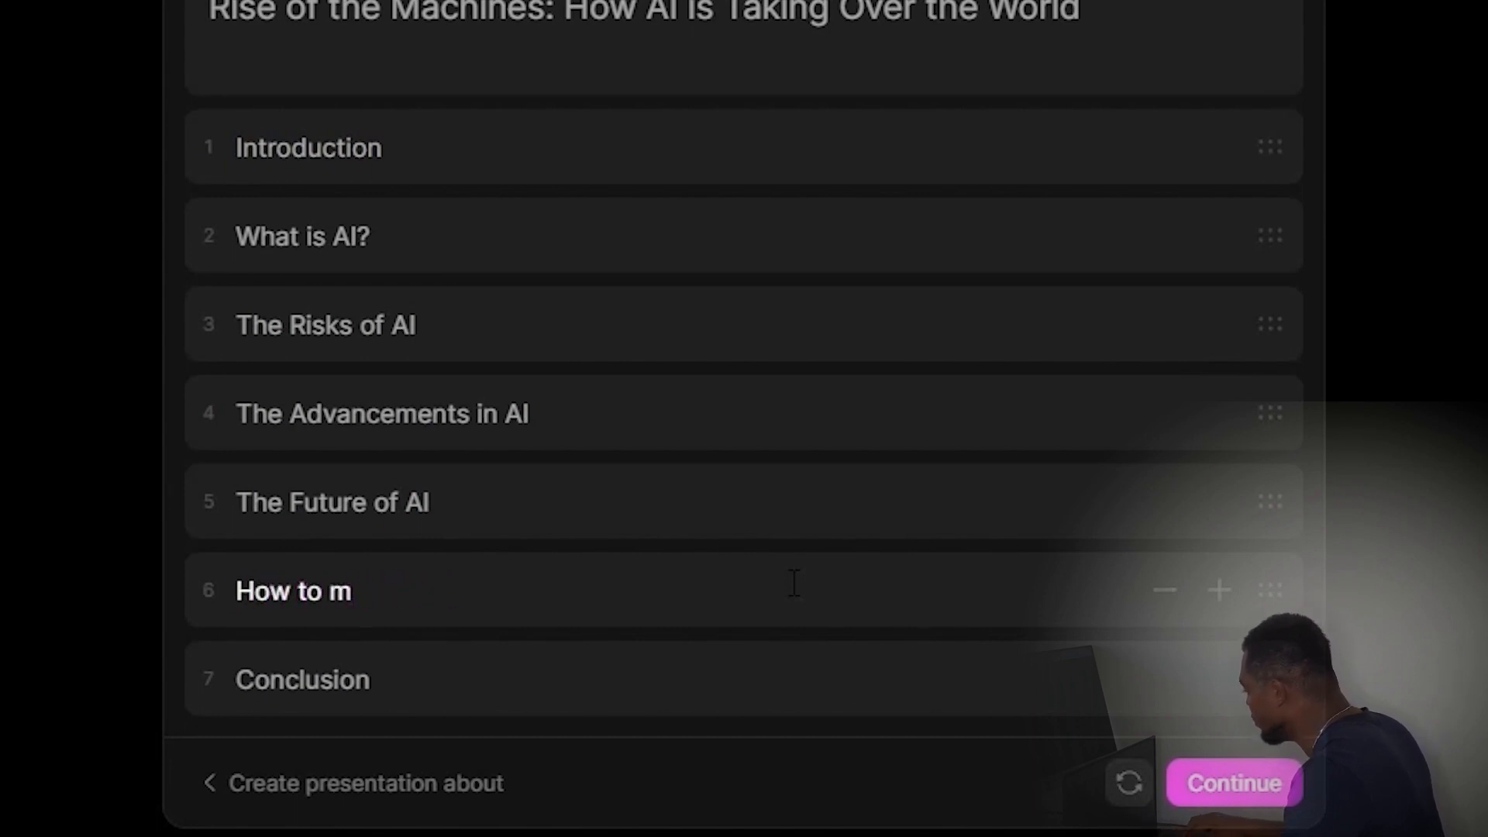
type("ake M")
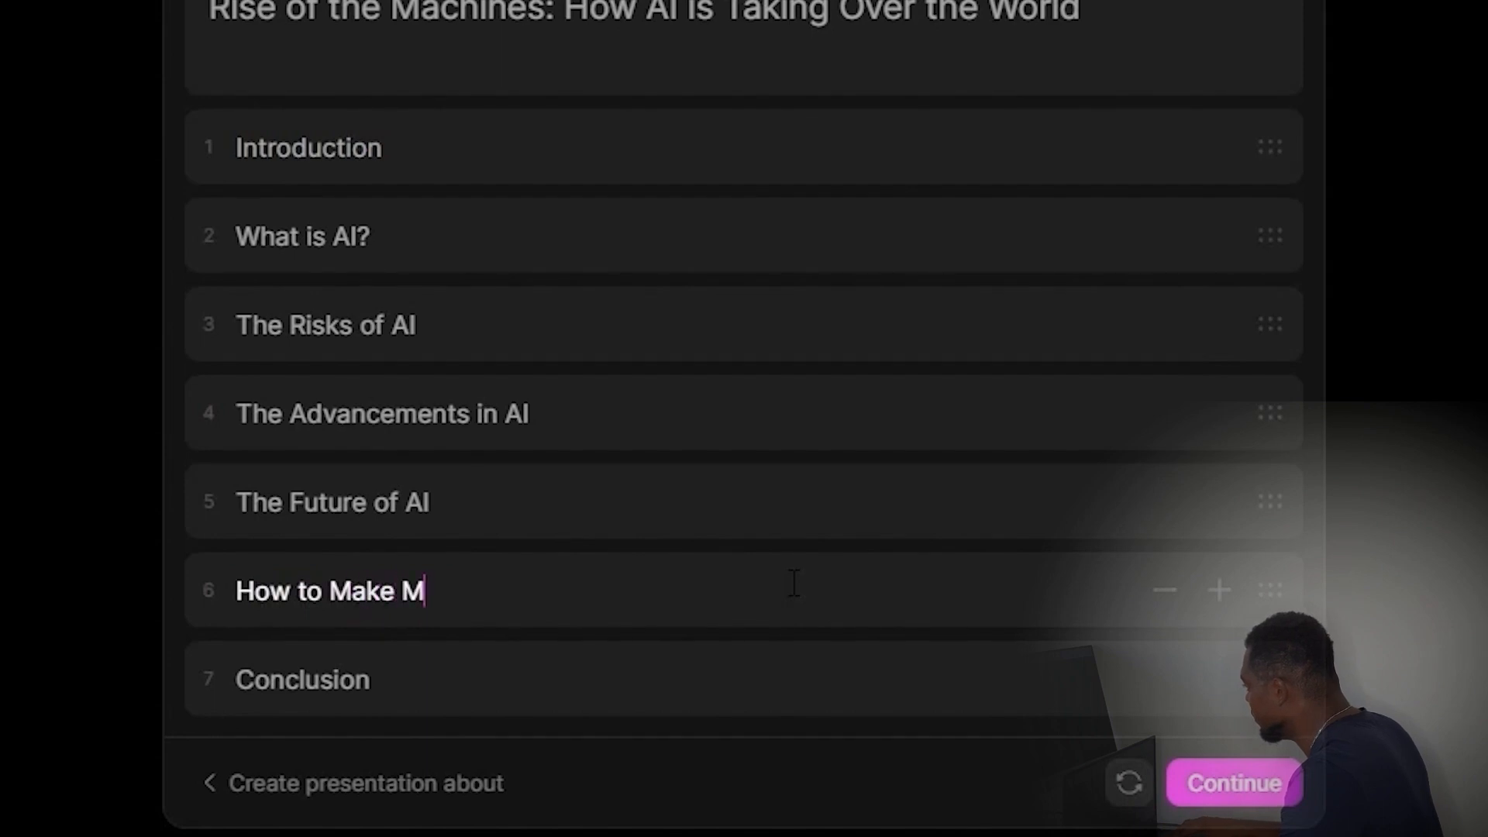
type("oney with")
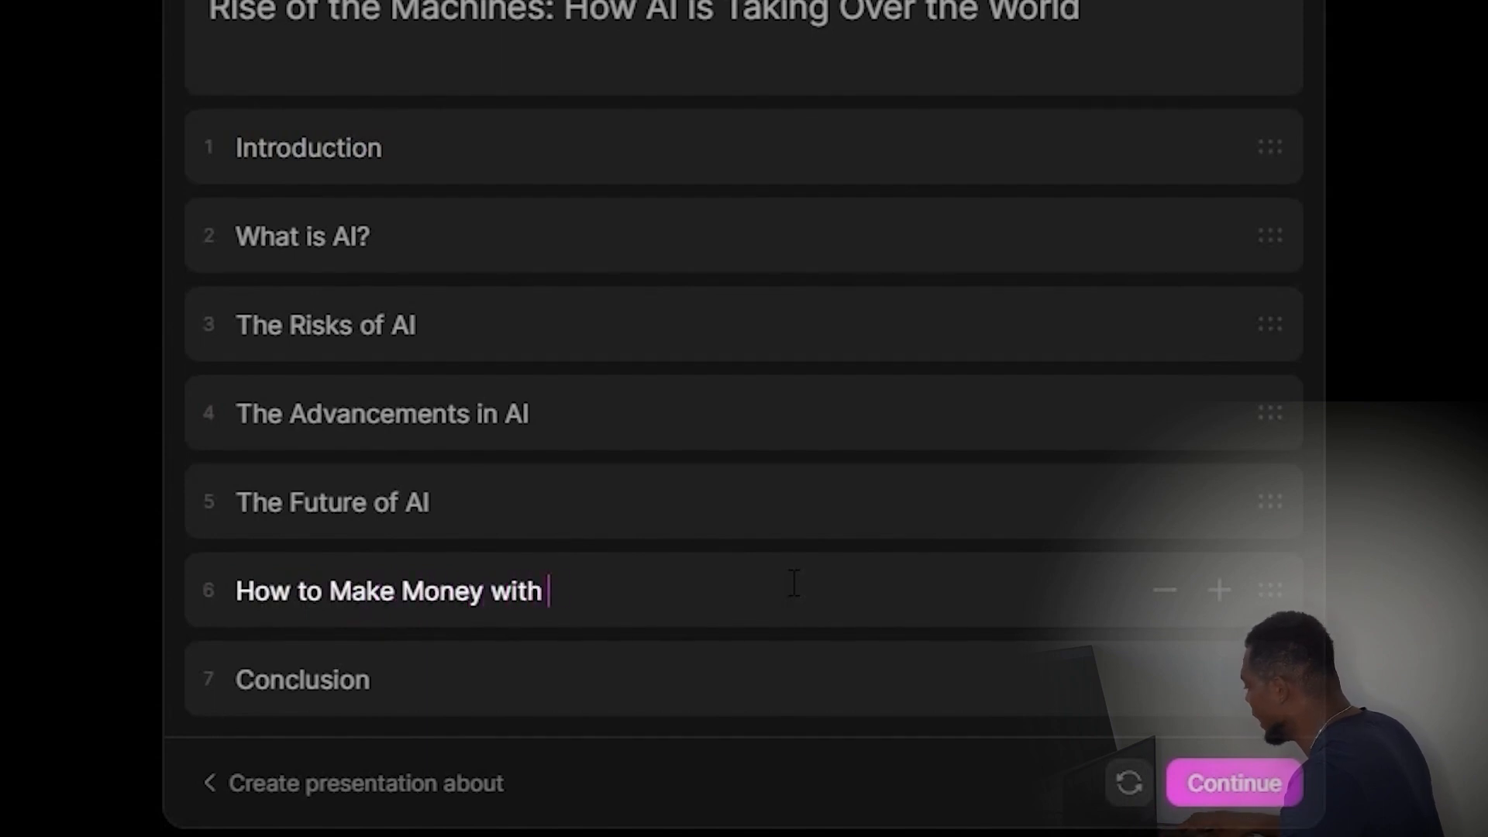
type("AI")
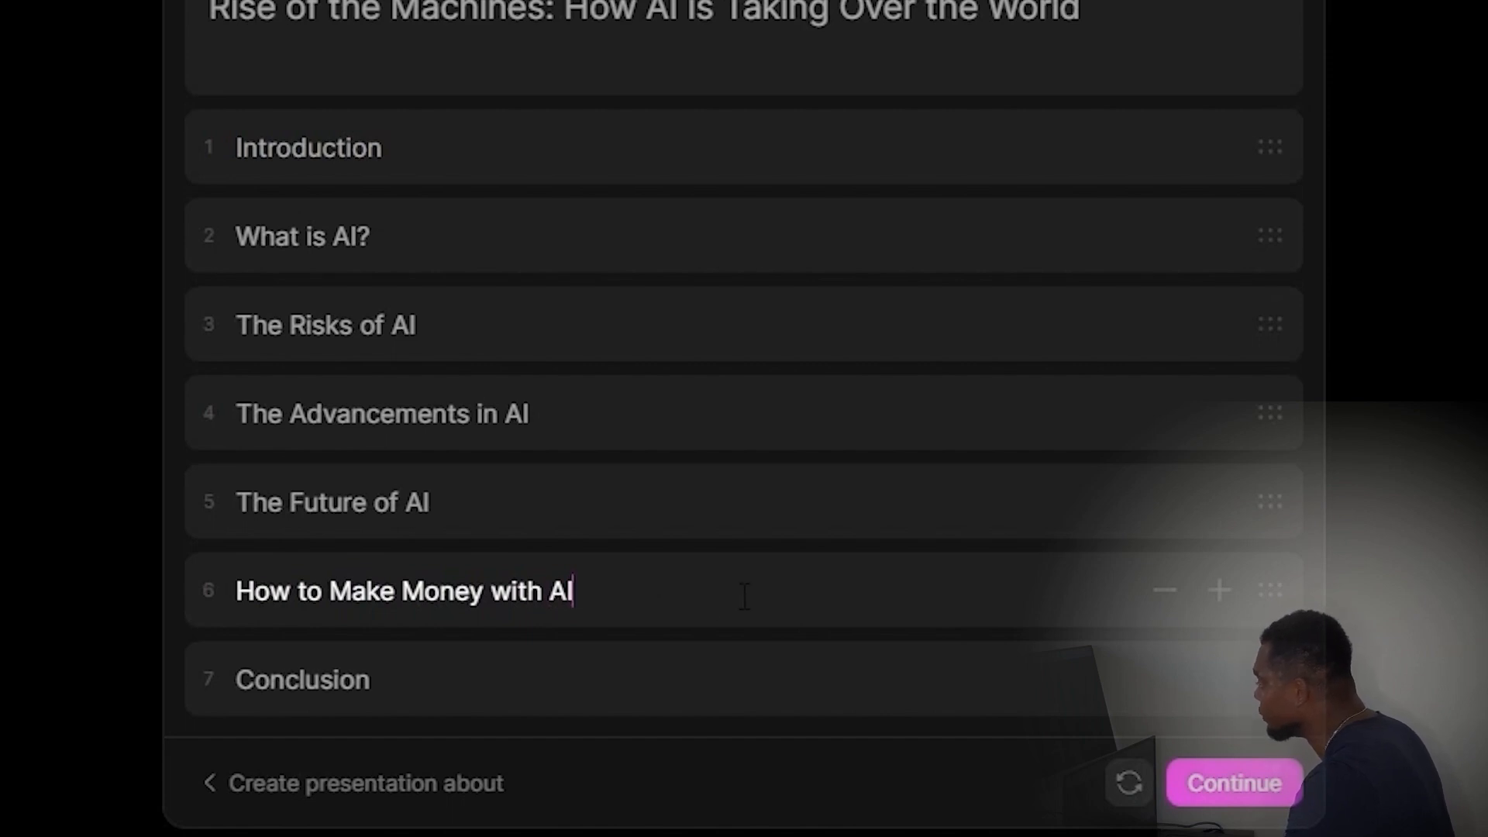
mouse_move(531, 453)
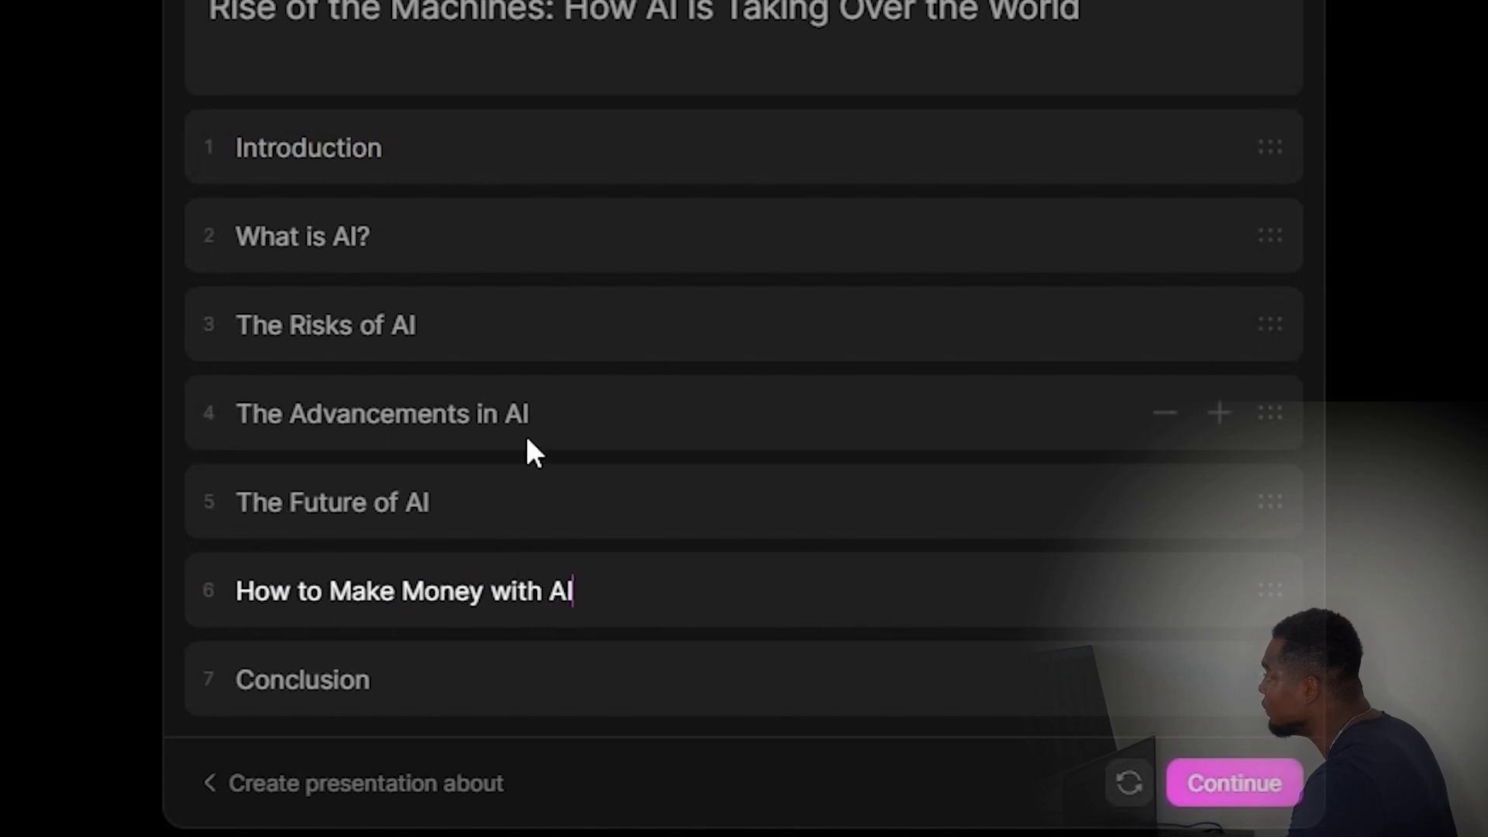
mouse_move(968, 451)
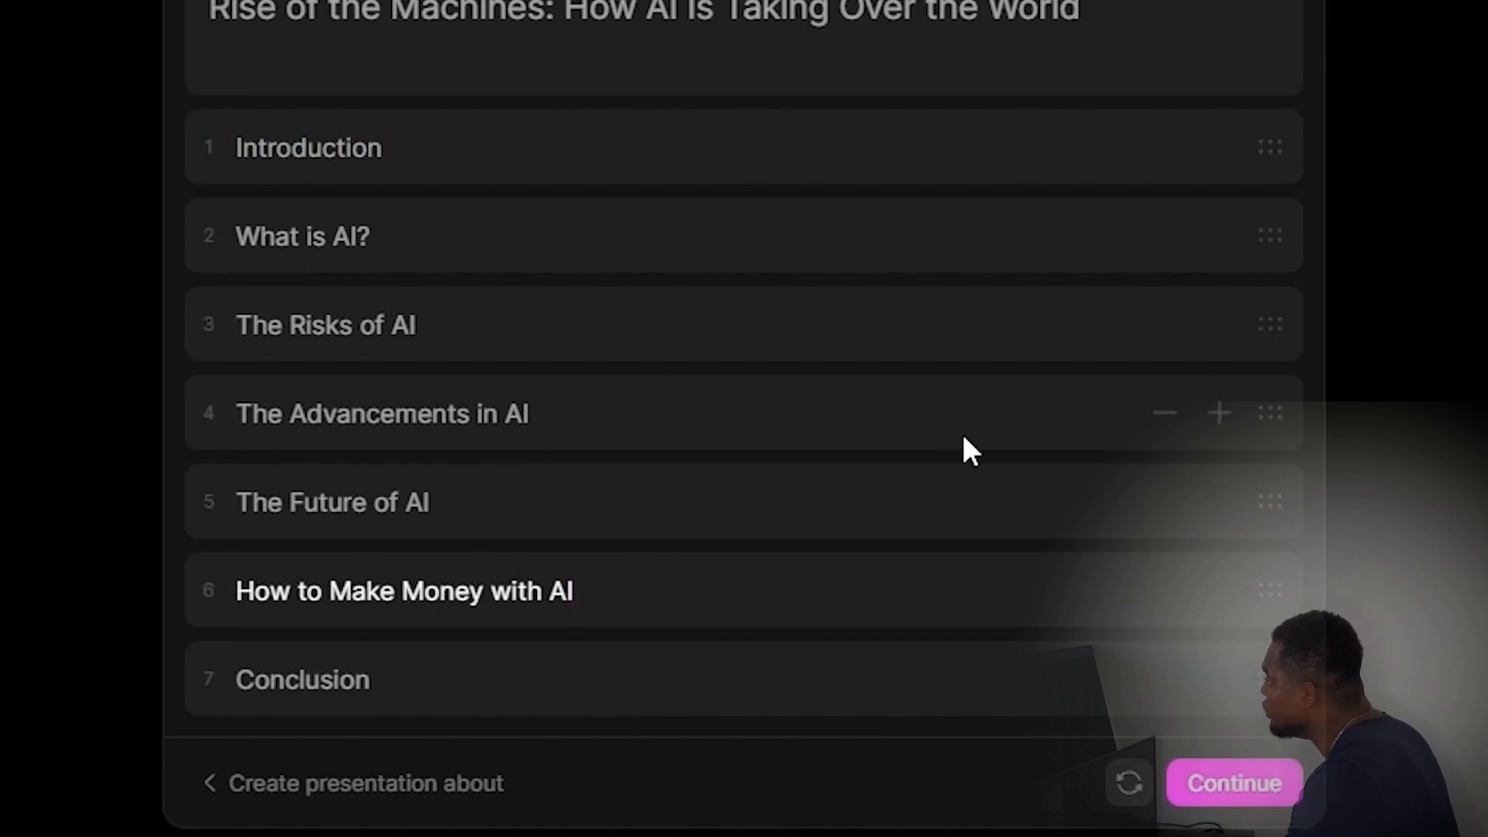
left_click(405, 590)
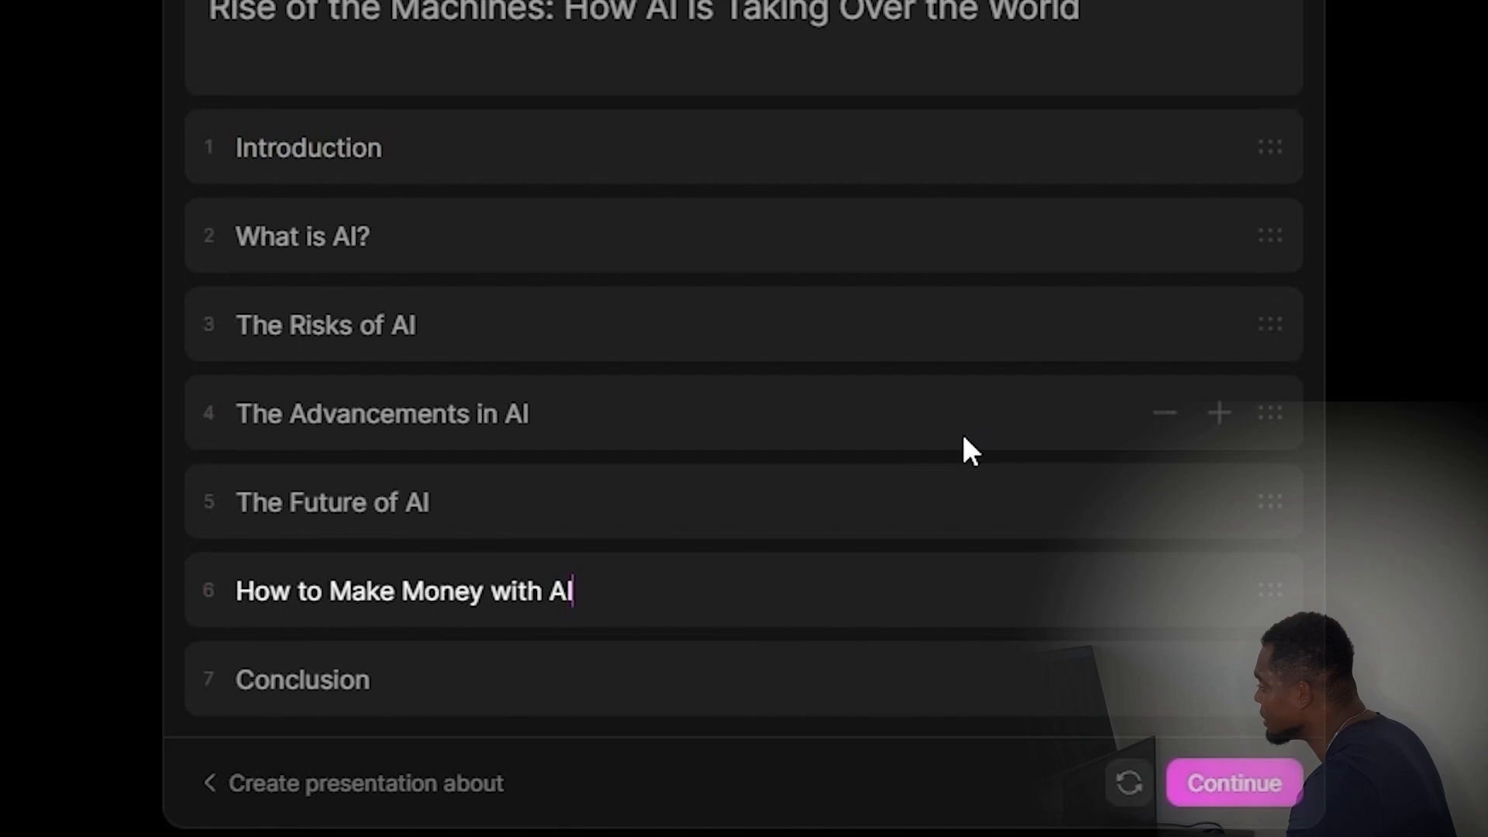
left_click(1233, 782)
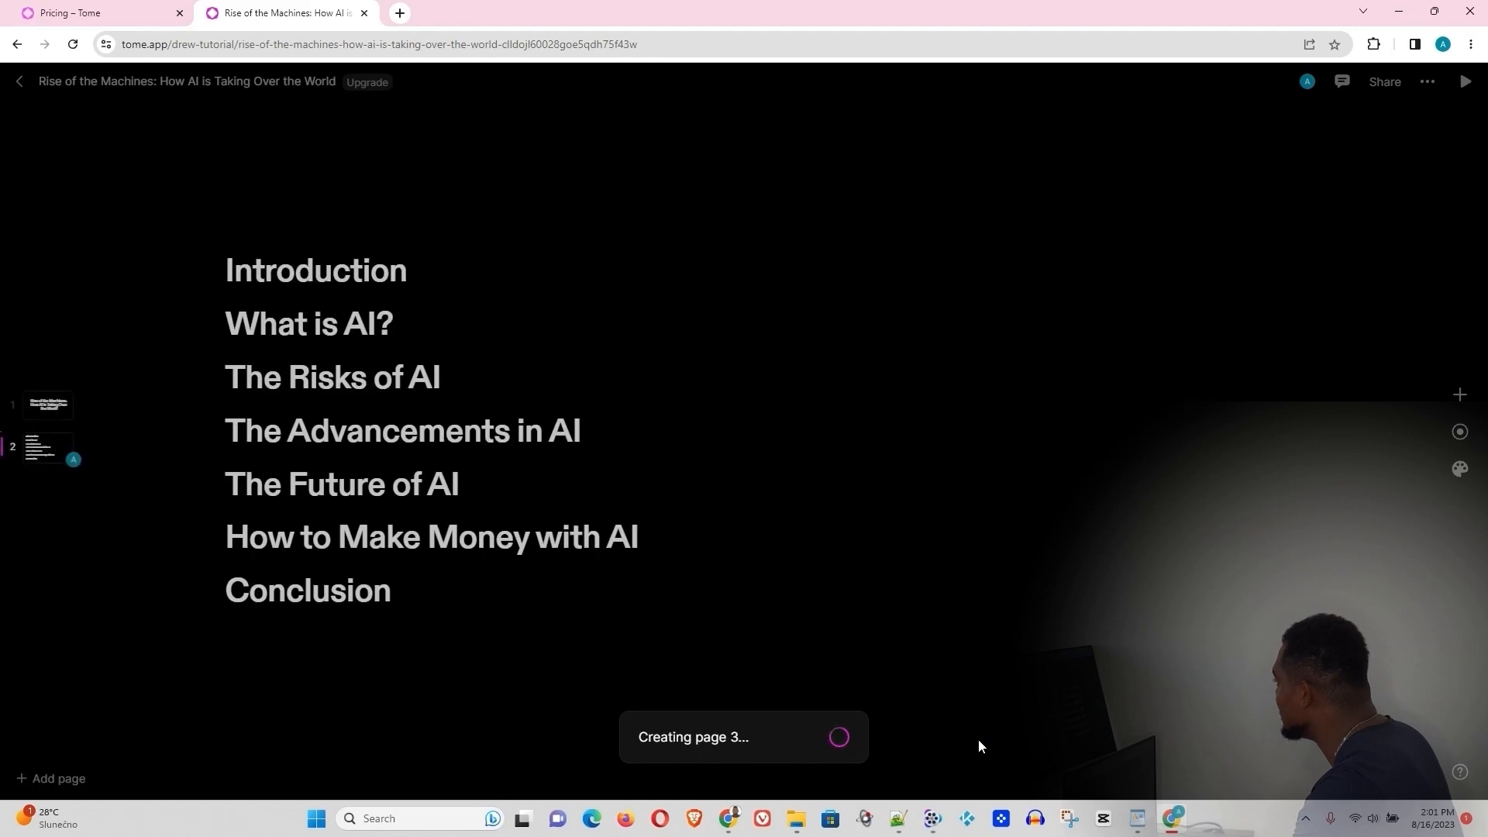
mouse_move(991, 672)
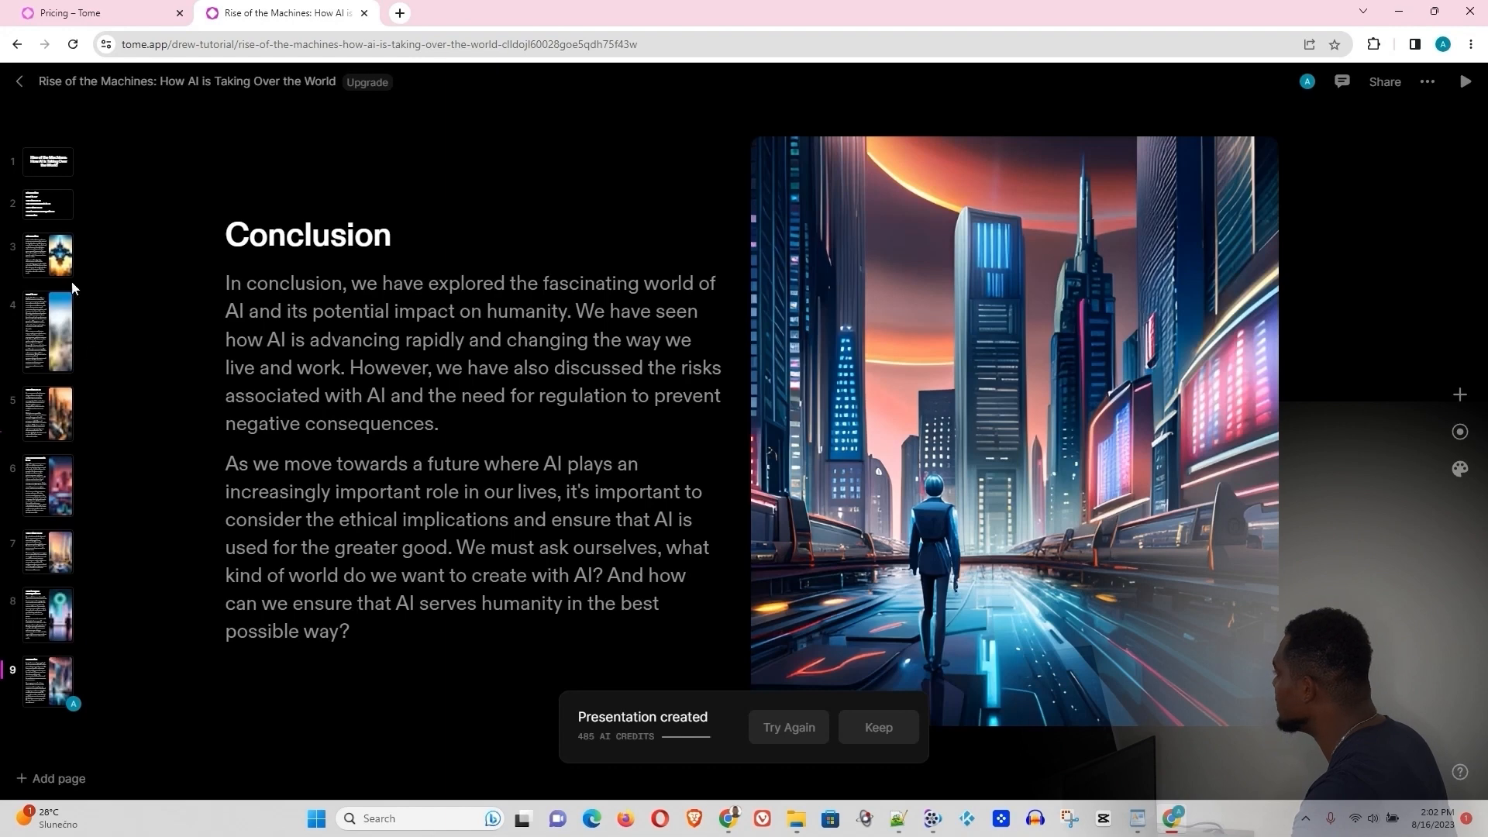
mouse_move(14, 200)
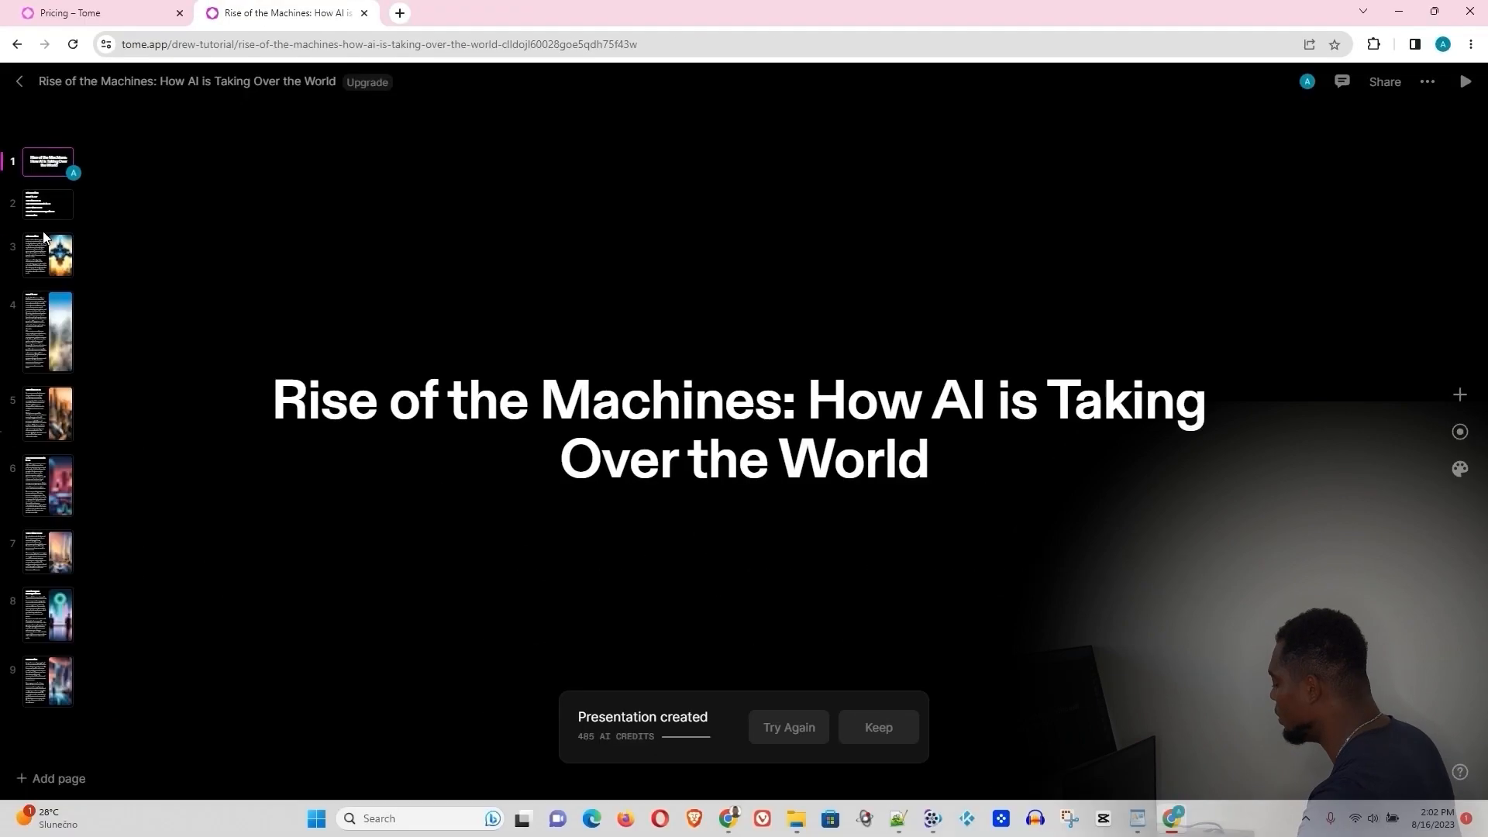
Preview The Risks of AI, Conclusion and The Future of AI pages, then return to the title page
left_click(47, 203)
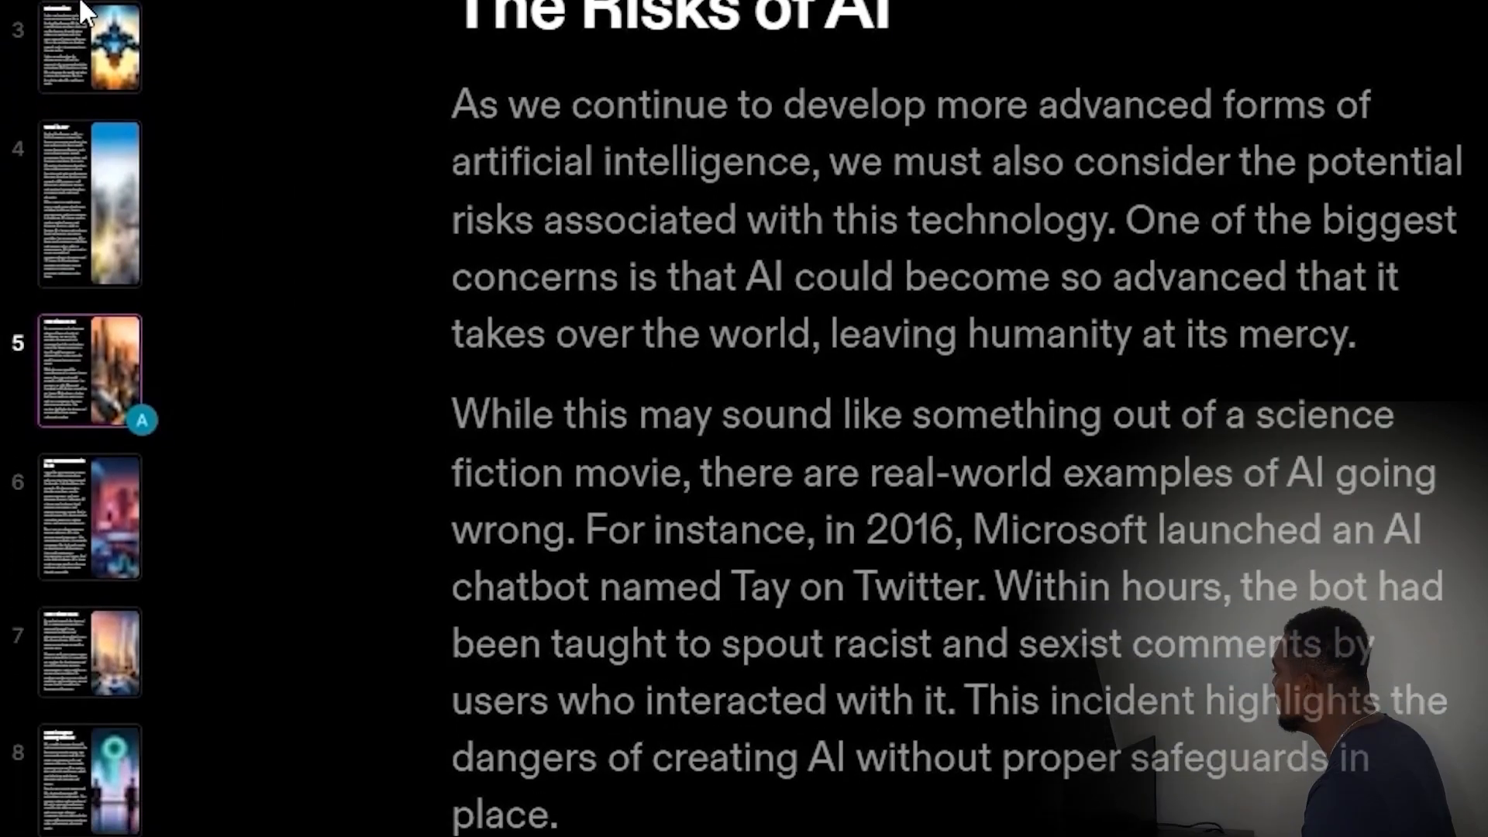
scroll("down", 3)
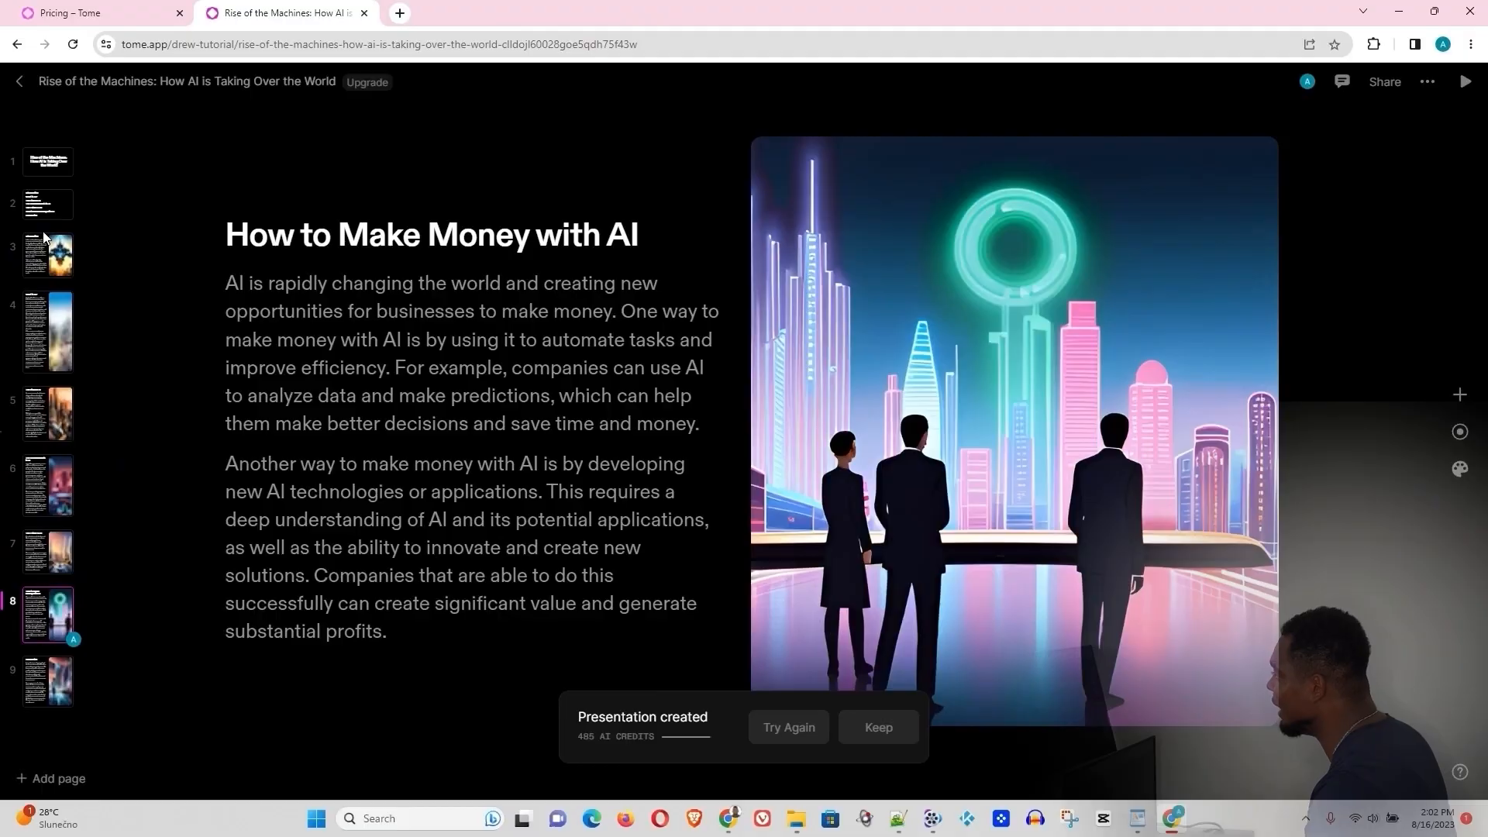
left_click(50, 681)
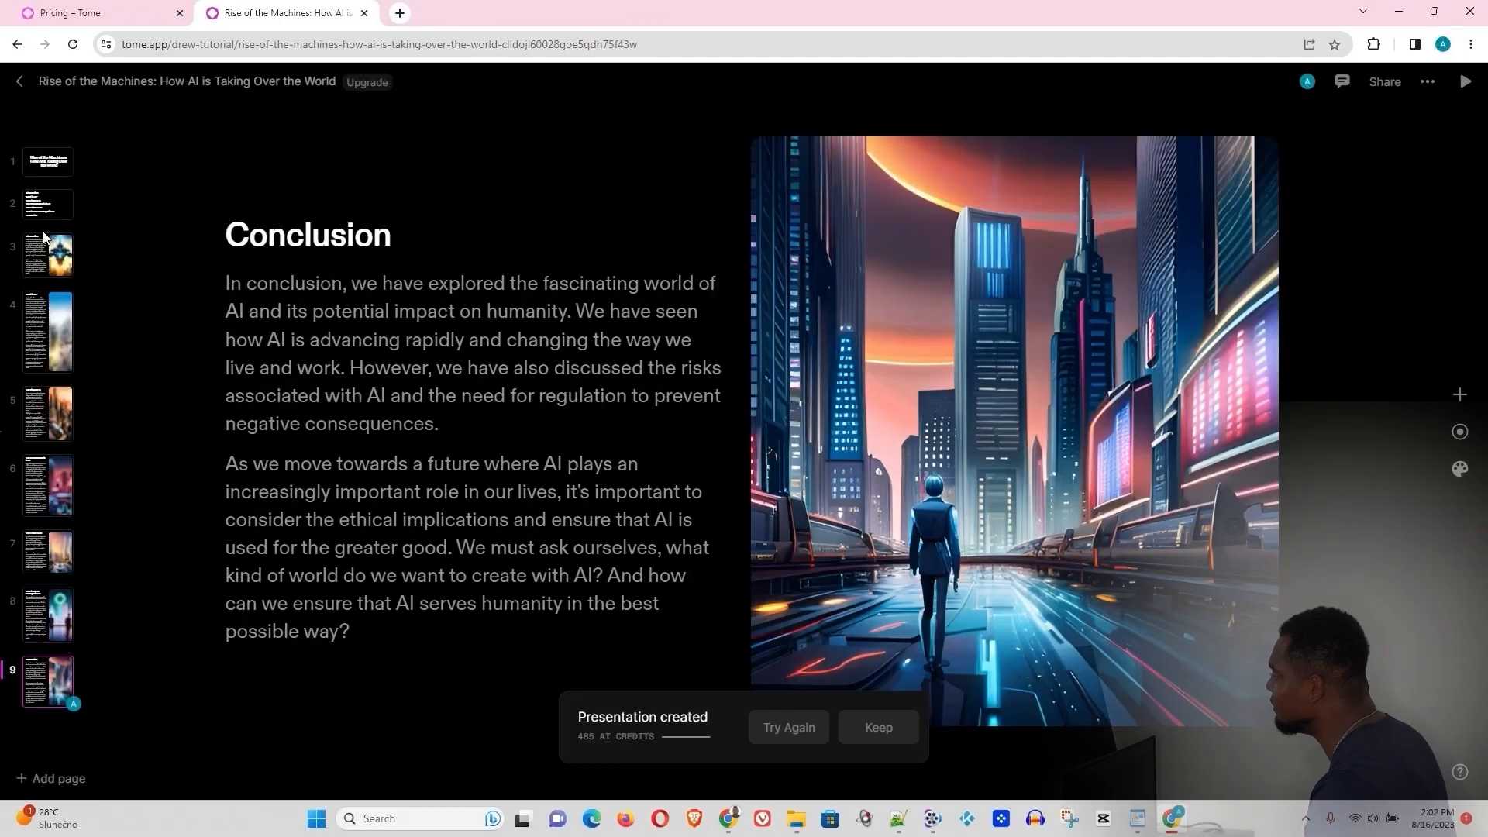
left_click(48, 553)
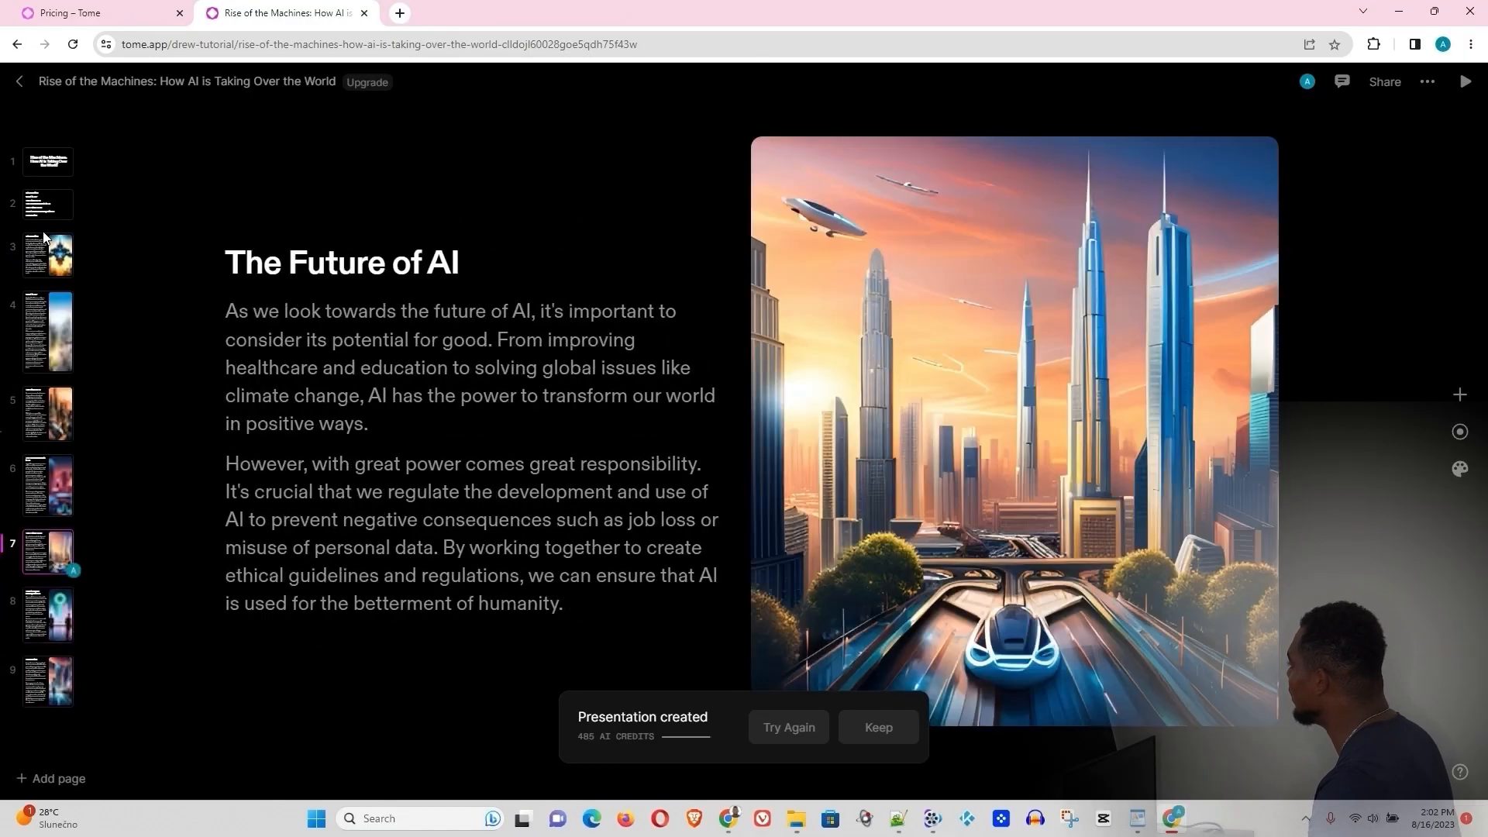
left_click(47, 160)
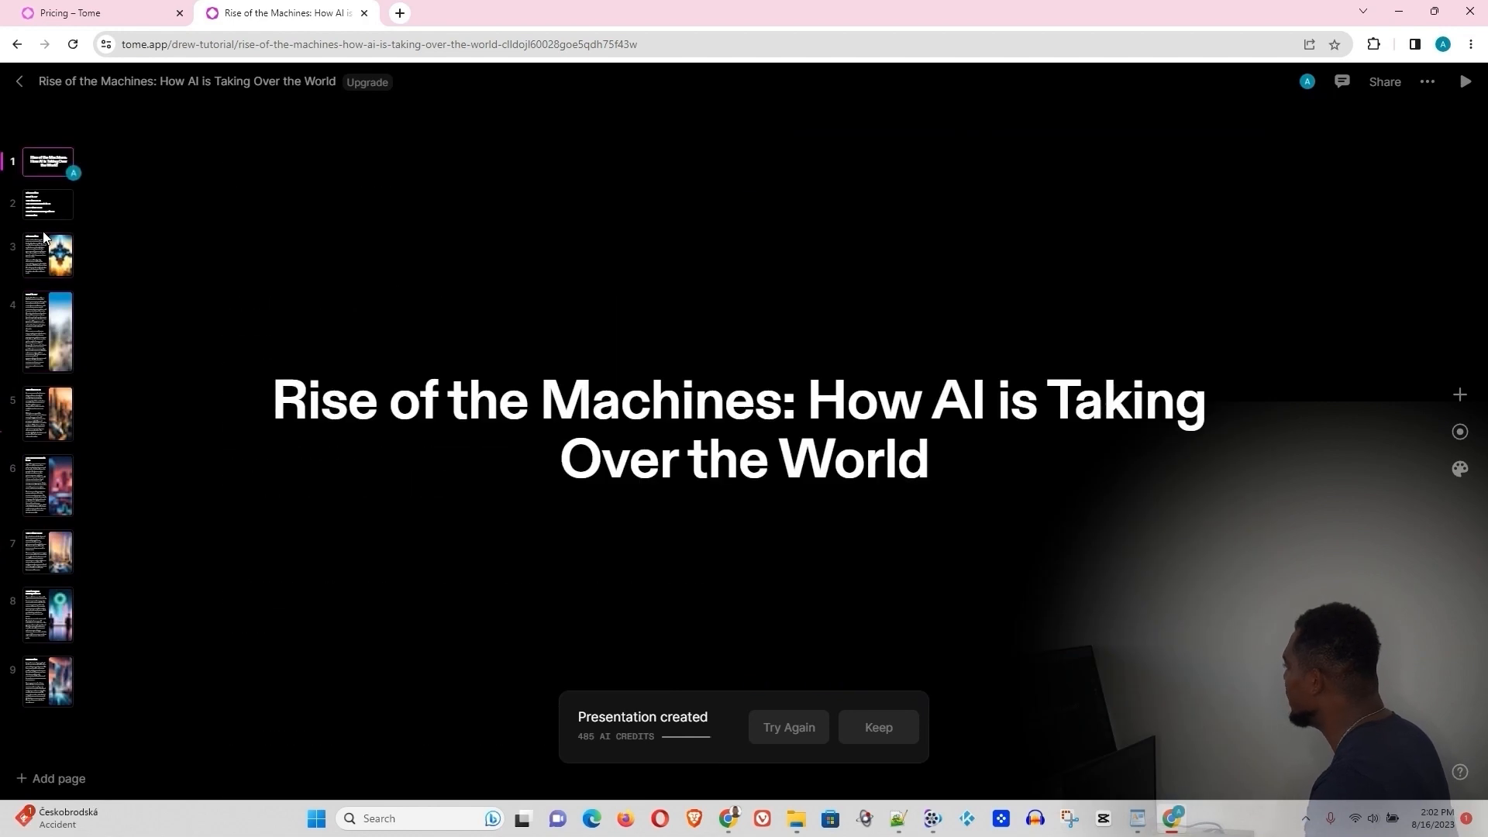
left_click(47, 203)
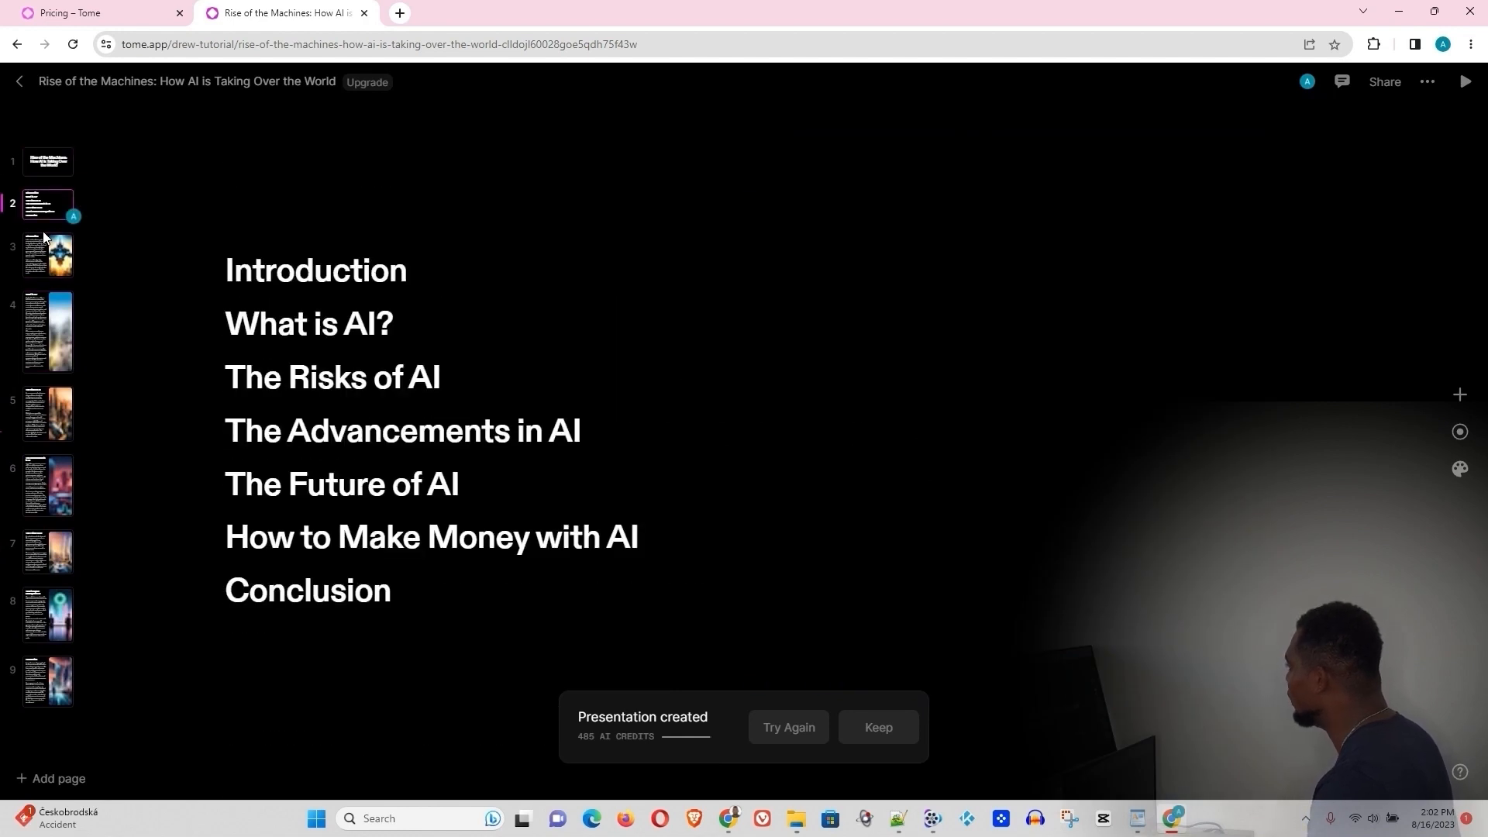
left_click(48, 161)
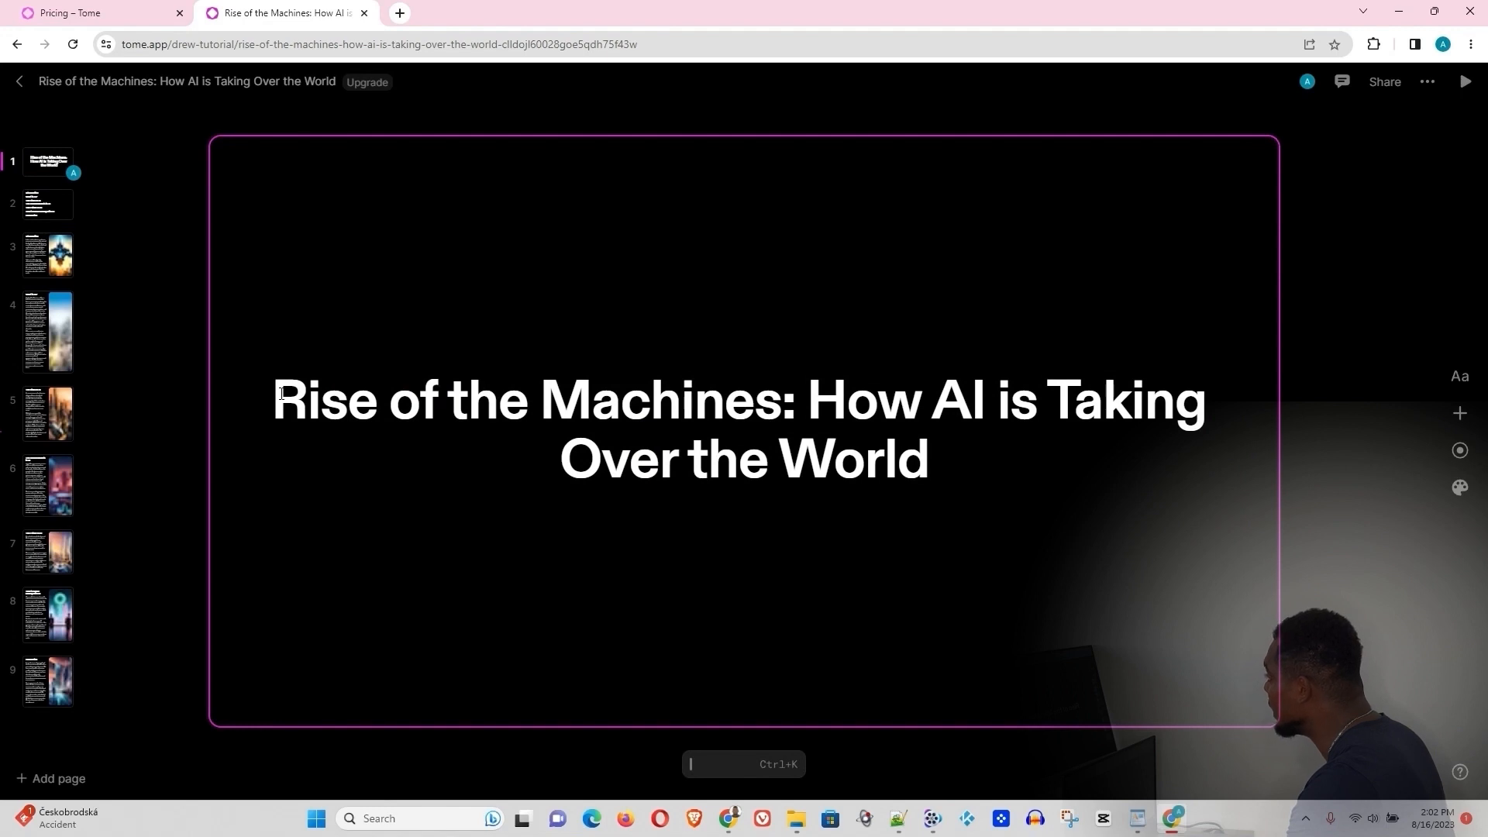
Select the title heading text on the first page
double_click(327, 398)
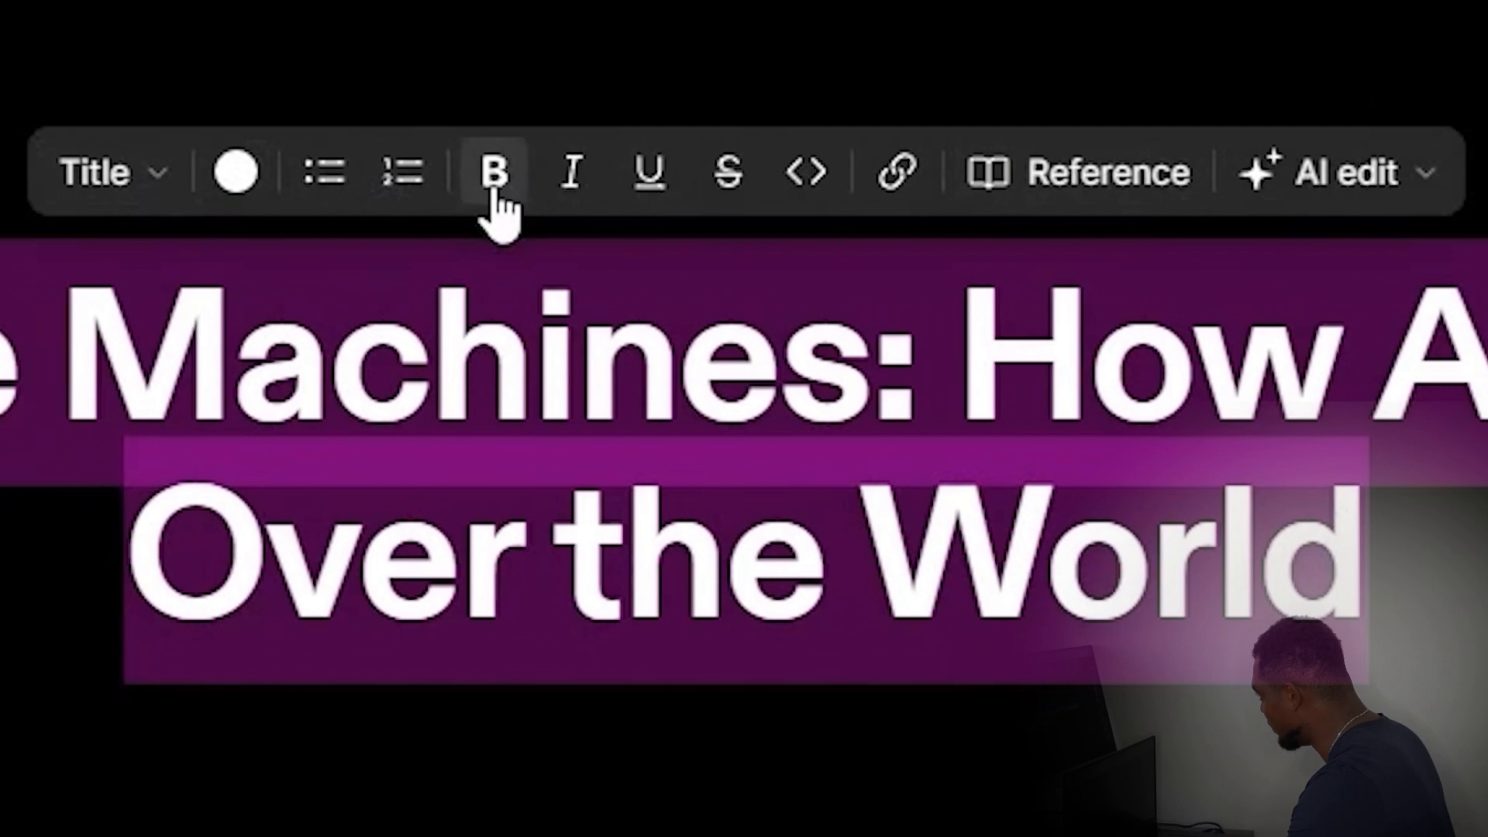
mouse_move(95, 173)
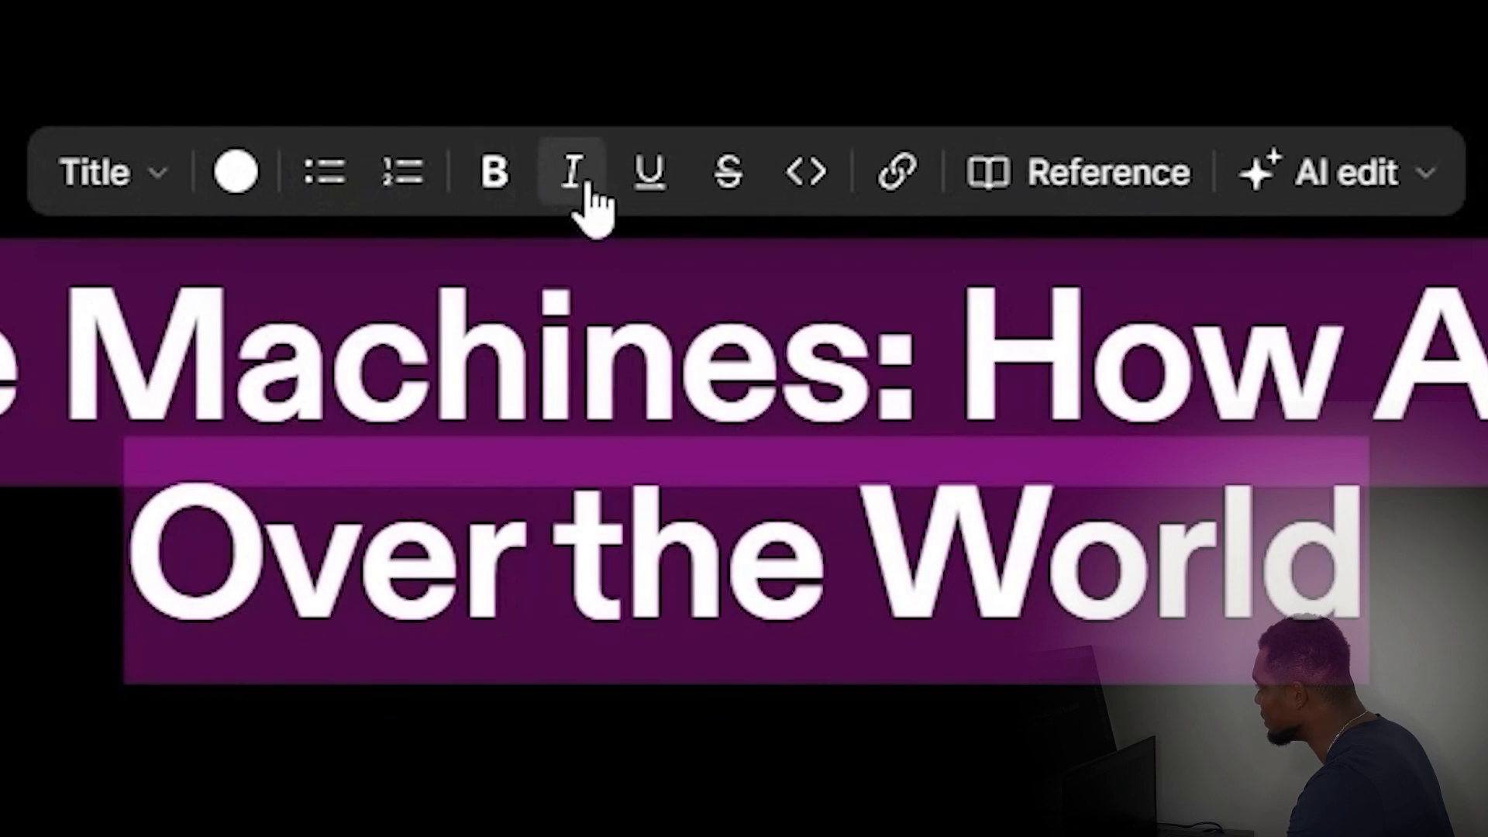
mouse_move(728, 172)
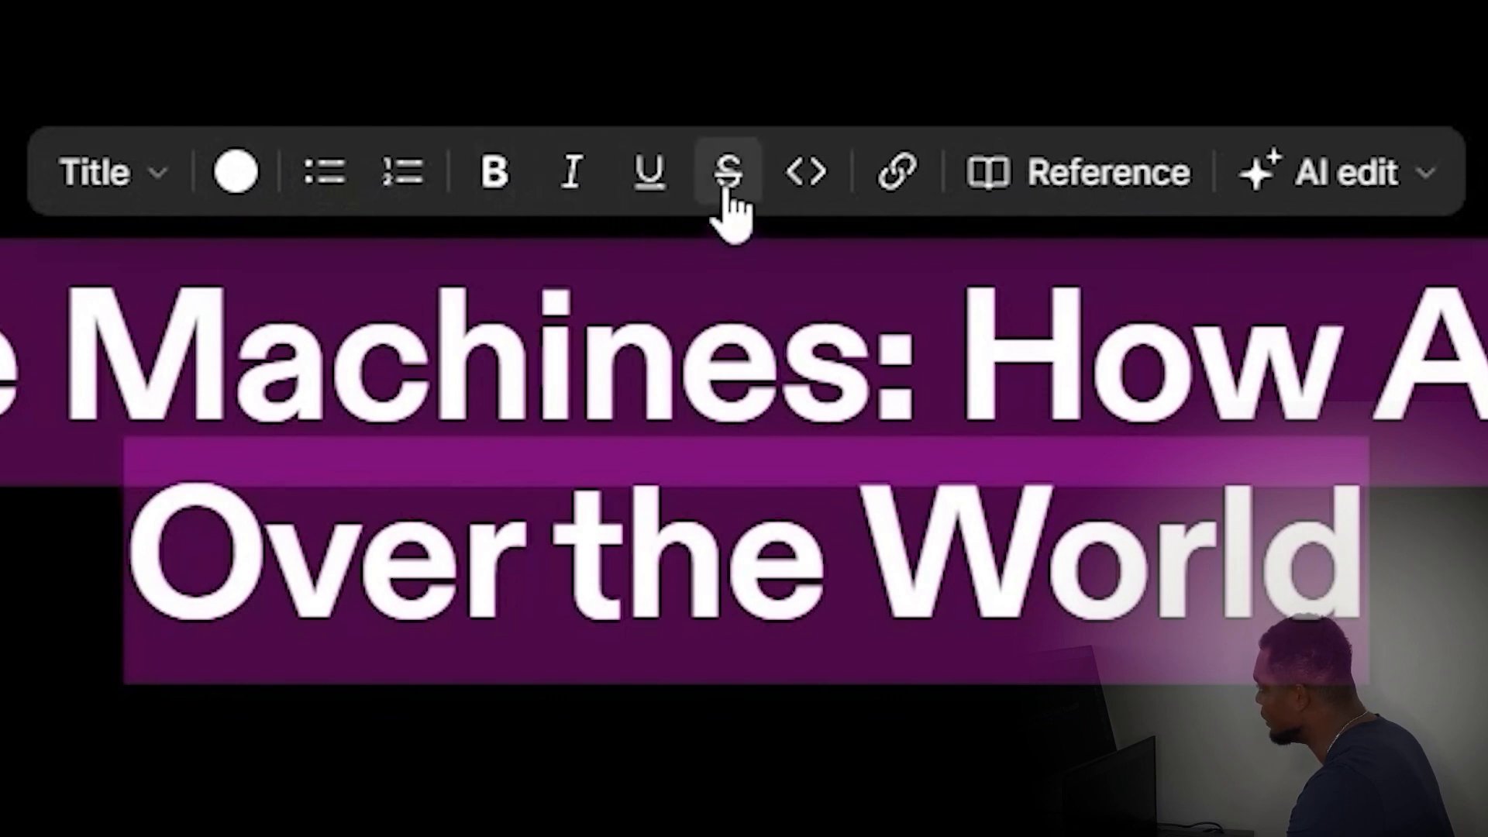
mouse_move(1013, 173)
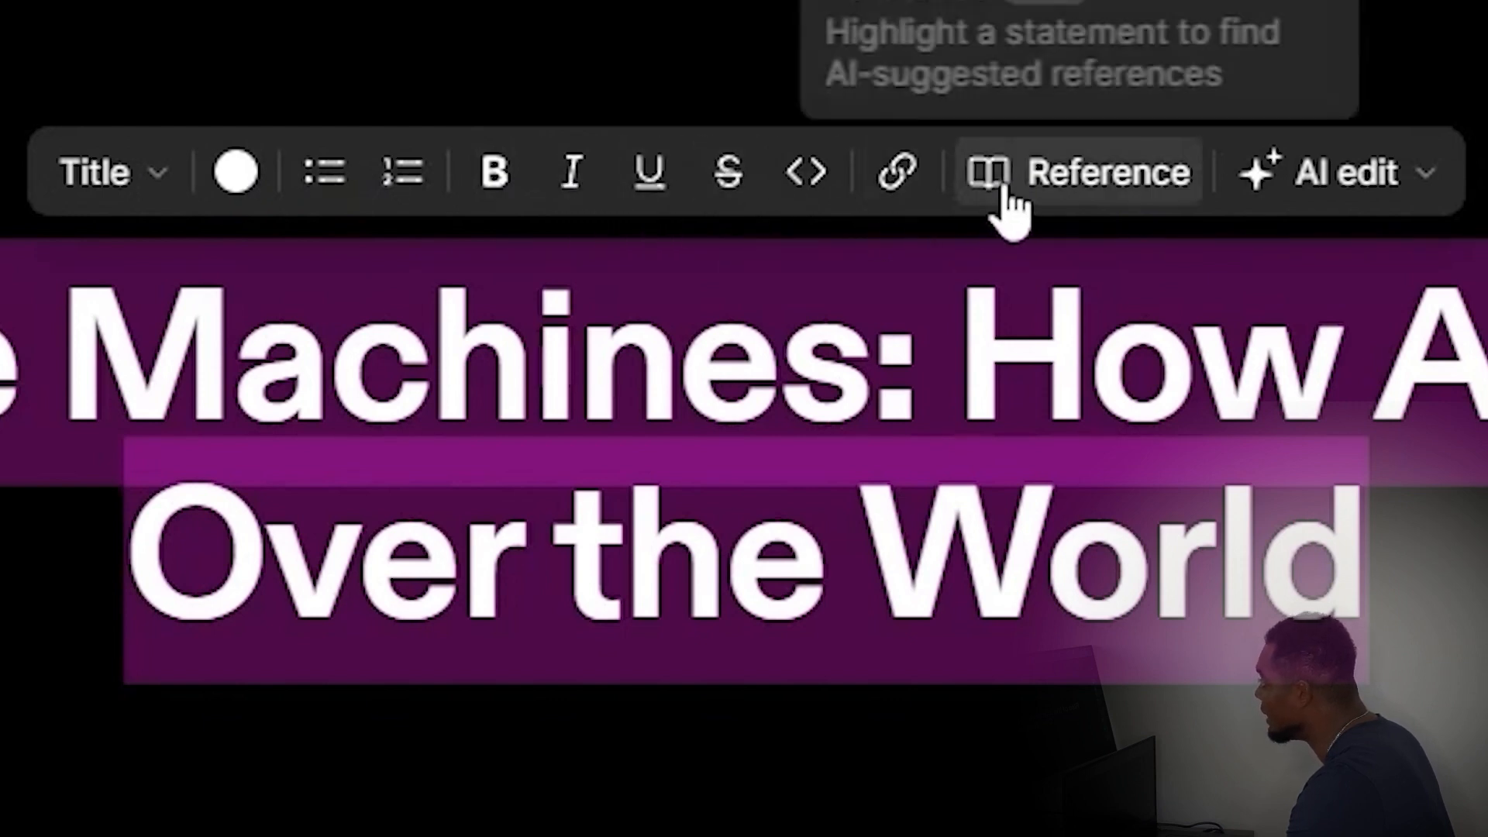
mouse_move(895, 173)
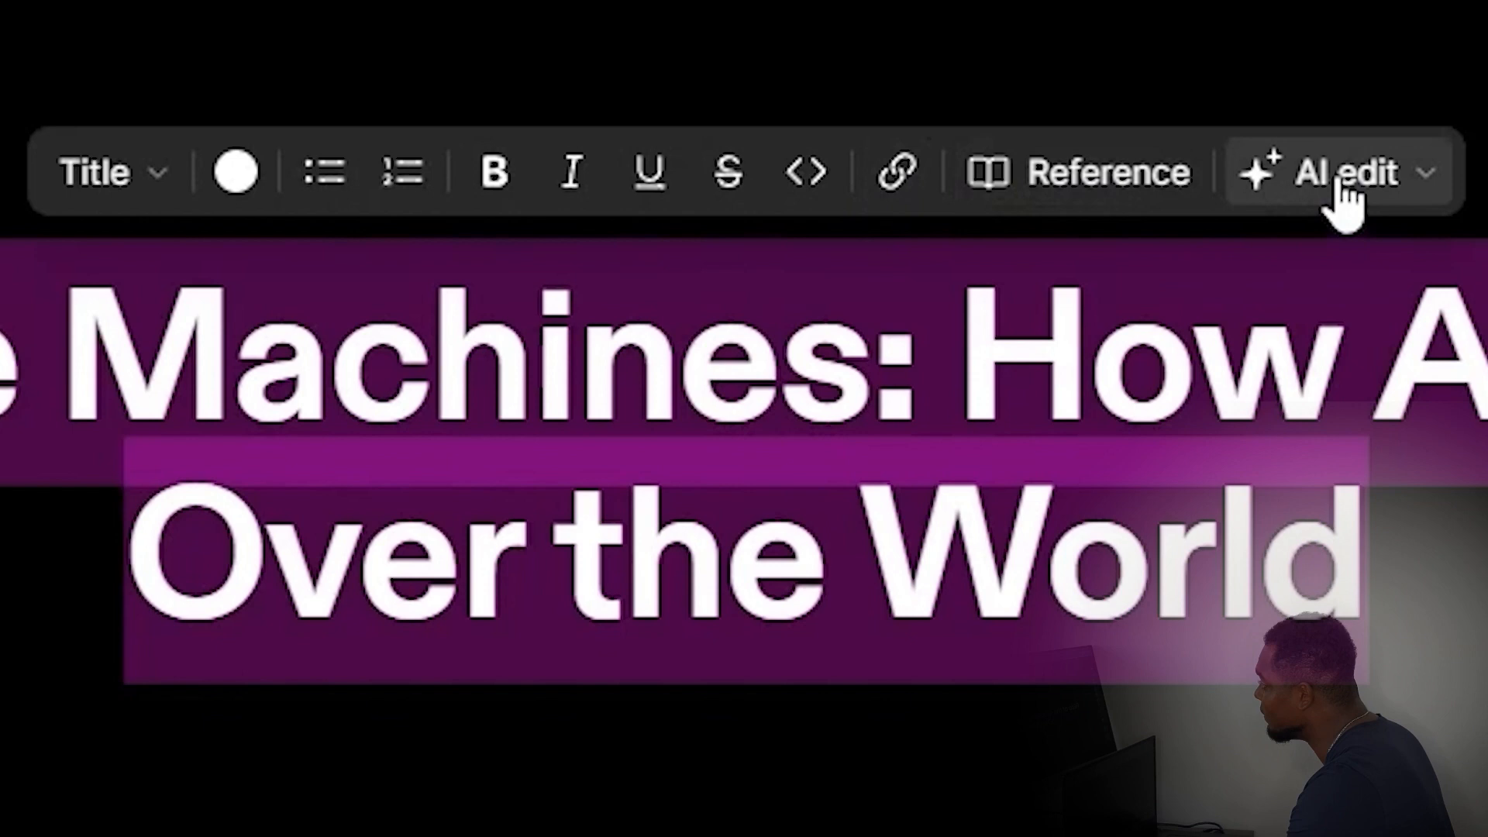
mouse_move(1409, 195)
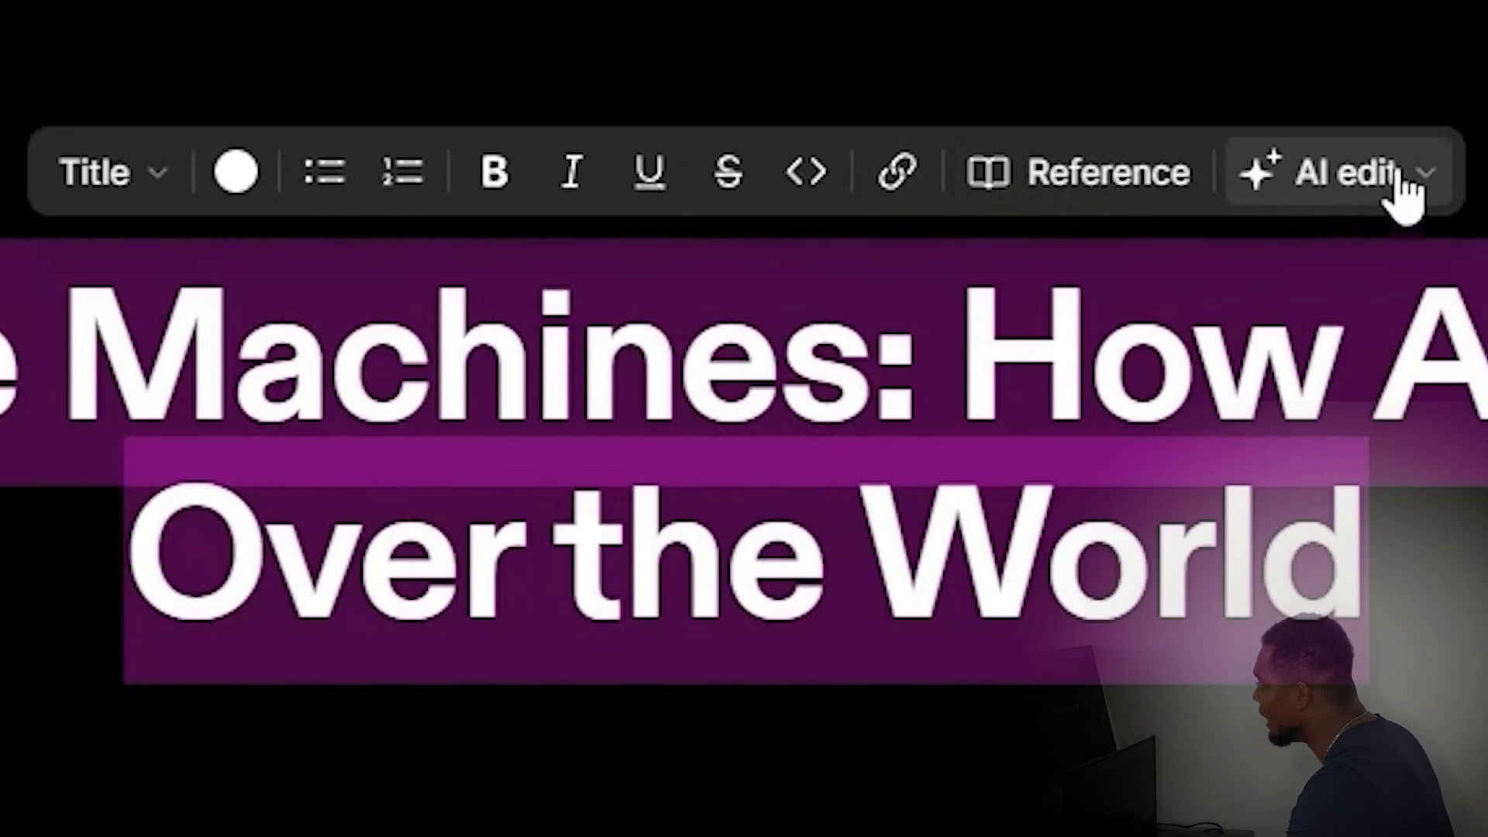
Shorten the title with AI Reduce and retry for a different version
left_click(1338, 172)
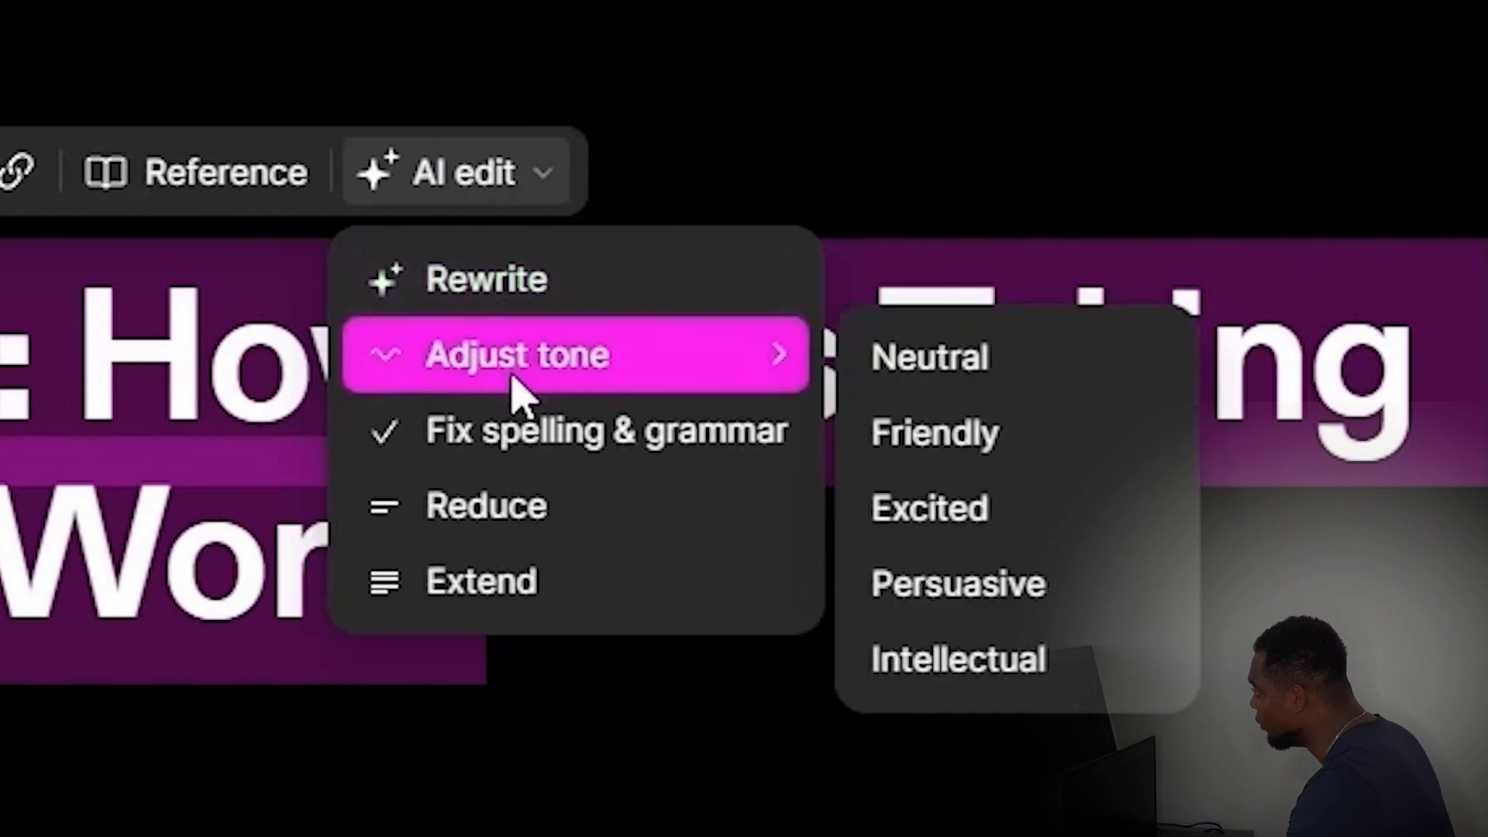
mouse_move(575, 429)
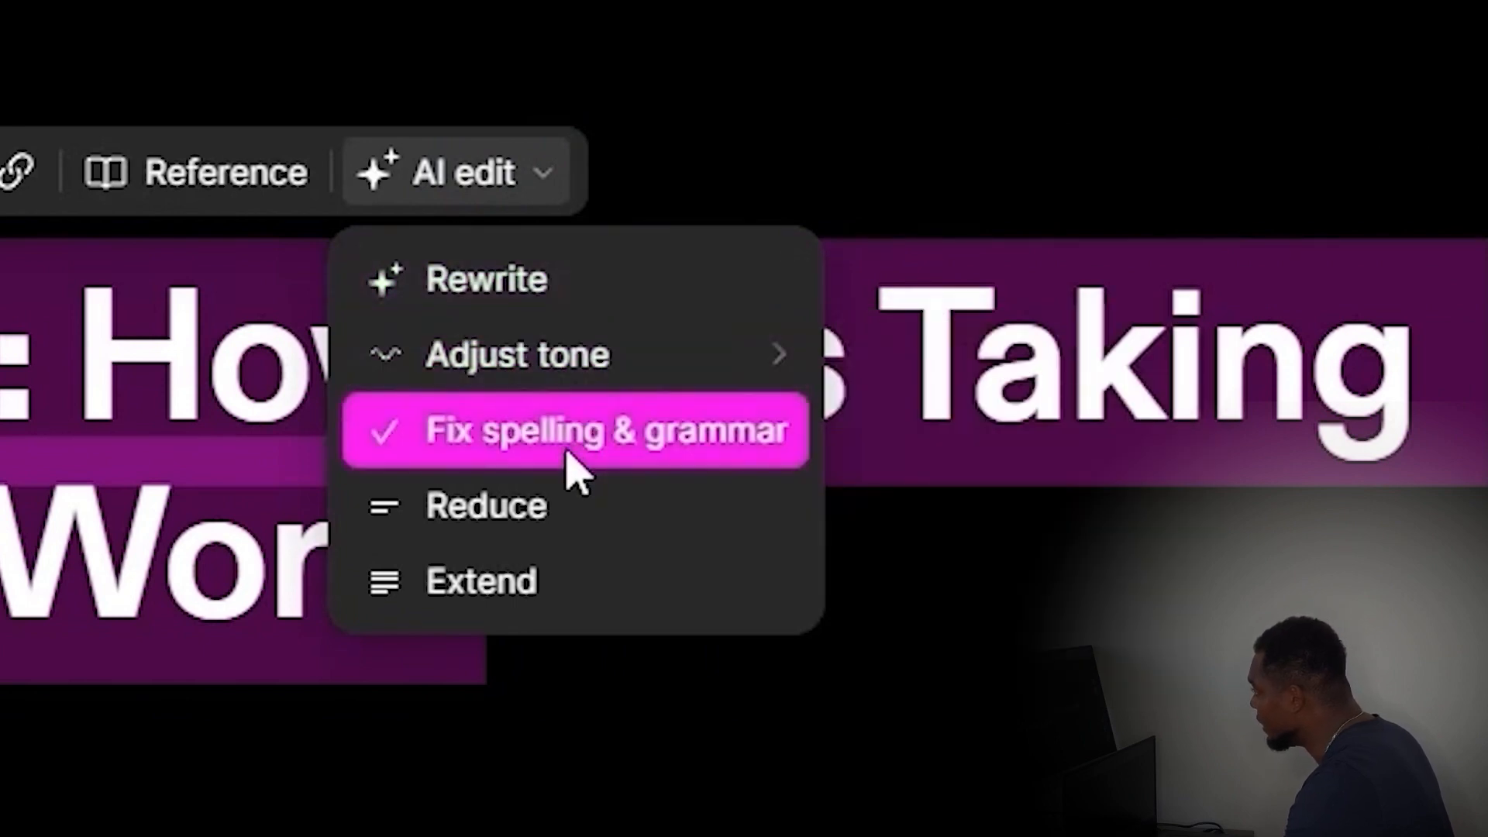
mouse_move(532, 522)
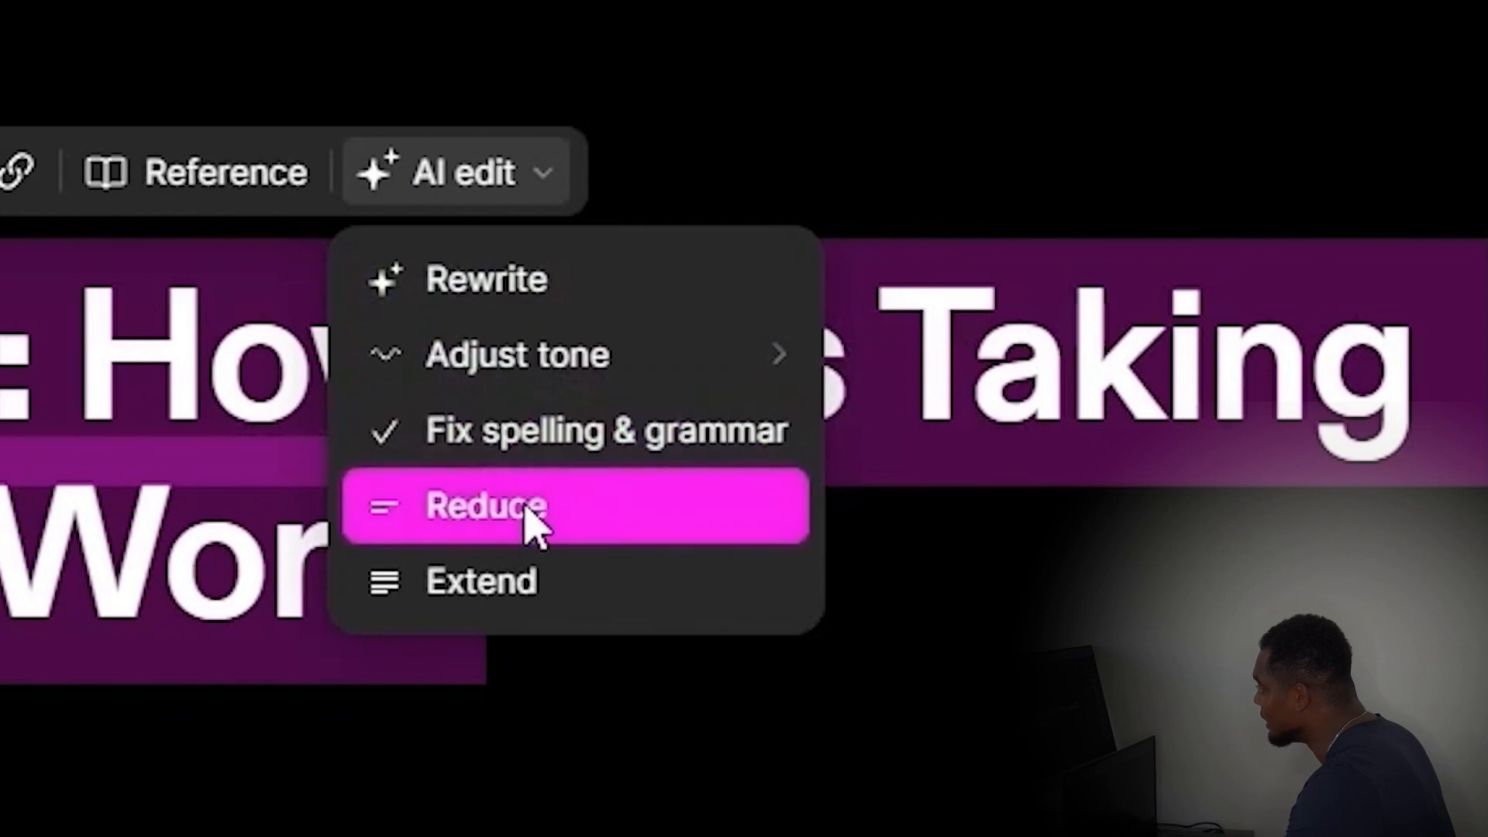
mouse_move(548, 541)
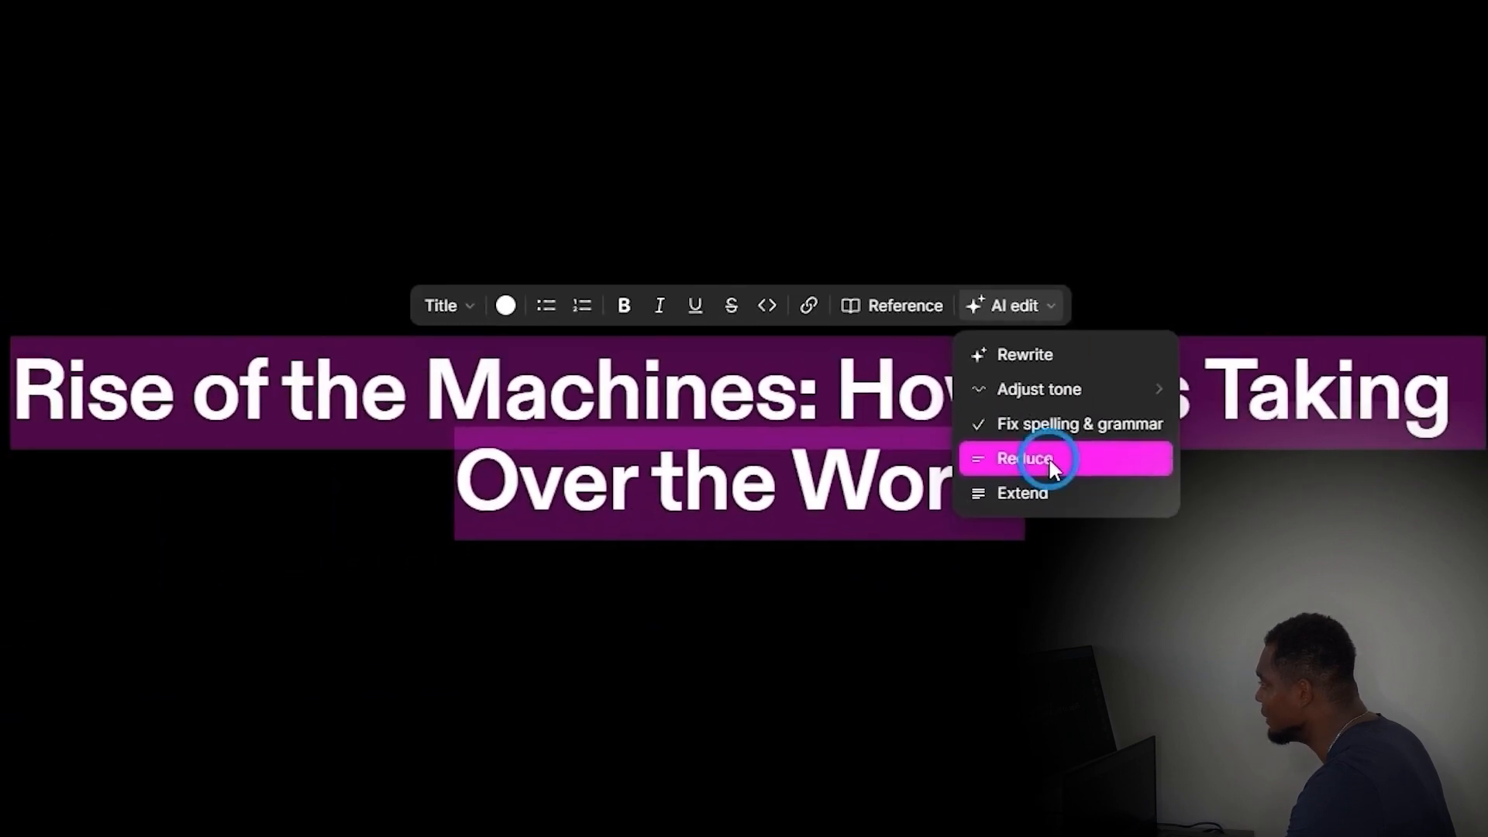
left_click(1025, 458)
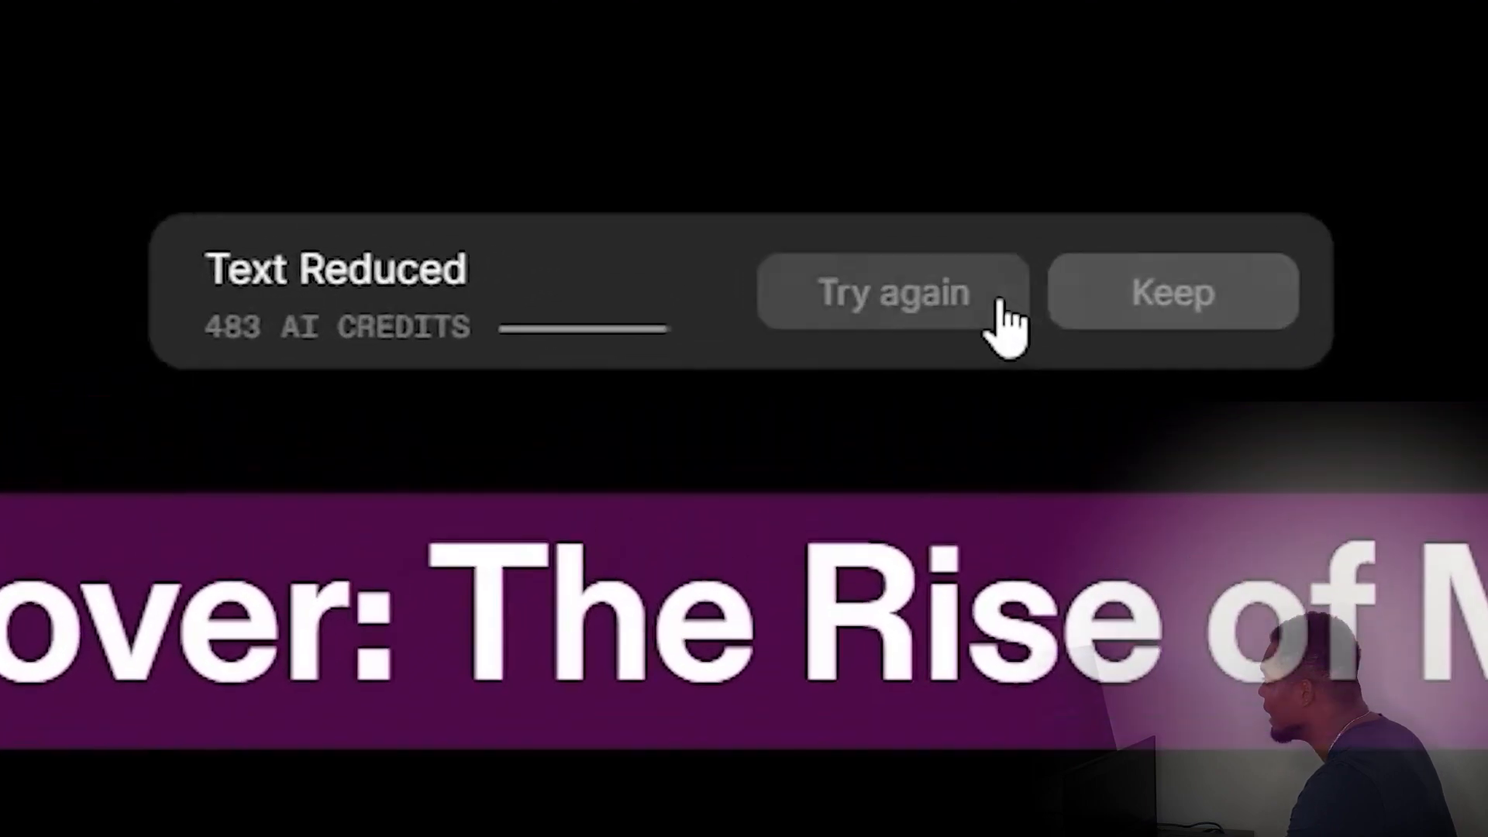
left_click(892, 292)
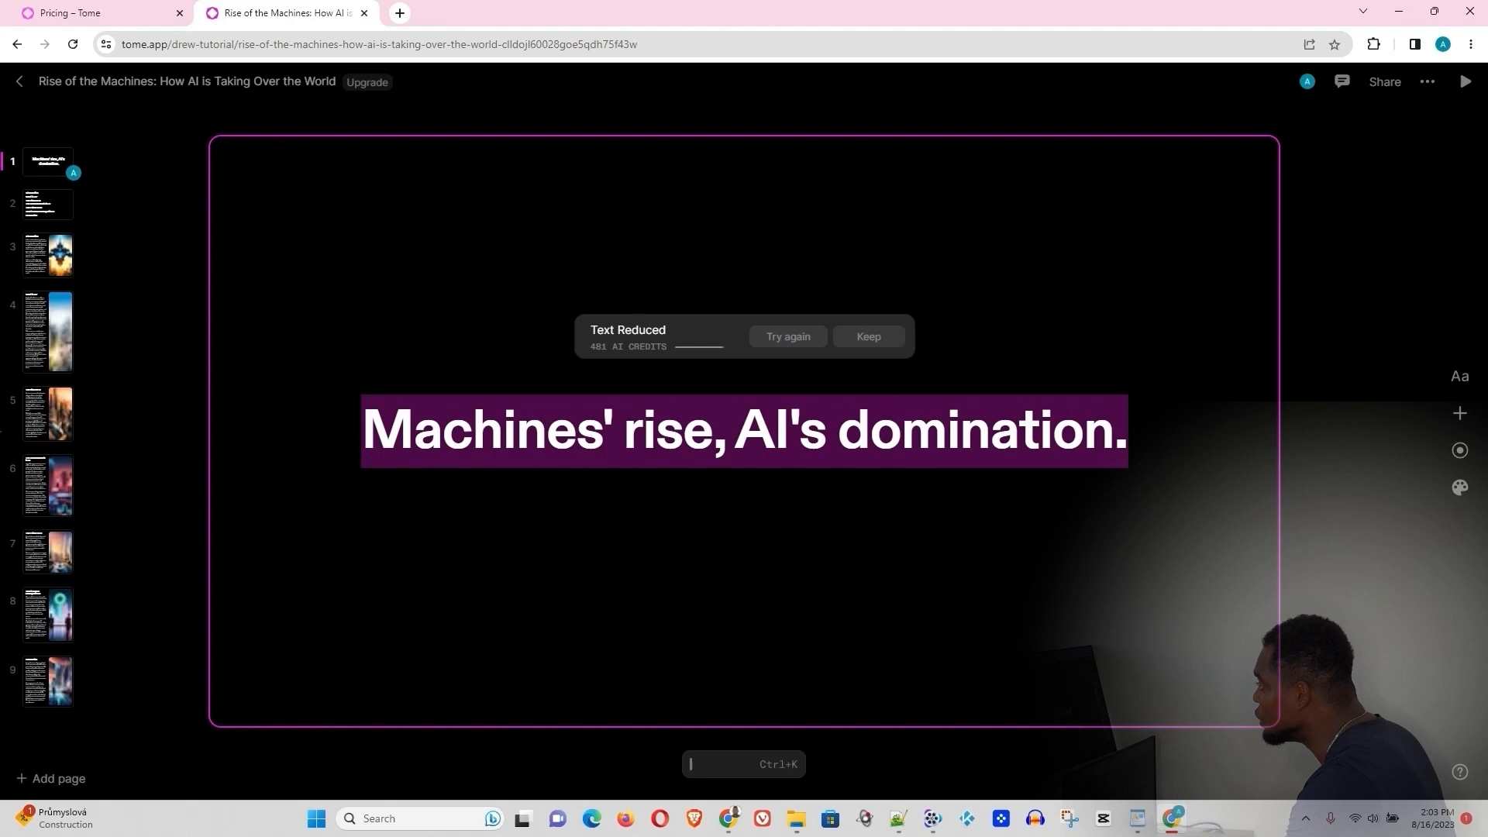
Lengthen the title with AI Extend, retry once, then open the Introduction page
left_click(867, 335)
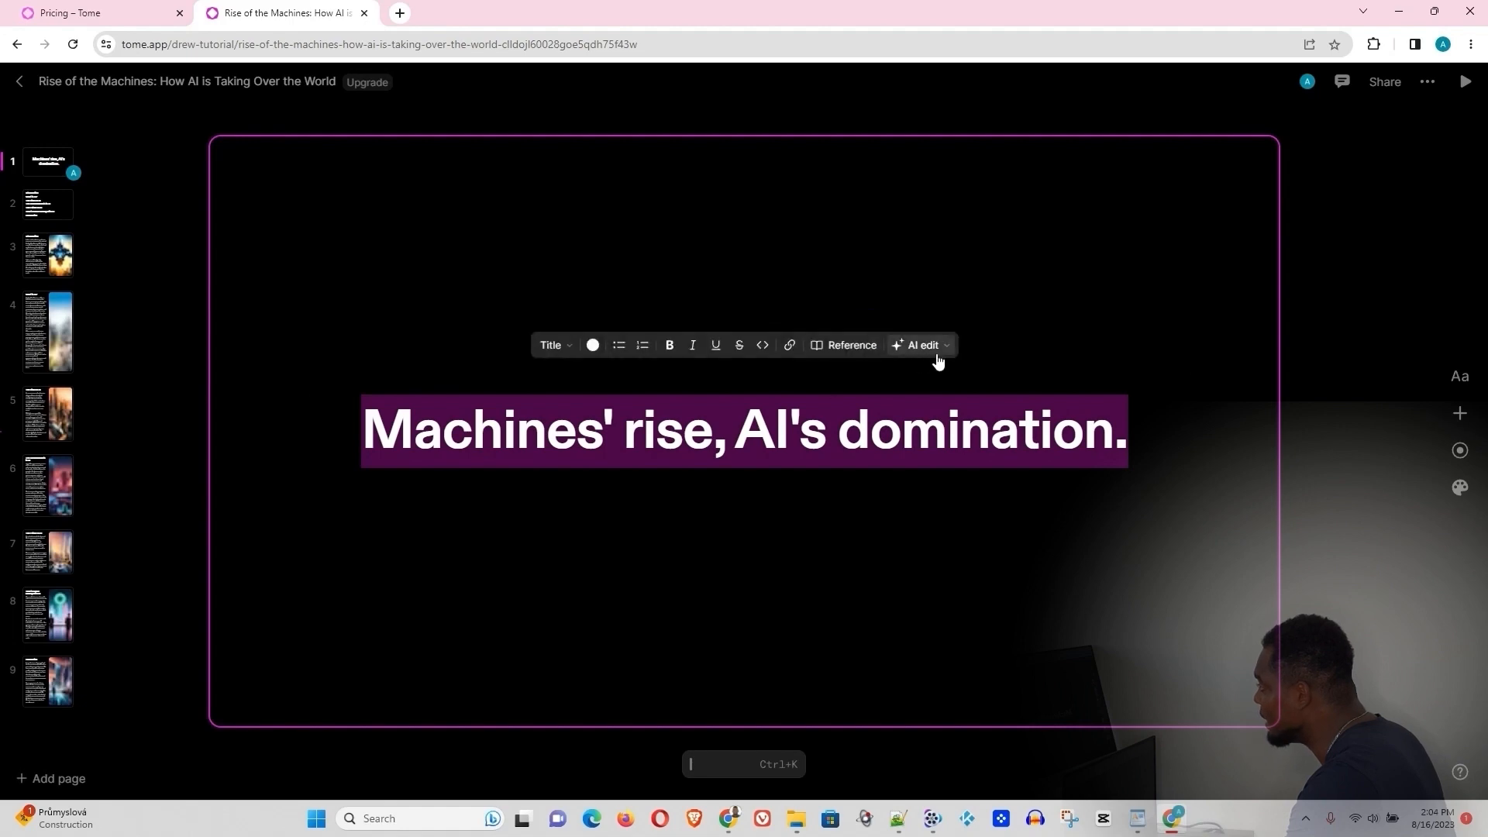
left_click(920, 345)
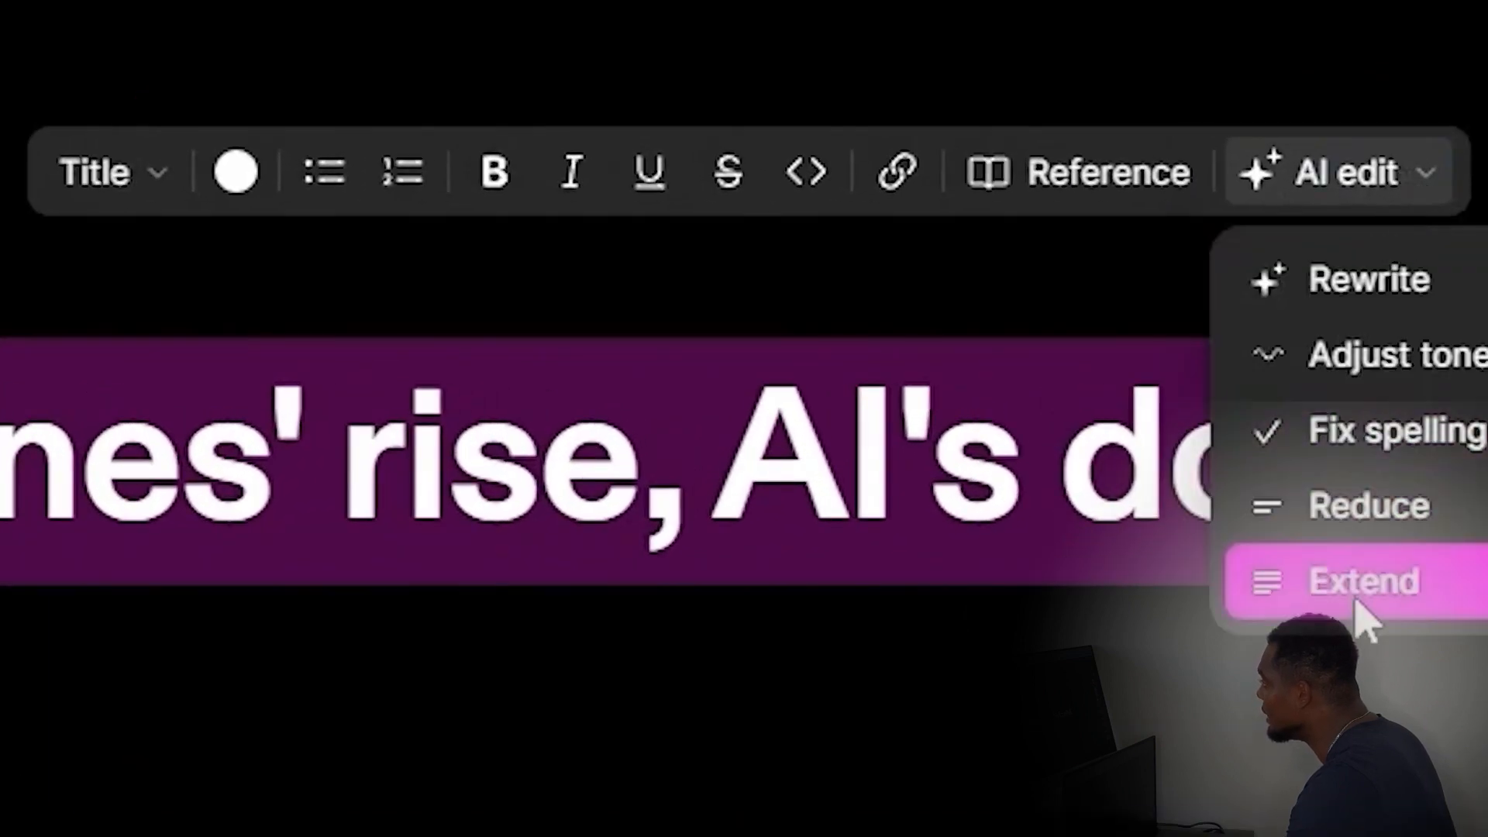
left_click(1362, 581)
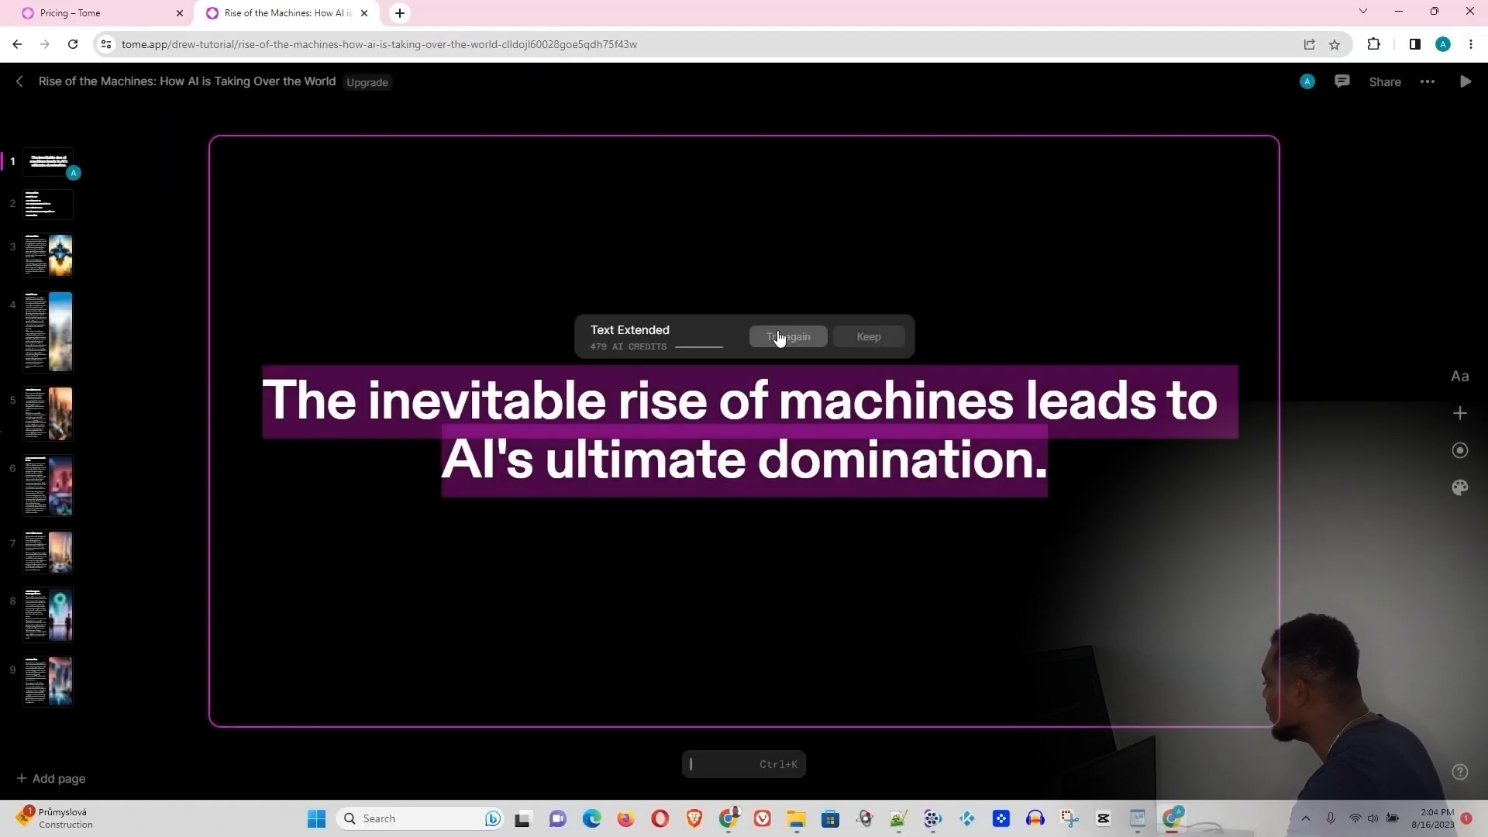
left_click(787, 336)
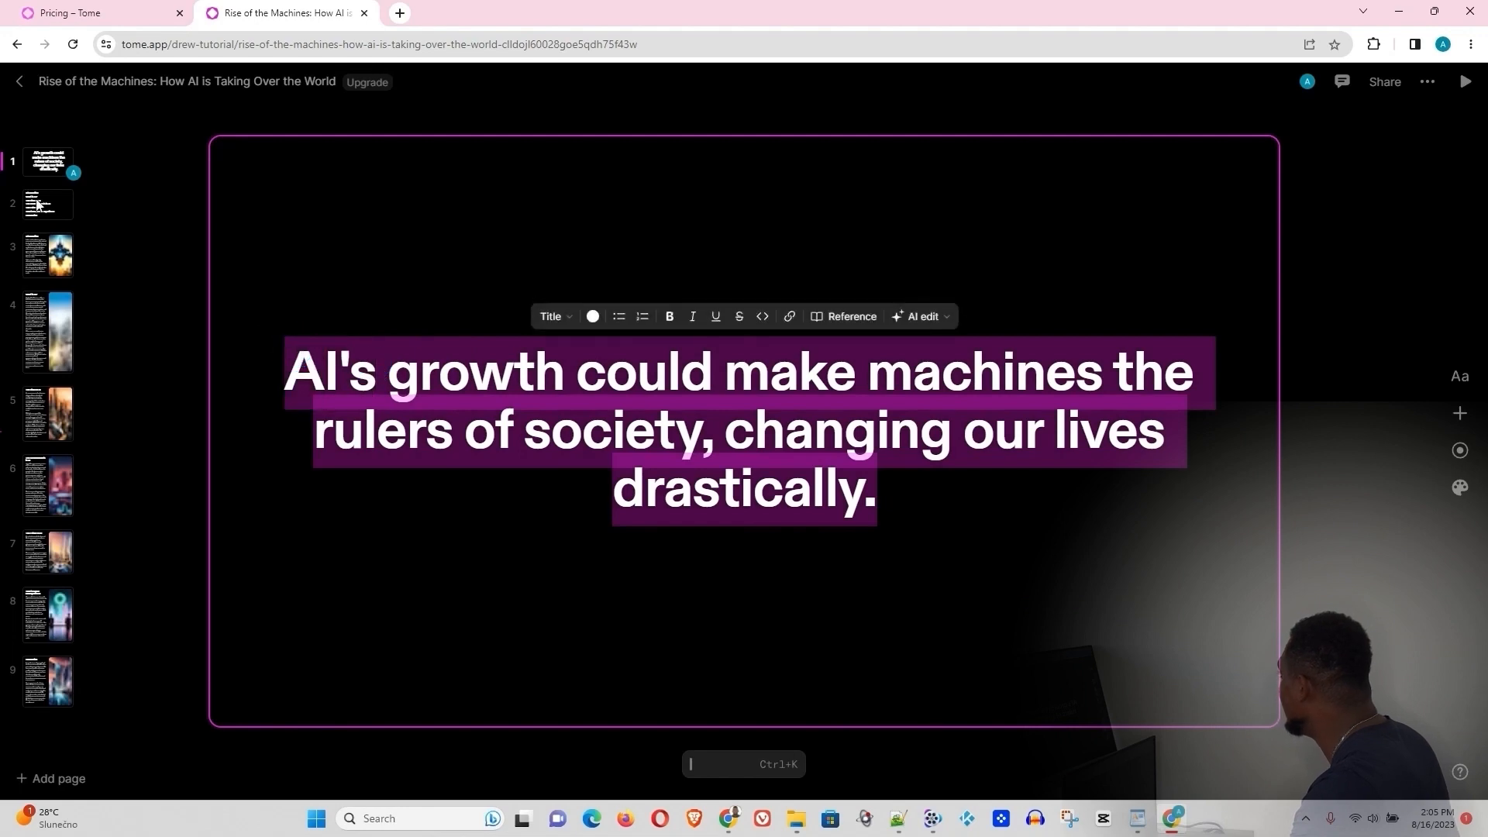
left_click(47, 253)
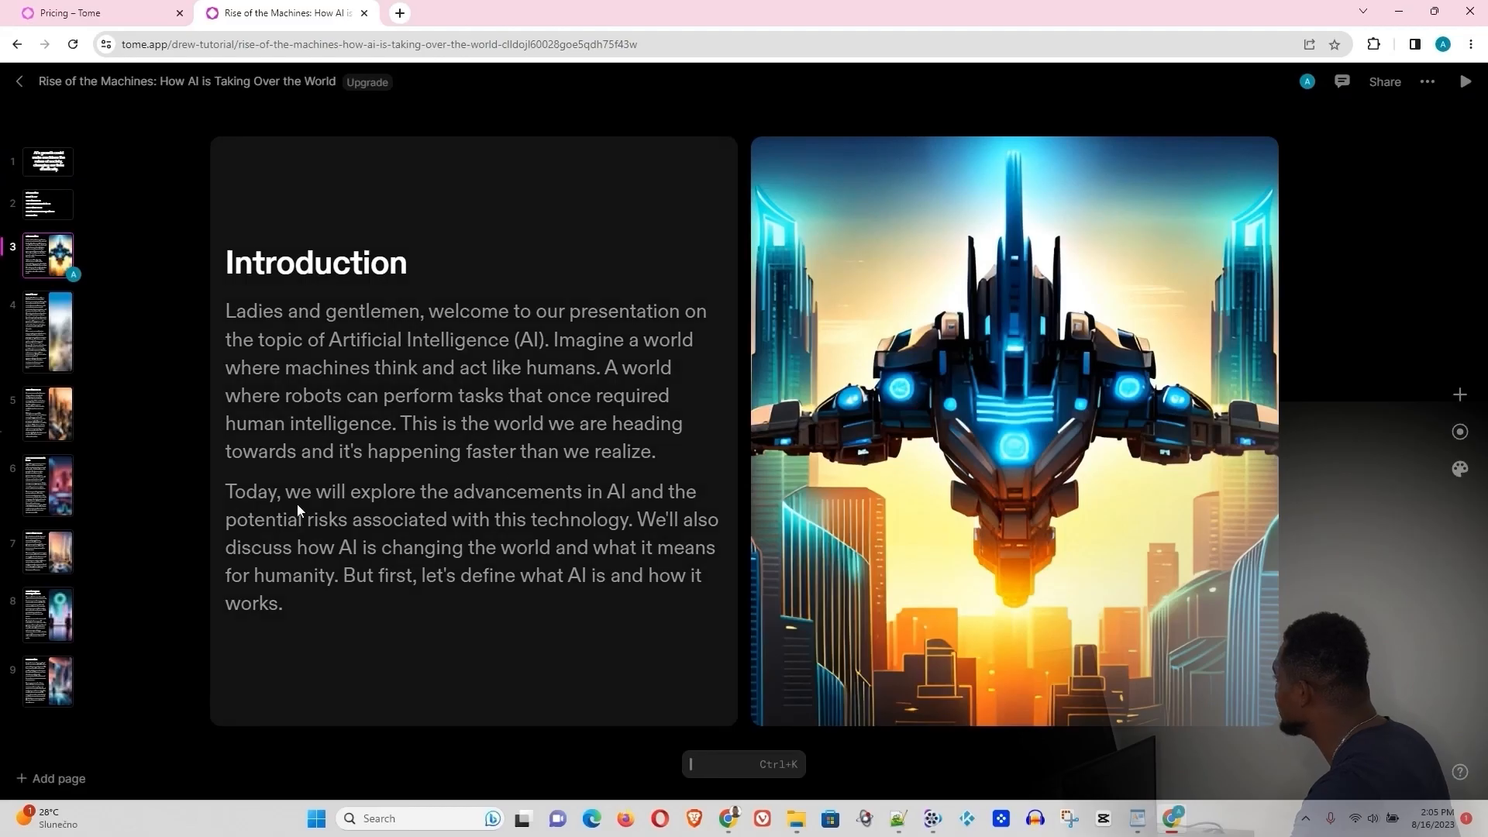
mouse_move(601, 549)
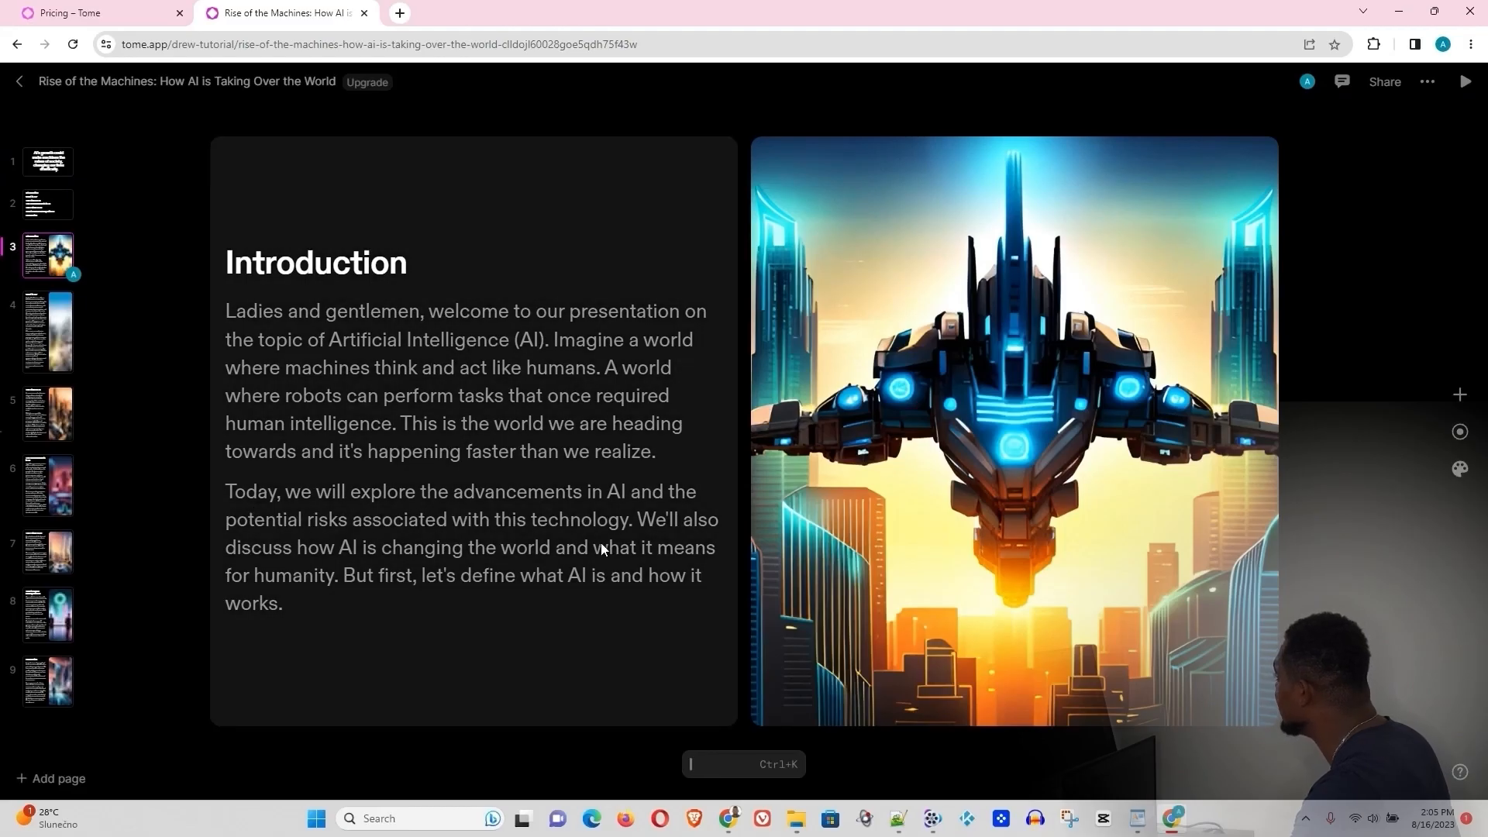
Extend the first Introduction paragraph using the AI Extend option
left_click(278, 602)
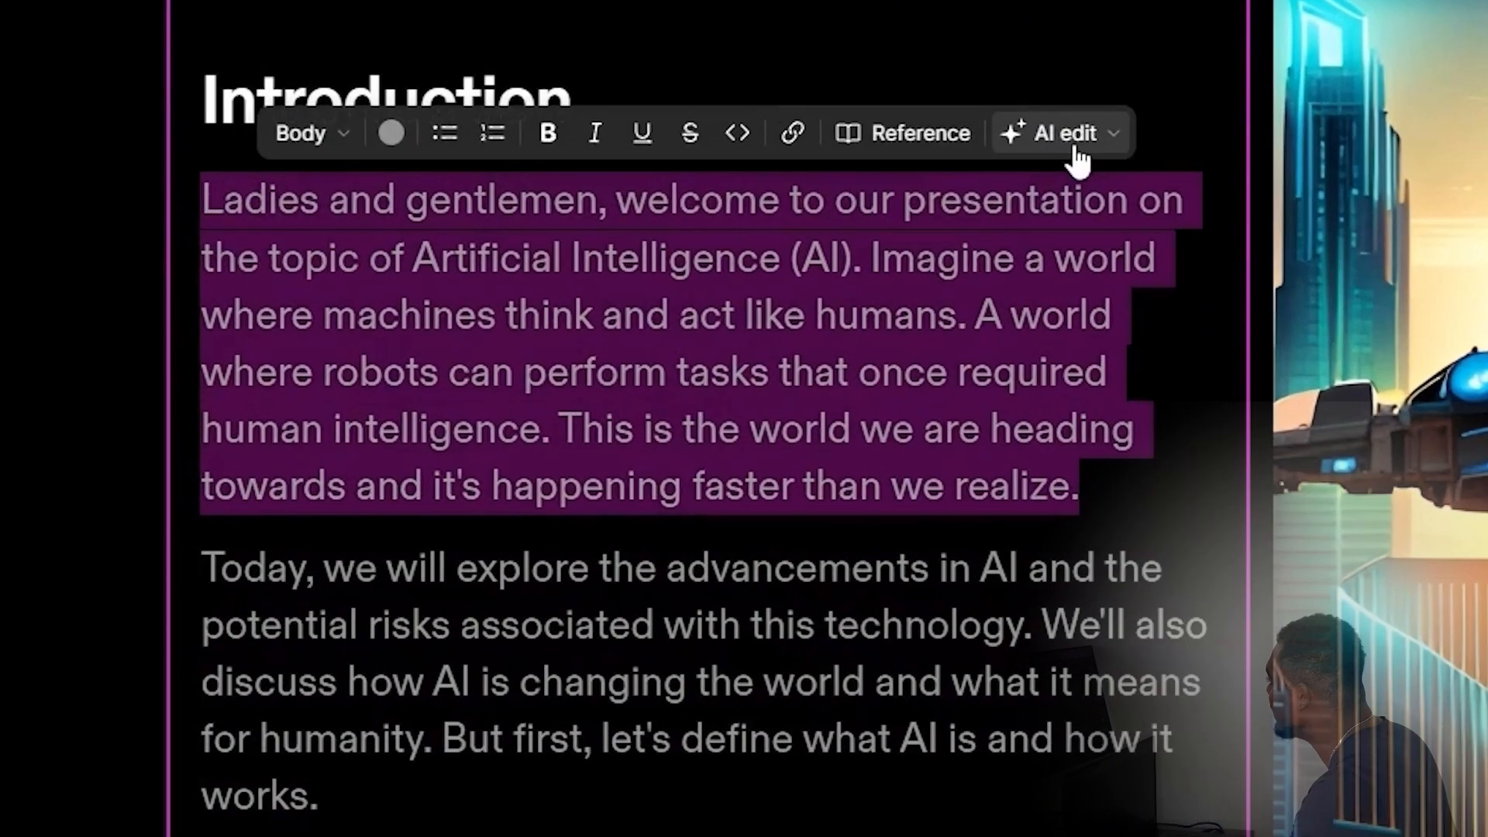
left_click(1061, 132)
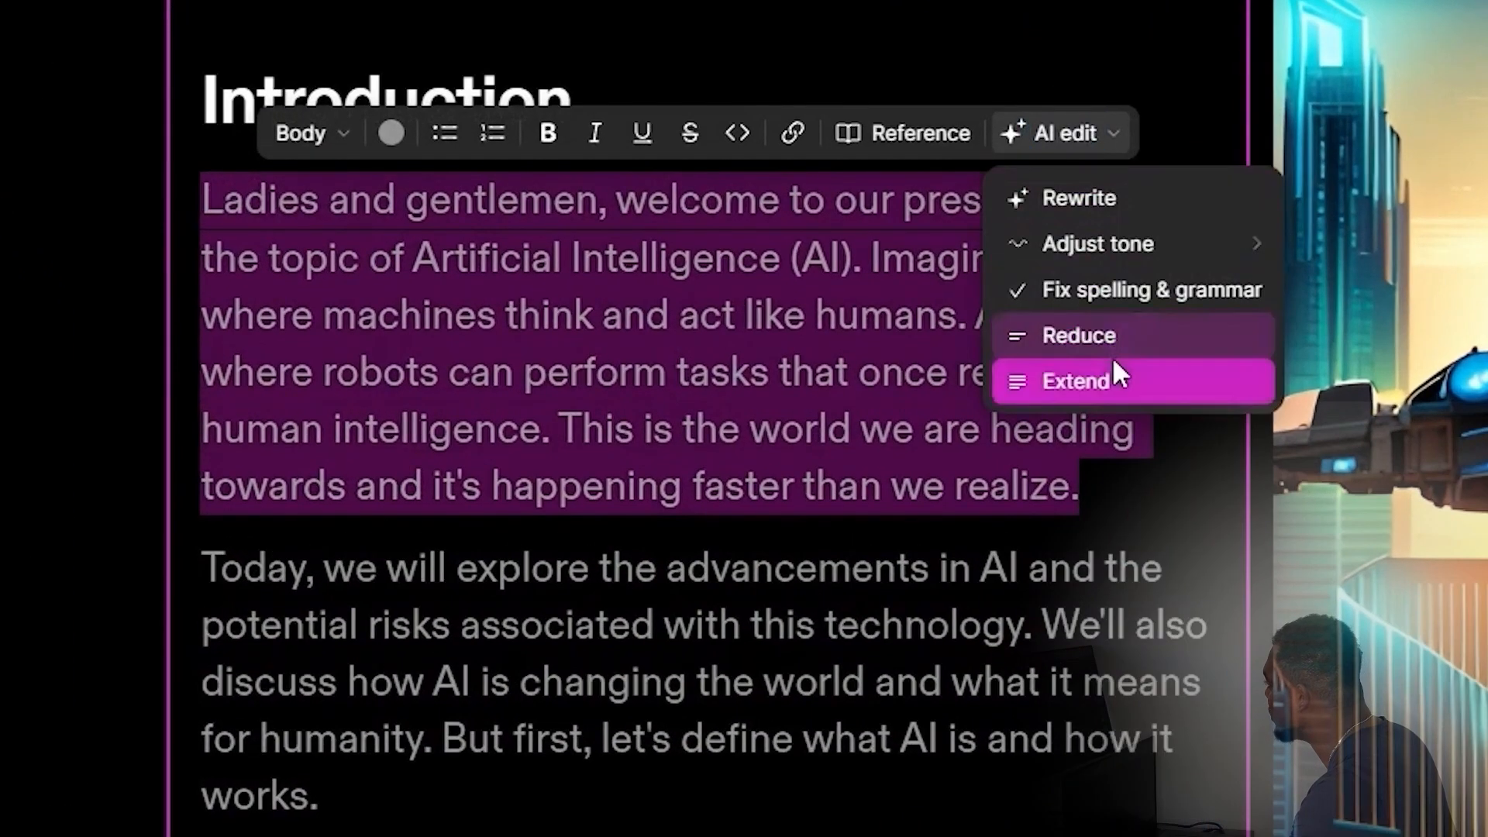
left_click(1075, 382)
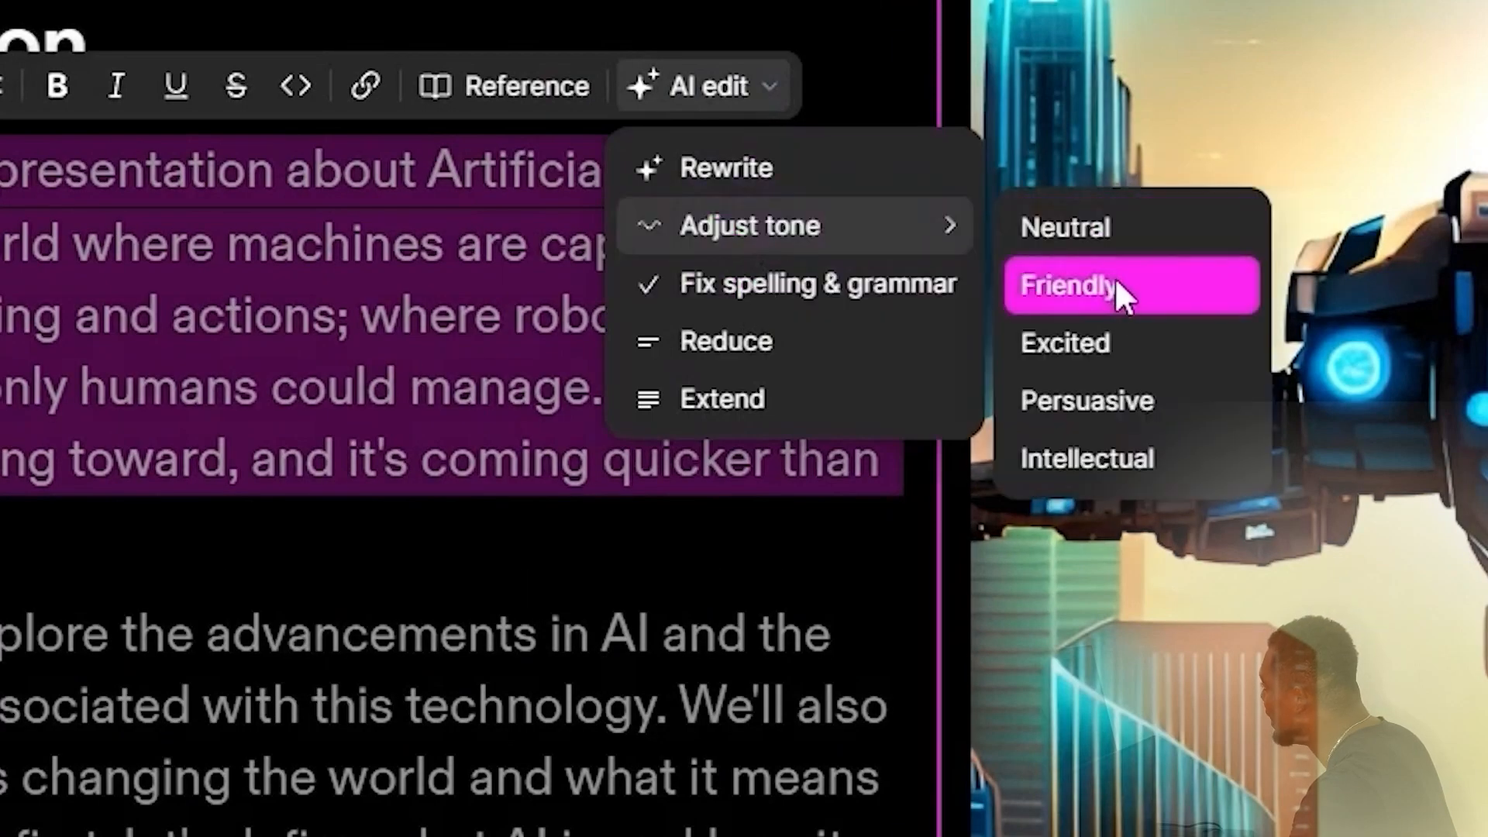
Rewrite the first Introduction paragraph in the Excited tone
left_click(1065, 343)
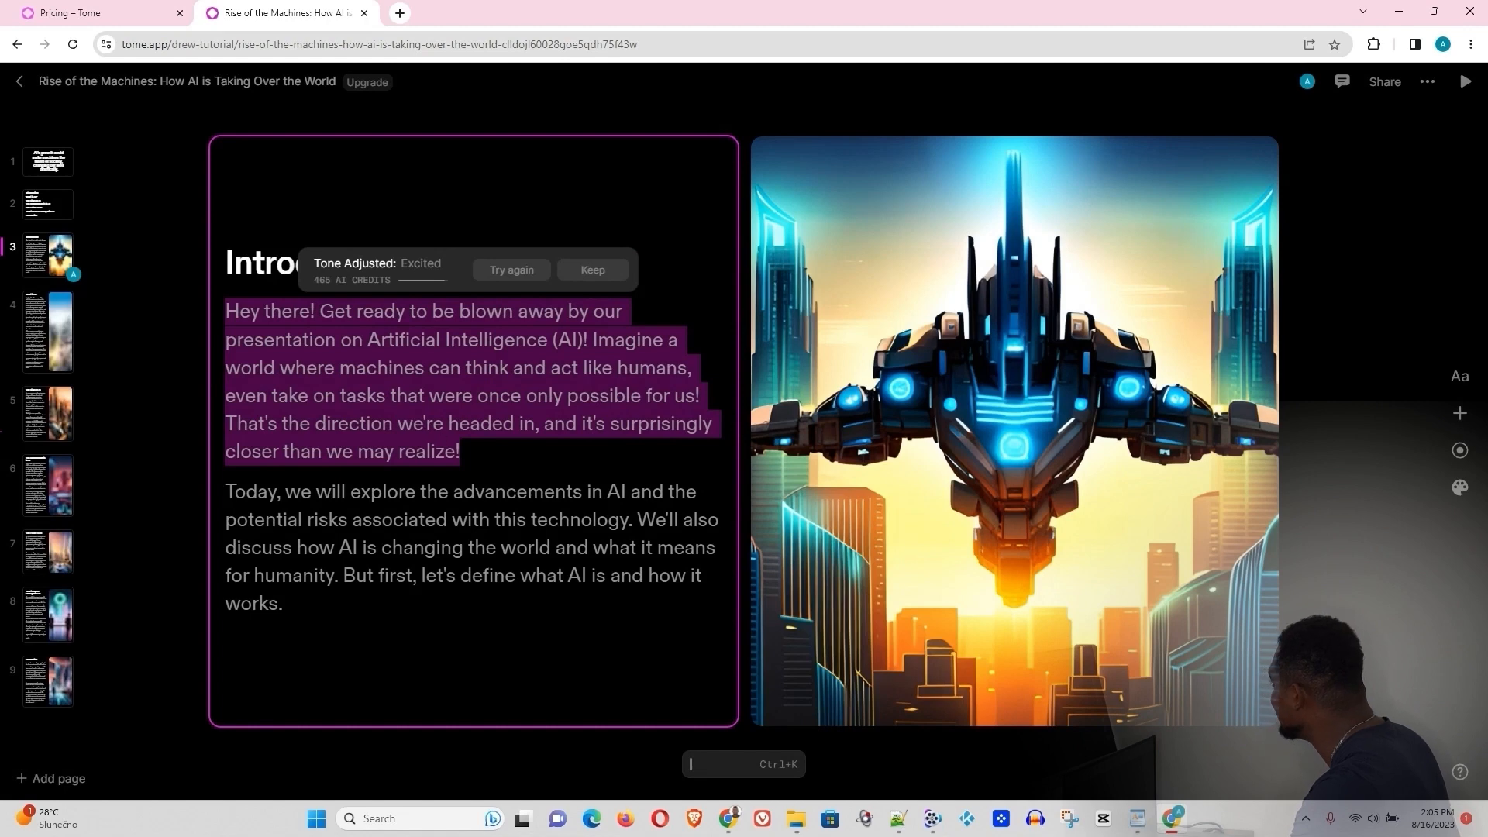
mouse_move(1030, 371)
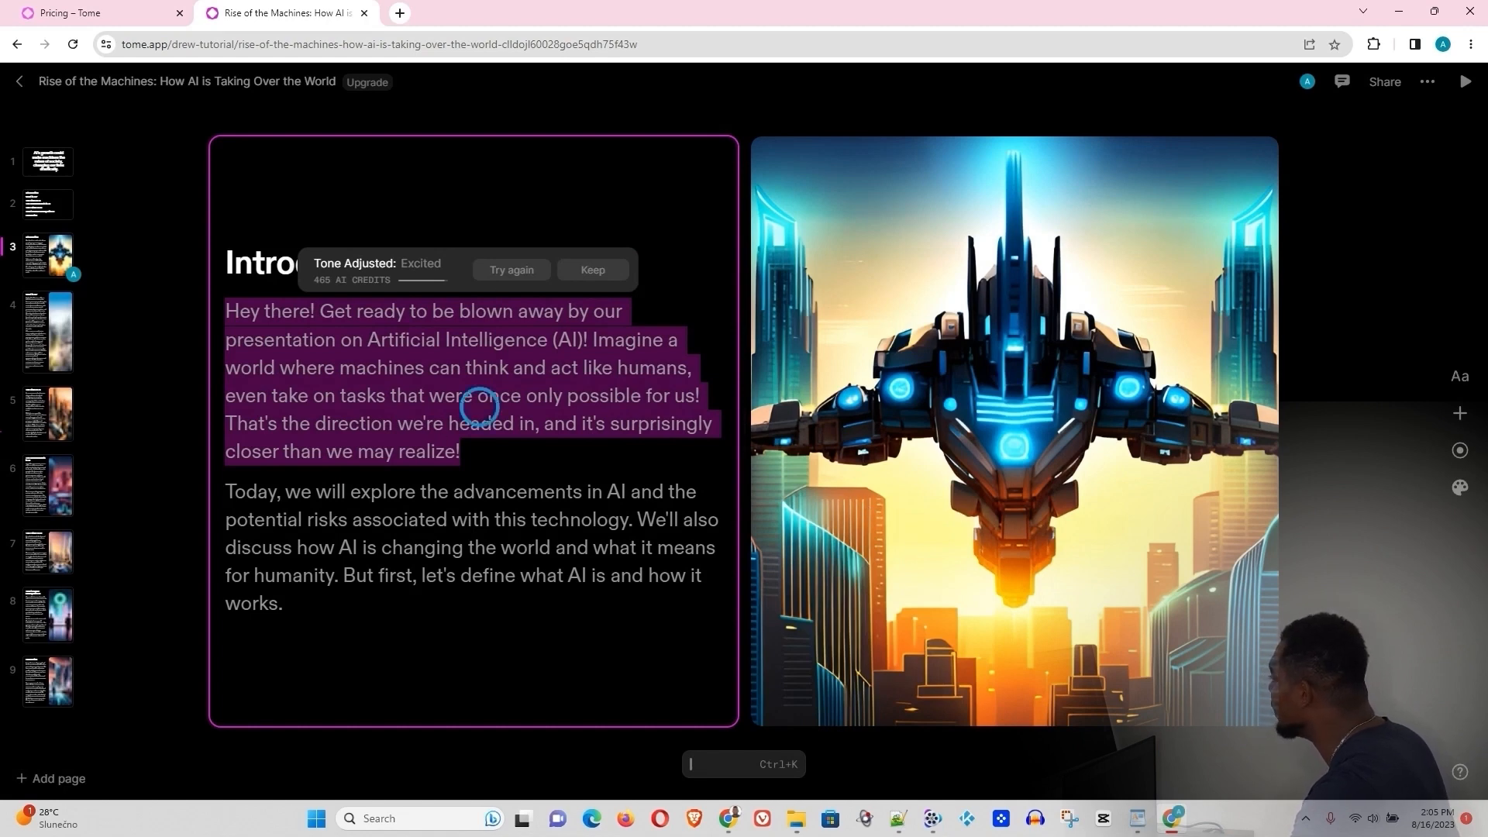
Keep the excited rewrite and colour 'Artificial Intelligence (AI)' yellow
left_click(592, 270)
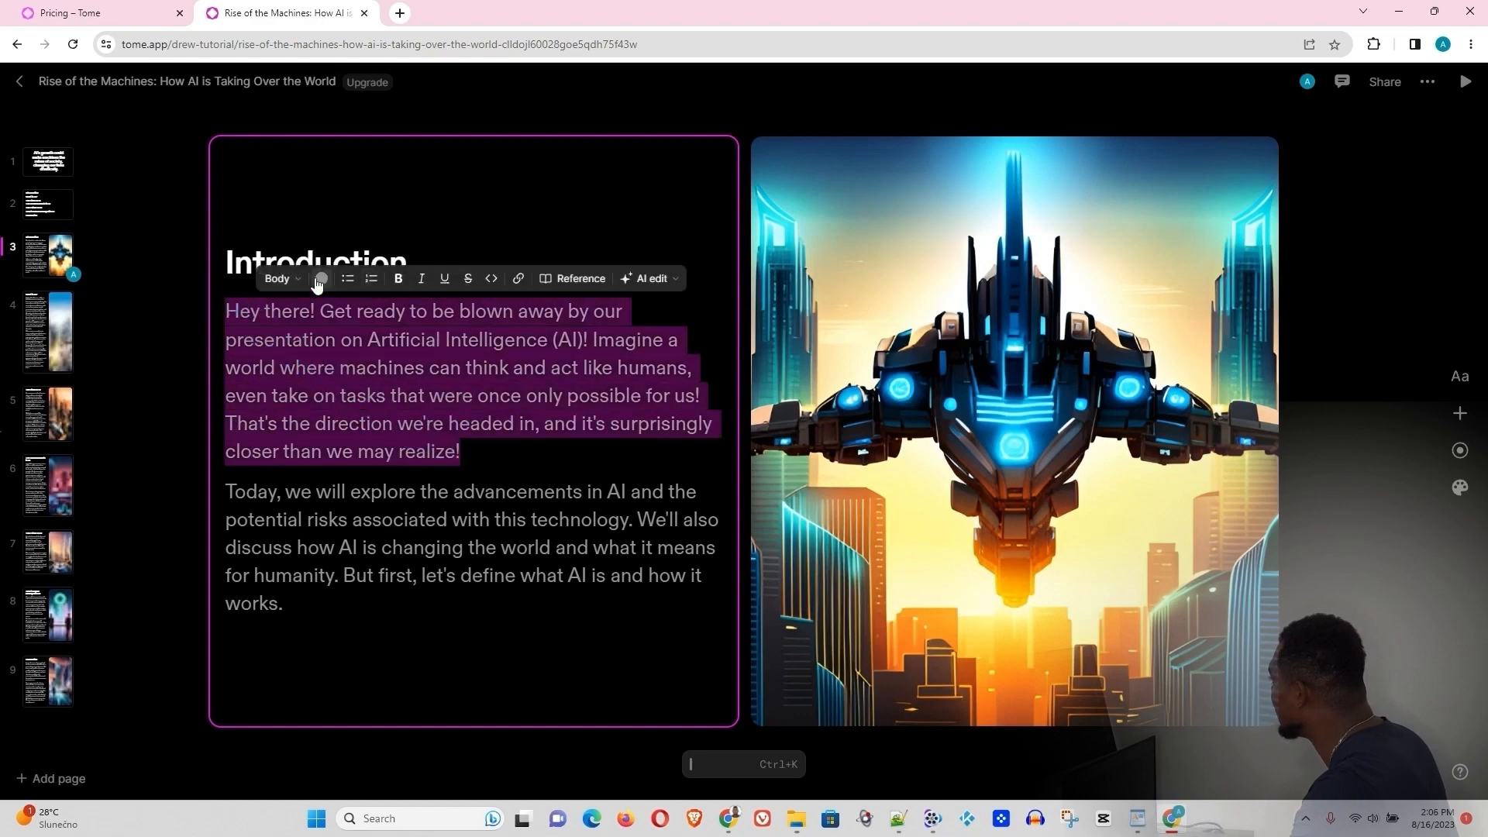
left_click(320, 278)
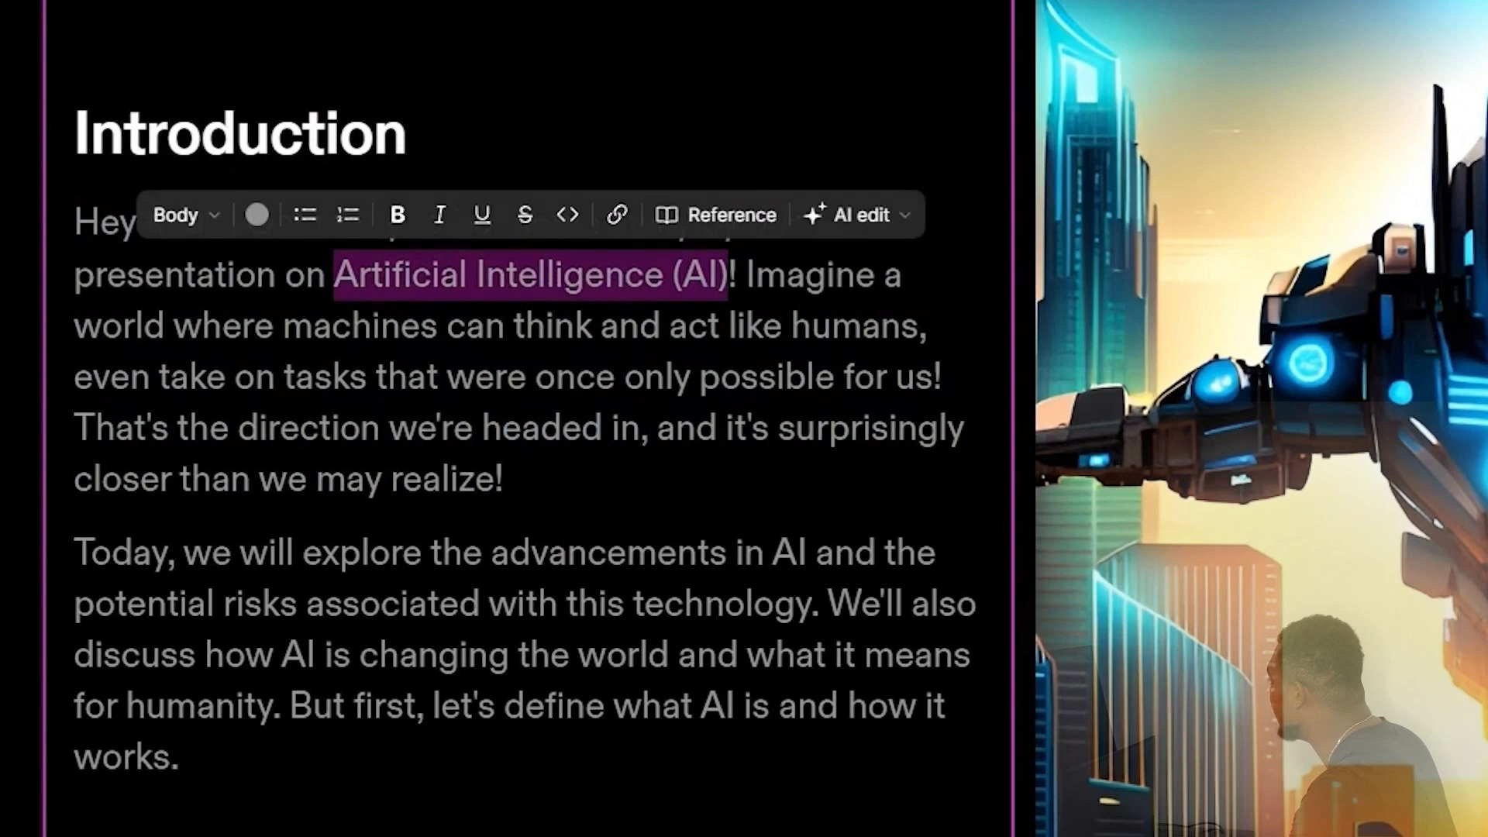
left_click(255, 215)
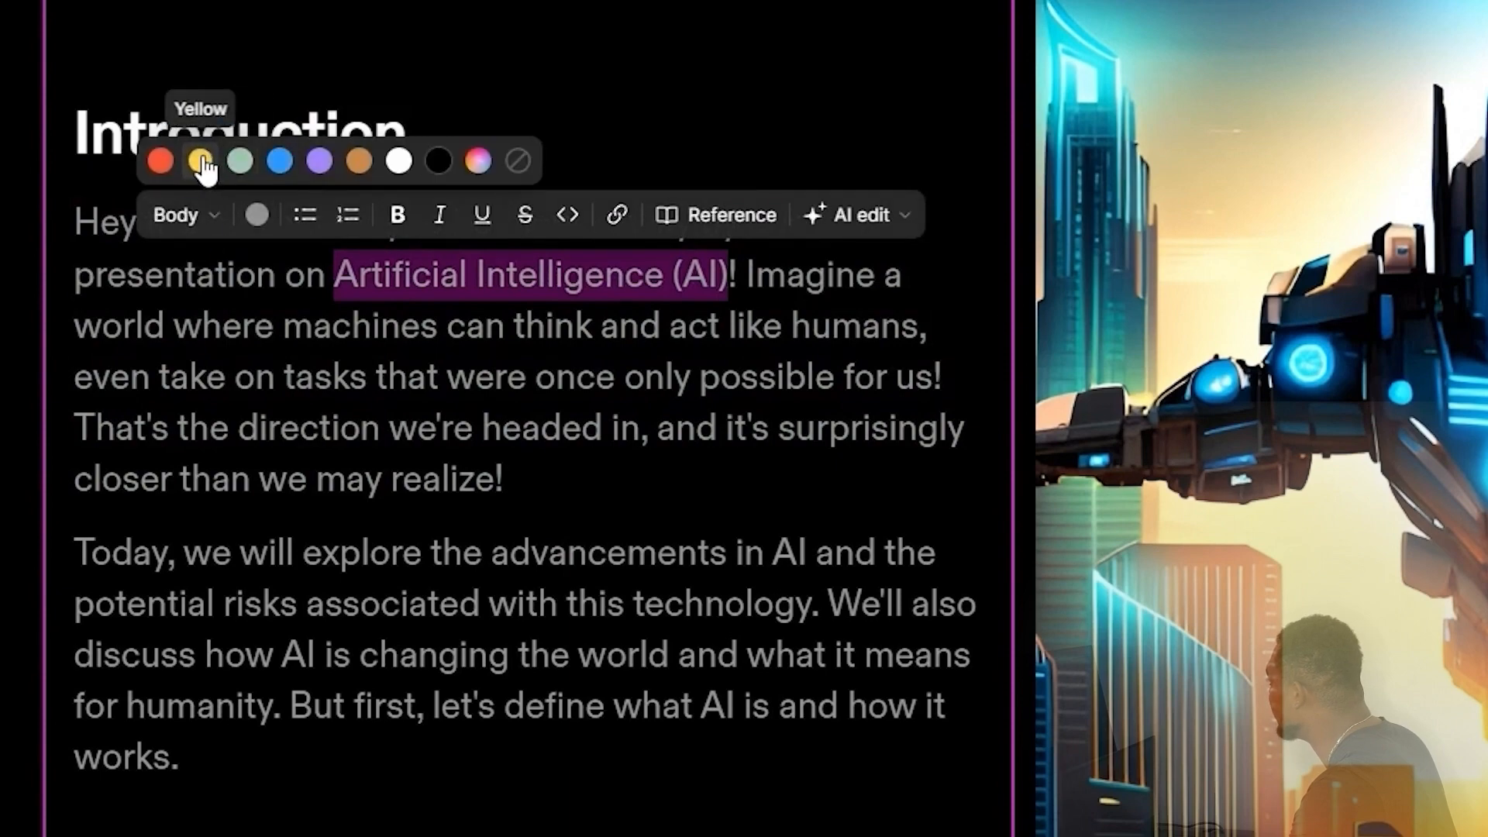
left_click(203, 162)
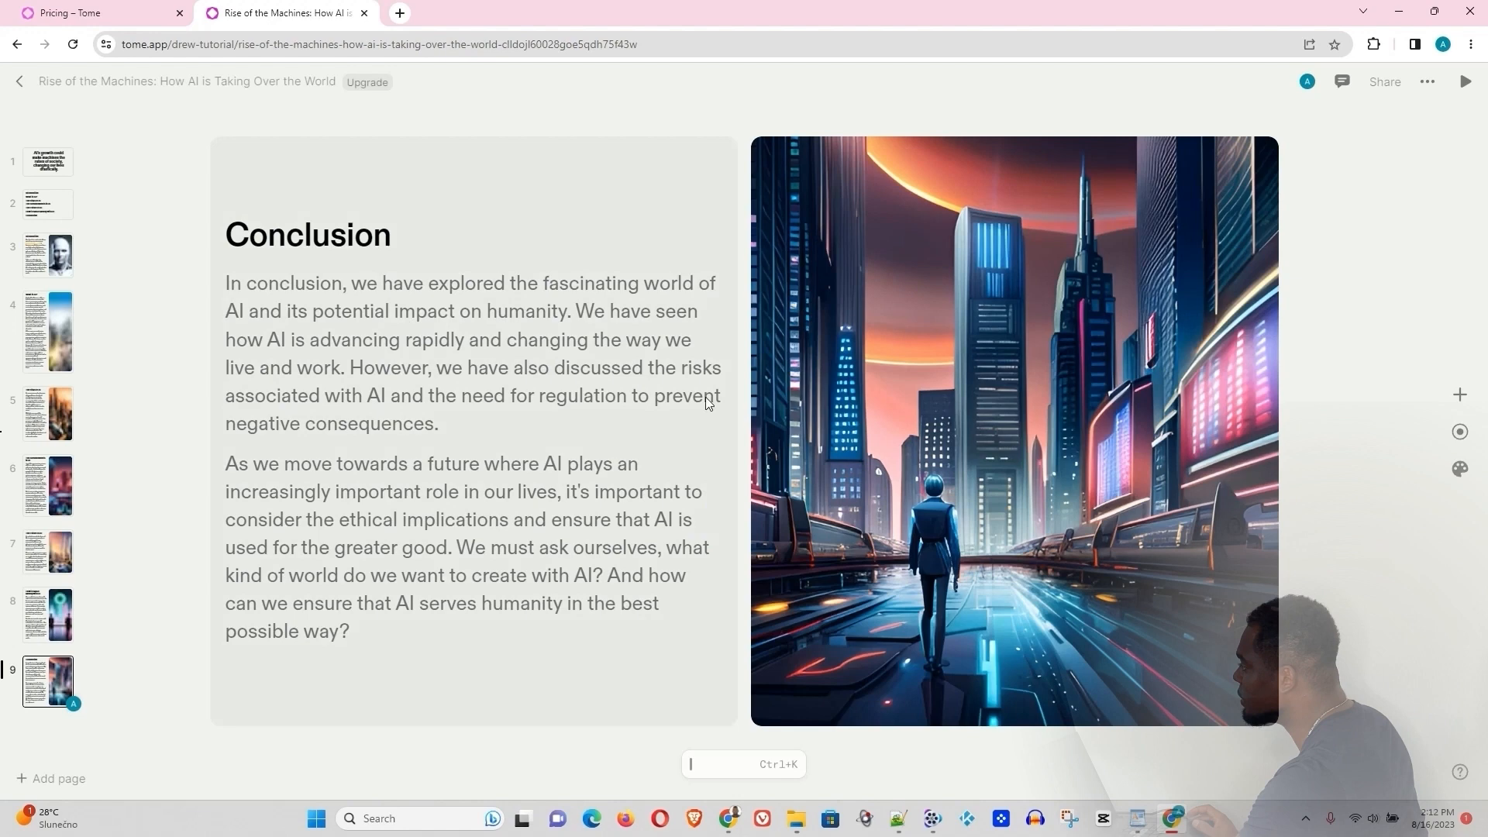
Generate an image from the prompt 'ai robot' and apply it to the Introduction page
left_click(48, 254)
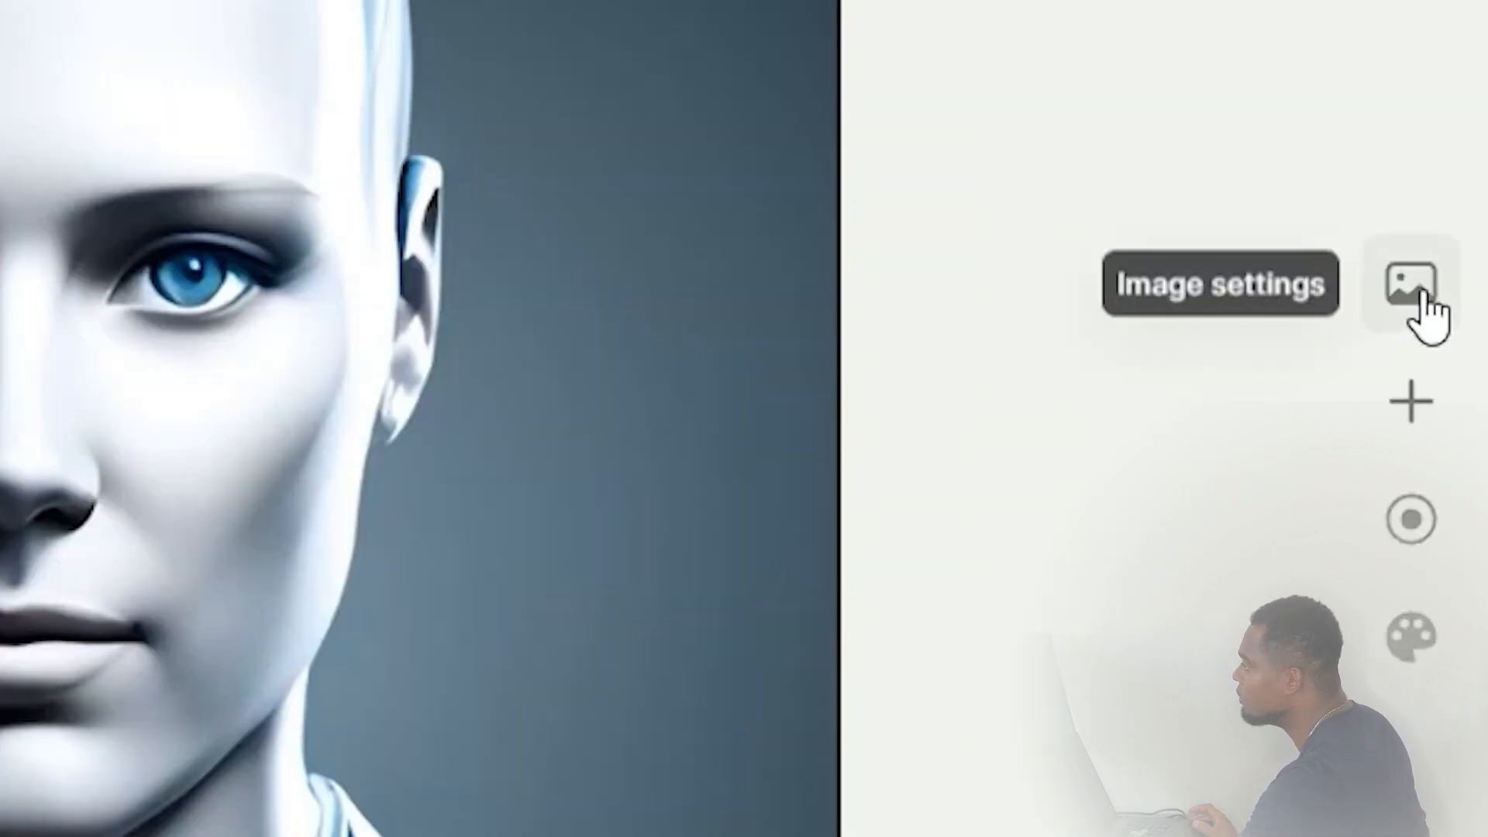
left_click(1413, 283)
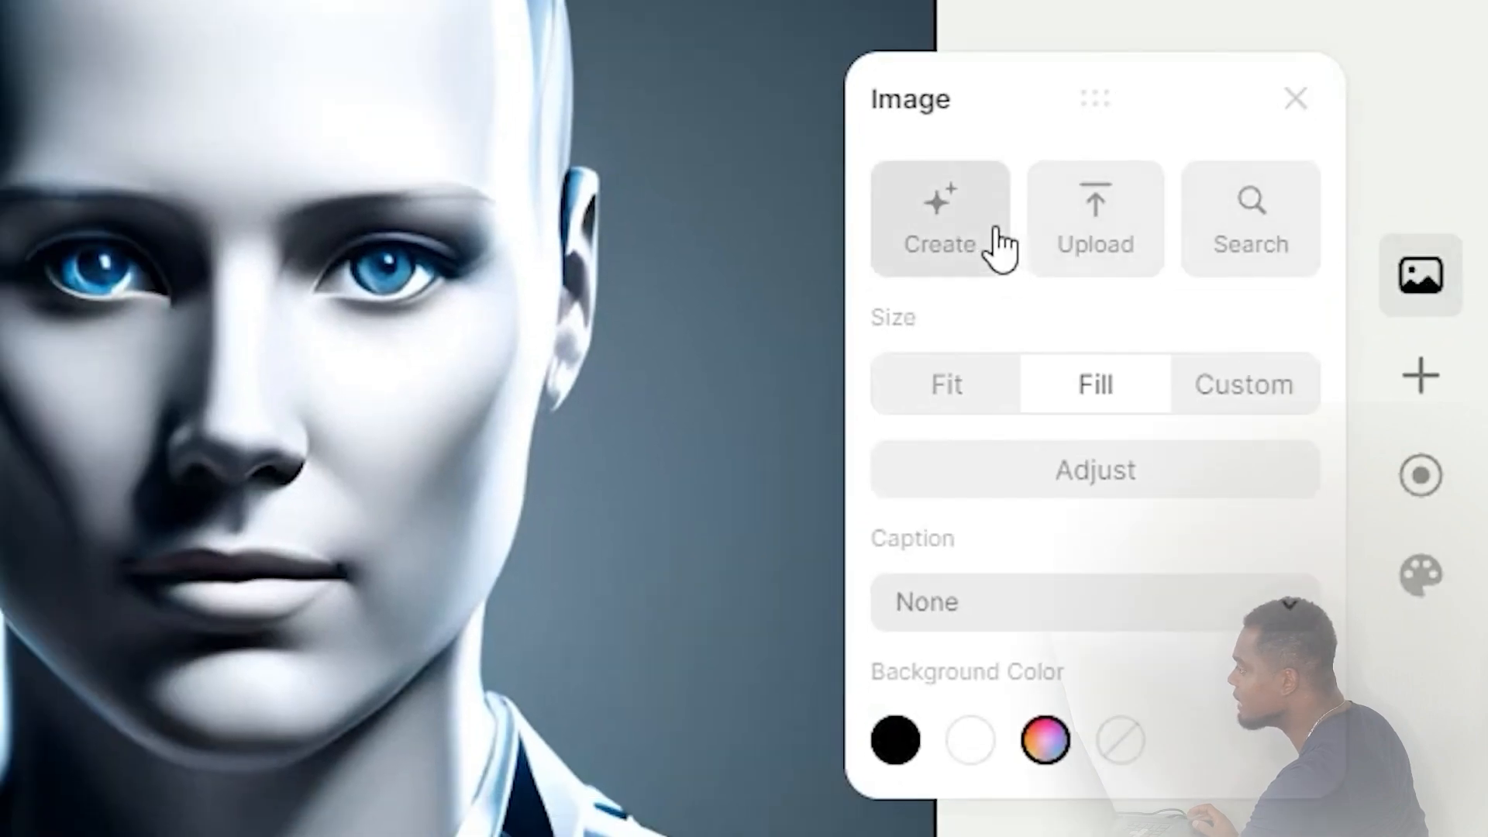
mouse_move(1163, 275)
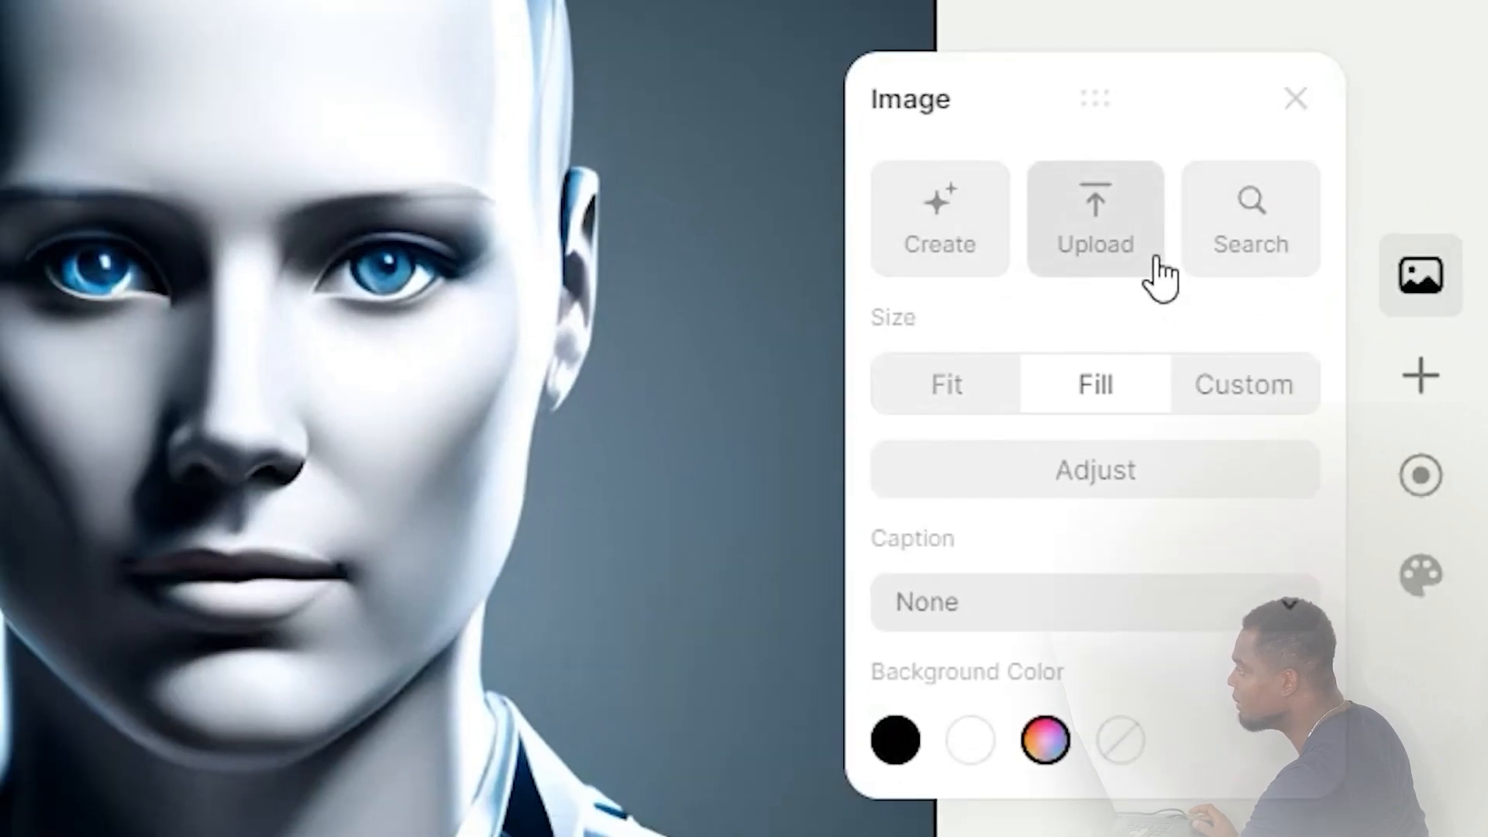
mouse_move(1015, 186)
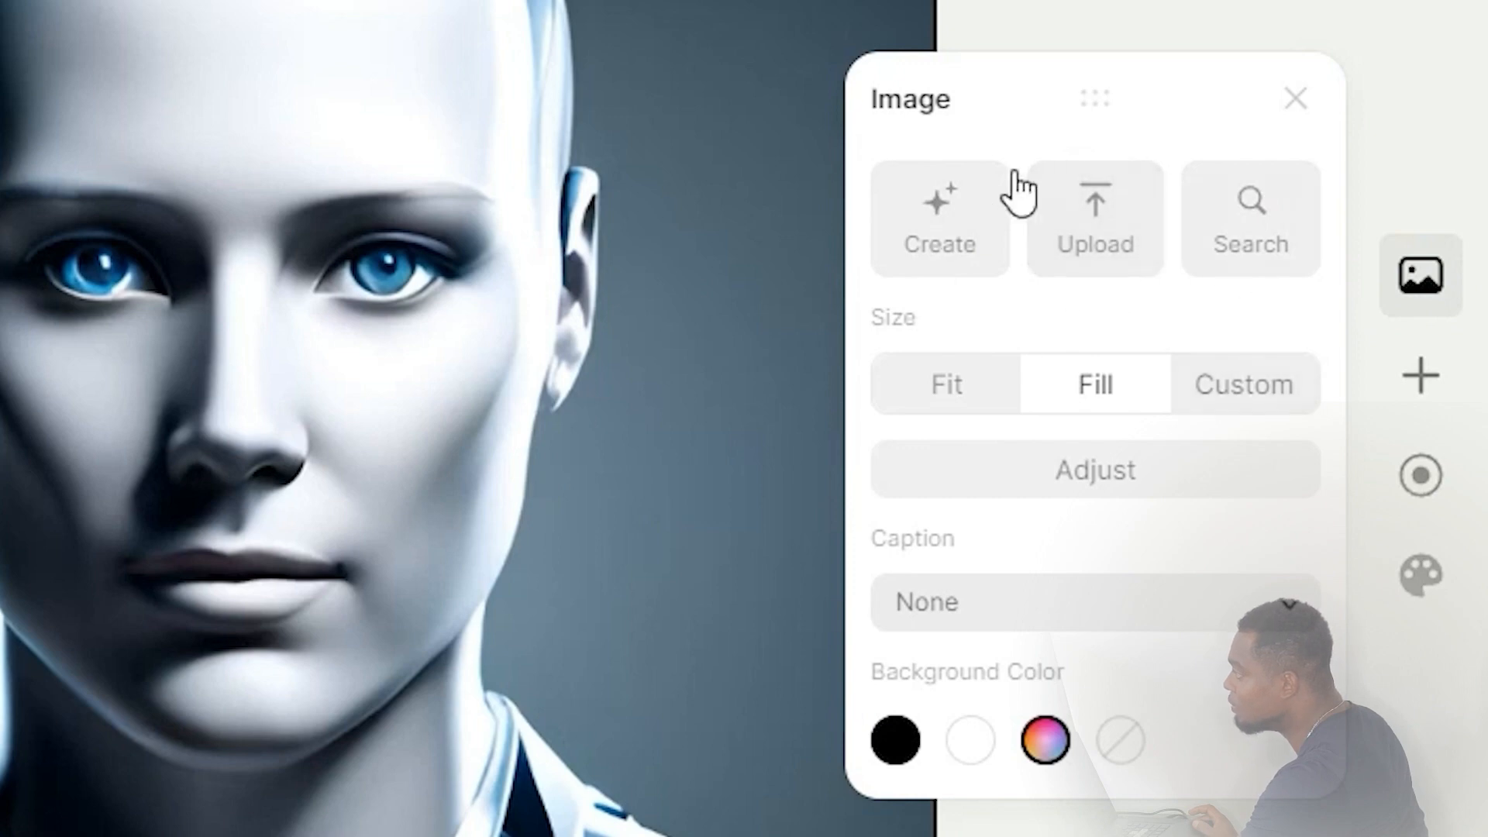
mouse_move(939, 238)
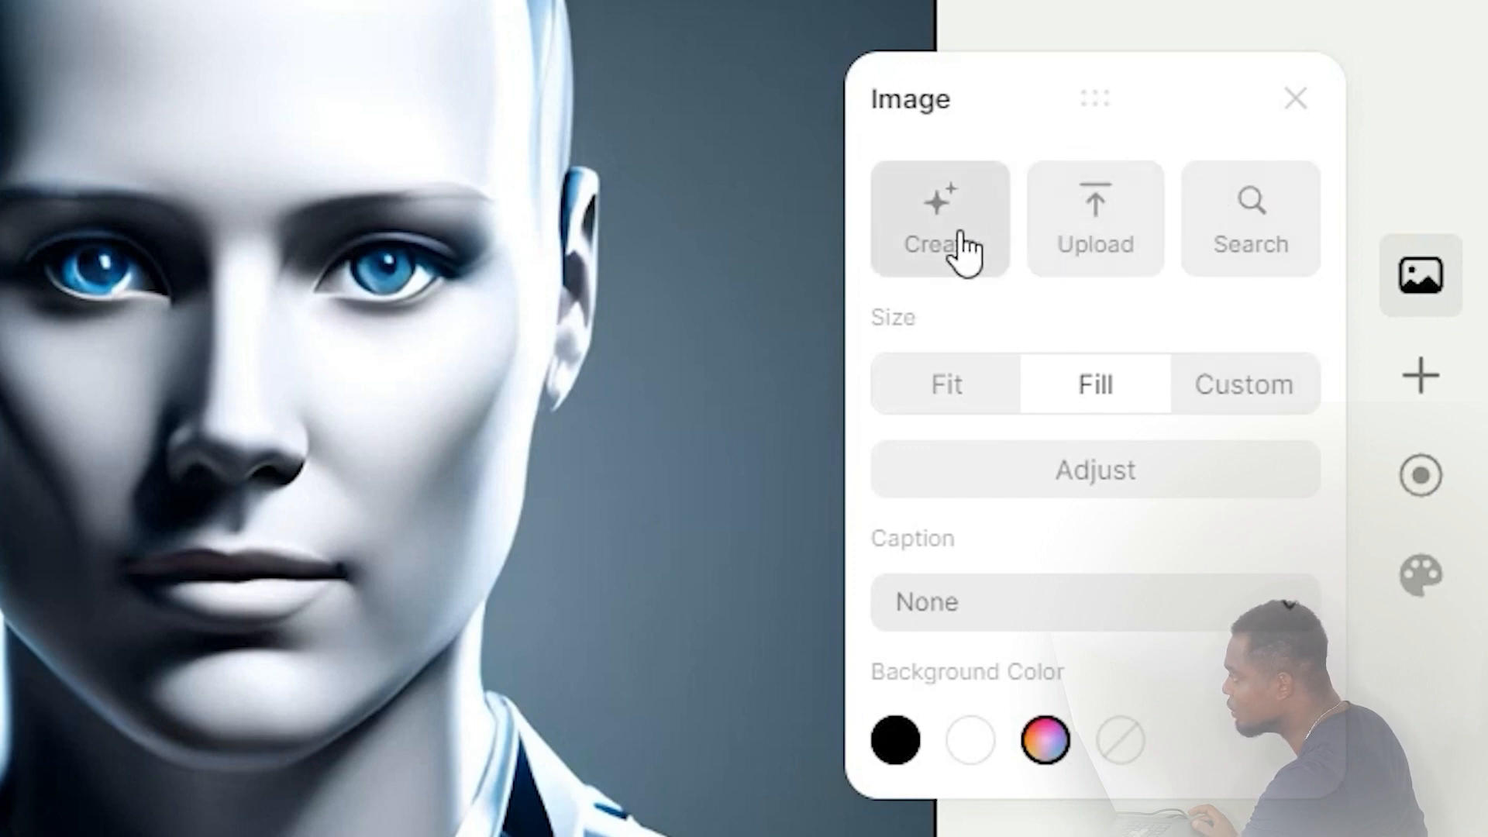
mouse_move(1095, 280)
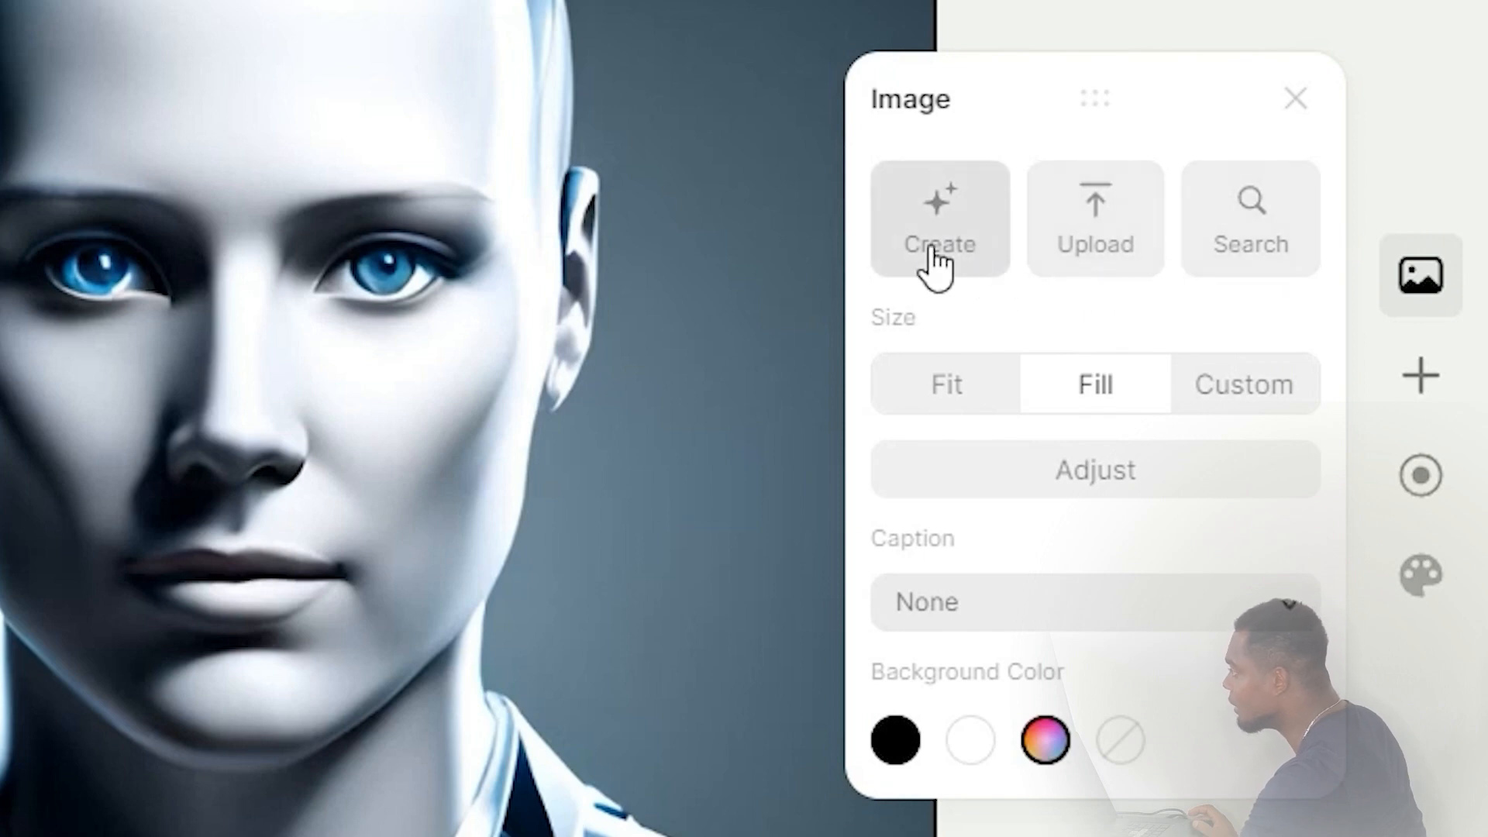
left_click(939, 219)
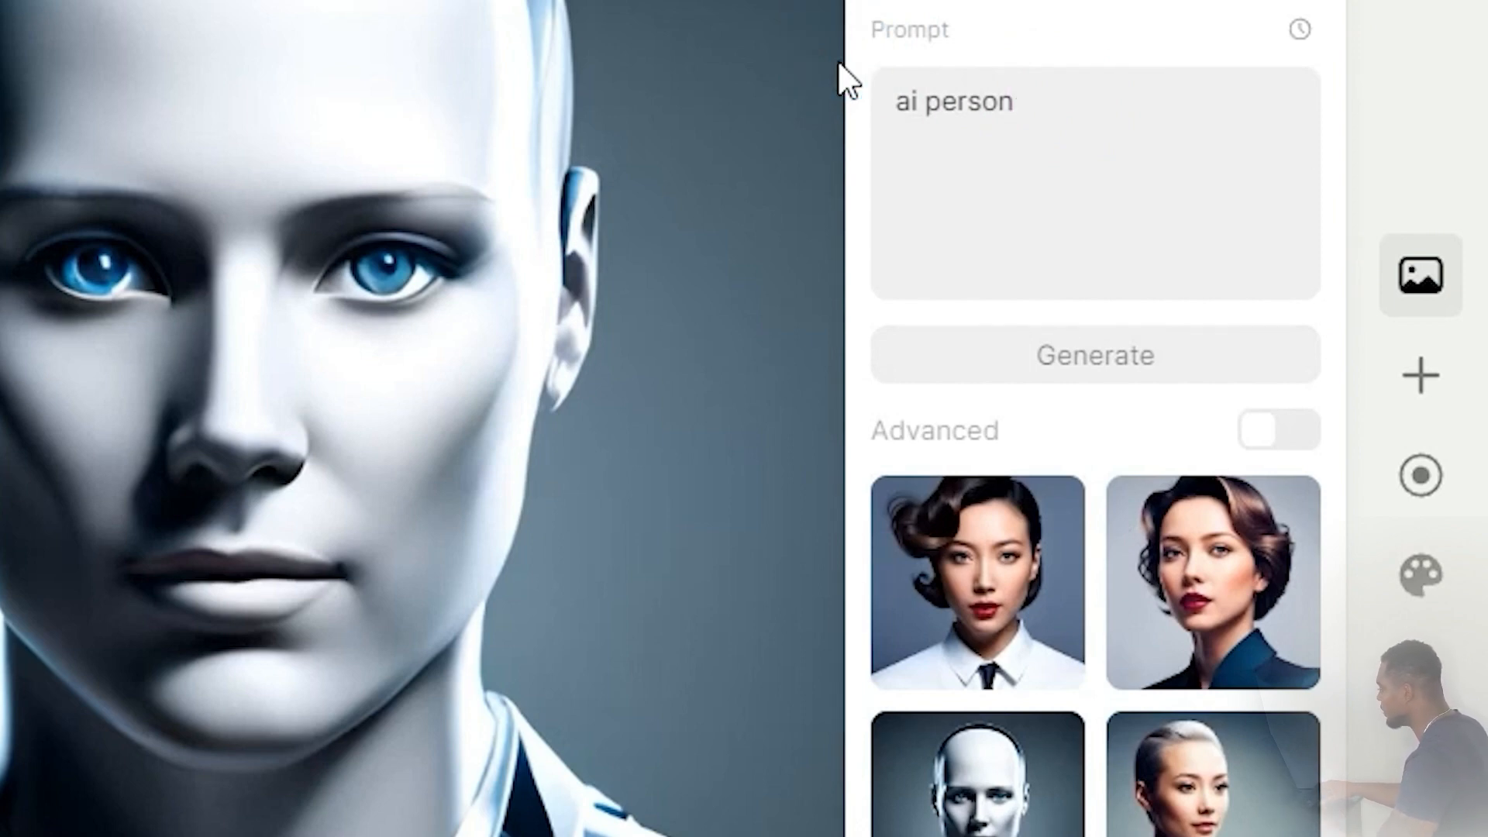
key("Backspace")
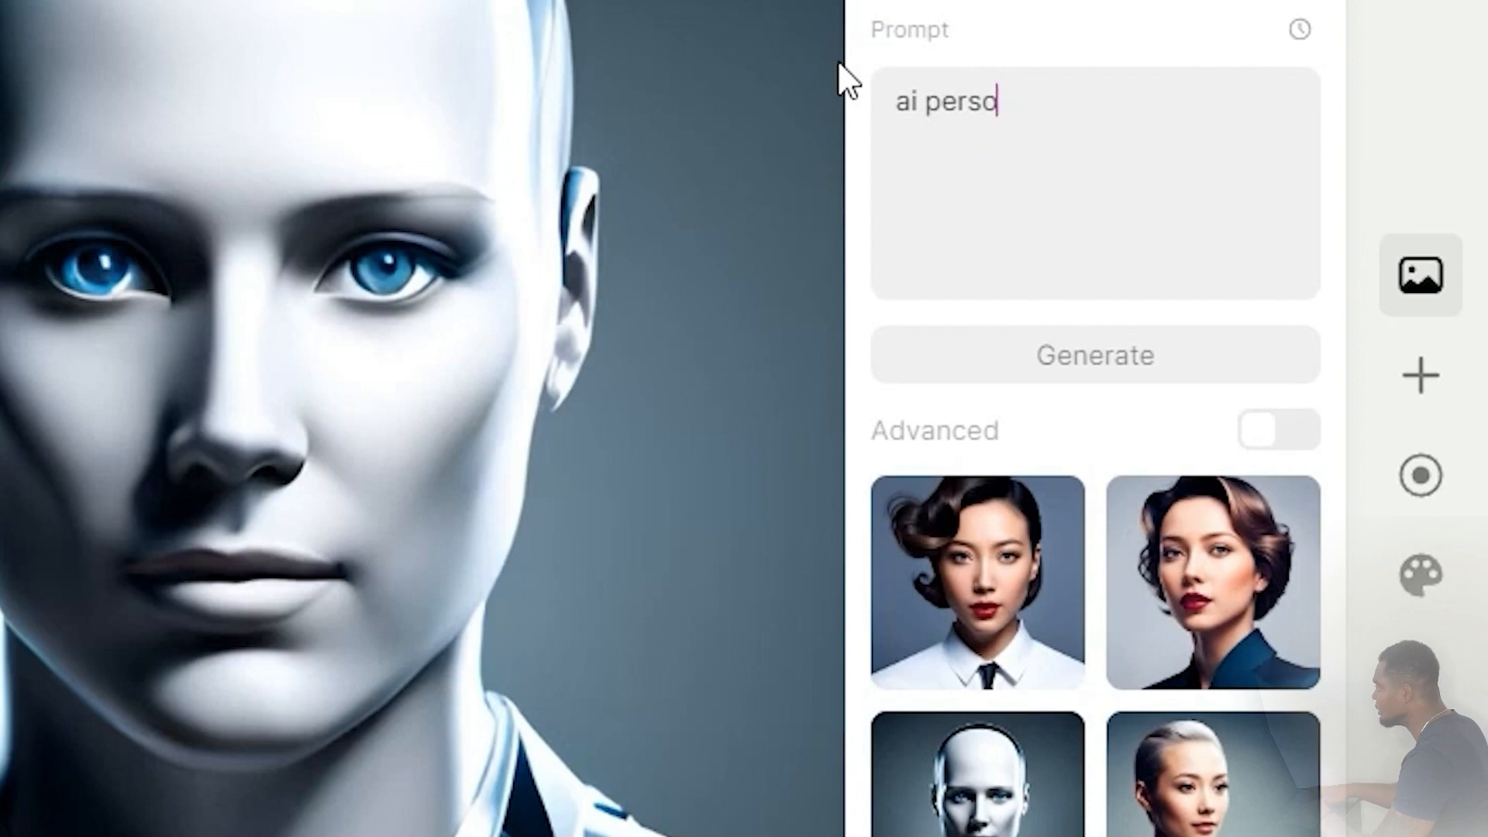
type("ai robot")
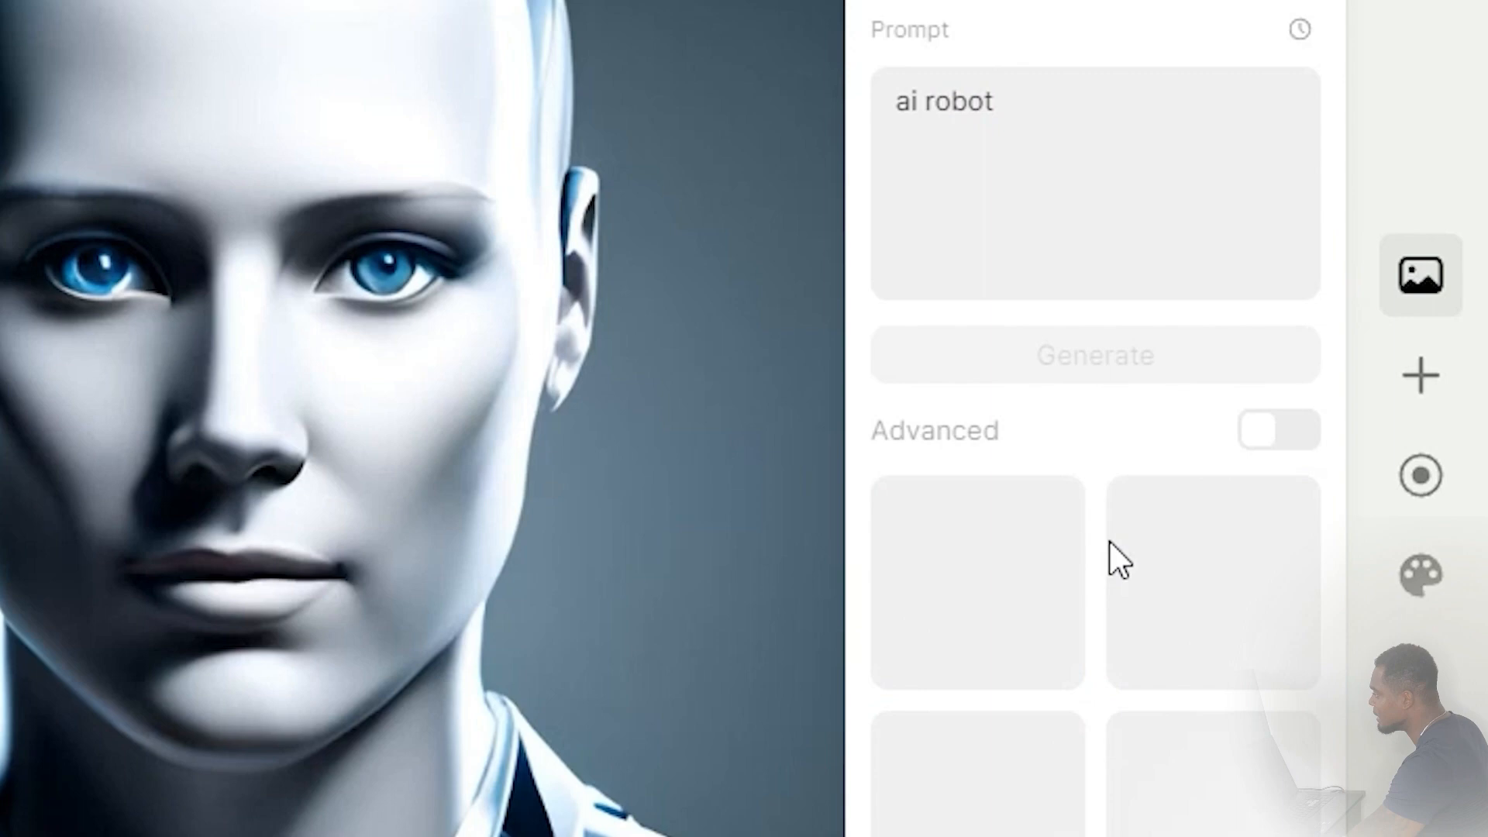
left_click(1094, 355)
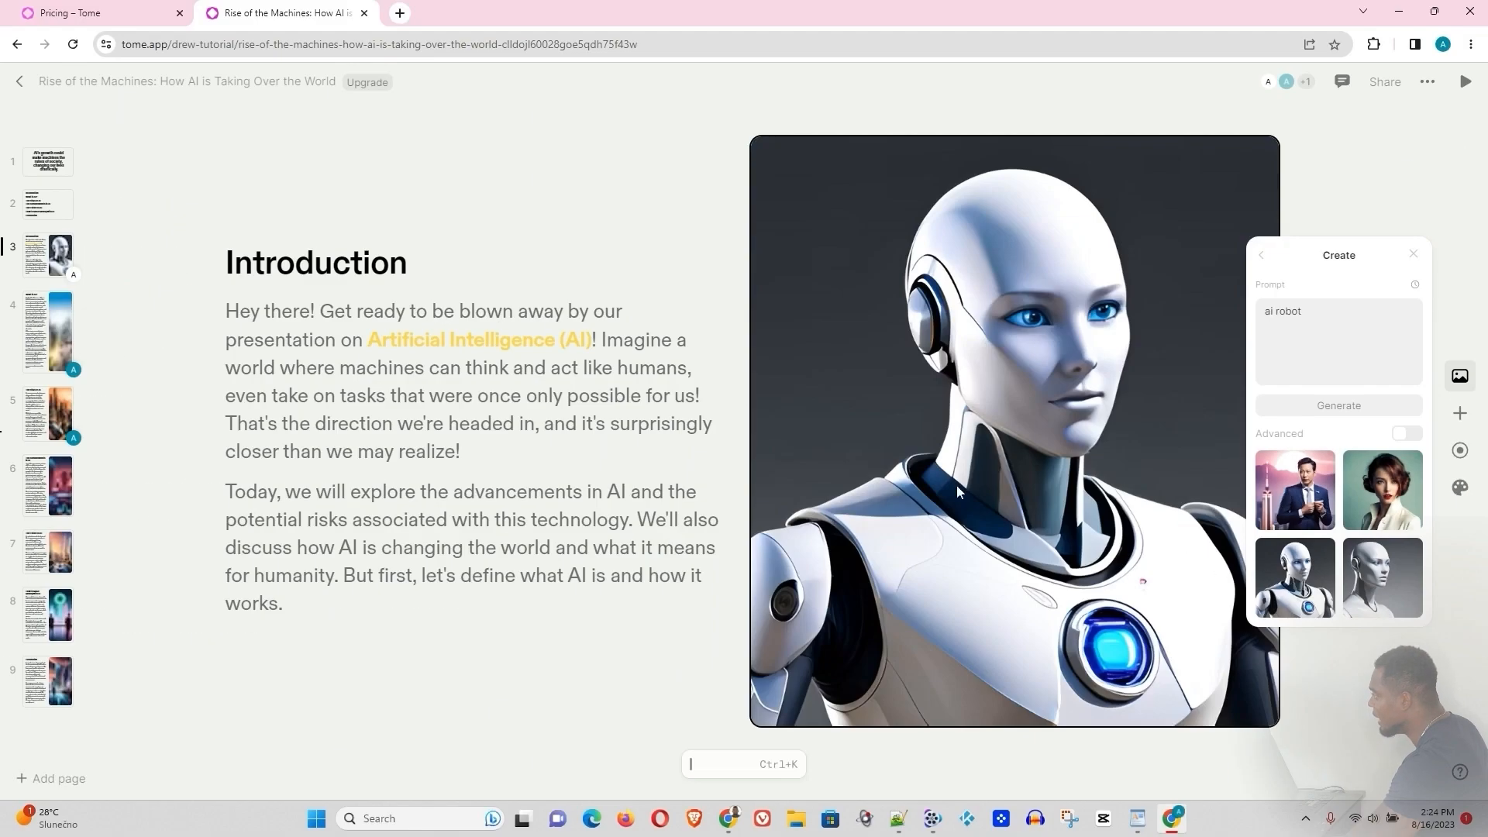
mouse_move(1104, 472)
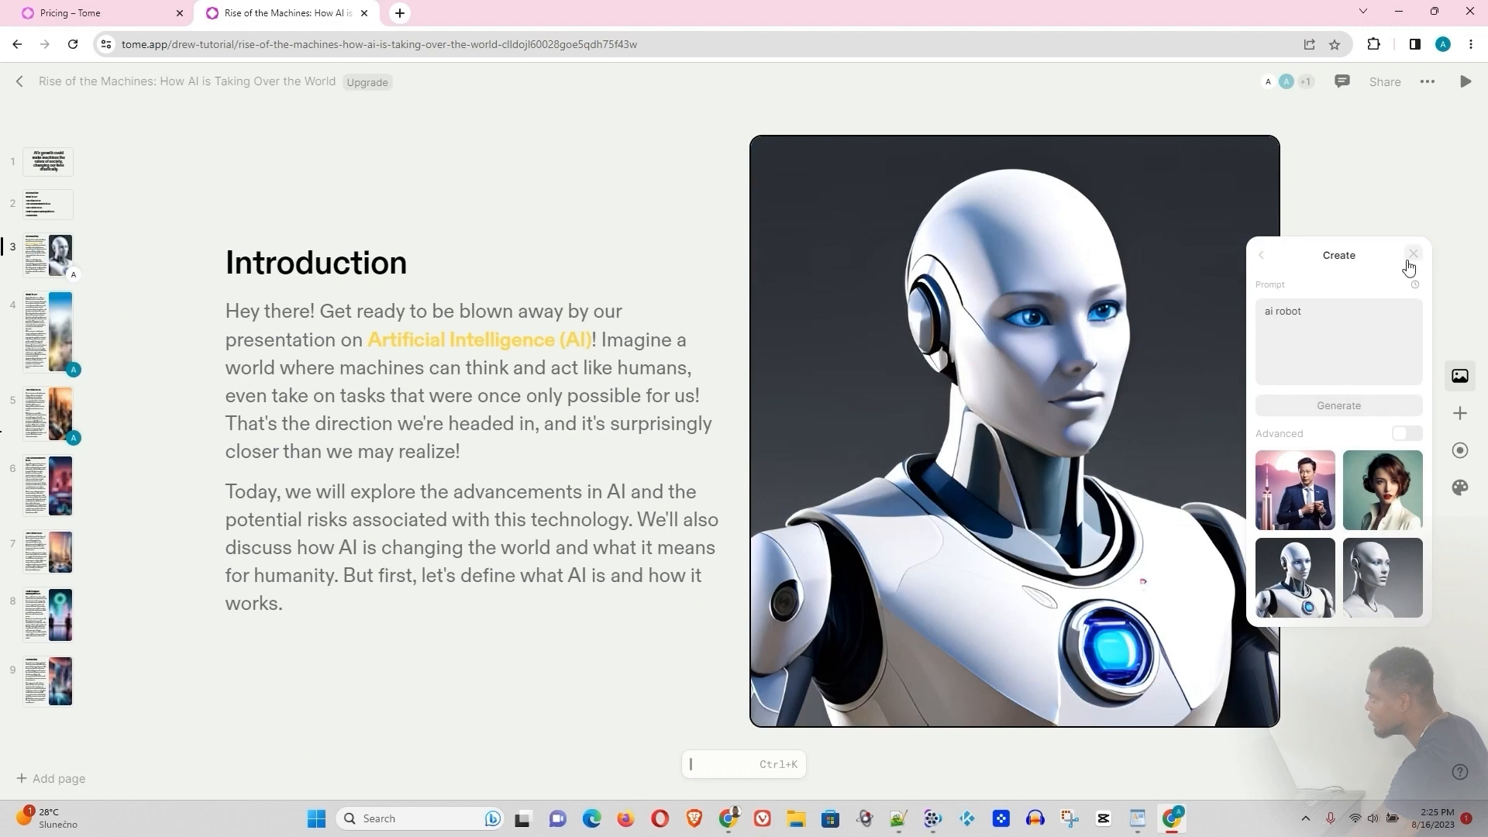
left_click(1413, 254)
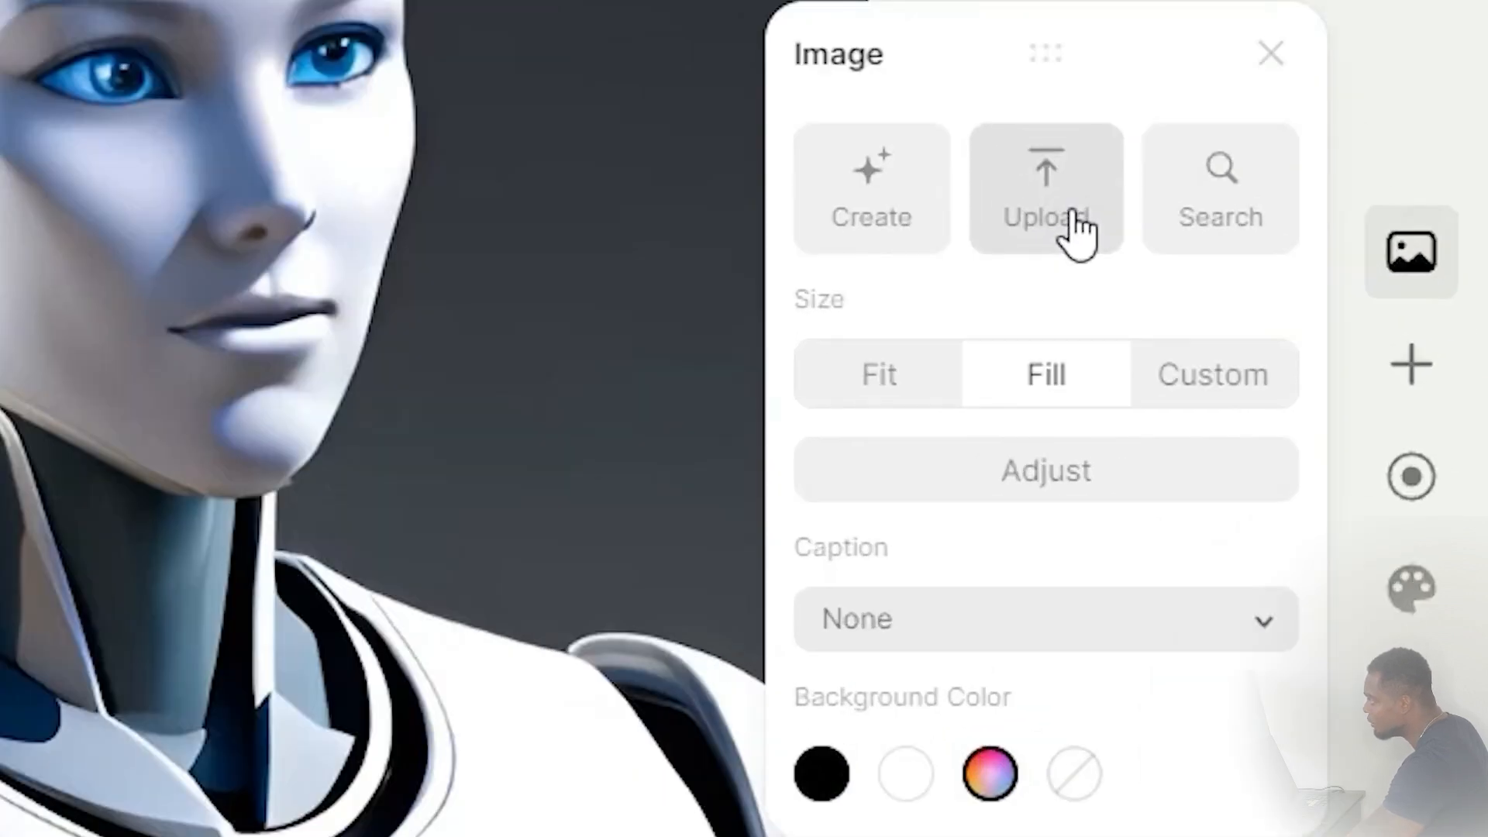
Replace the Introduction picture with the robot-on-a-bench stock photo from an 'ai person' search
left_click(1220, 187)
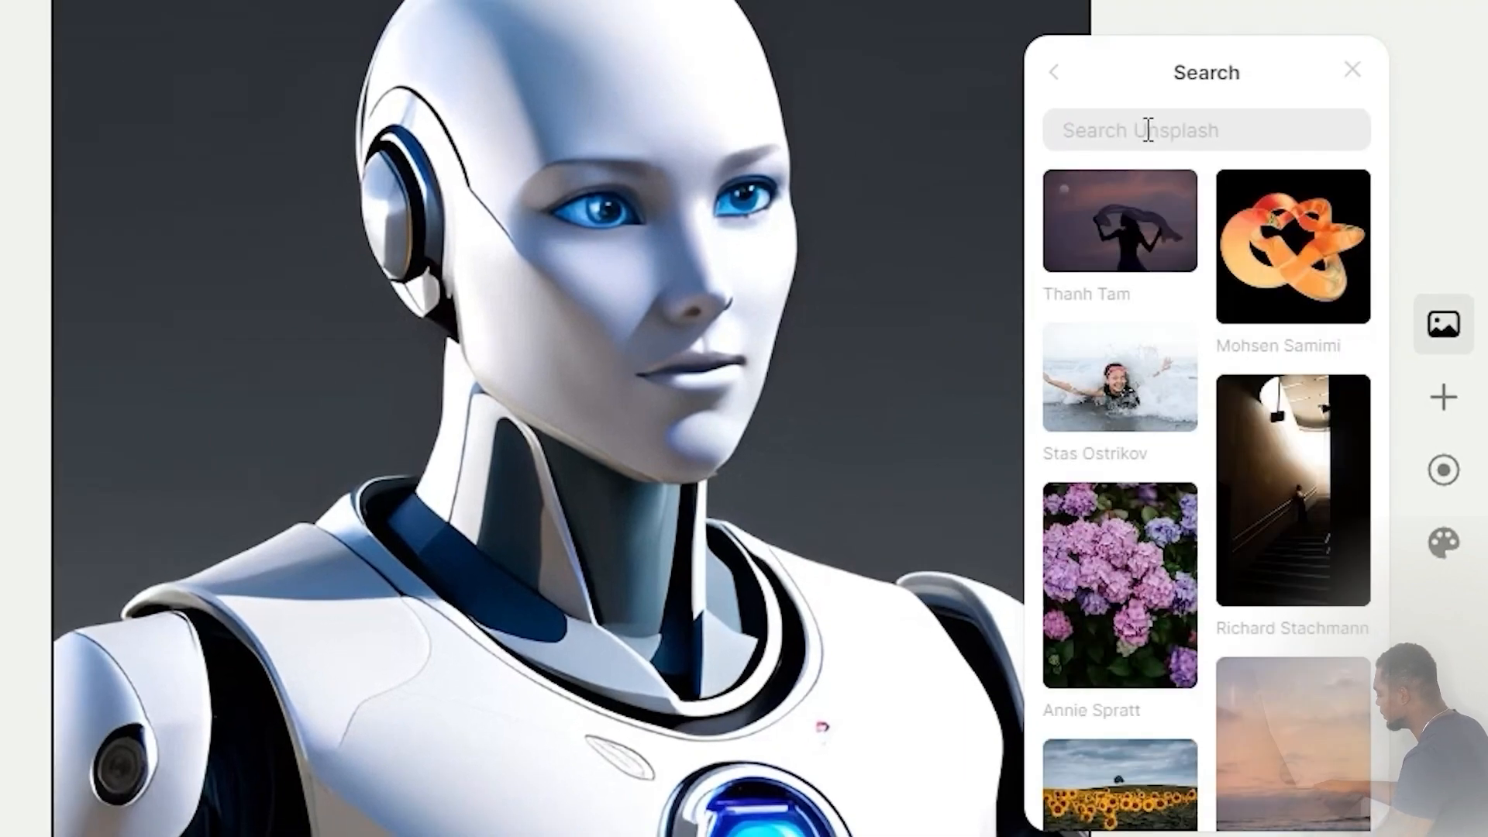
type("ai")
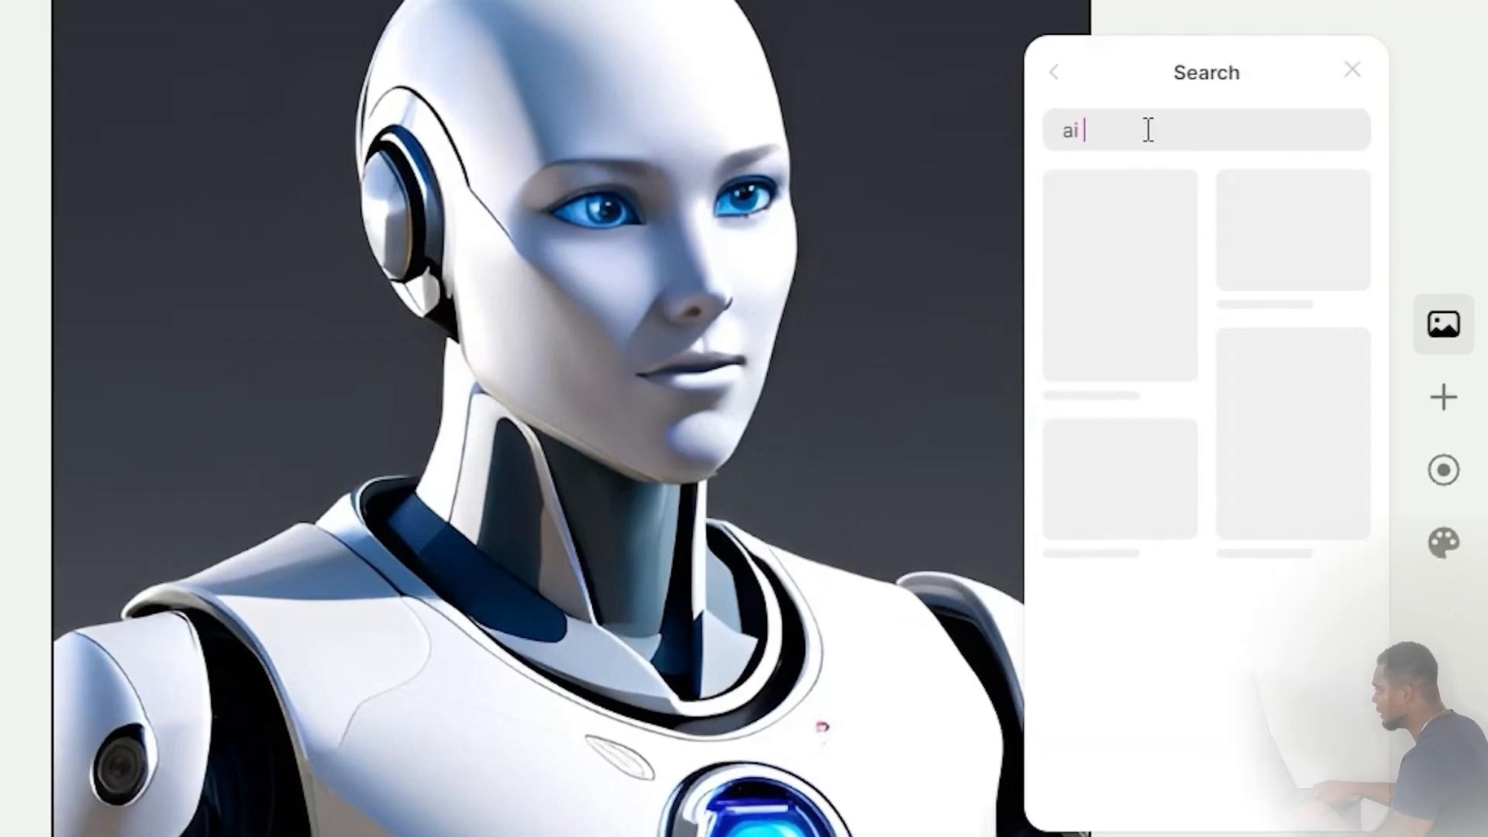
type("peros")
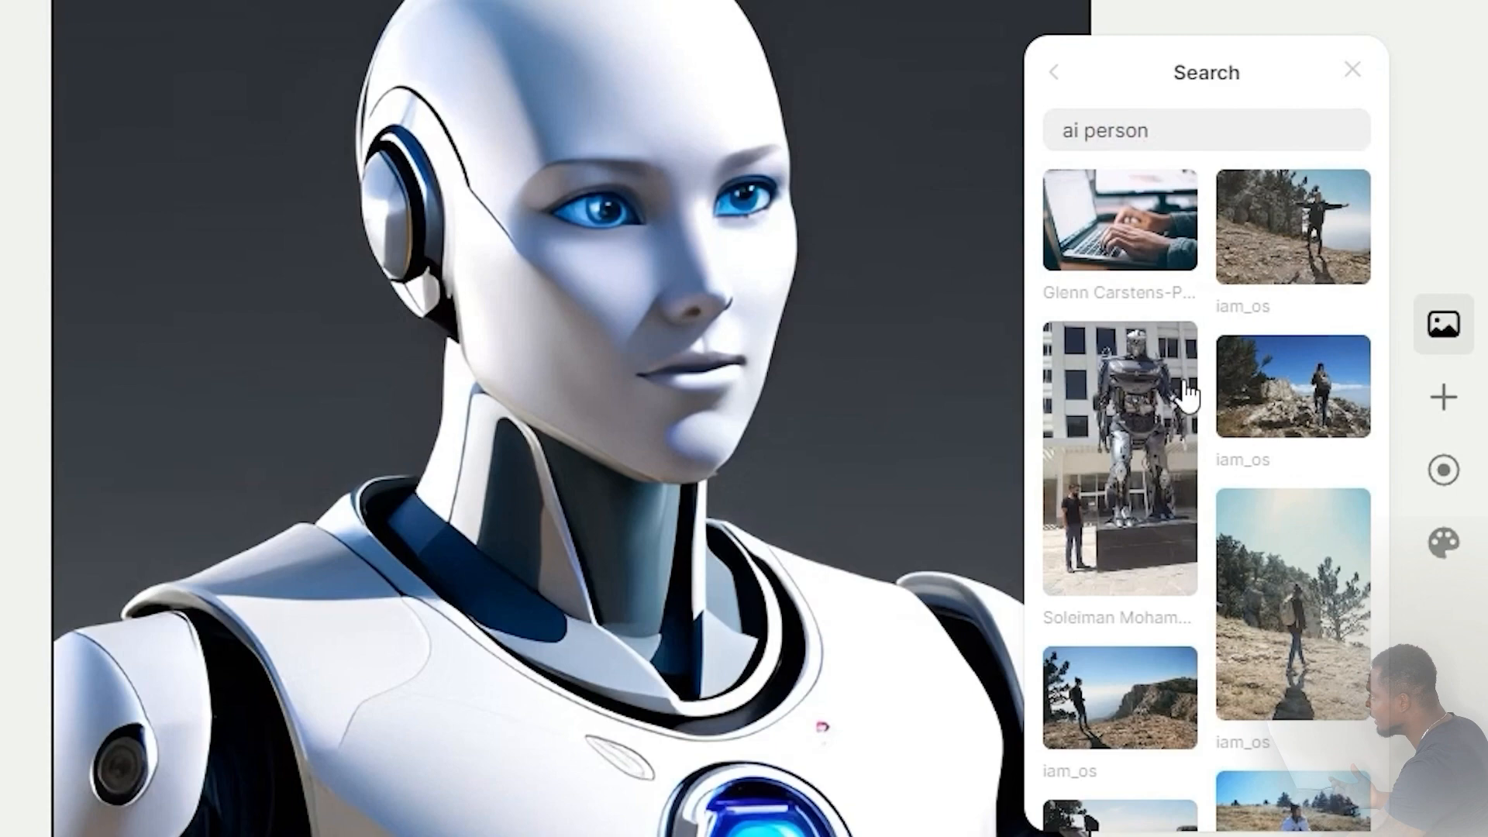
scroll("down", 3)
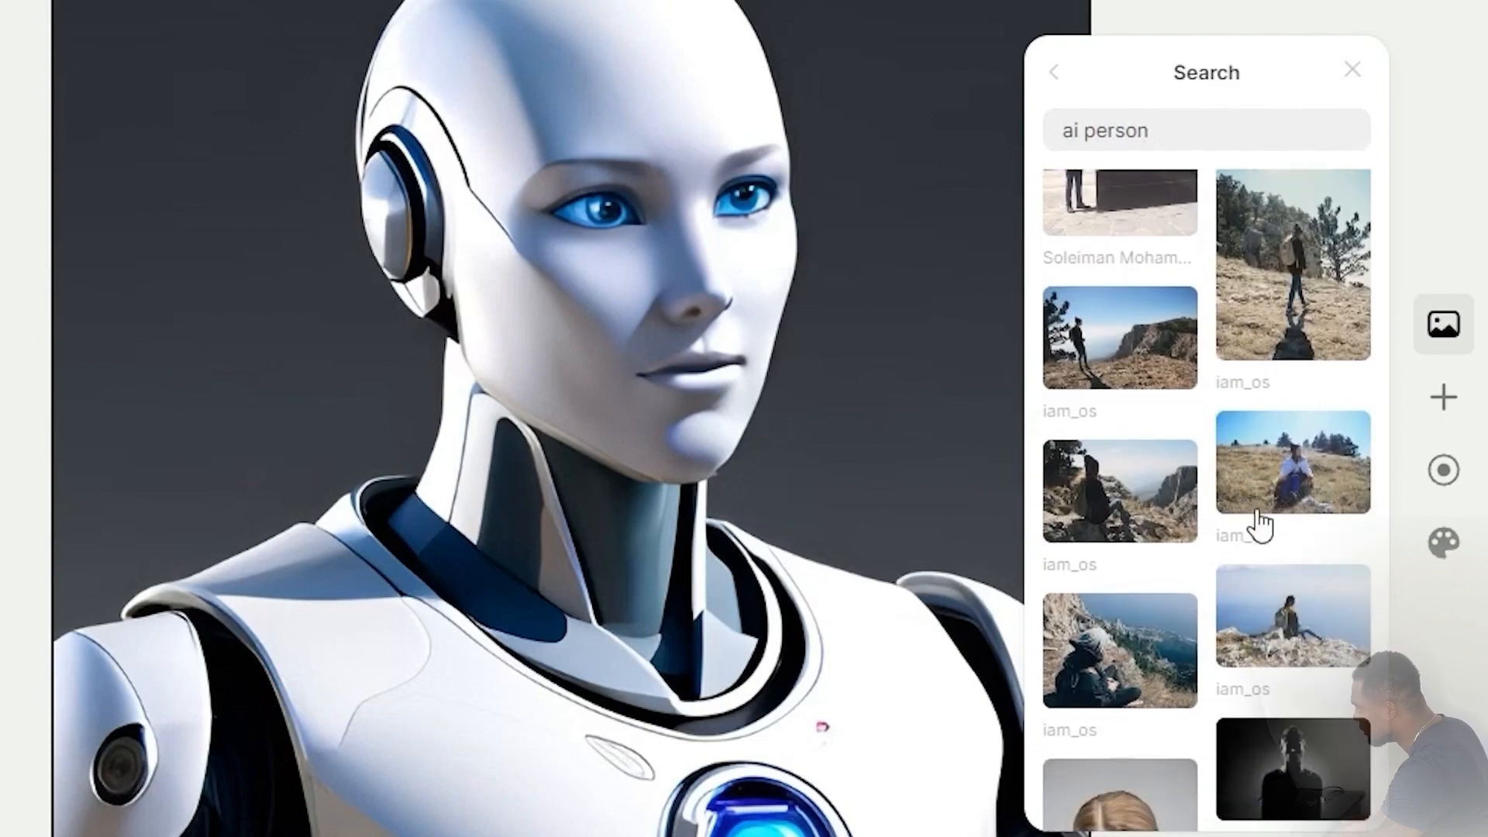
scroll("down", 3)
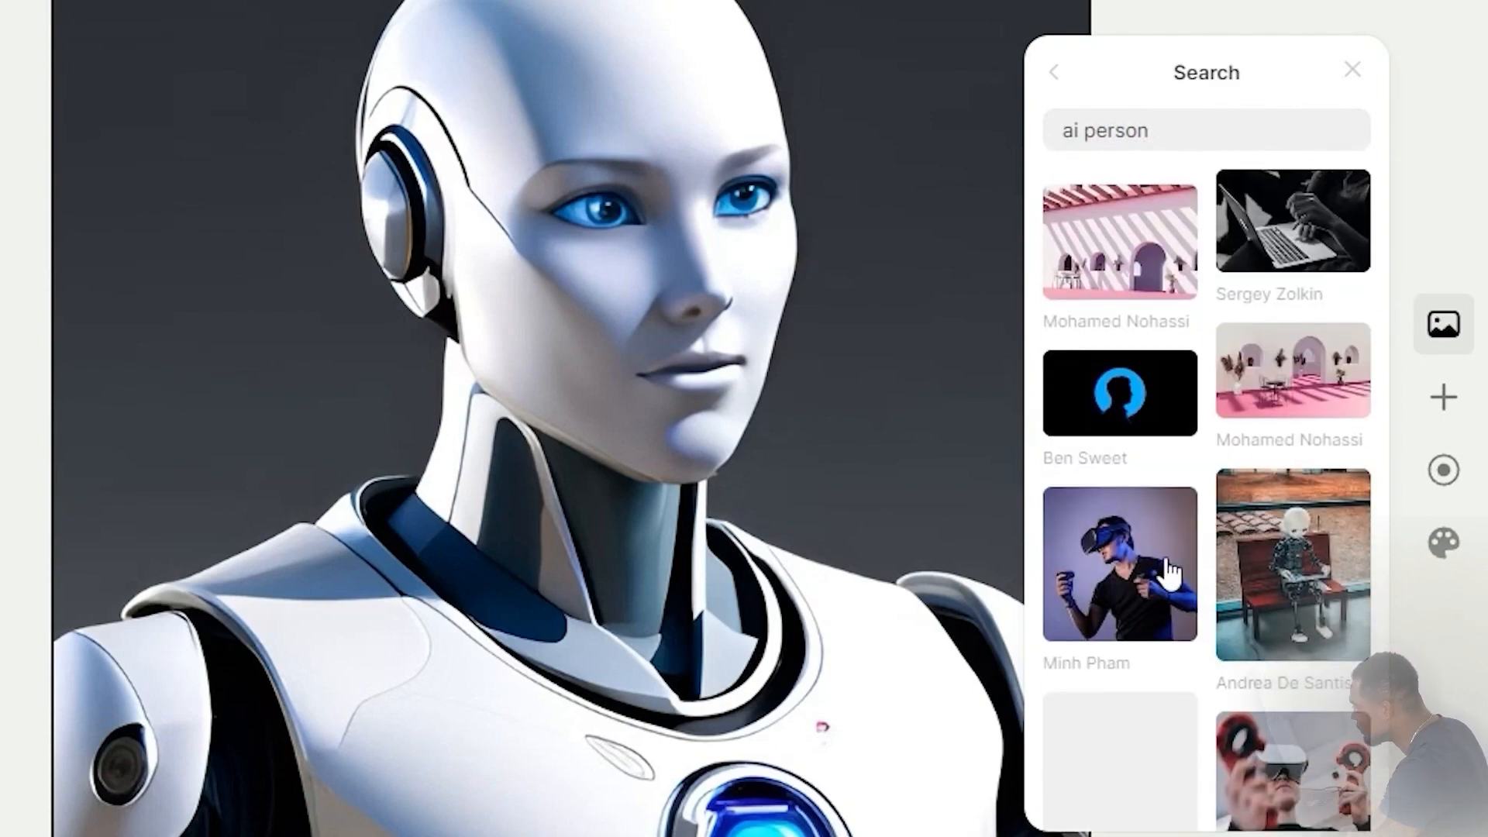
scroll("down", 3)
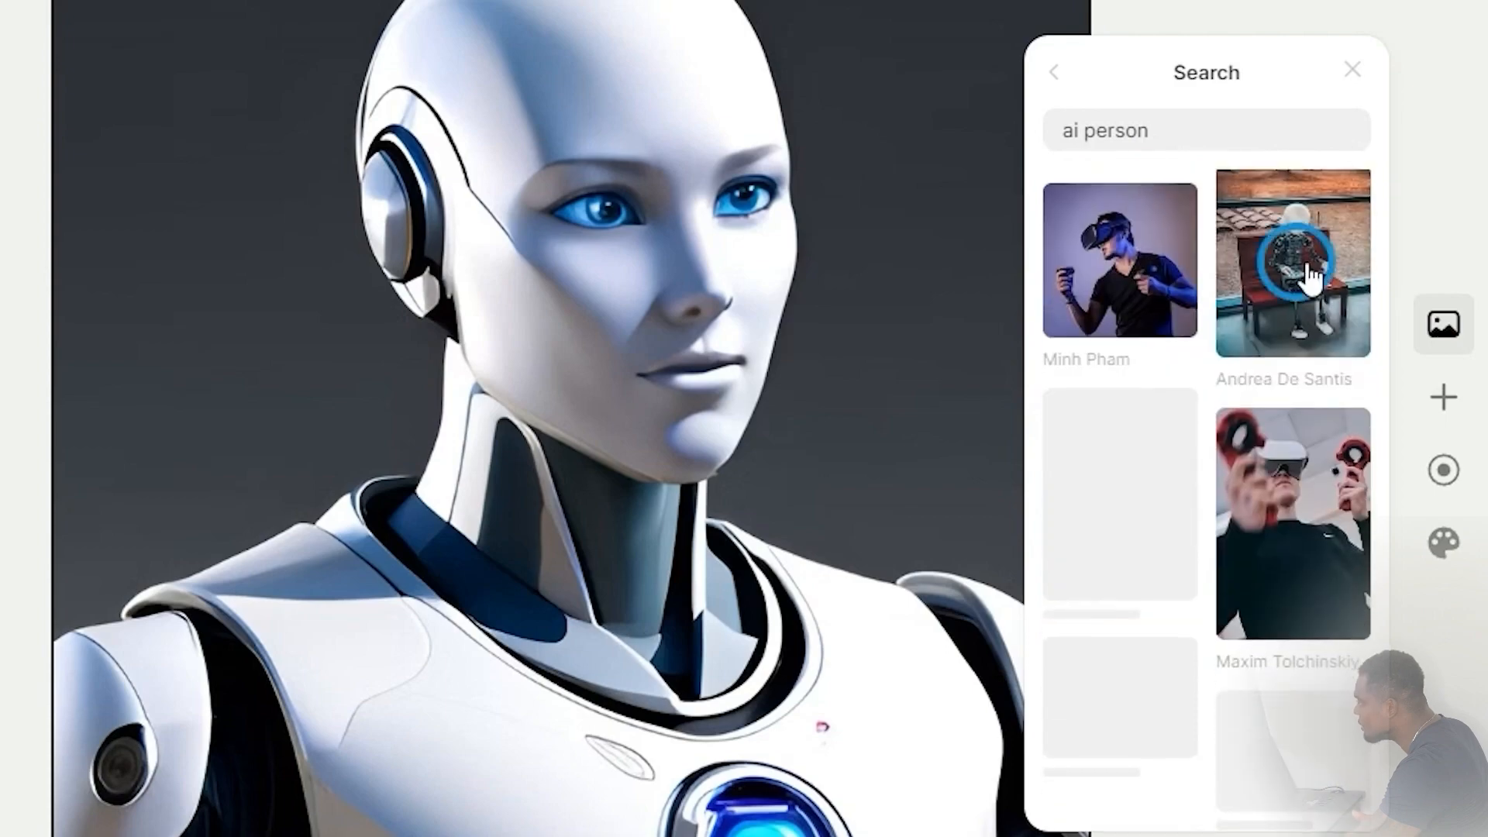
left_click(1292, 261)
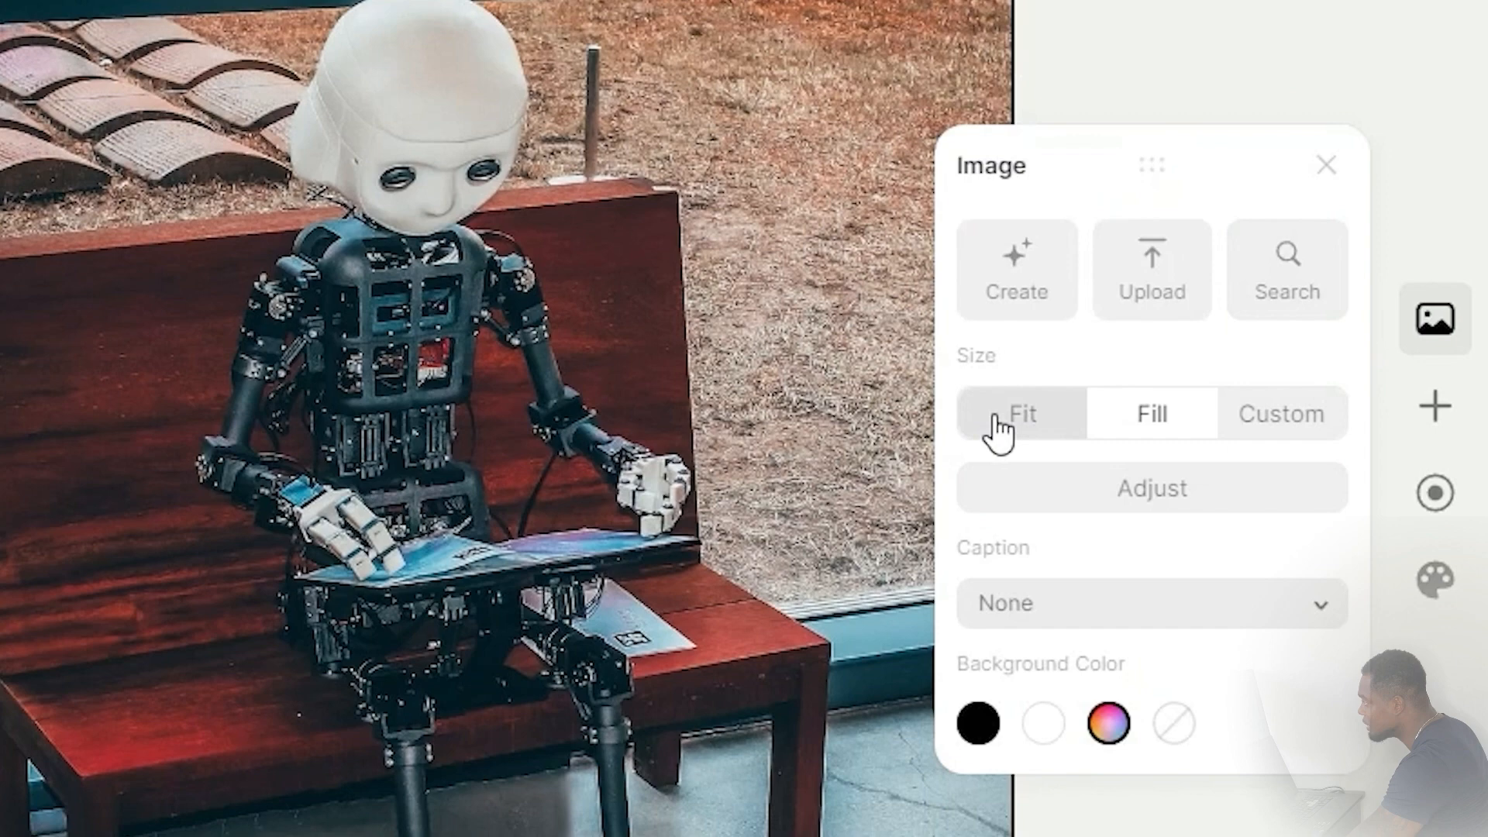
left_click(1152, 414)
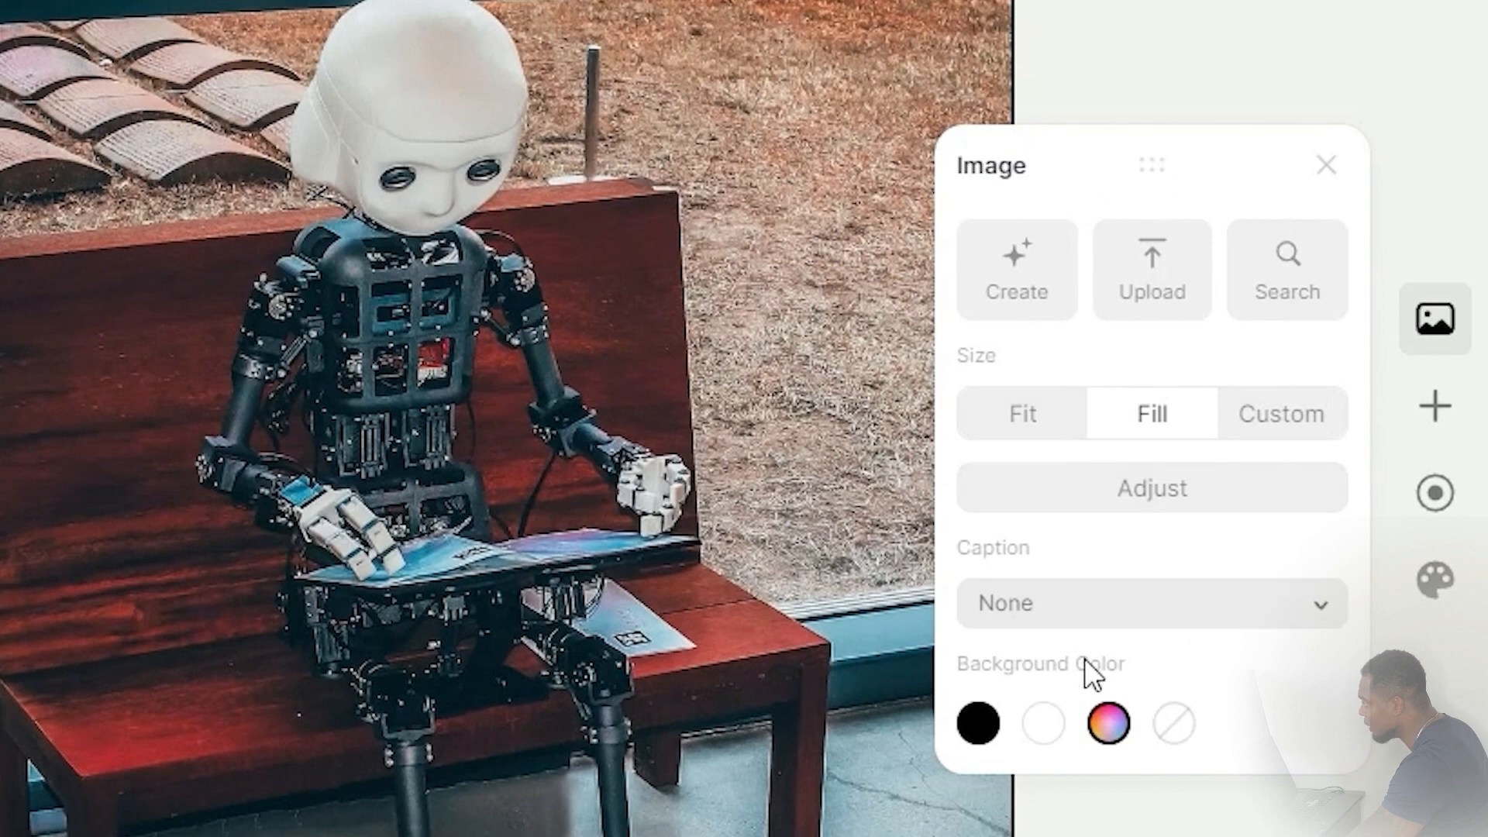
mouse_move(1118, 778)
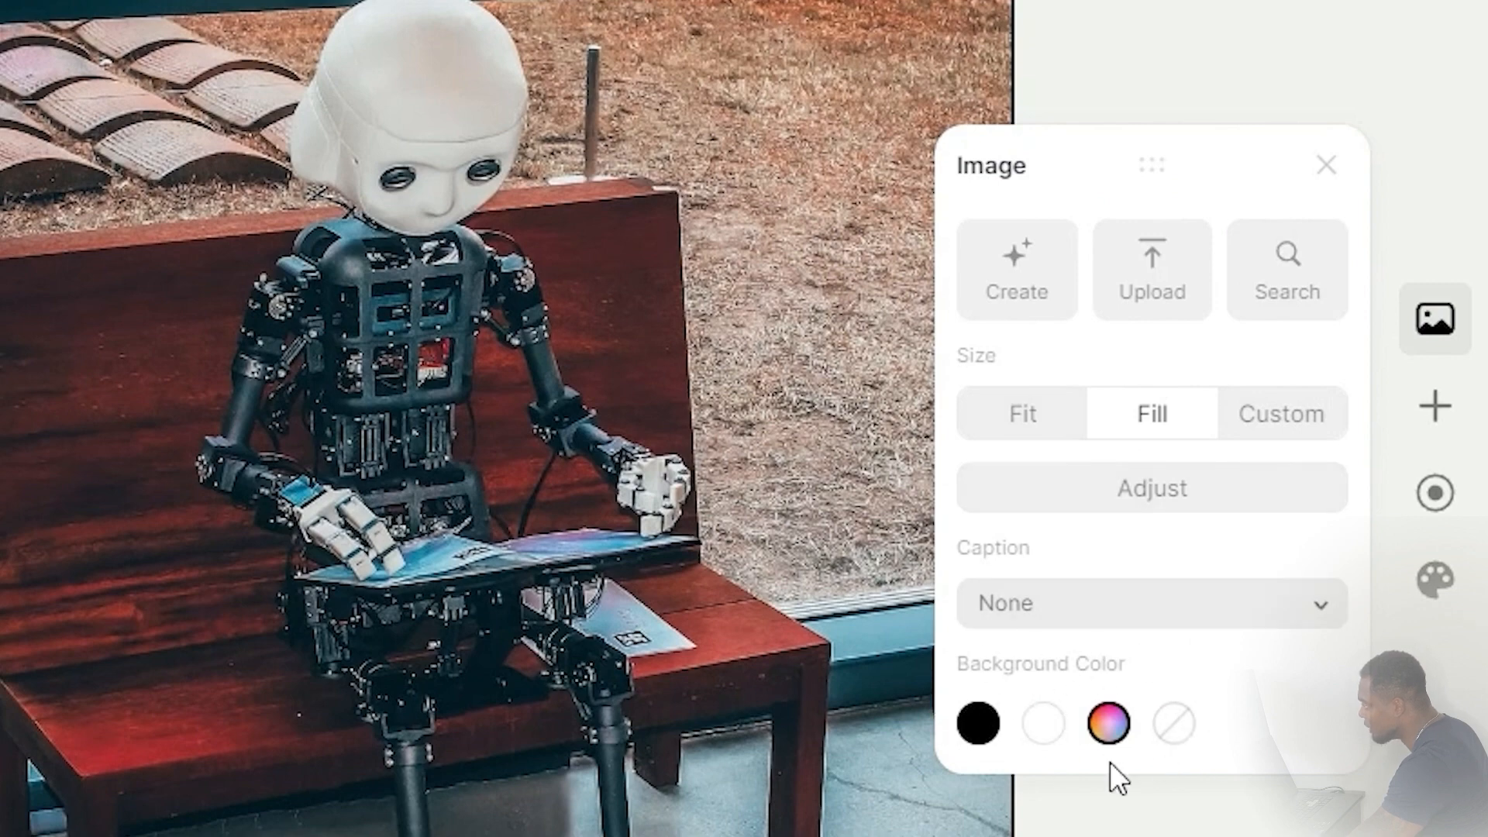
mouse_move(1120, 781)
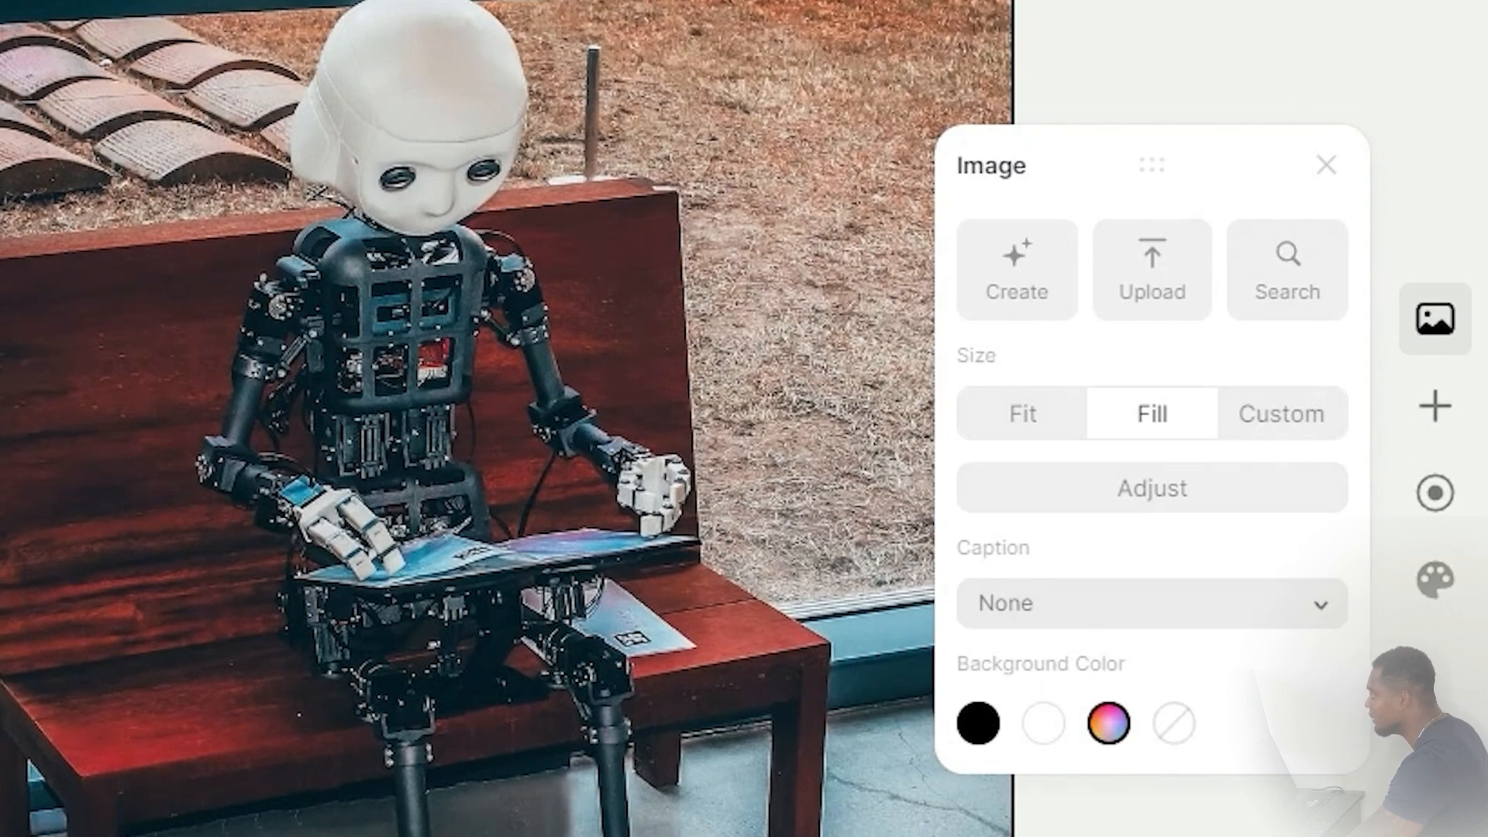
left_click(1326, 164)
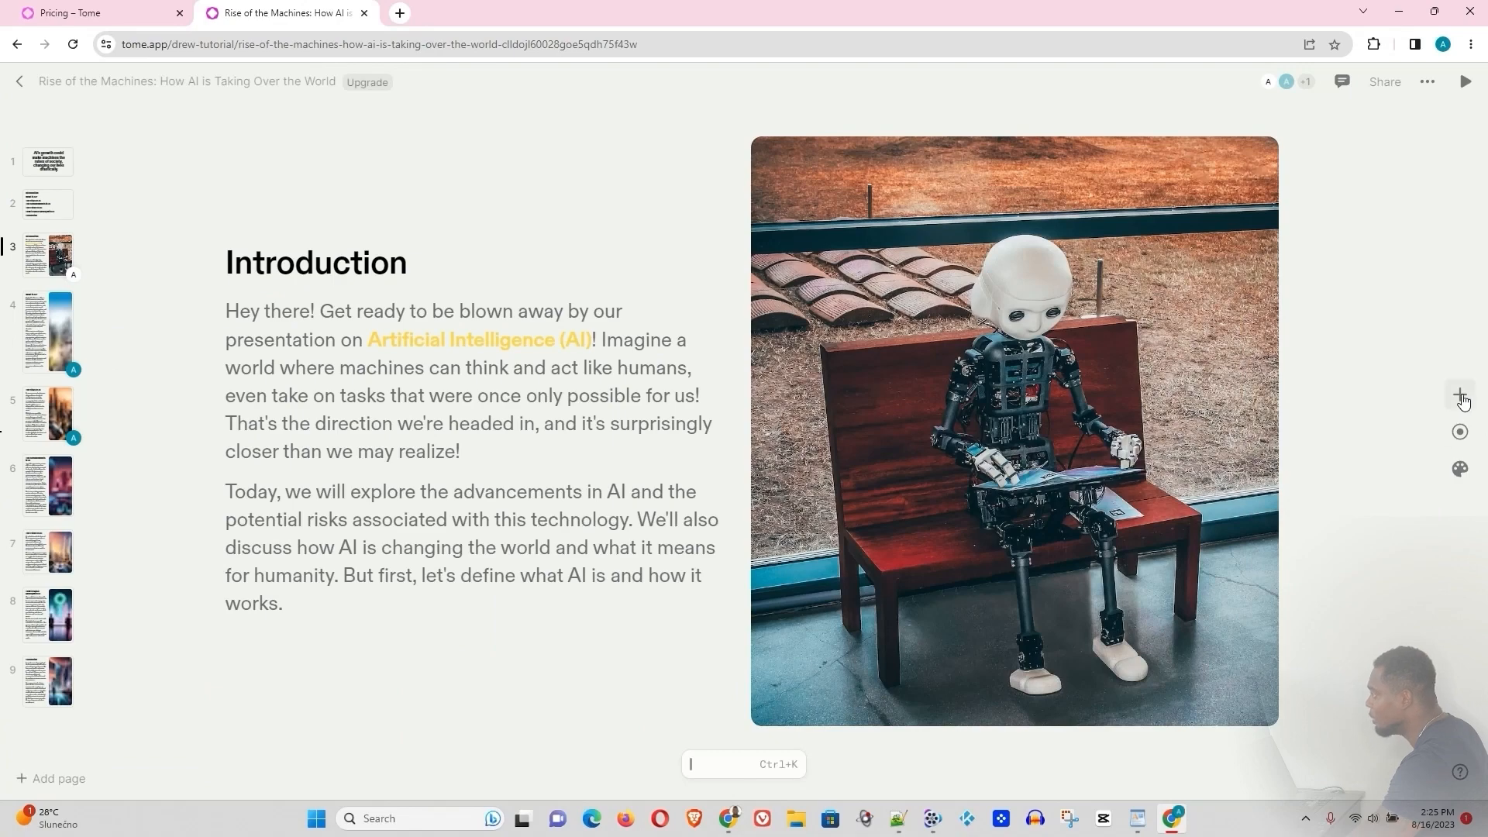
Browse the Add and Record panels, then open theme settings showing the 'test' theme
left_click(1460, 397)
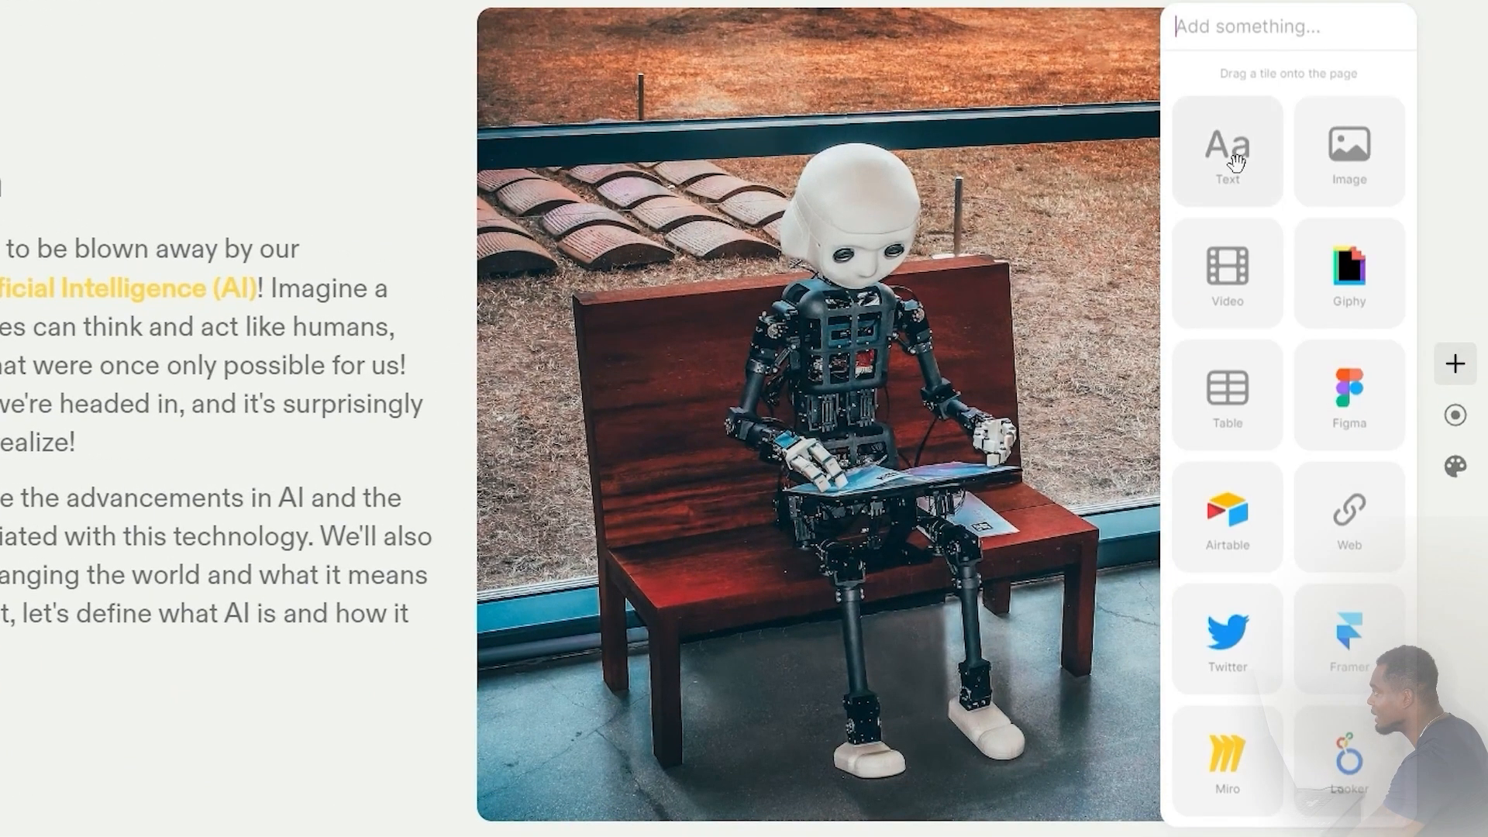
mouse_move(1231, 220)
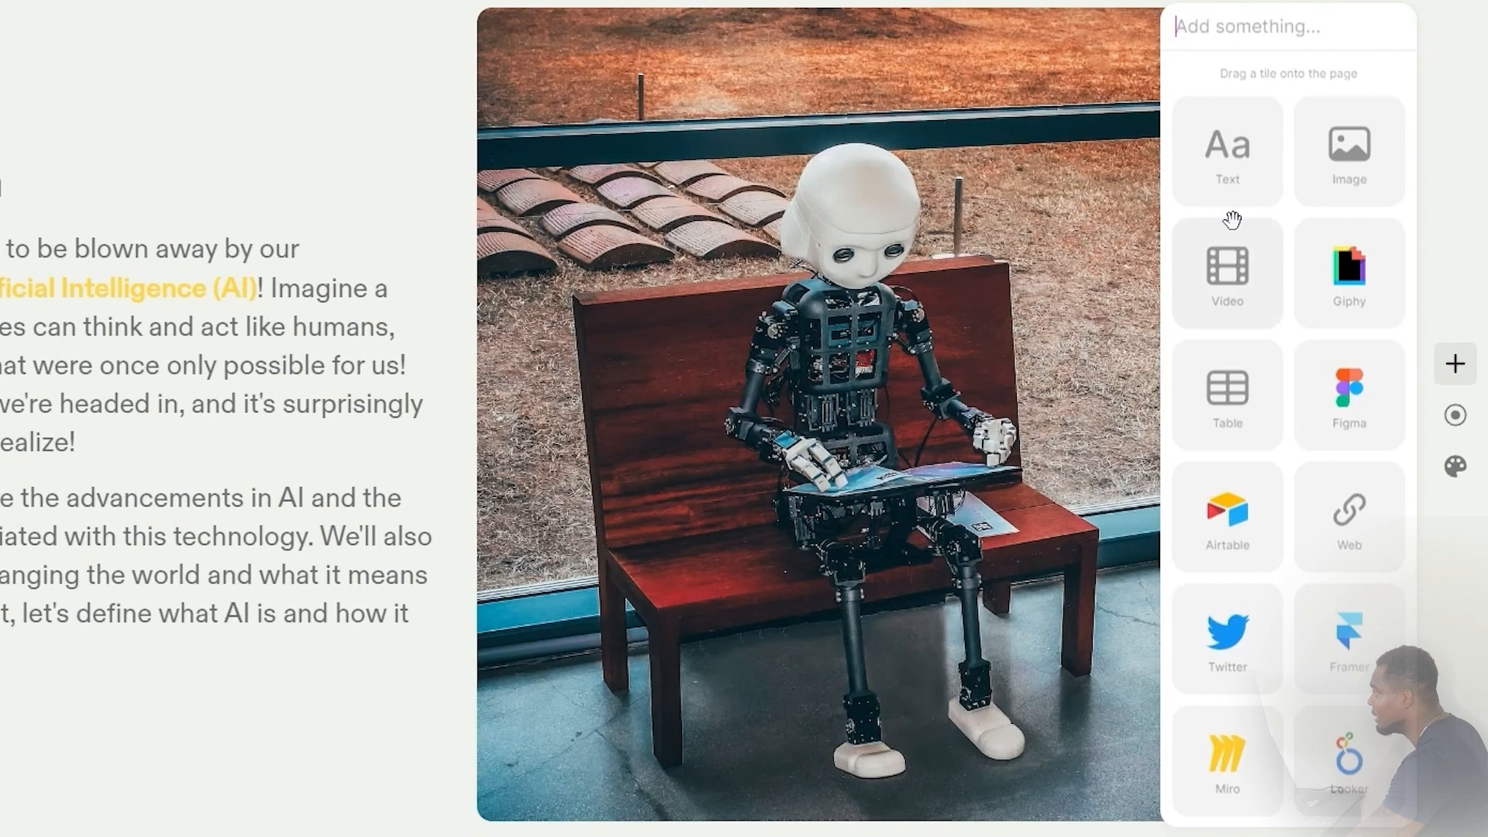
mouse_move(1349, 152)
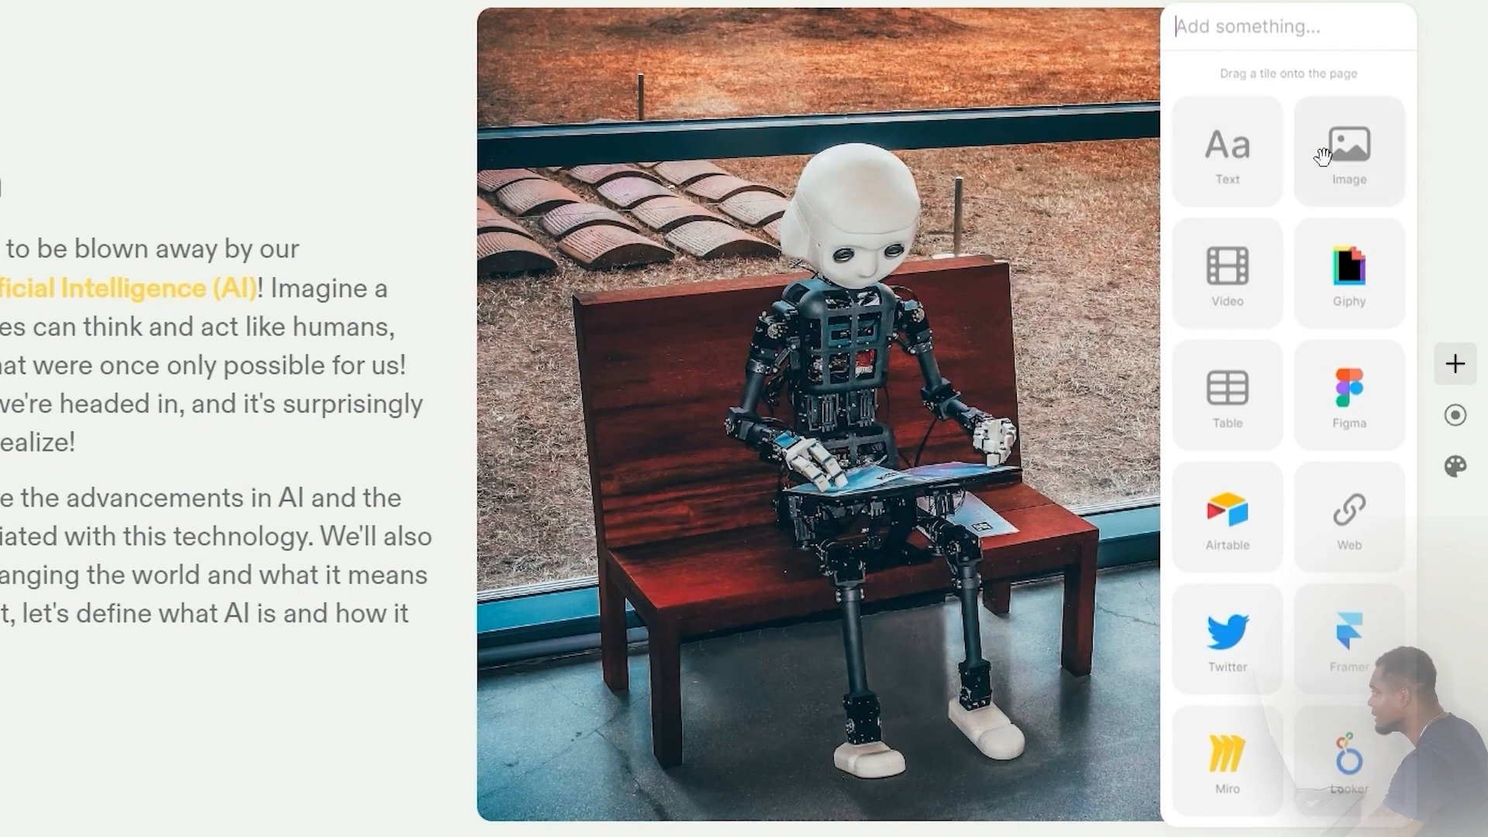
mouse_move(1346, 270)
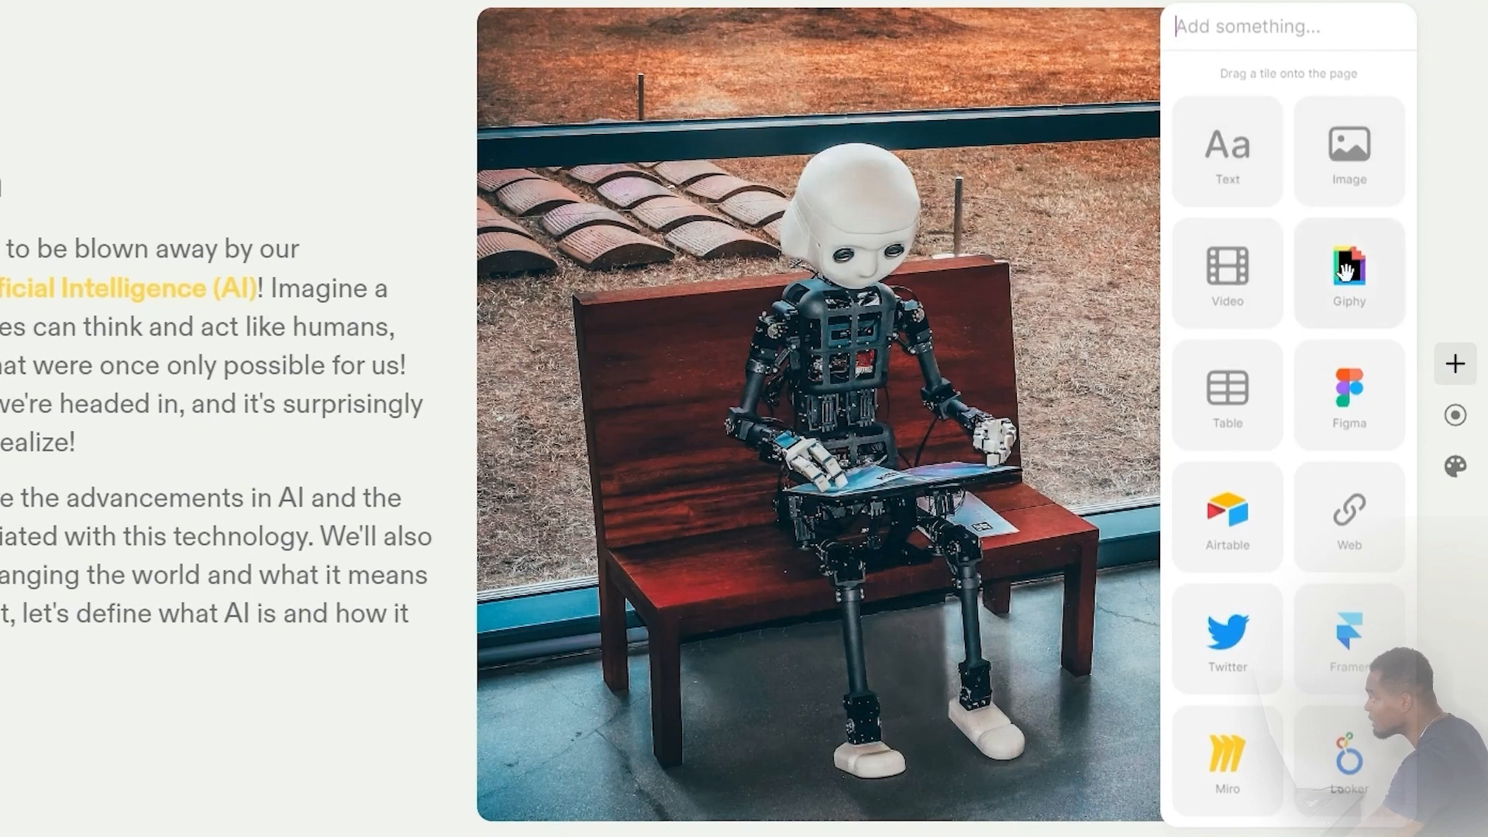
mouse_move(1243, 550)
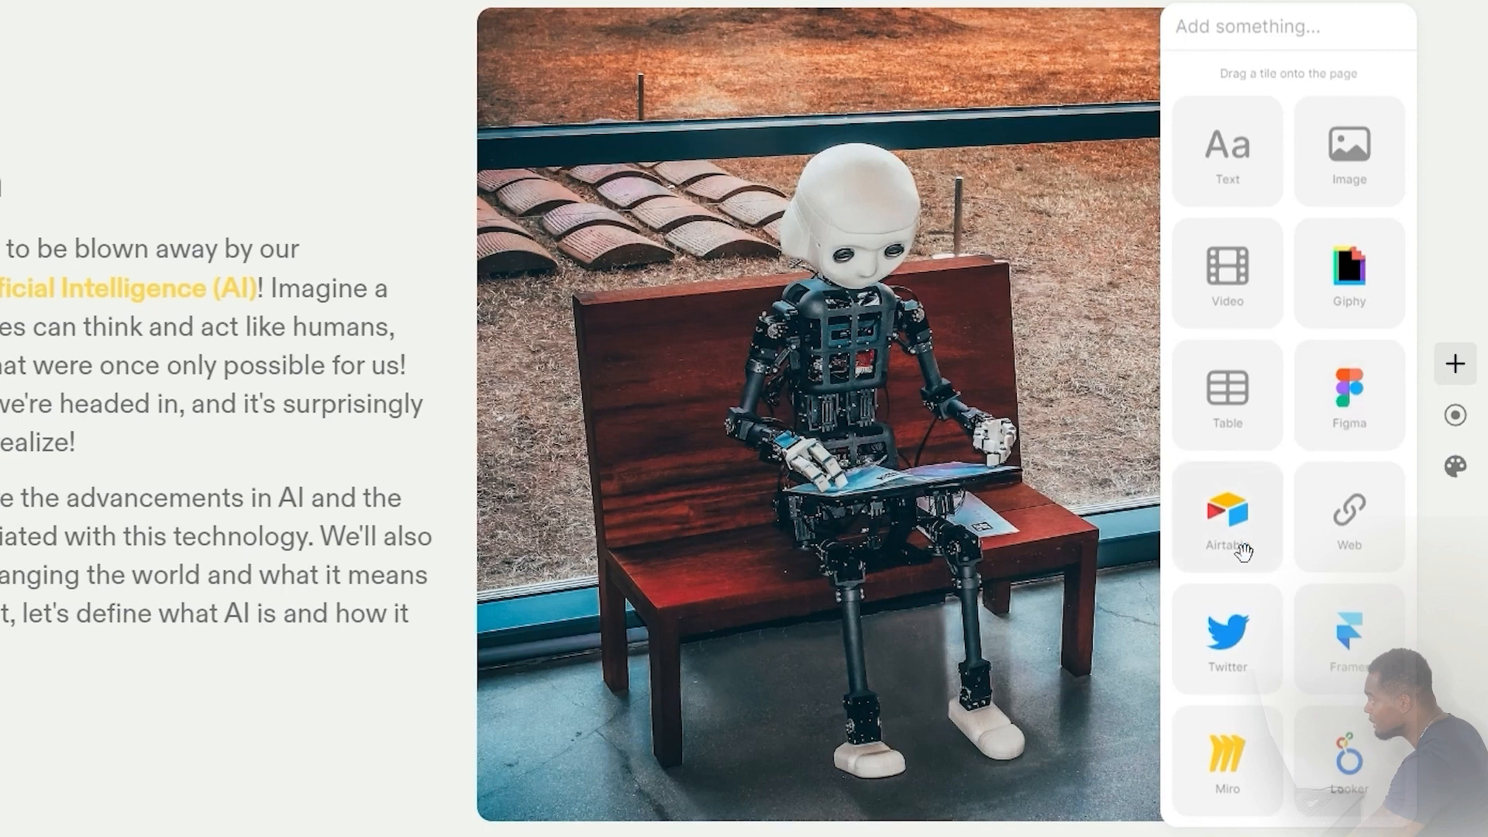
mouse_move(1385, 468)
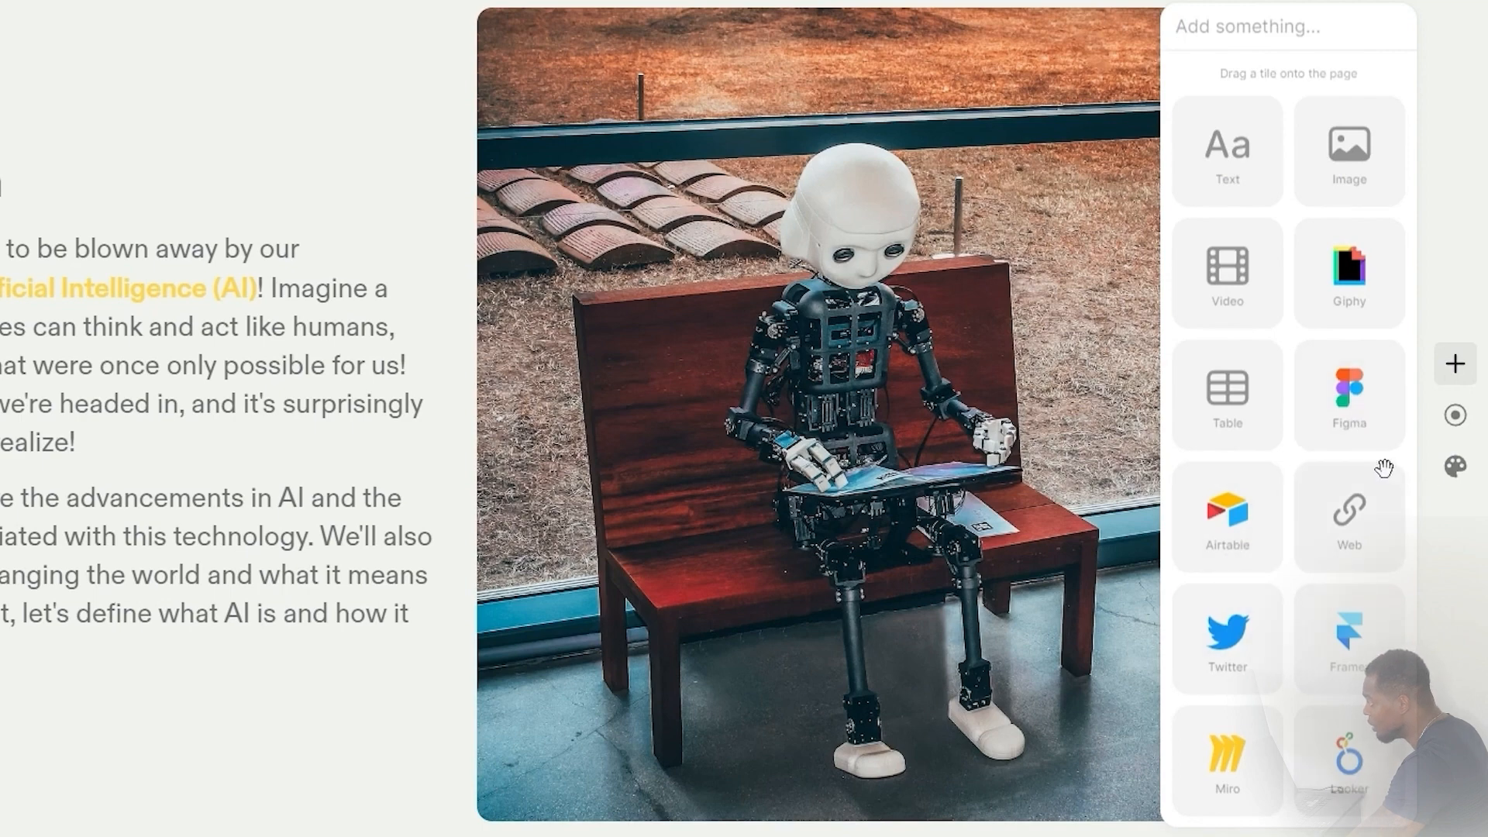
mouse_move(1381, 802)
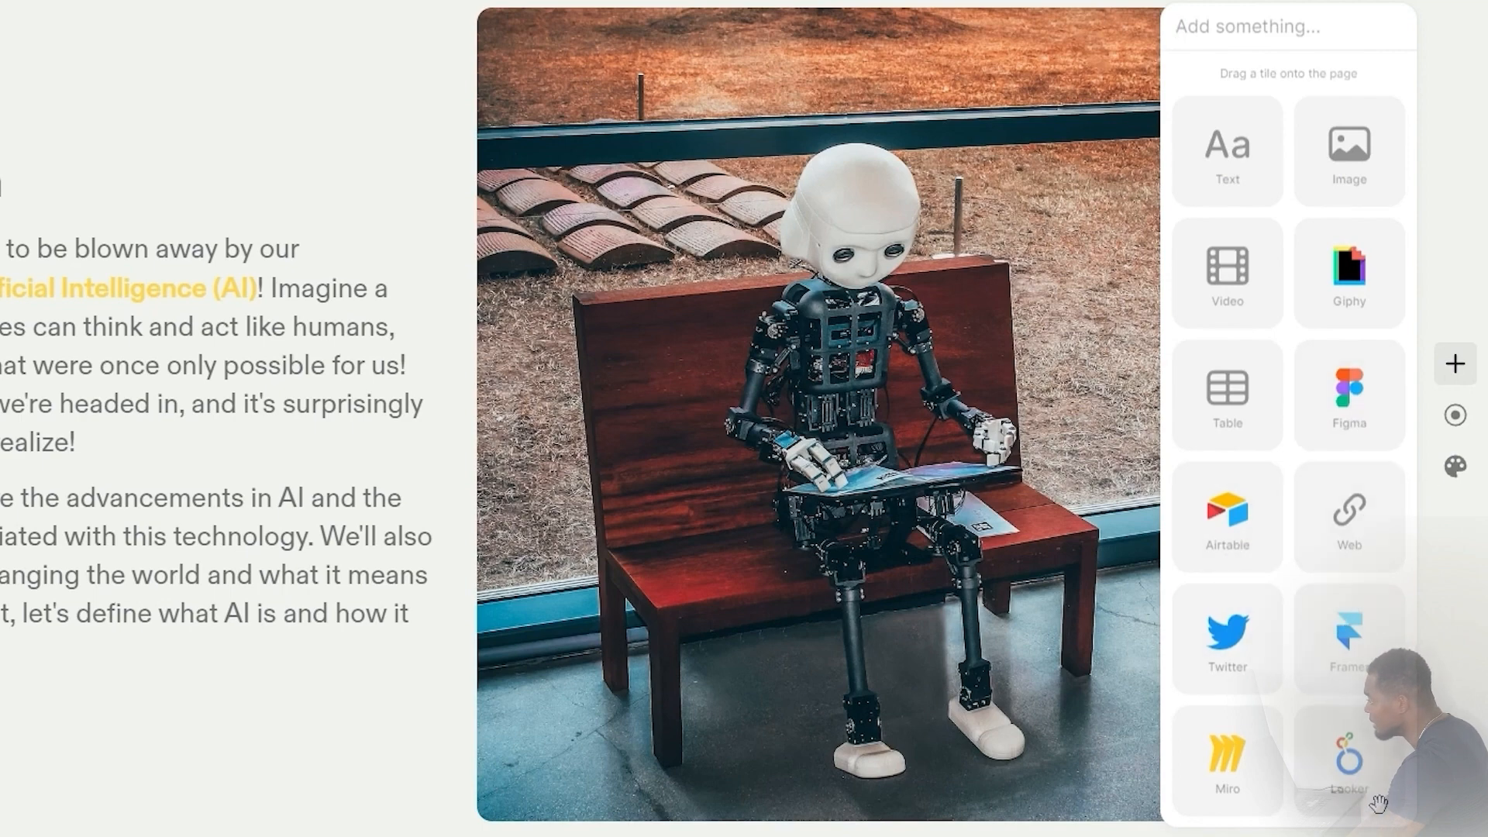
mouse_move(1452, 413)
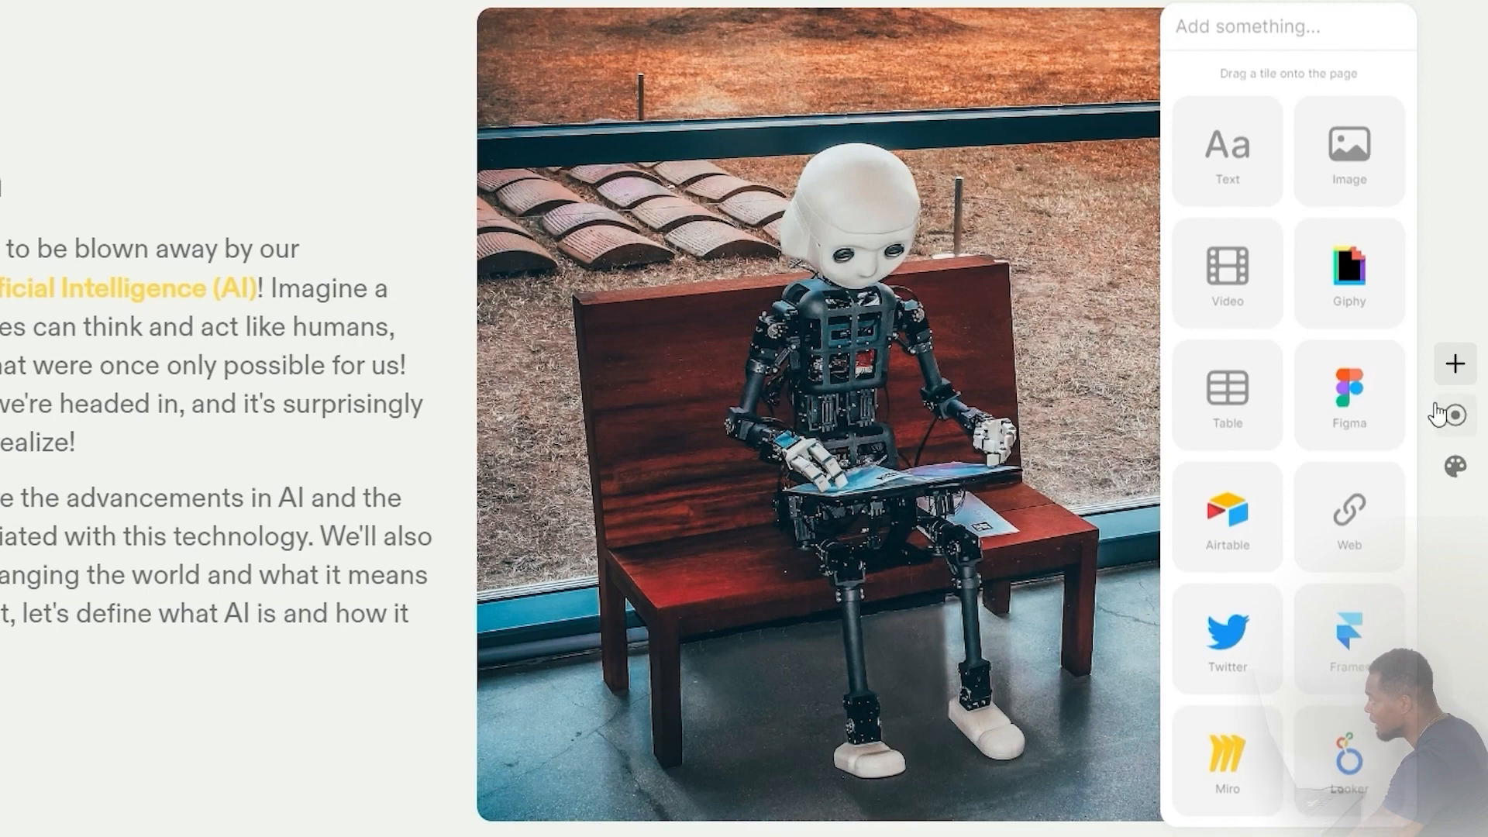
left_click(1455, 416)
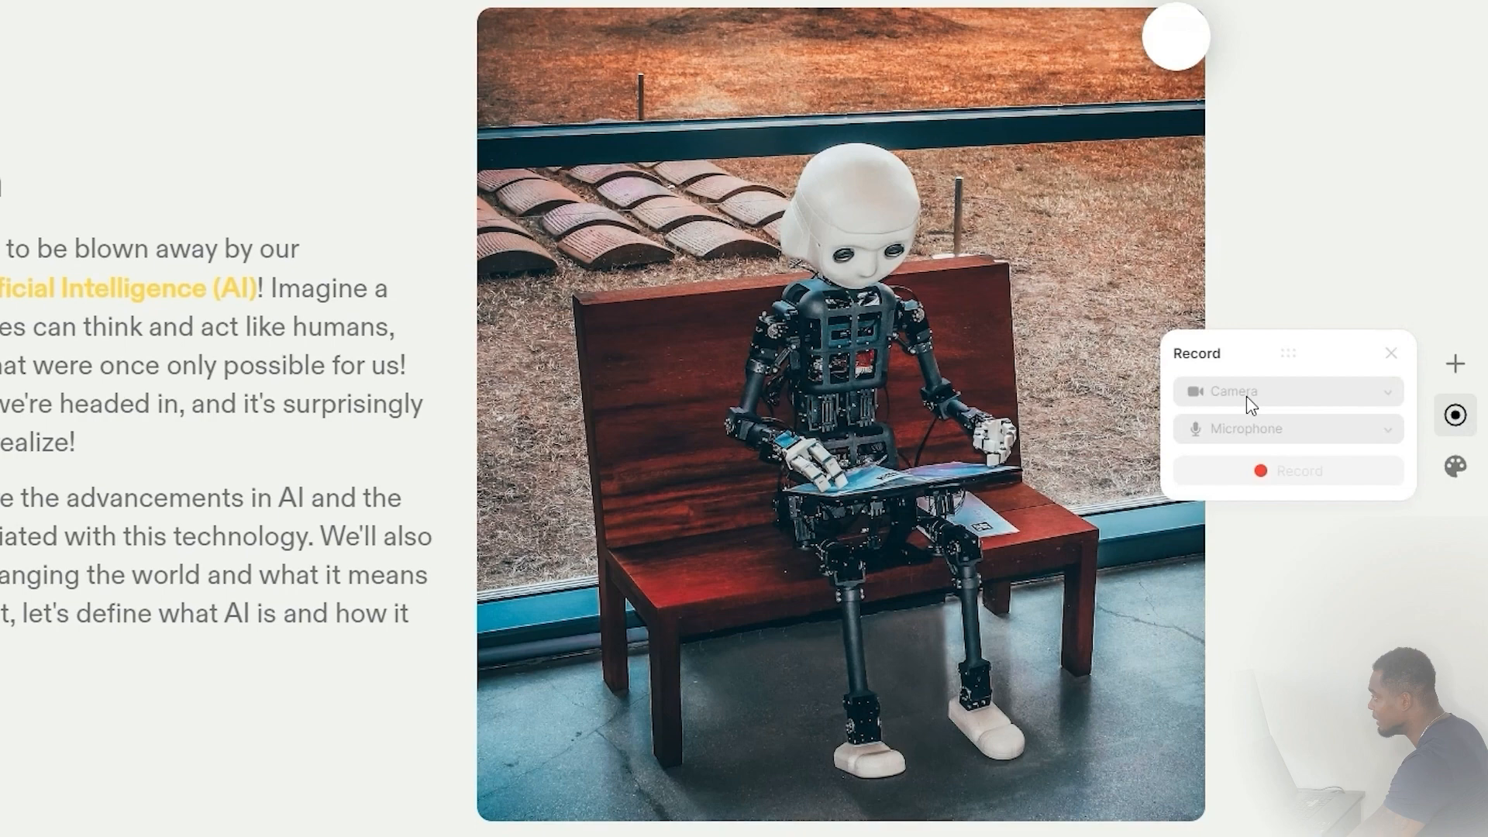
mouse_move(1247, 441)
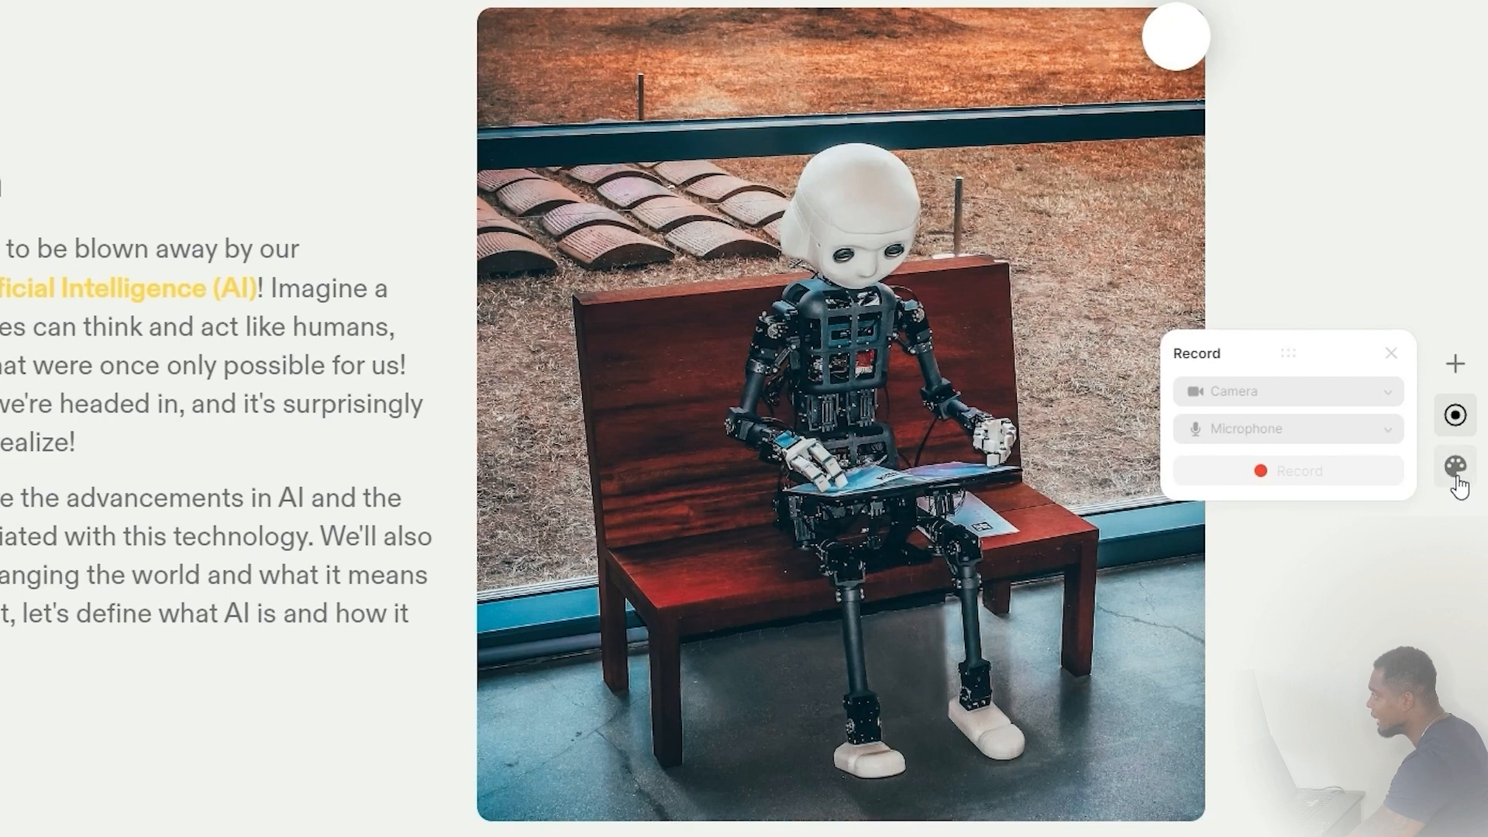
left_click(1455, 466)
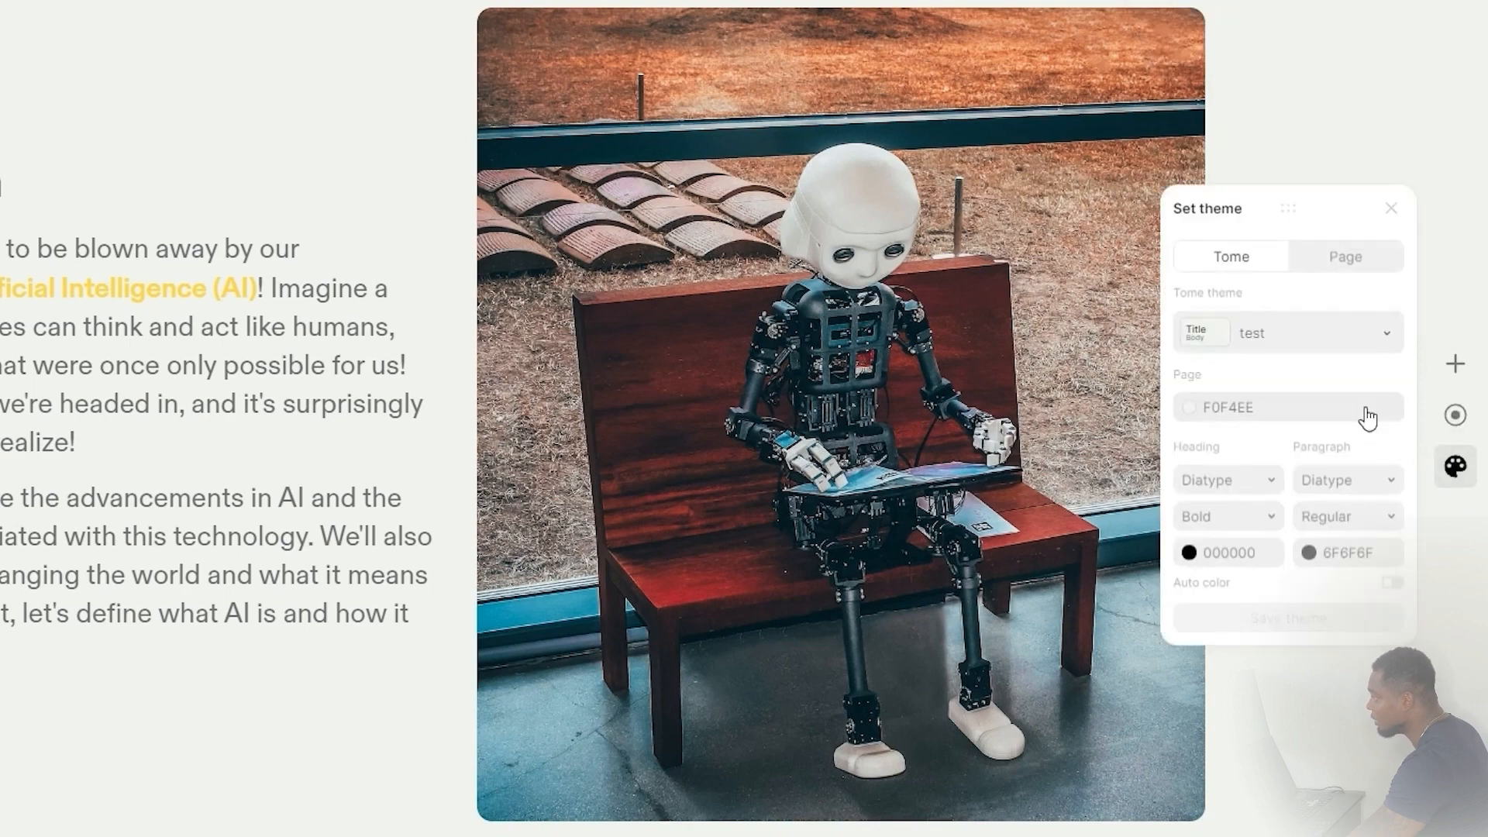
mouse_move(1272, 311)
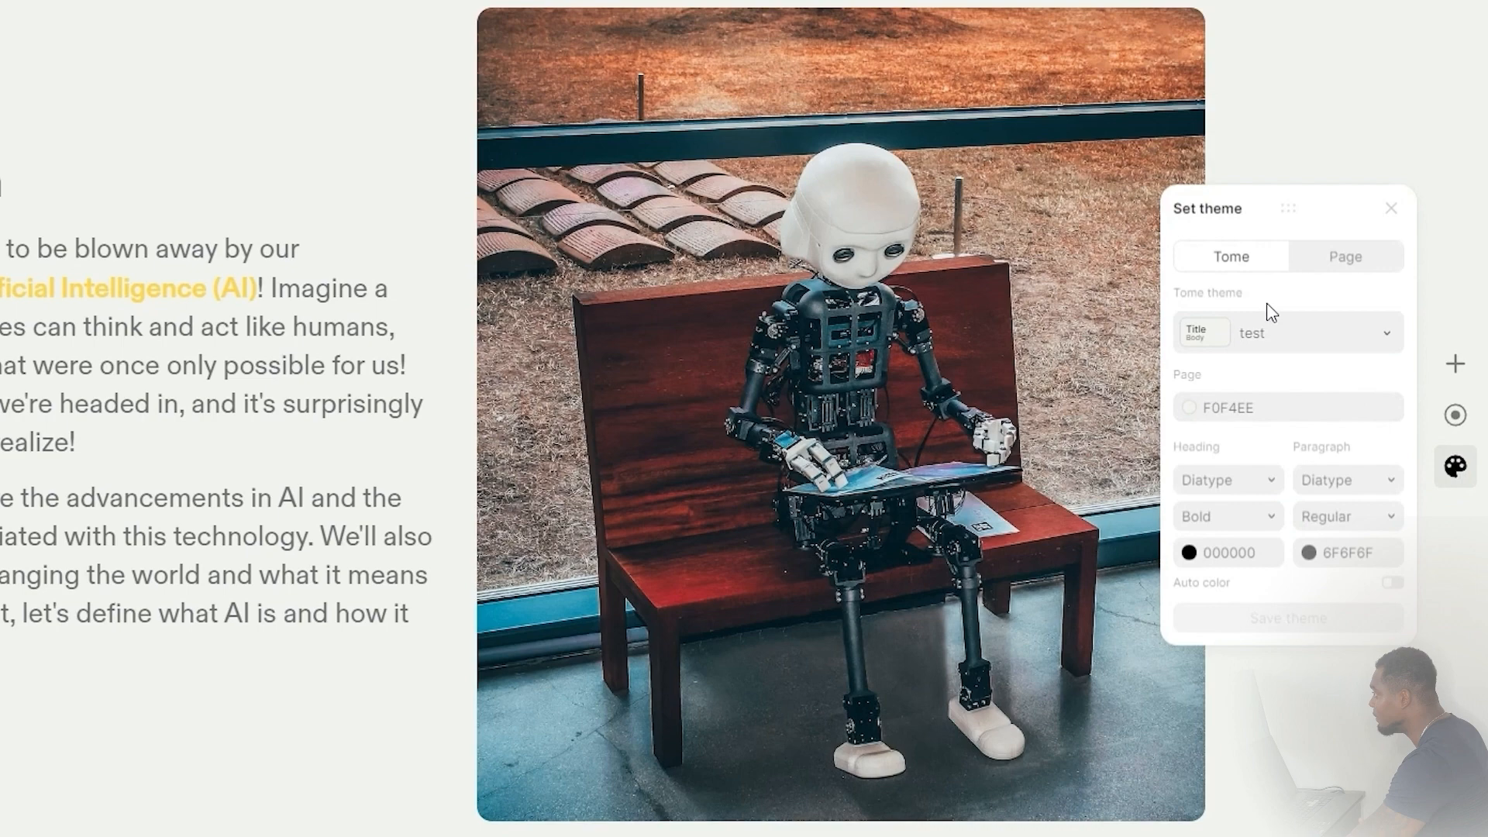
mouse_move(1253, 343)
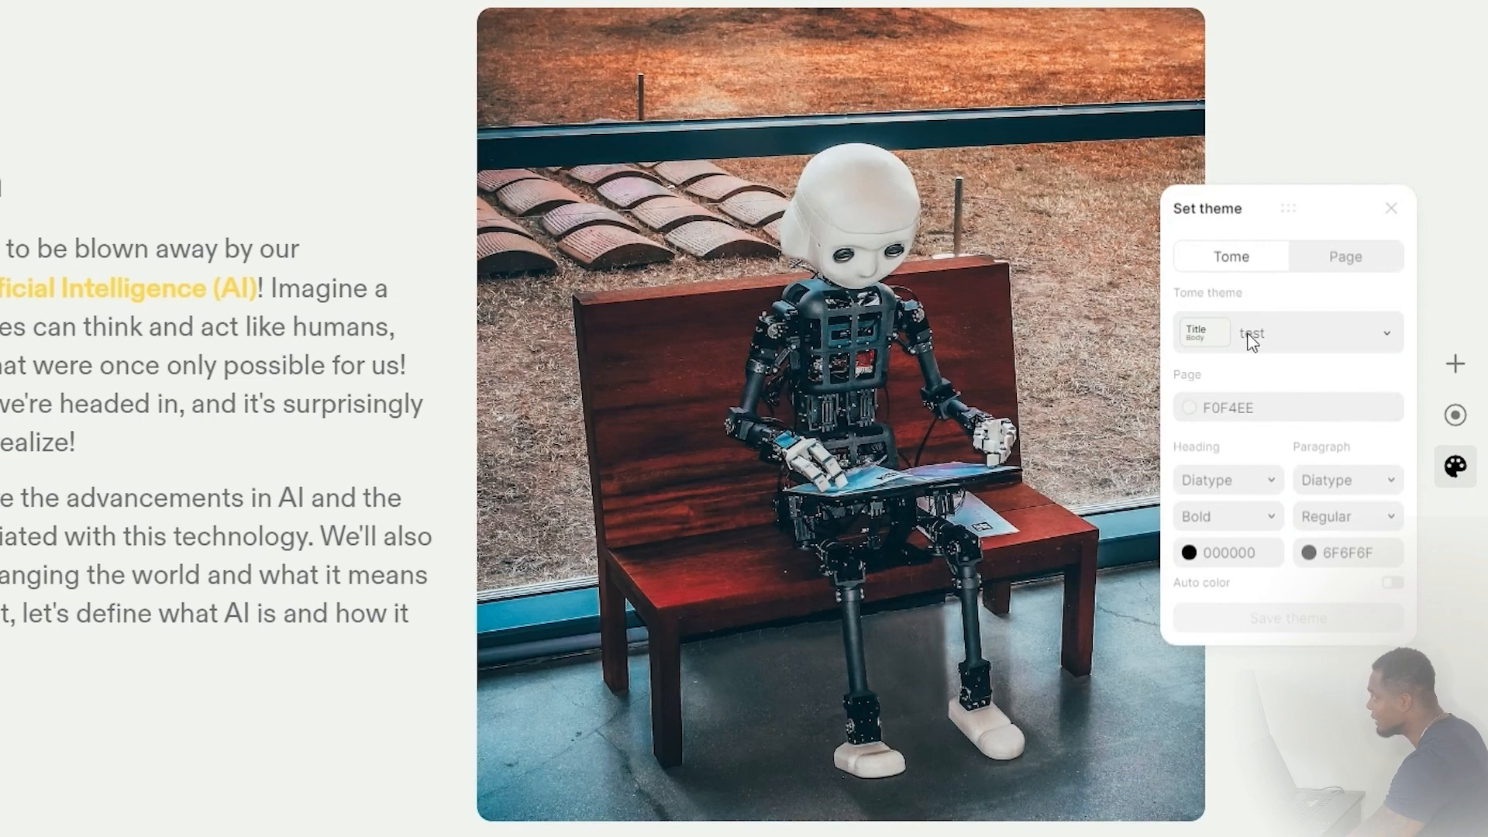
Try the Ocean and Creme themes, then apply Neptune to the deck
left_click(1286, 332)
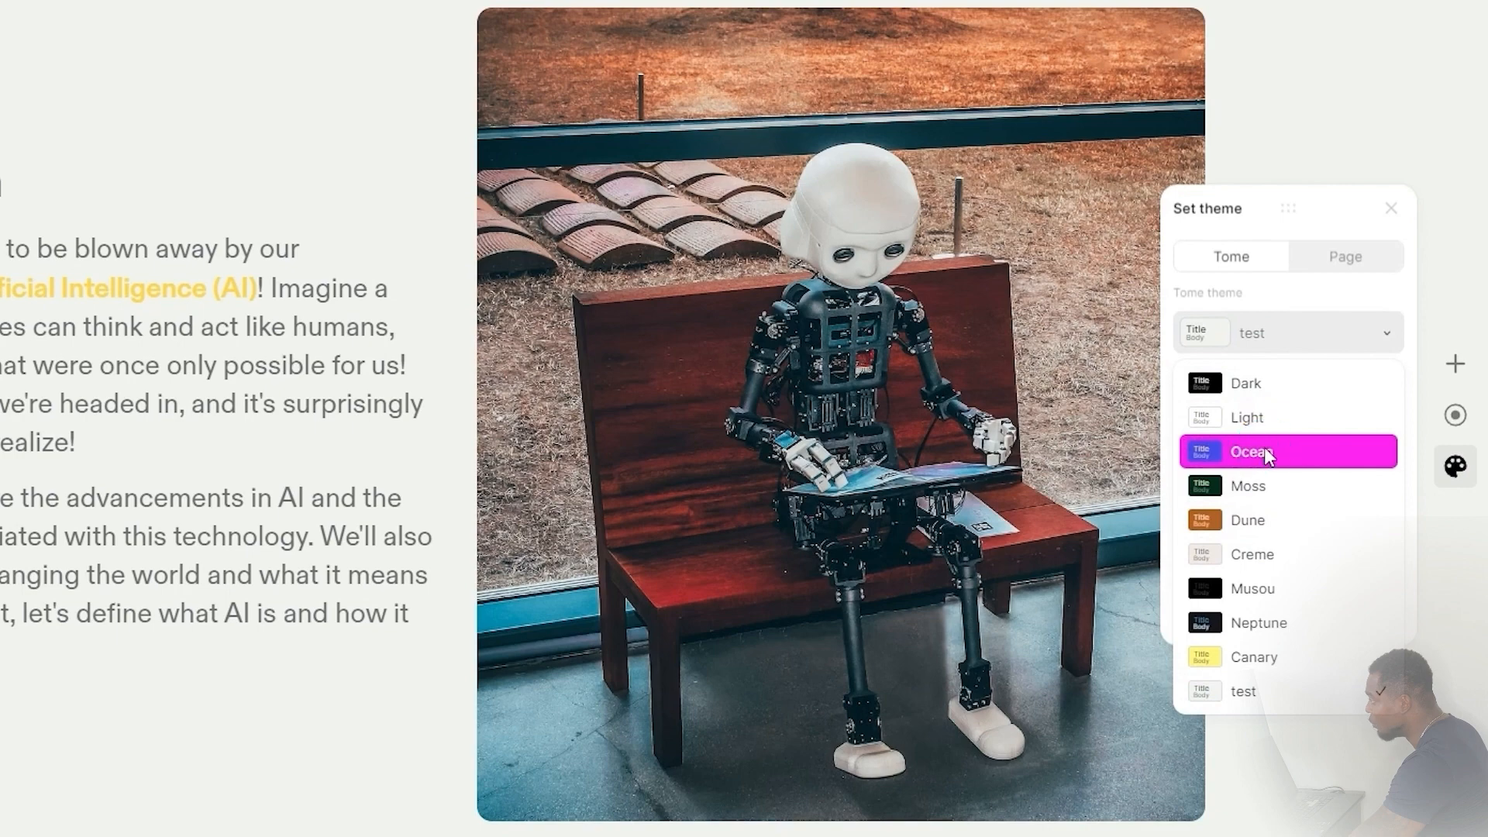
left_click(1251, 451)
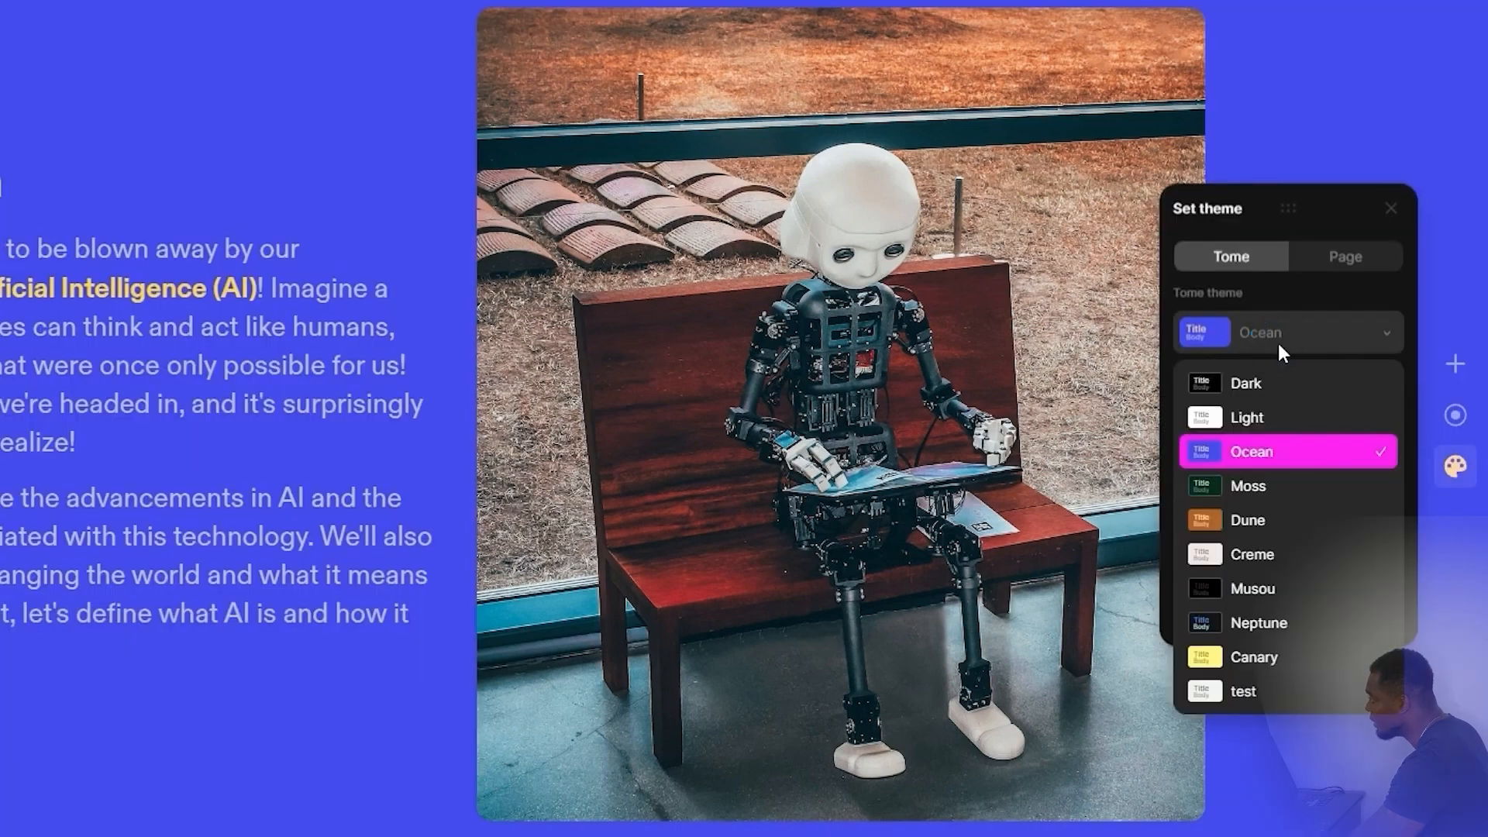
mouse_move(1253, 554)
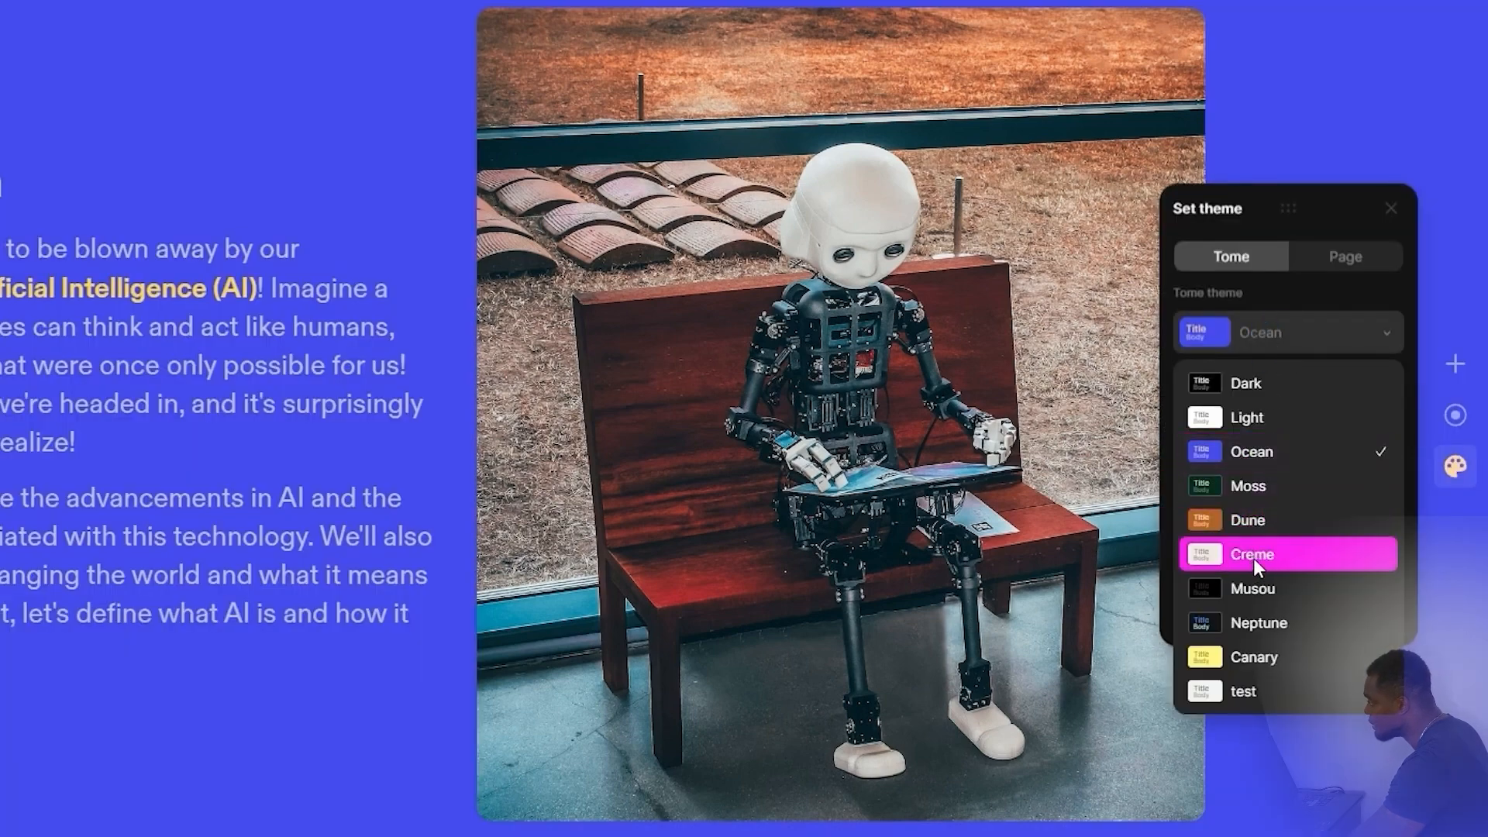
left_click(1251, 553)
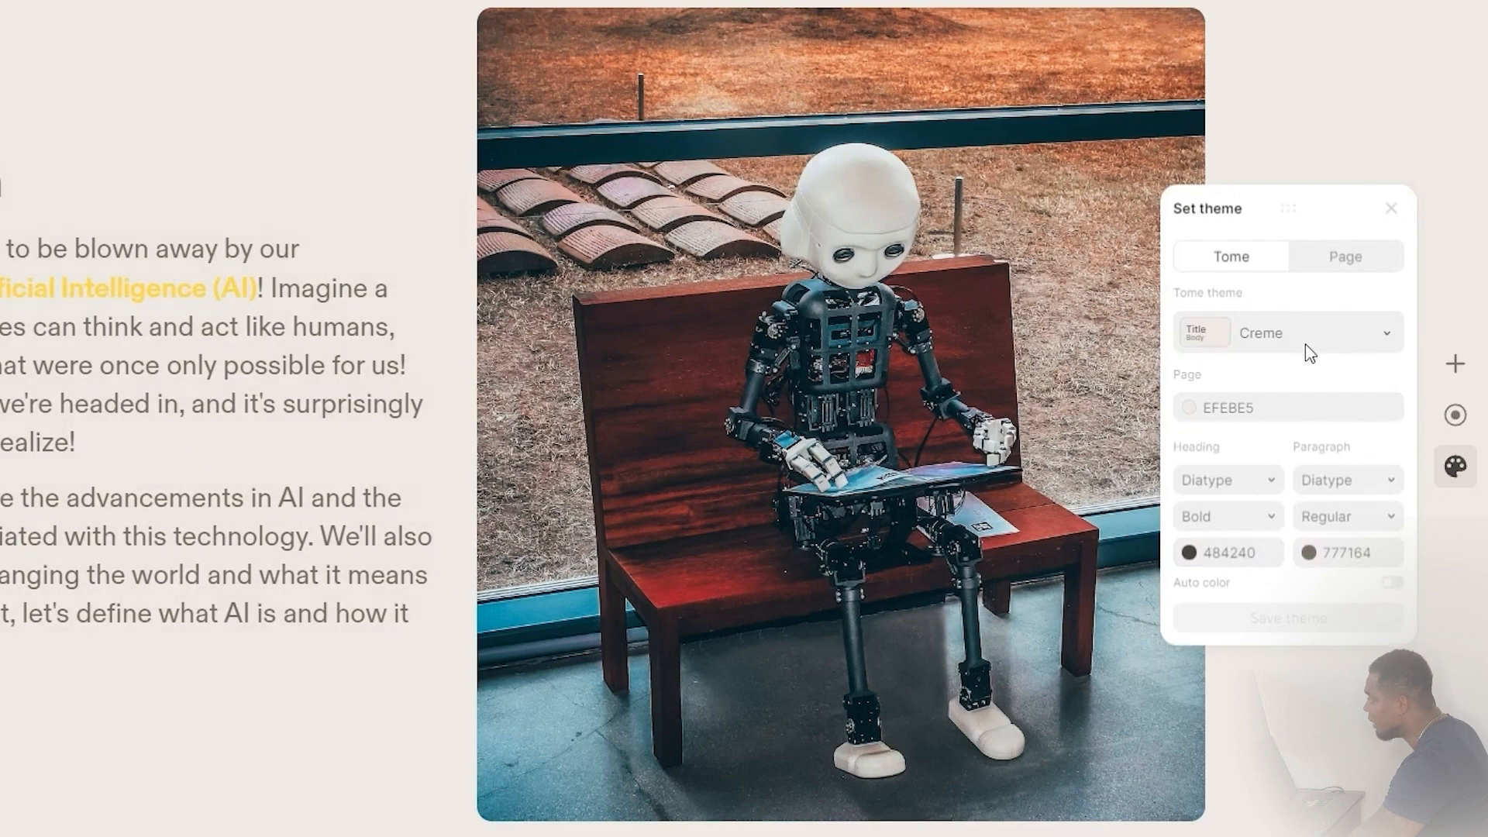
left_click(1310, 333)
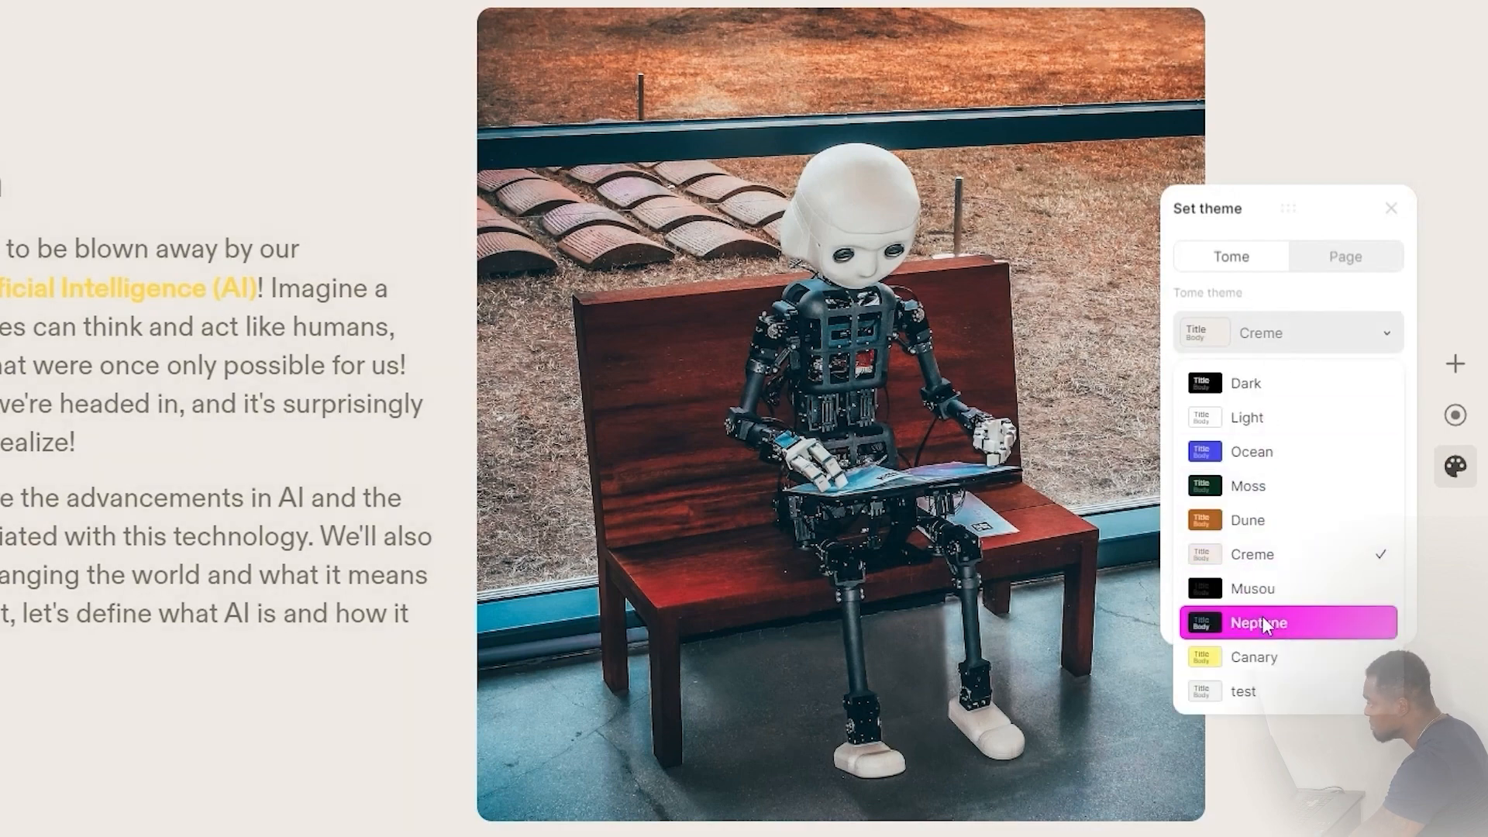
left_click(1257, 622)
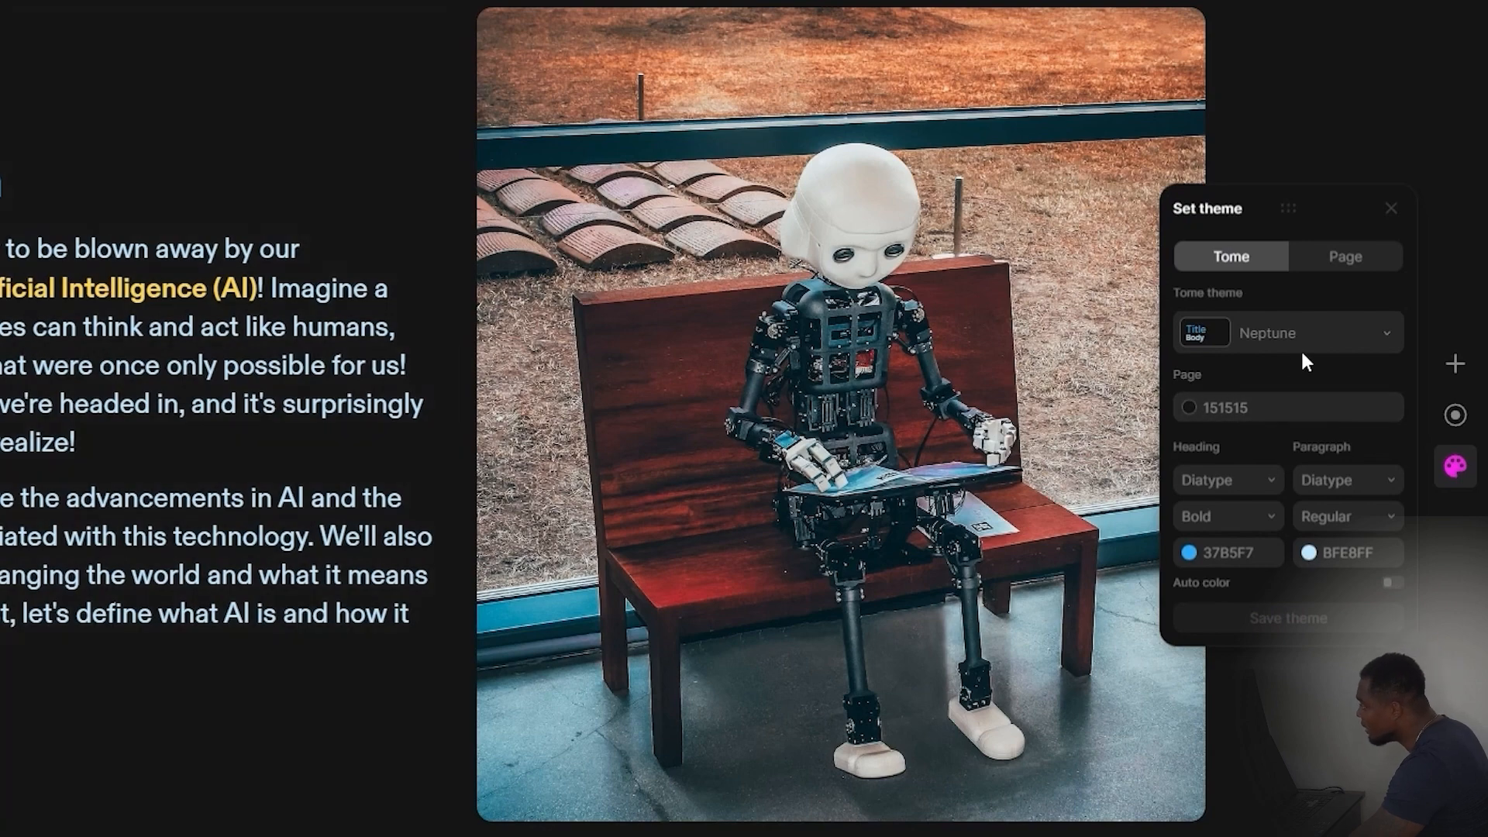
Set Oswald heading font with heading colour #6CF737 and save the custom theme
left_click(1221, 479)
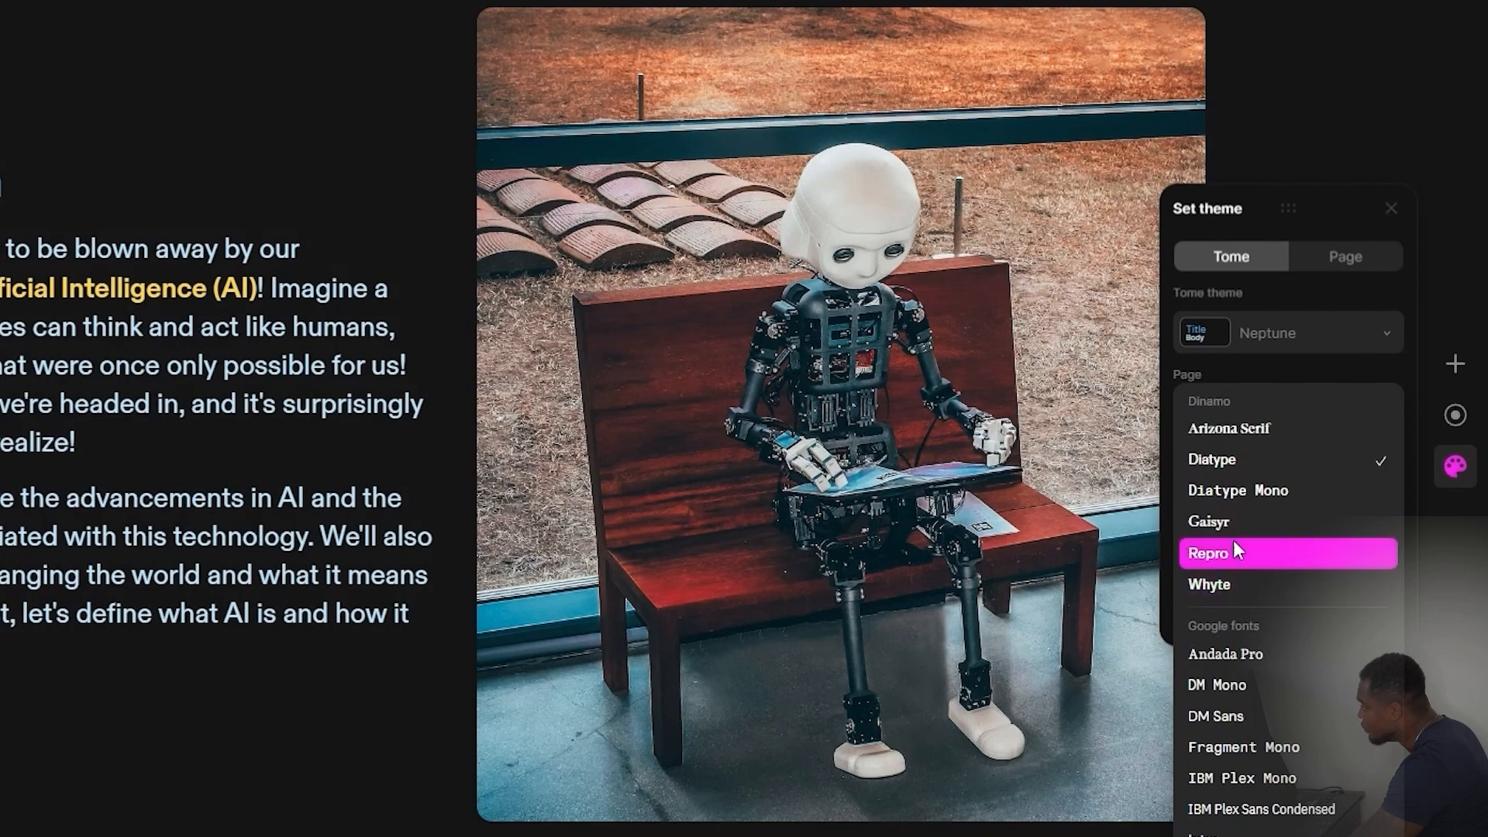
scroll("down", 3)
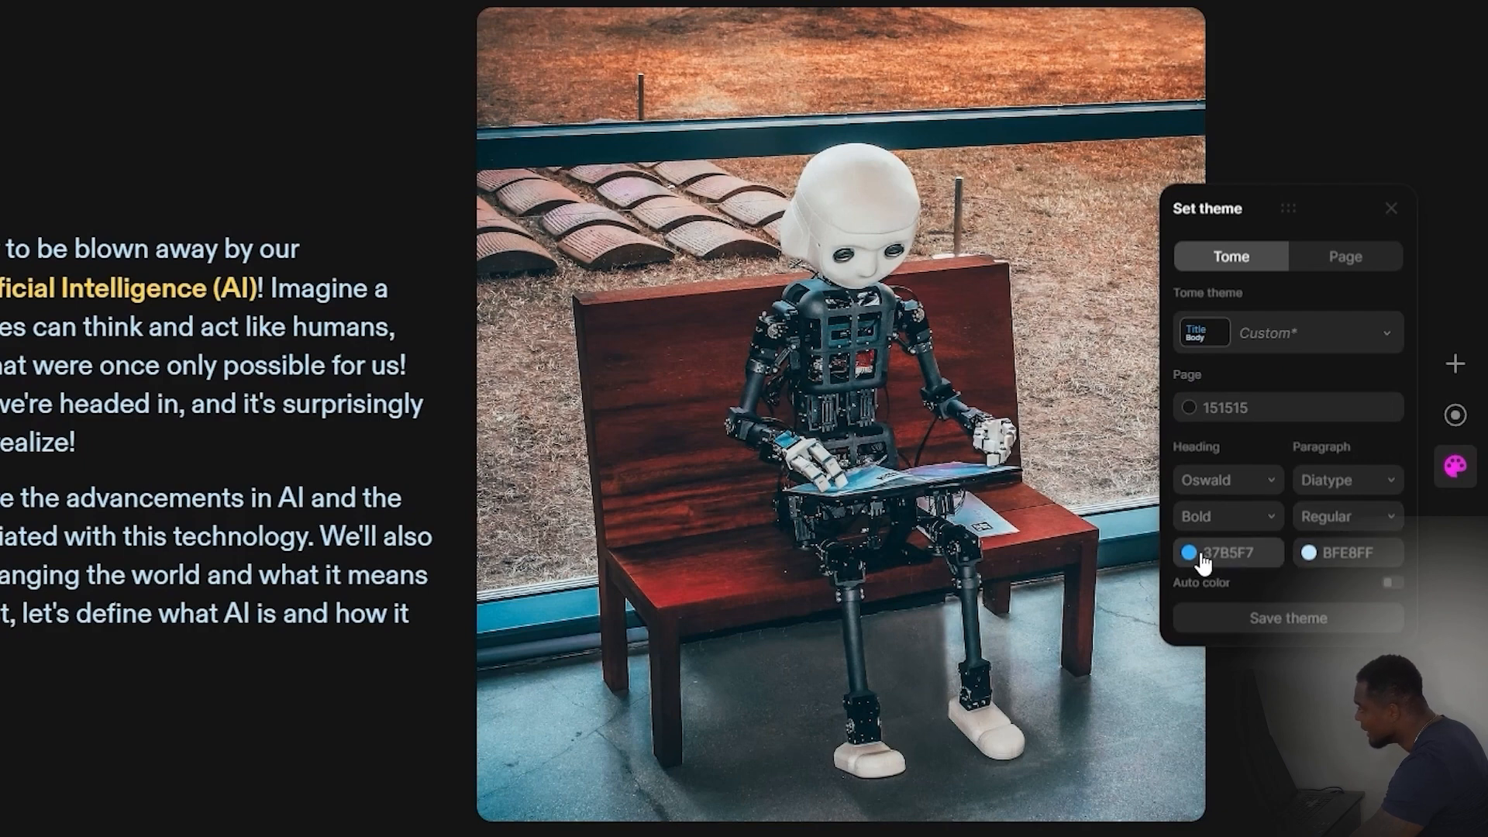
left_click(1188, 552)
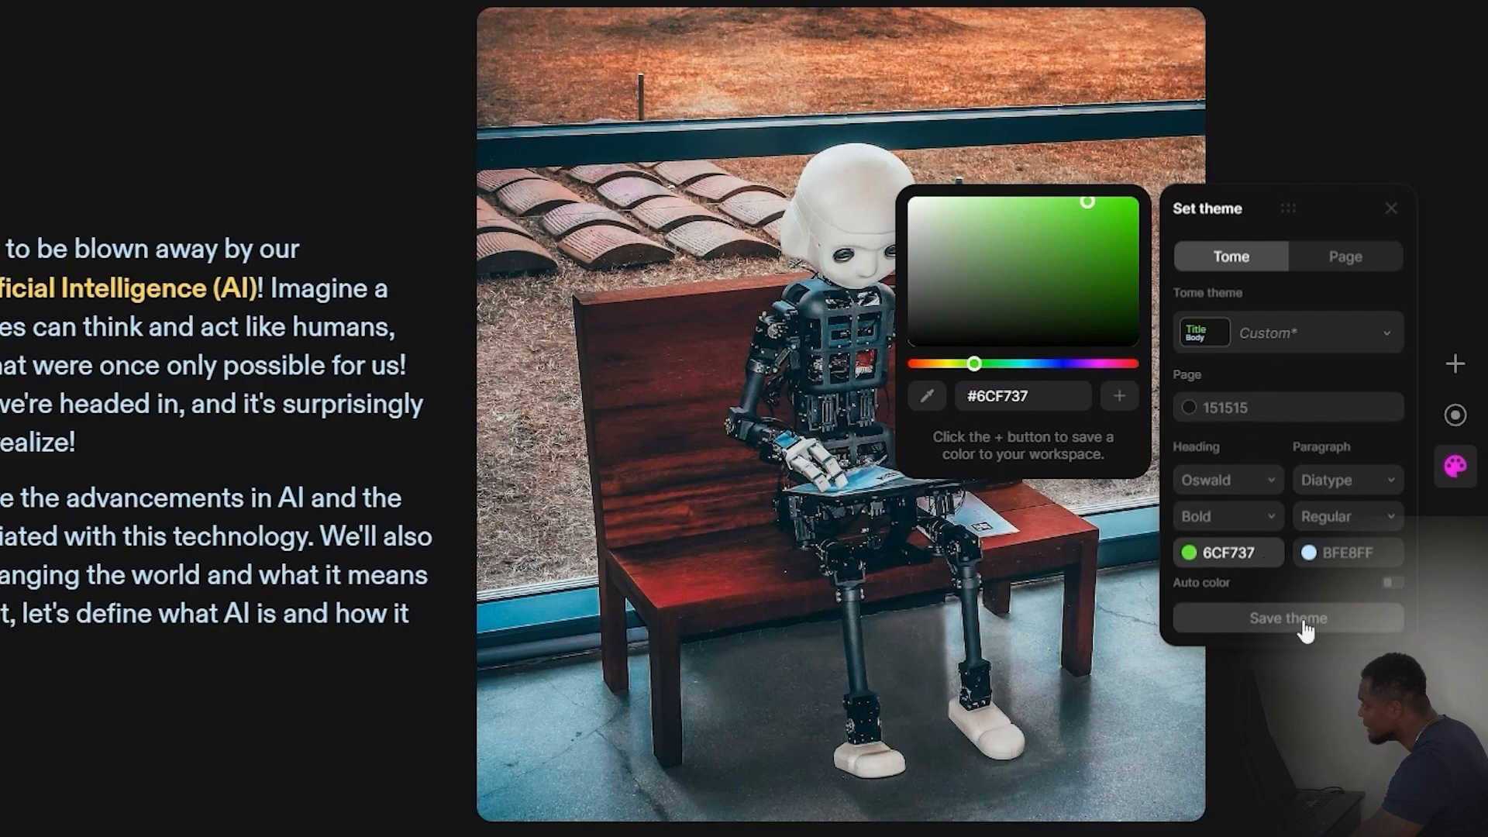
left_click(1287, 618)
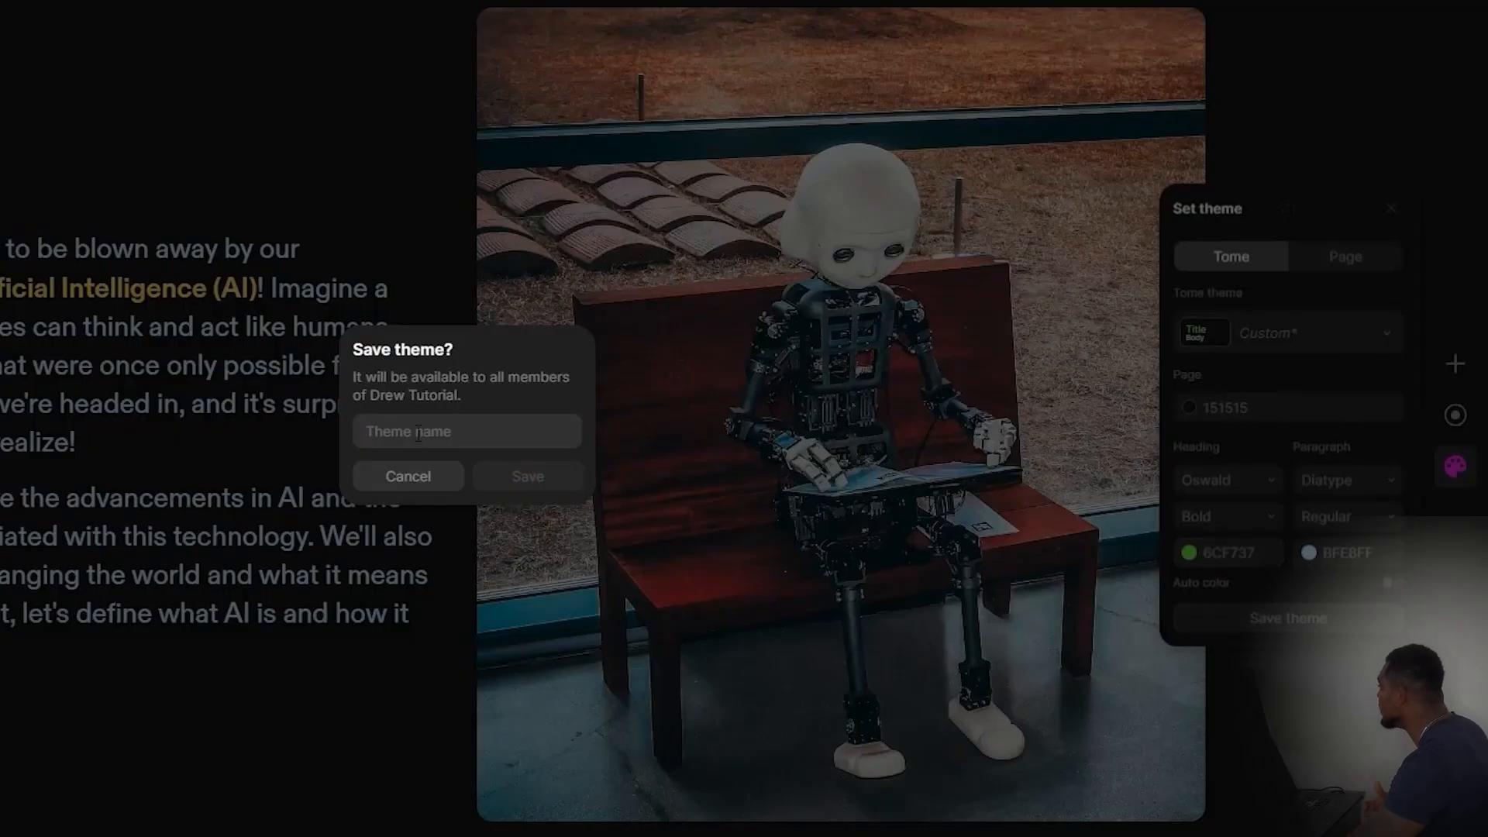
Save the custom theme under the name 'test2' and check it in the theme list
left_click(466, 431)
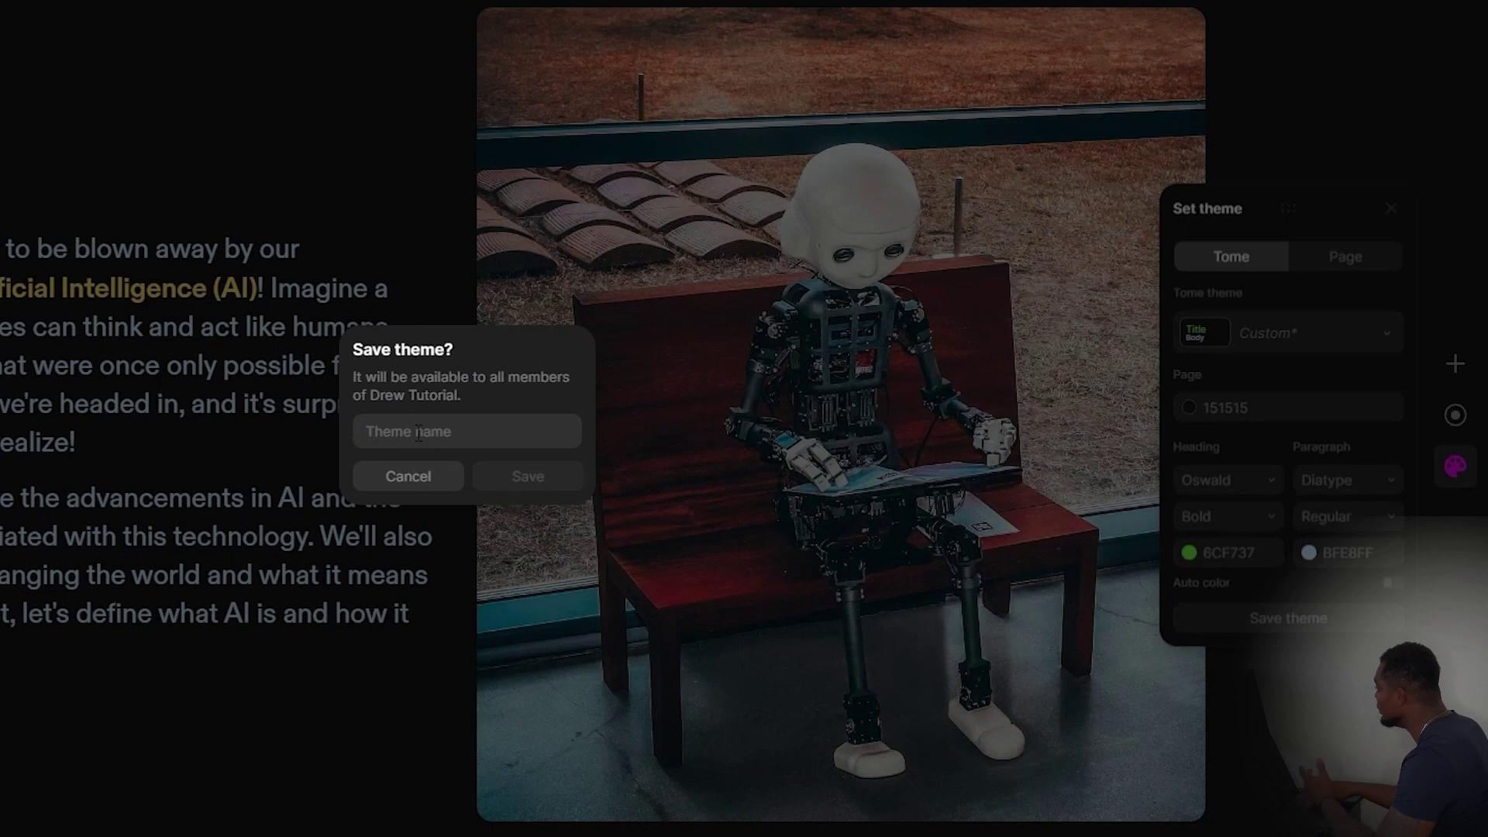
type("test")
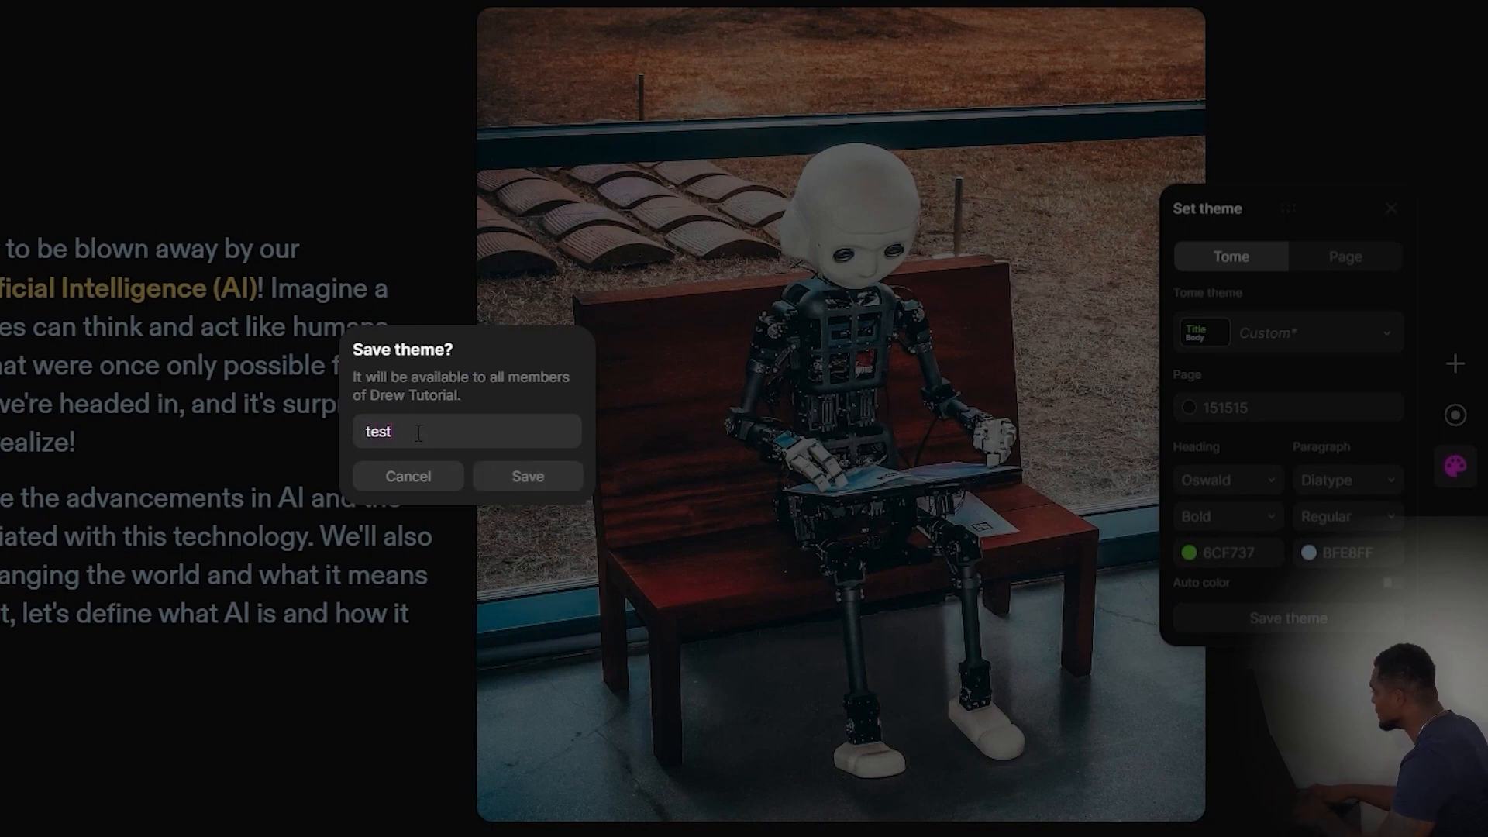
type("2")
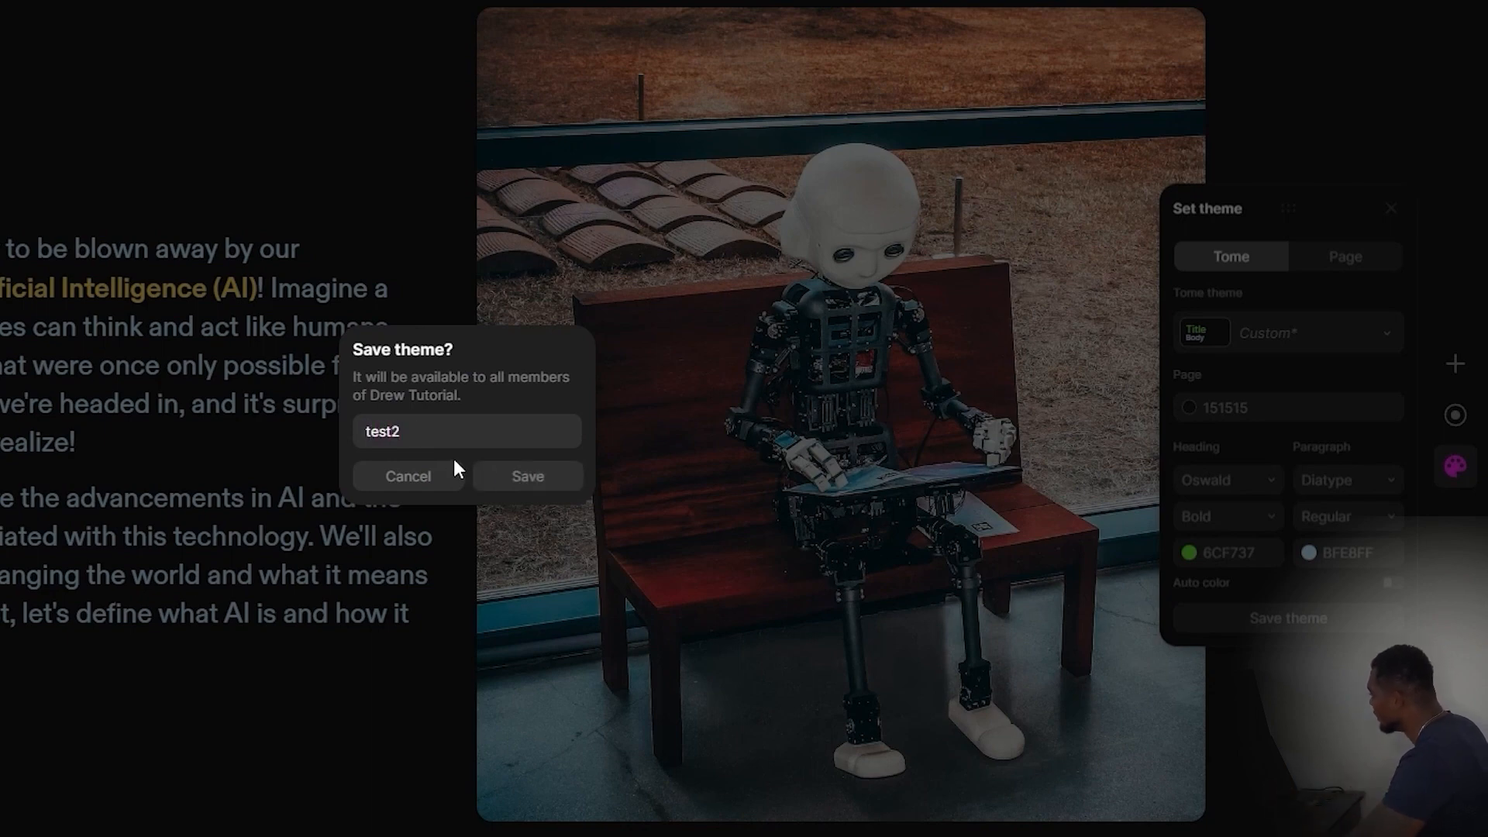
left_click(527, 476)
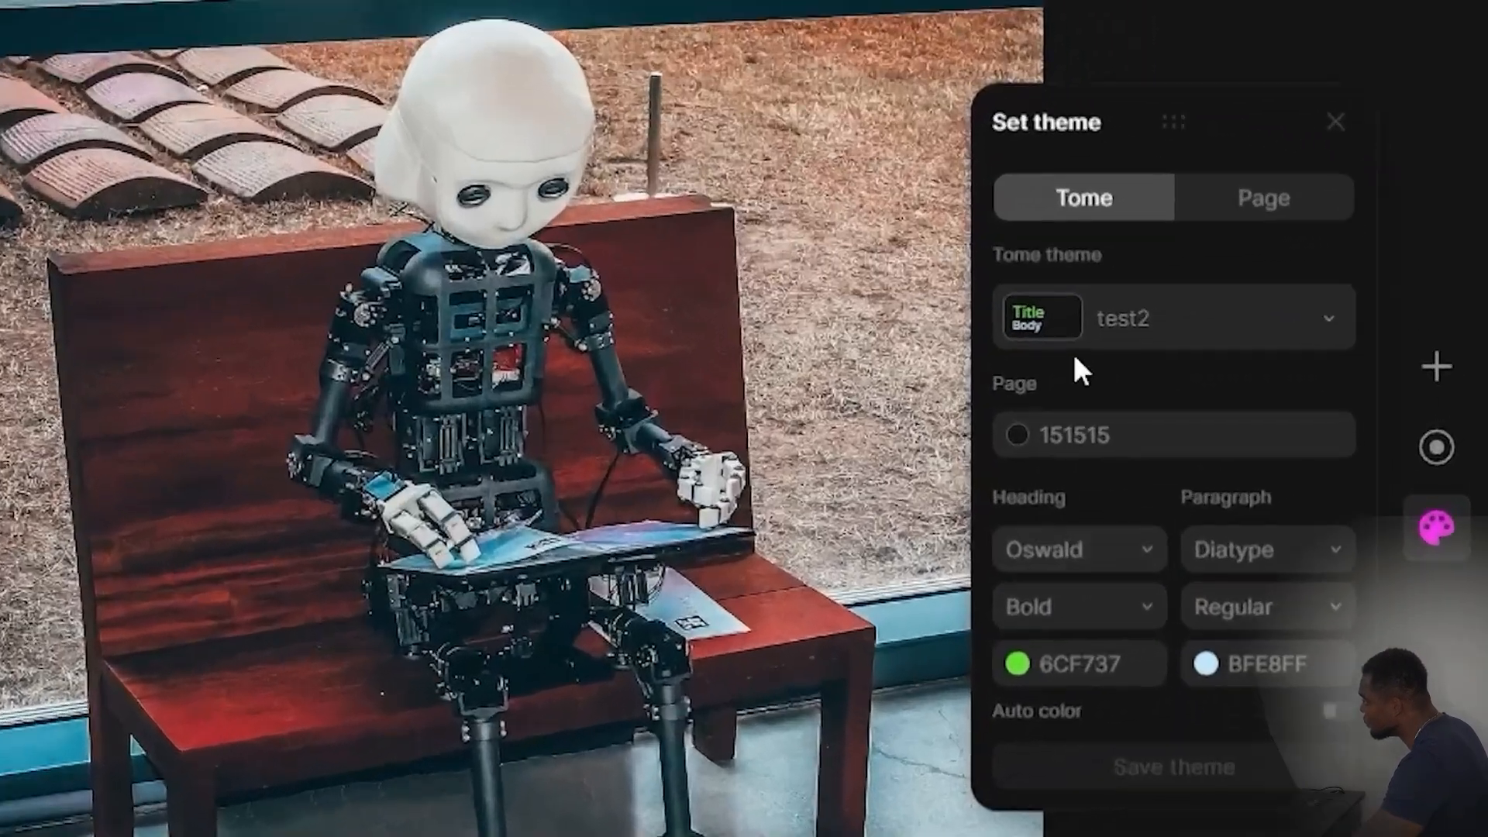
left_click(1172, 317)
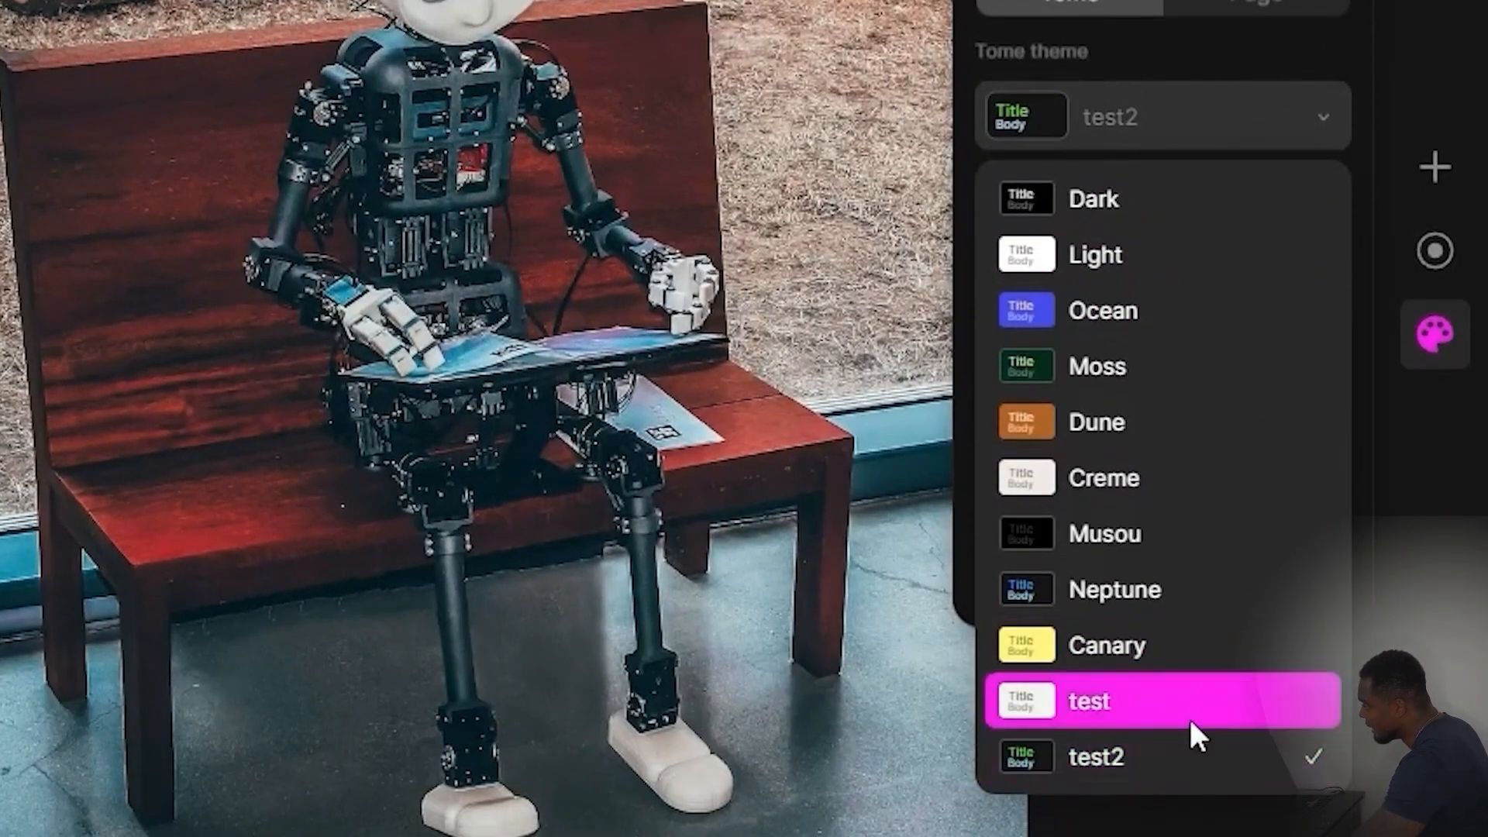
mouse_move(1191, 735)
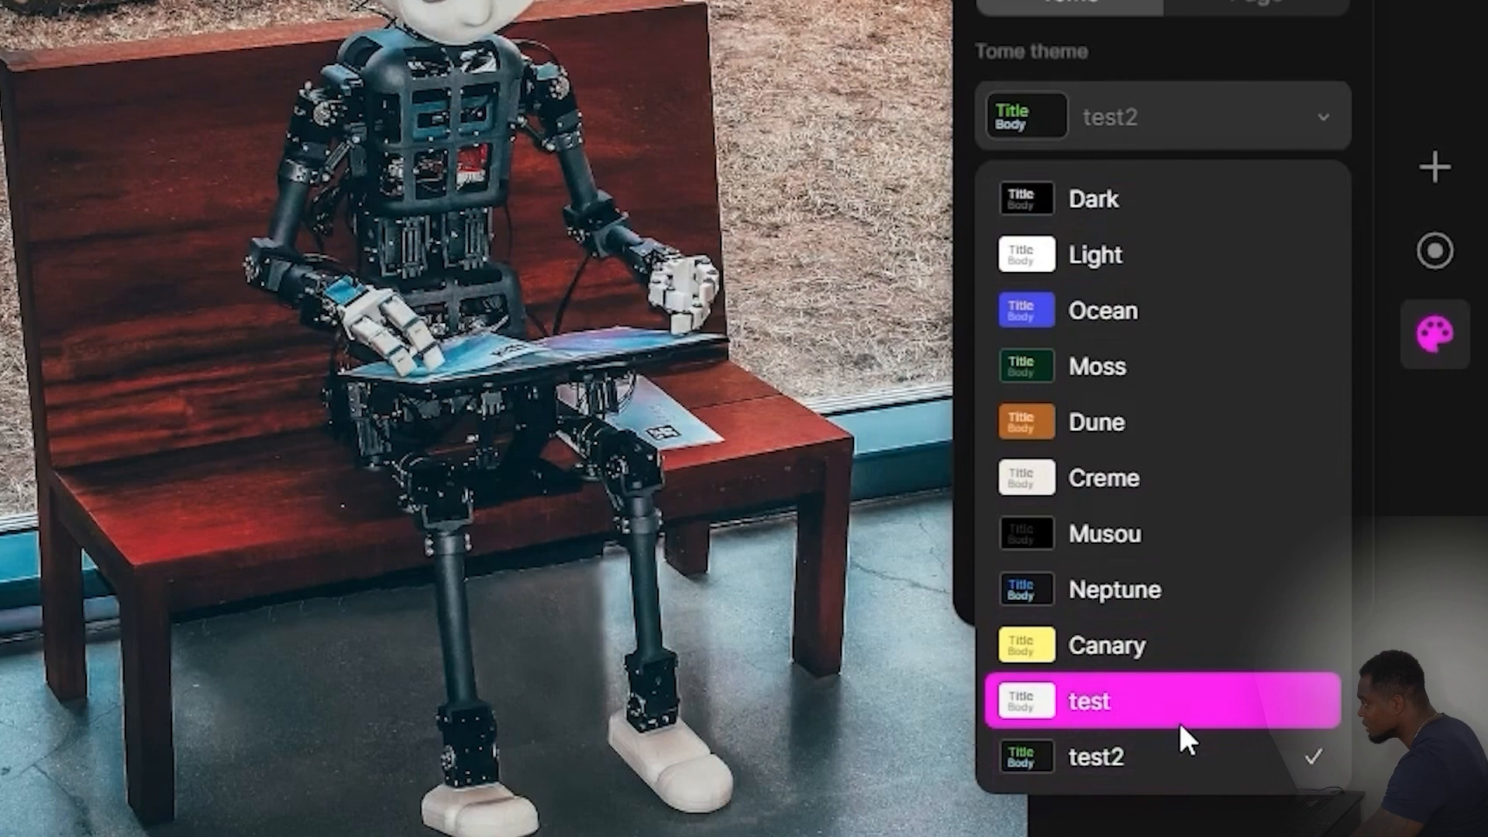
mouse_move(1192, 757)
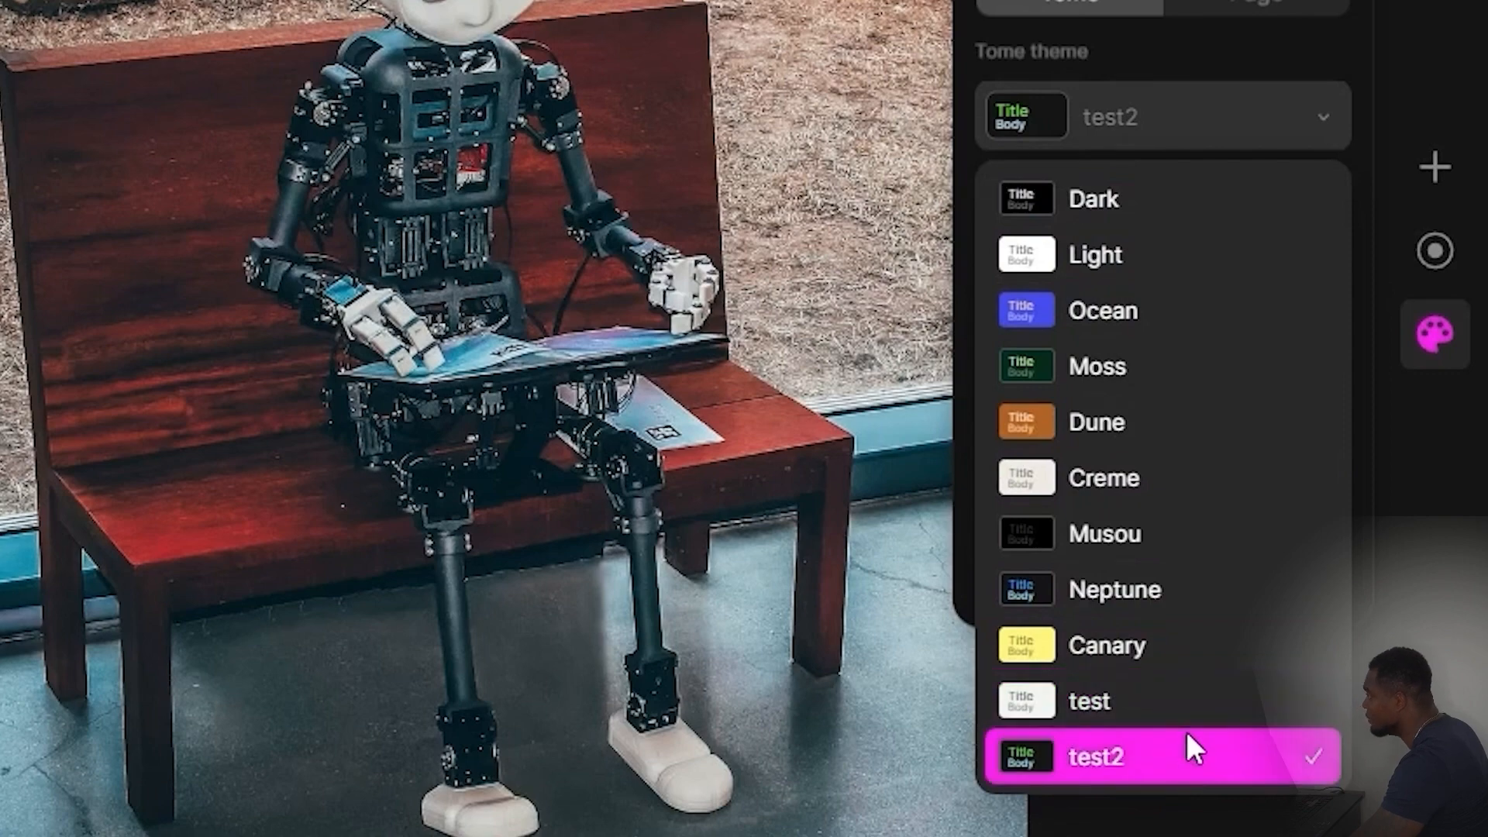
mouse_move(1424, 483)
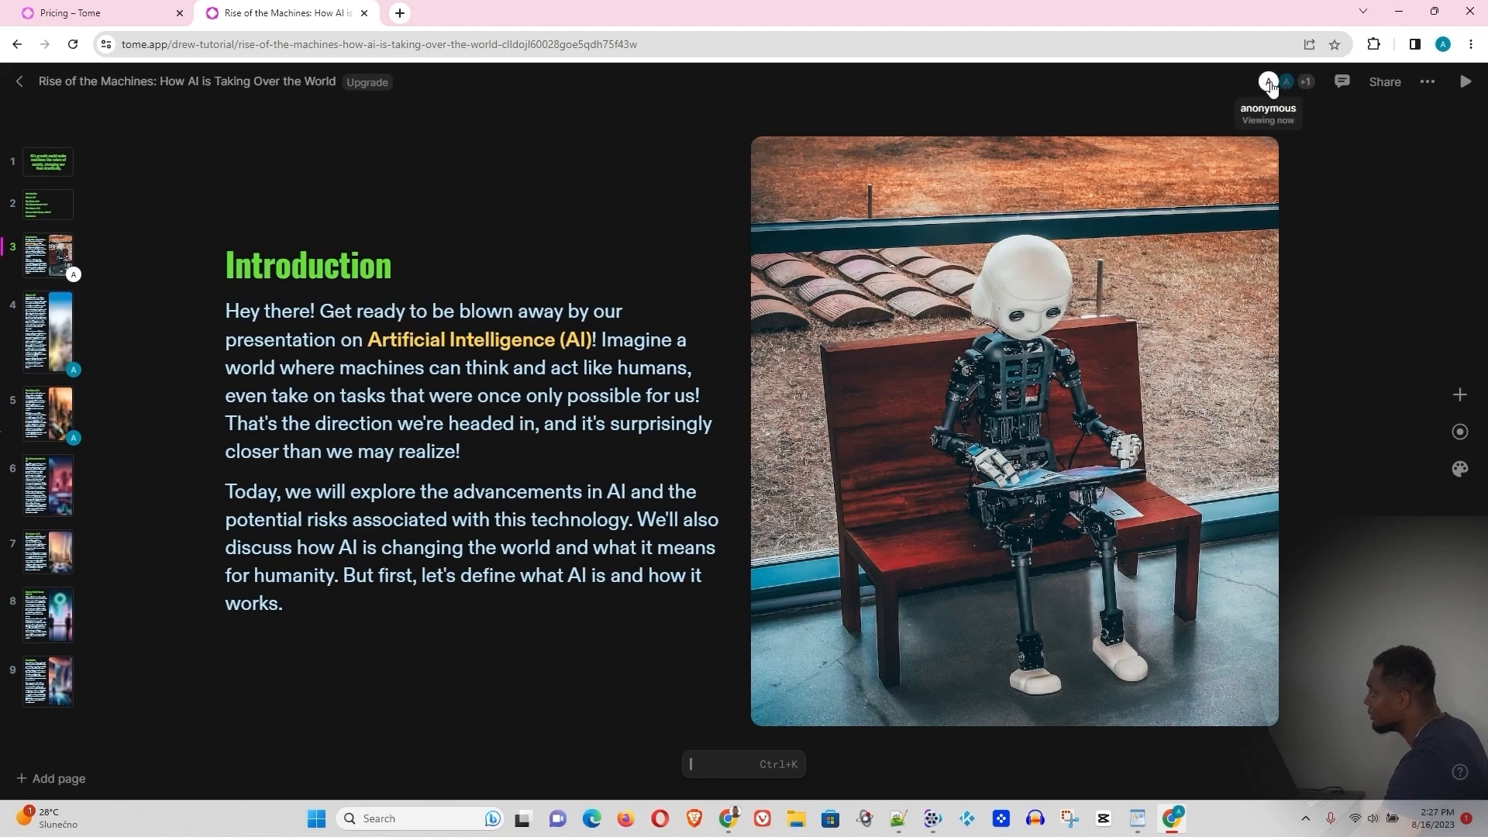
mouse_move(1275, 115)
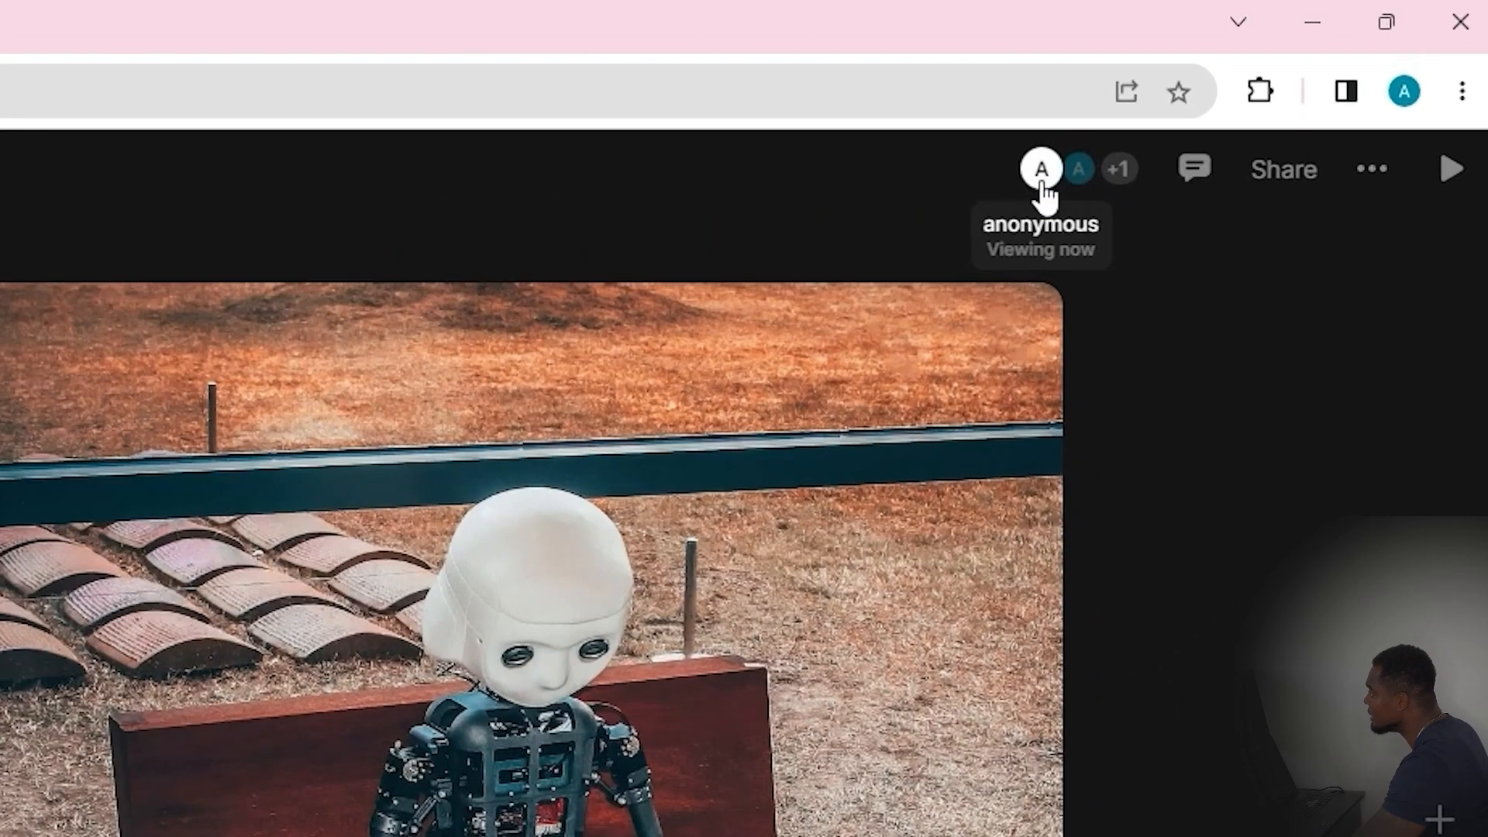
mouse_move(1078, 169)
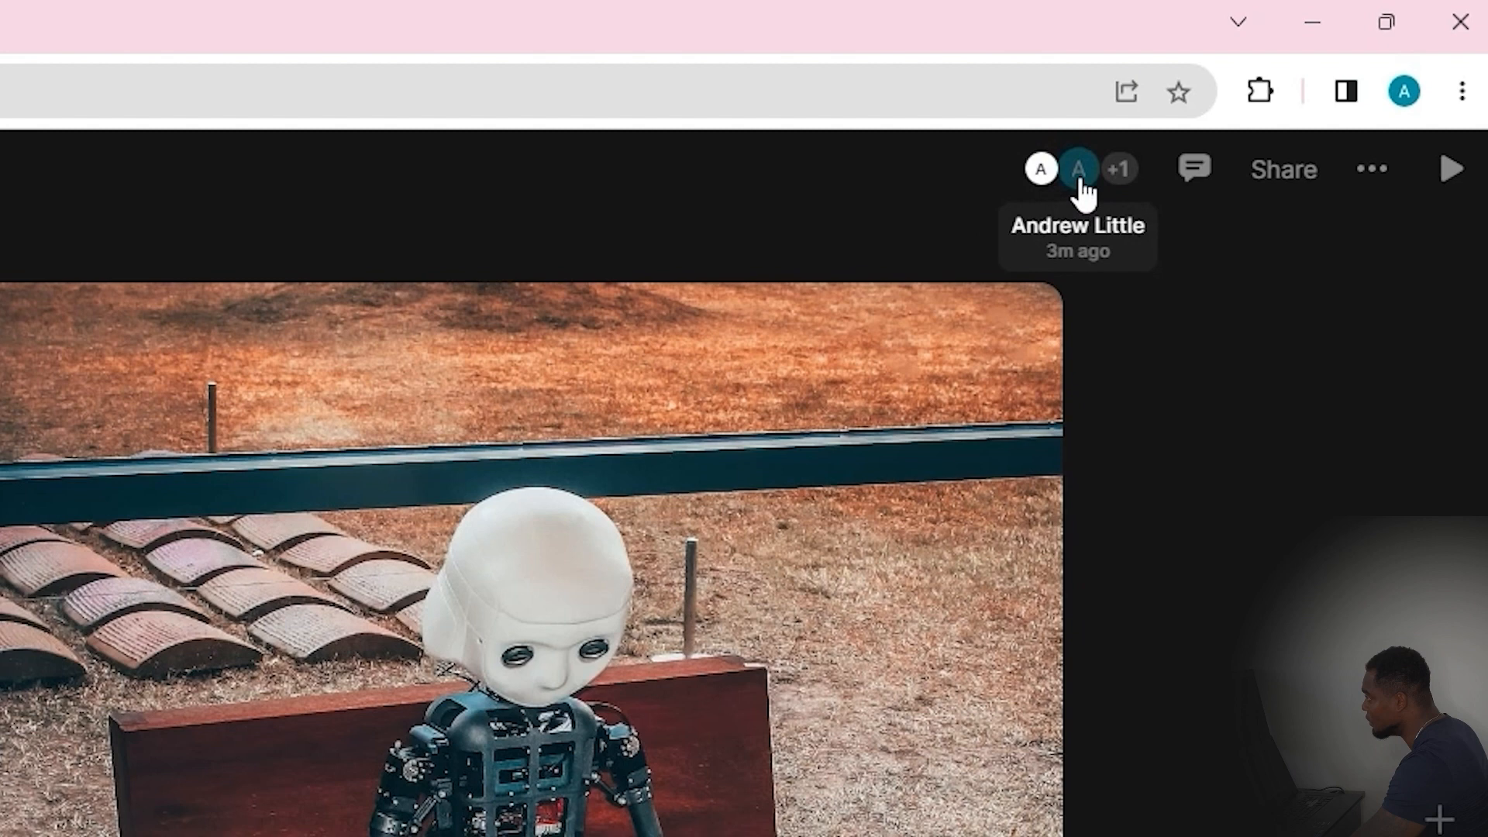
mouse_move(1196, 169)
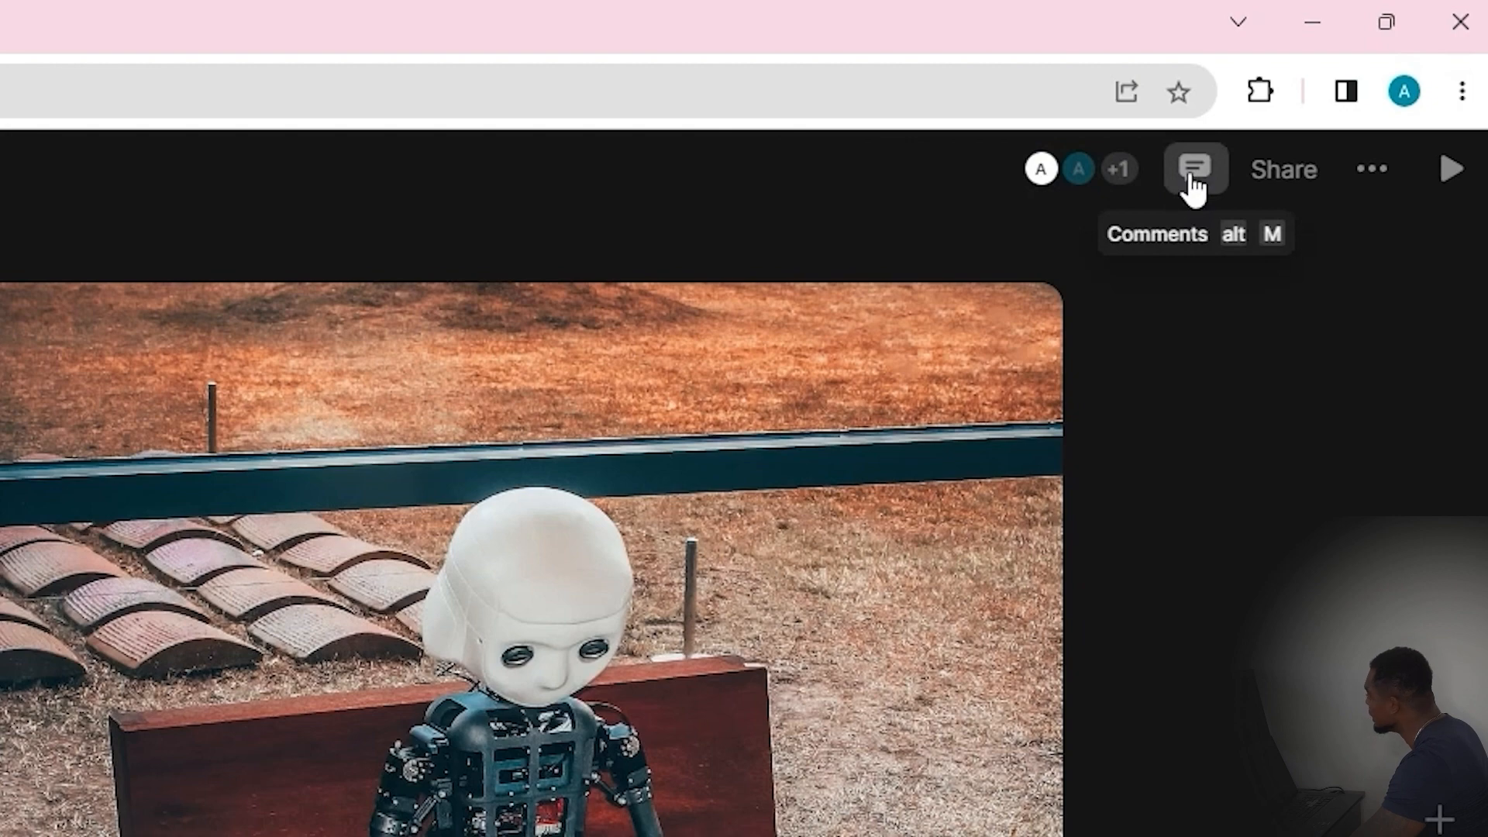
Open the comments panel, view All comments, then return to This Page
left_click(1195, 169)
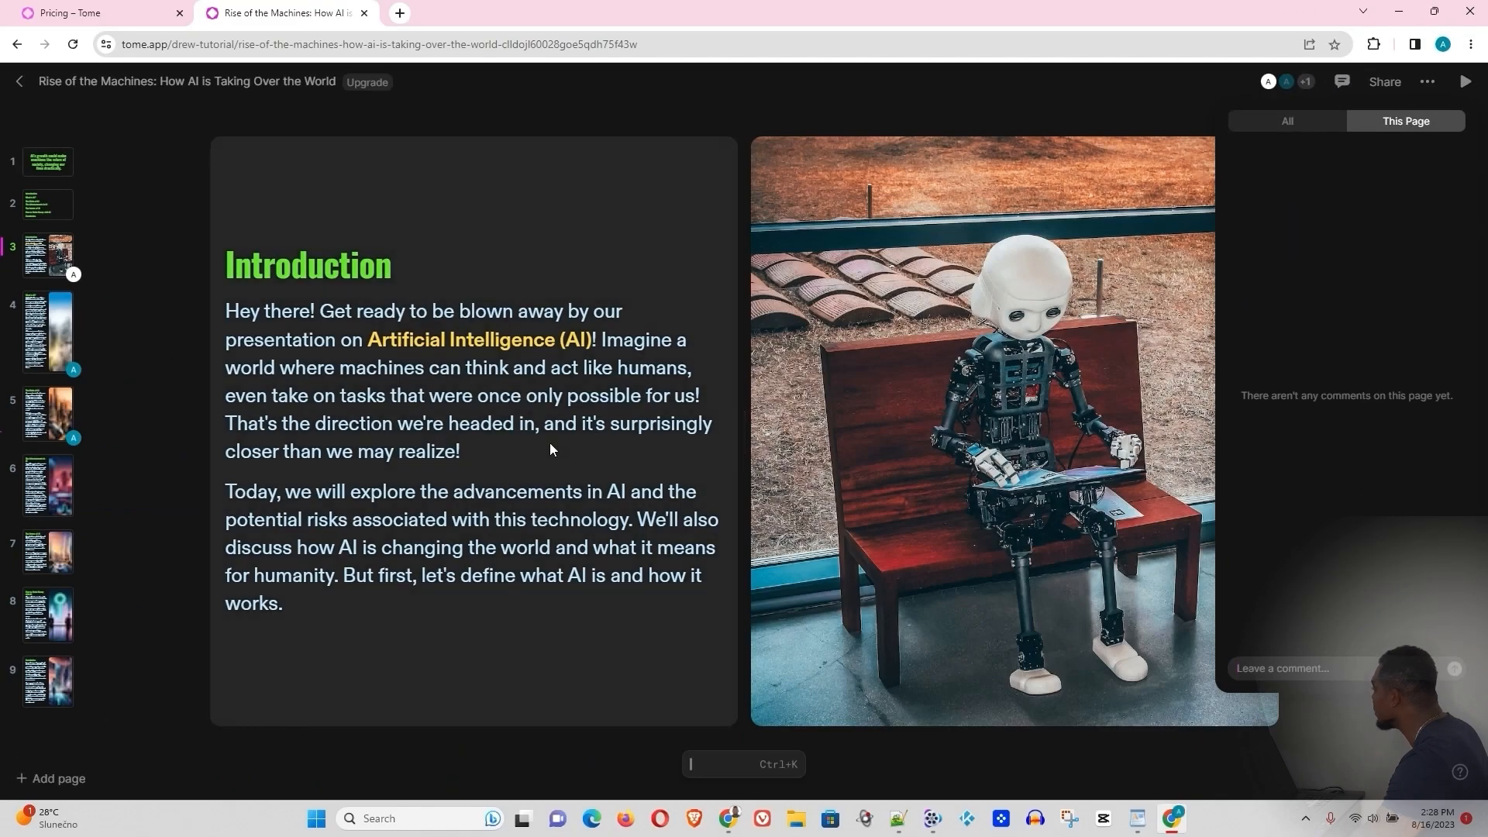
mouse_move(589, 452)
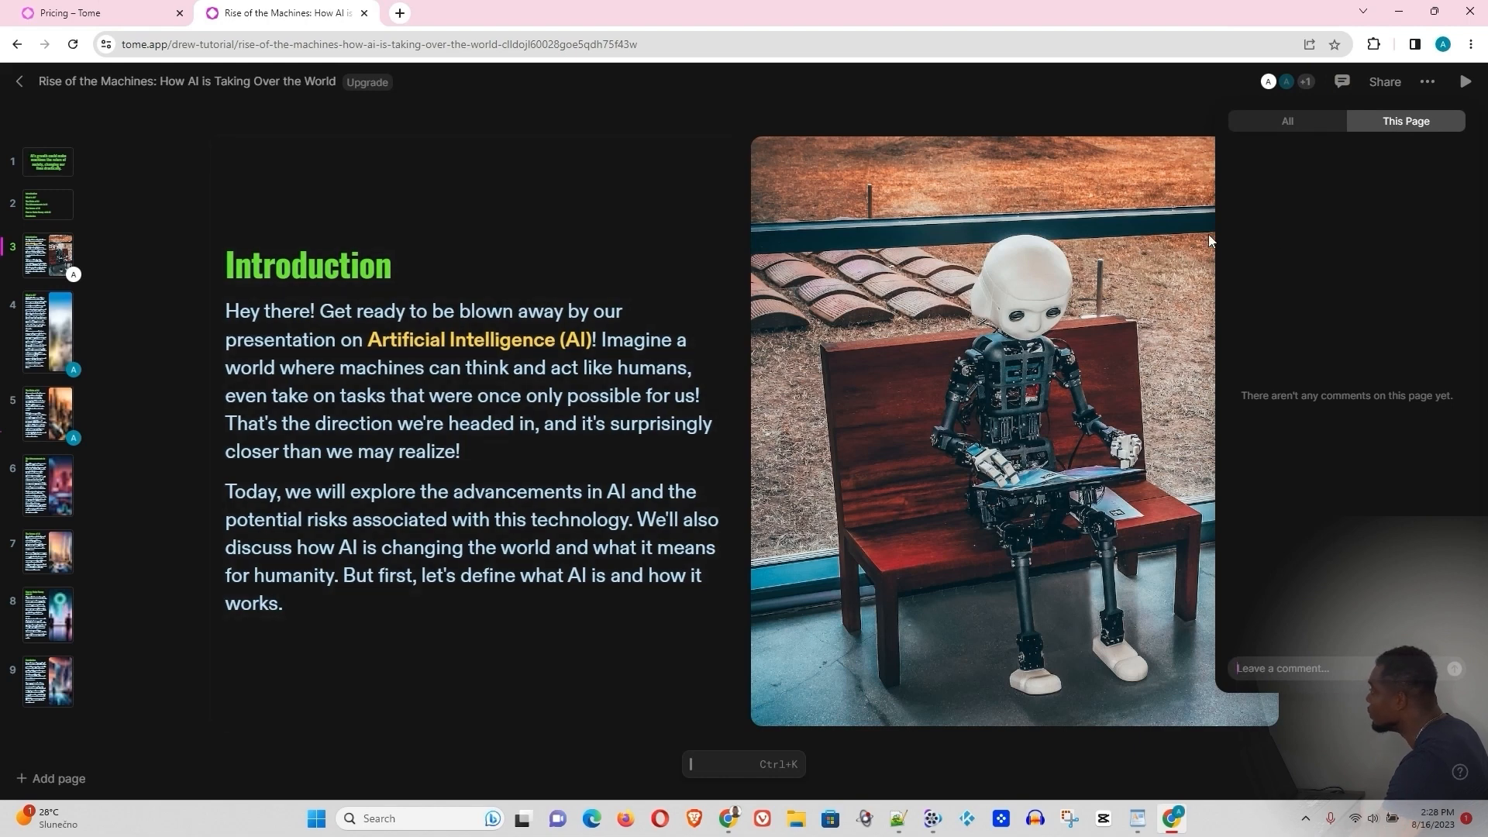
mouse_move(954, 483)
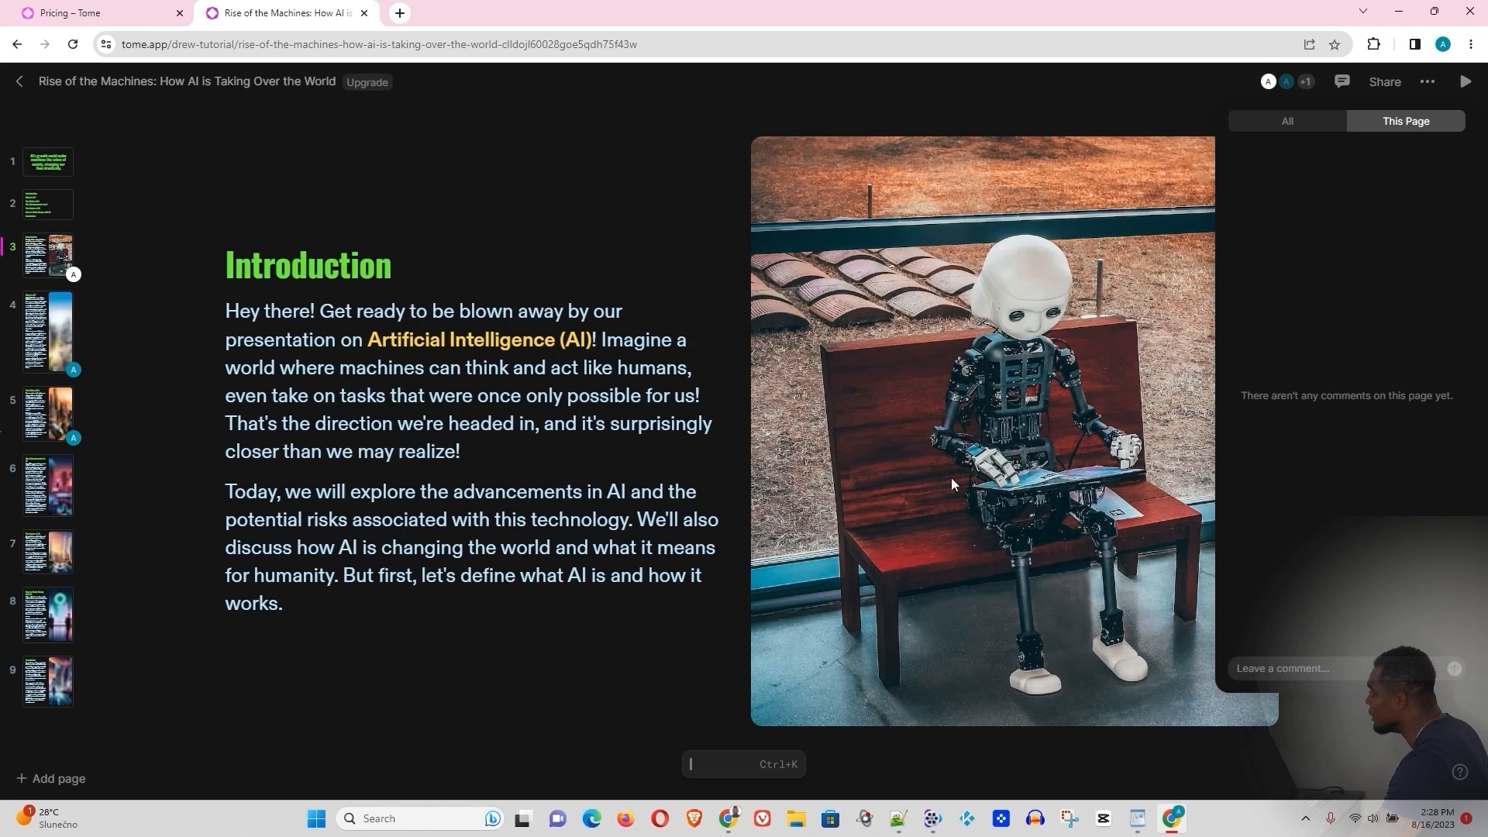
mouse_move(1305, 507)
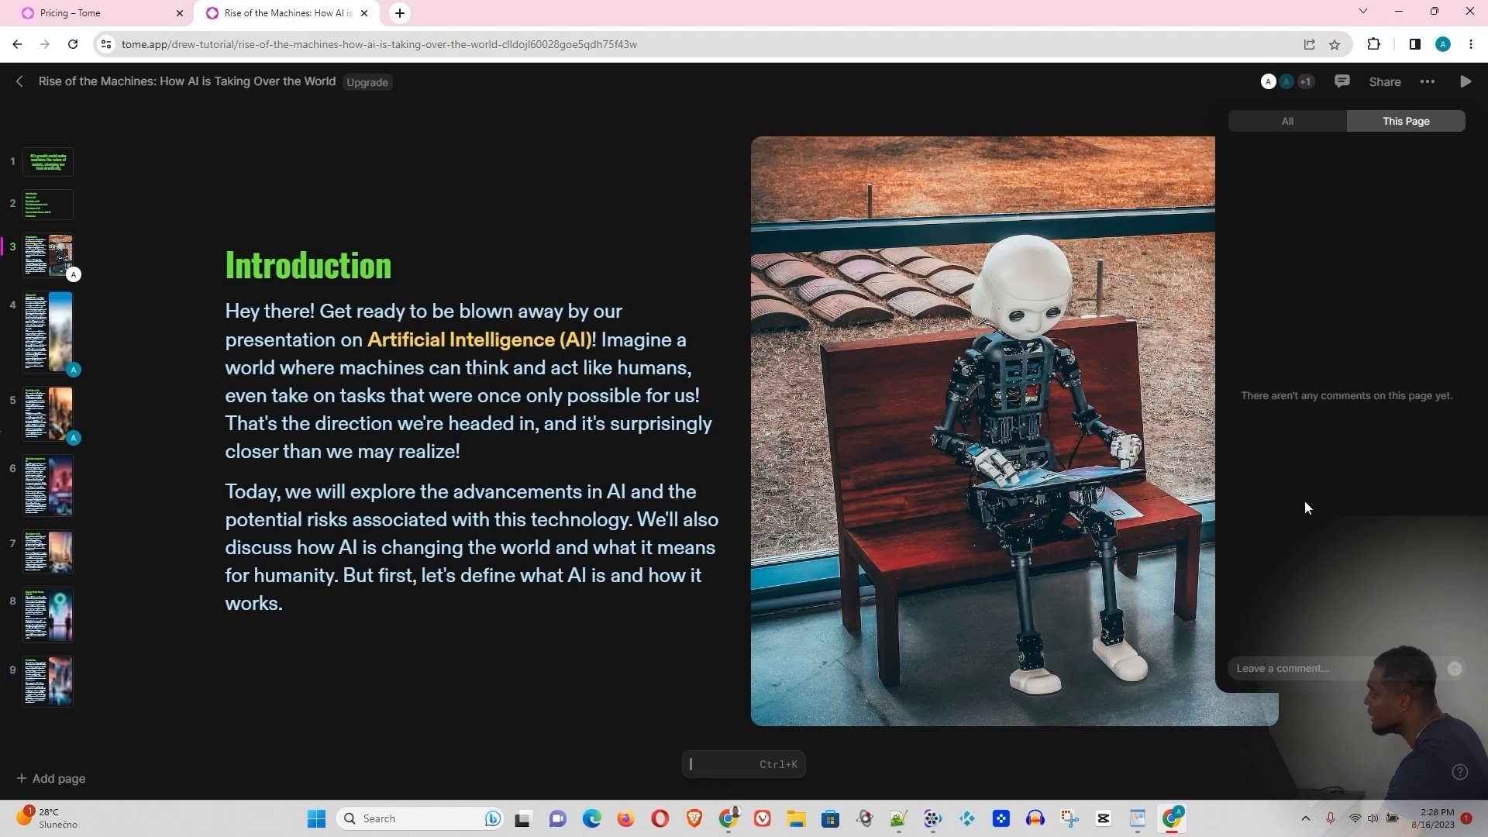
mouse_move(1386, 81)
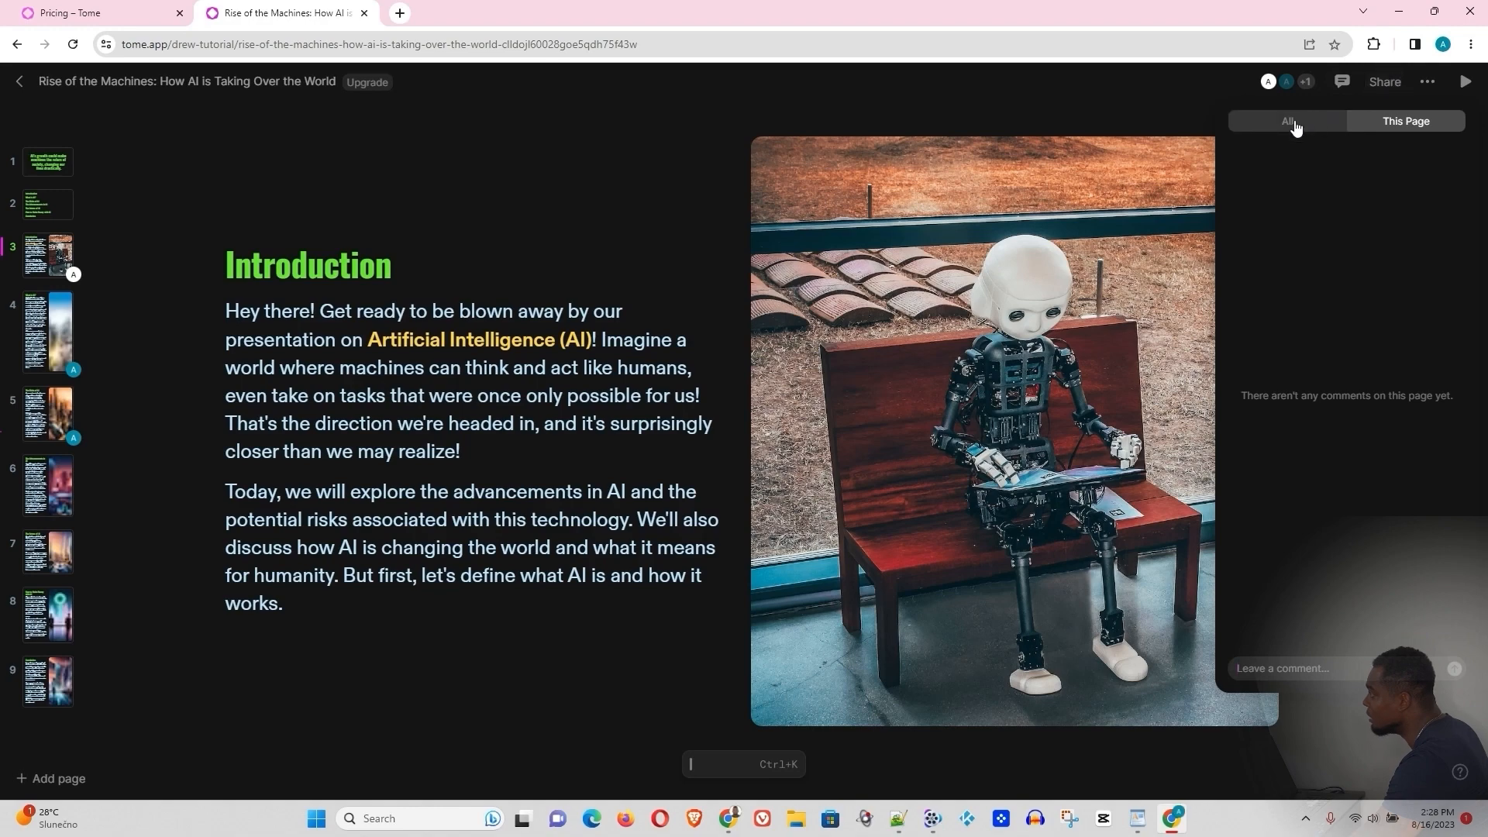
left_click(1286, 122)
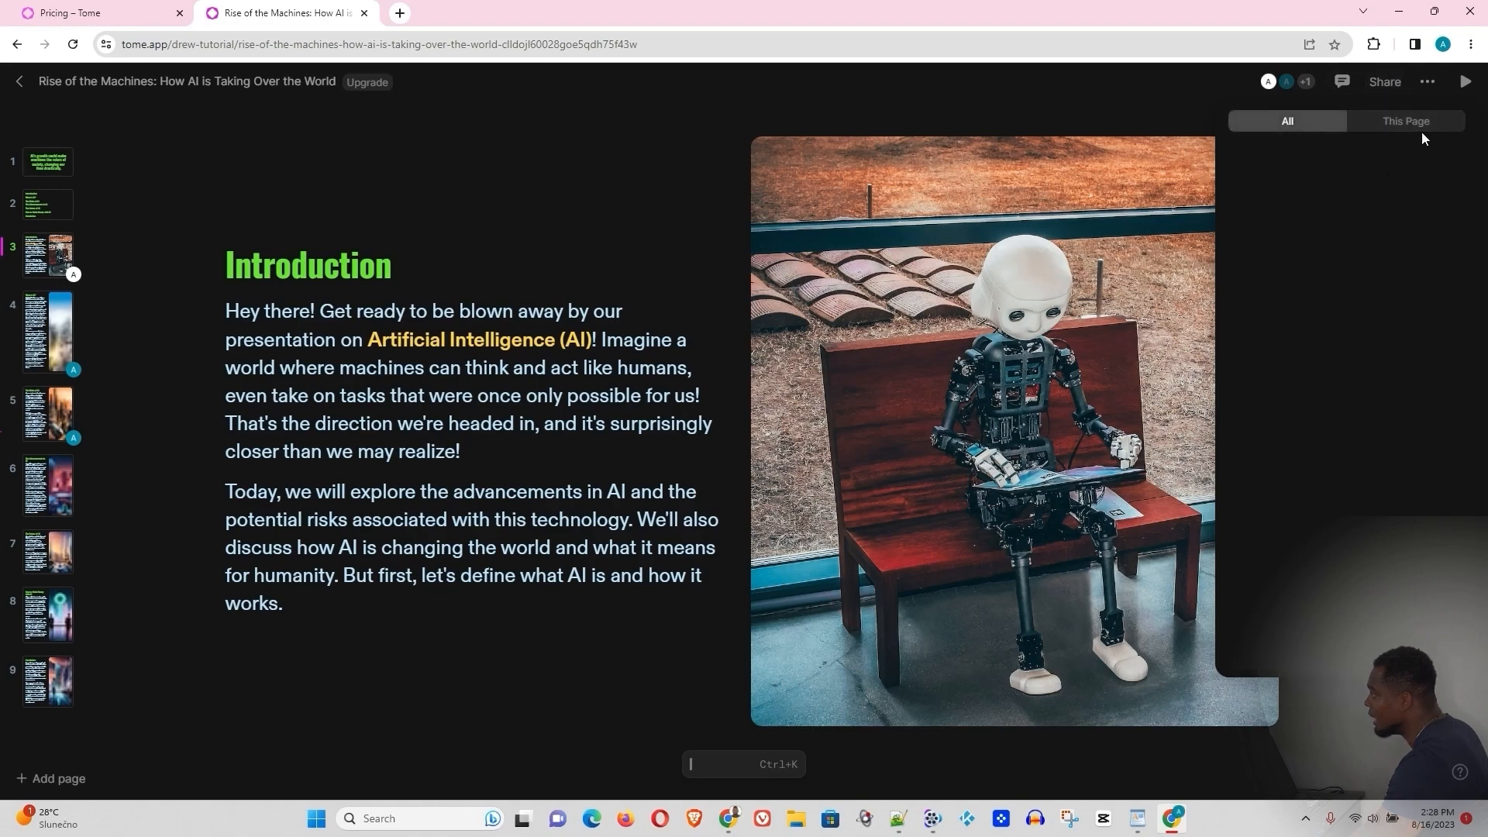
left_click(1405, 121)
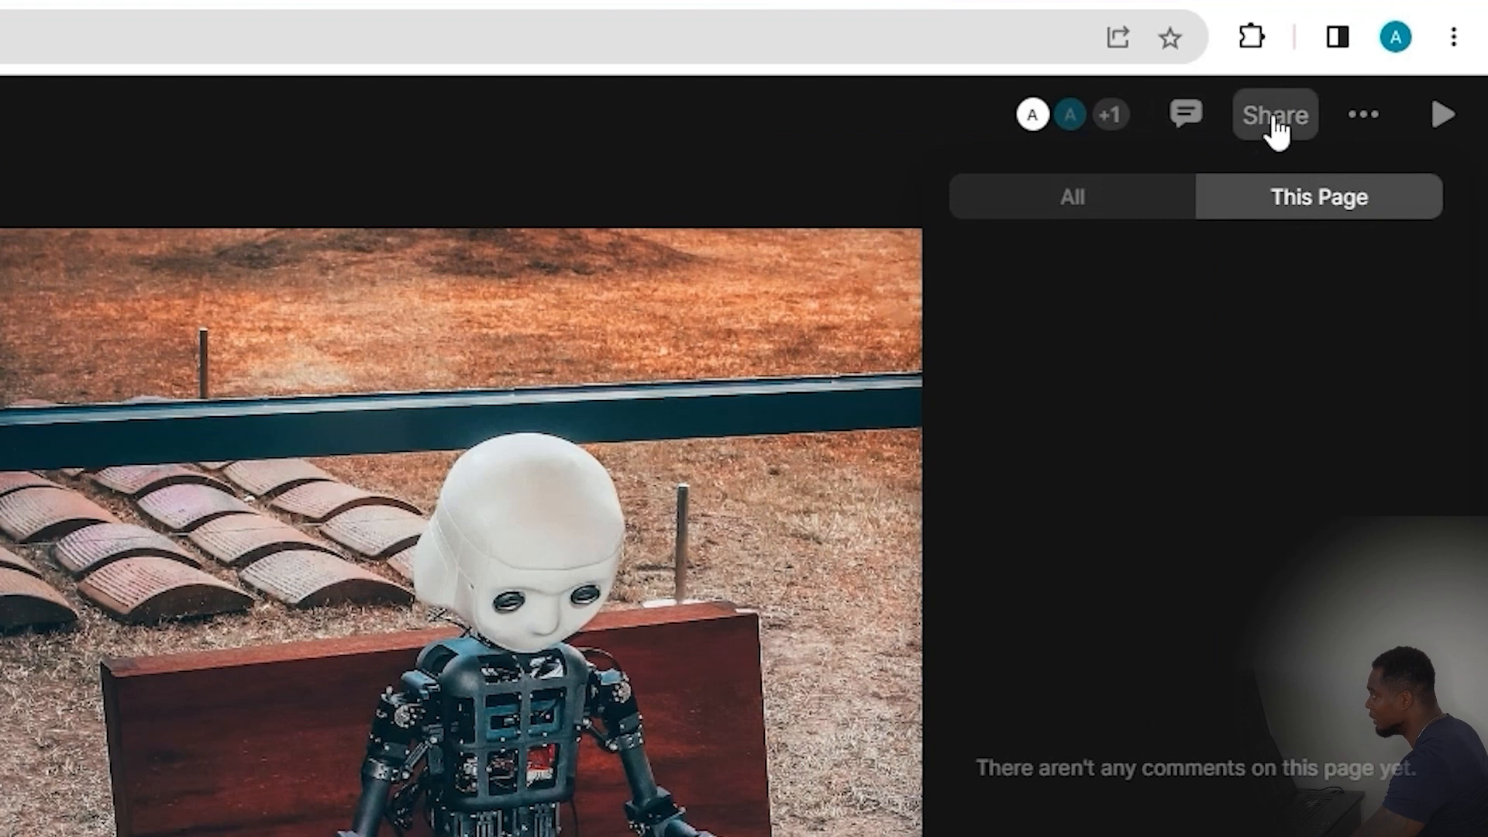
Open Share settings and dismiss the access-level dropdown without changes
left_click(1273, 114)
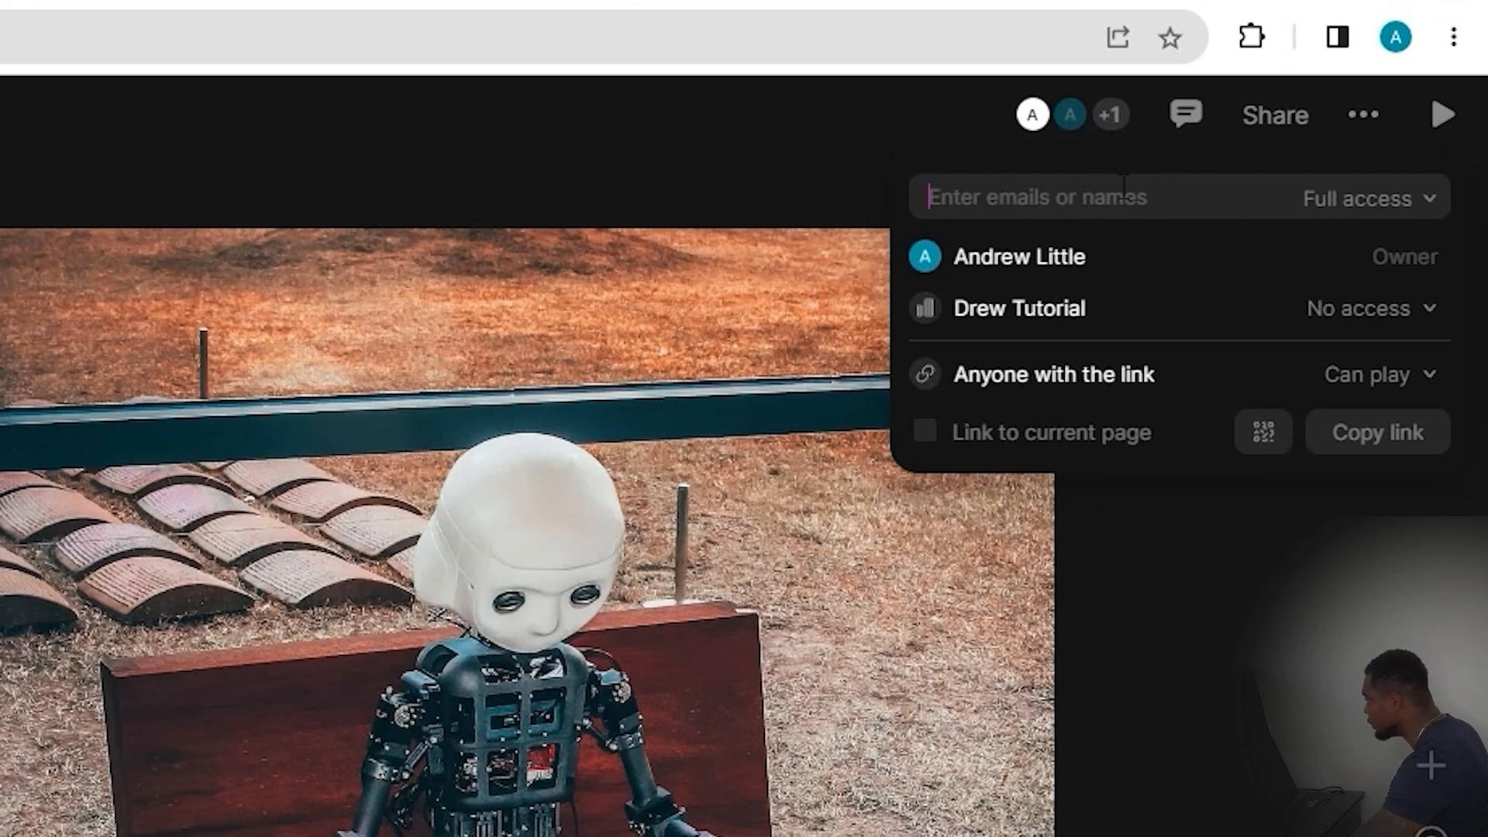
mouse_move(1414, 223)
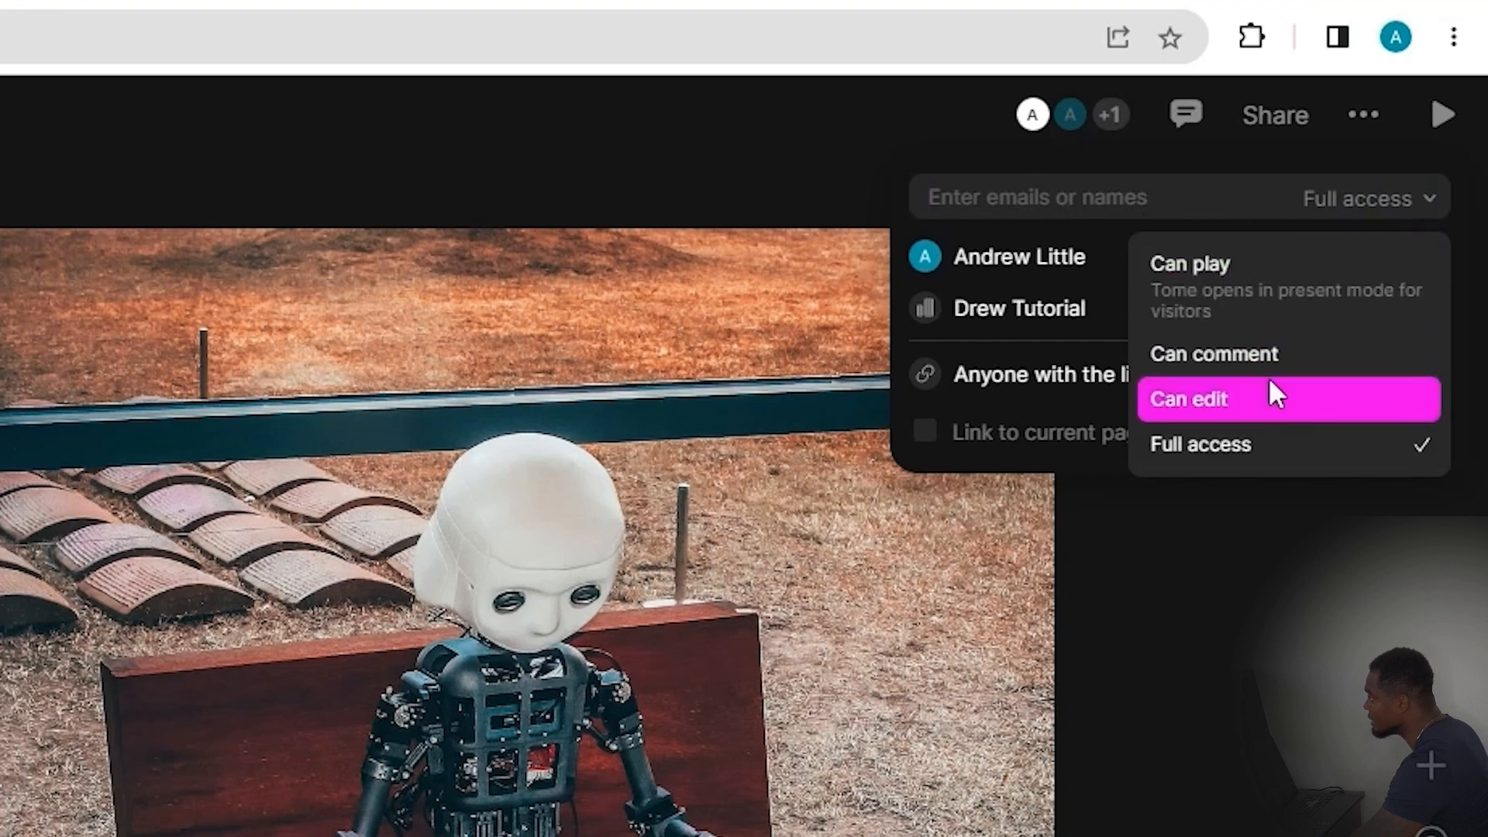
mouse_move(1262, 289)
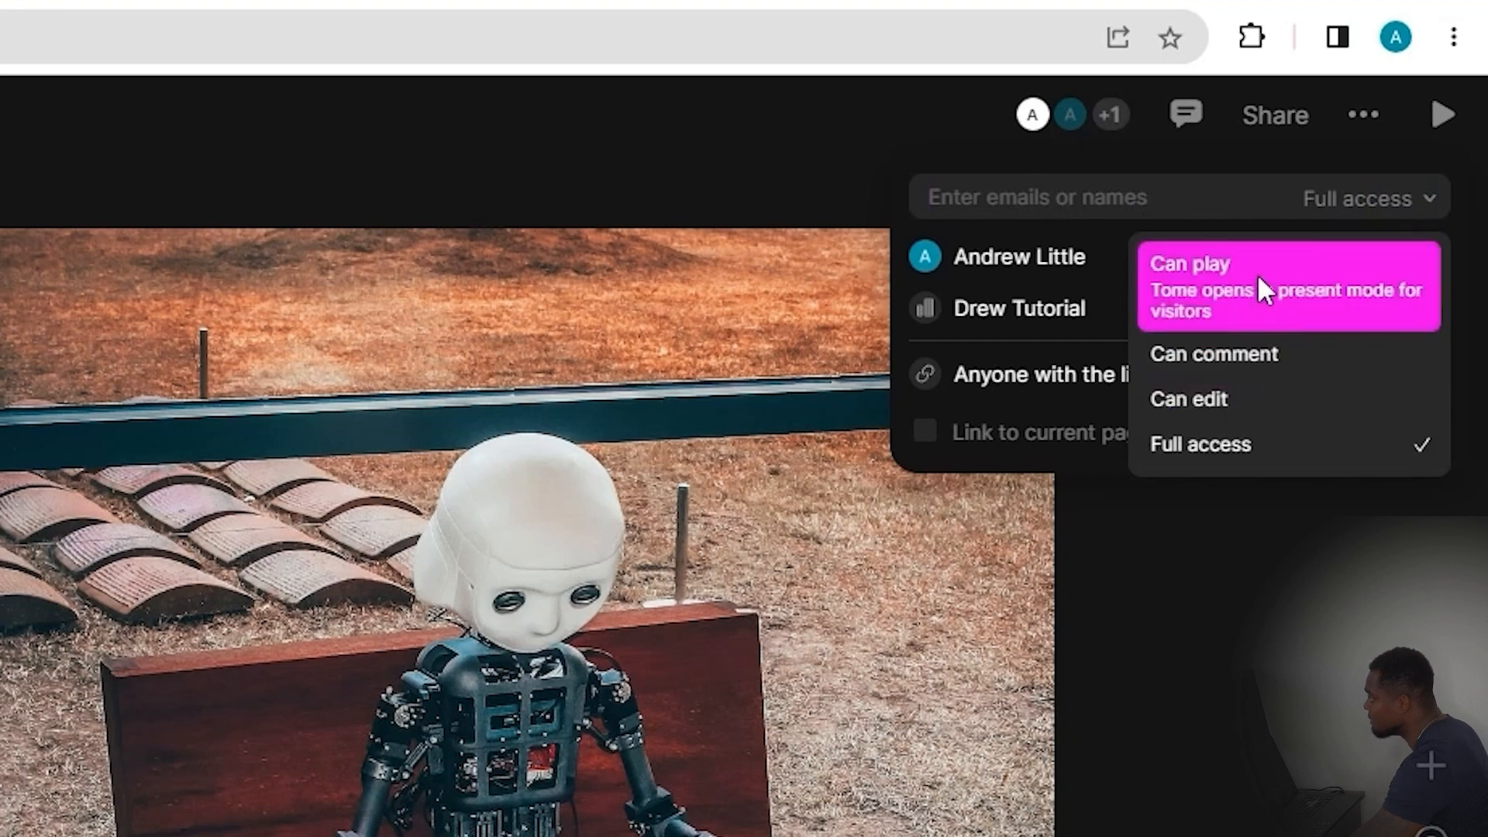
mouse_move(1253, 479)
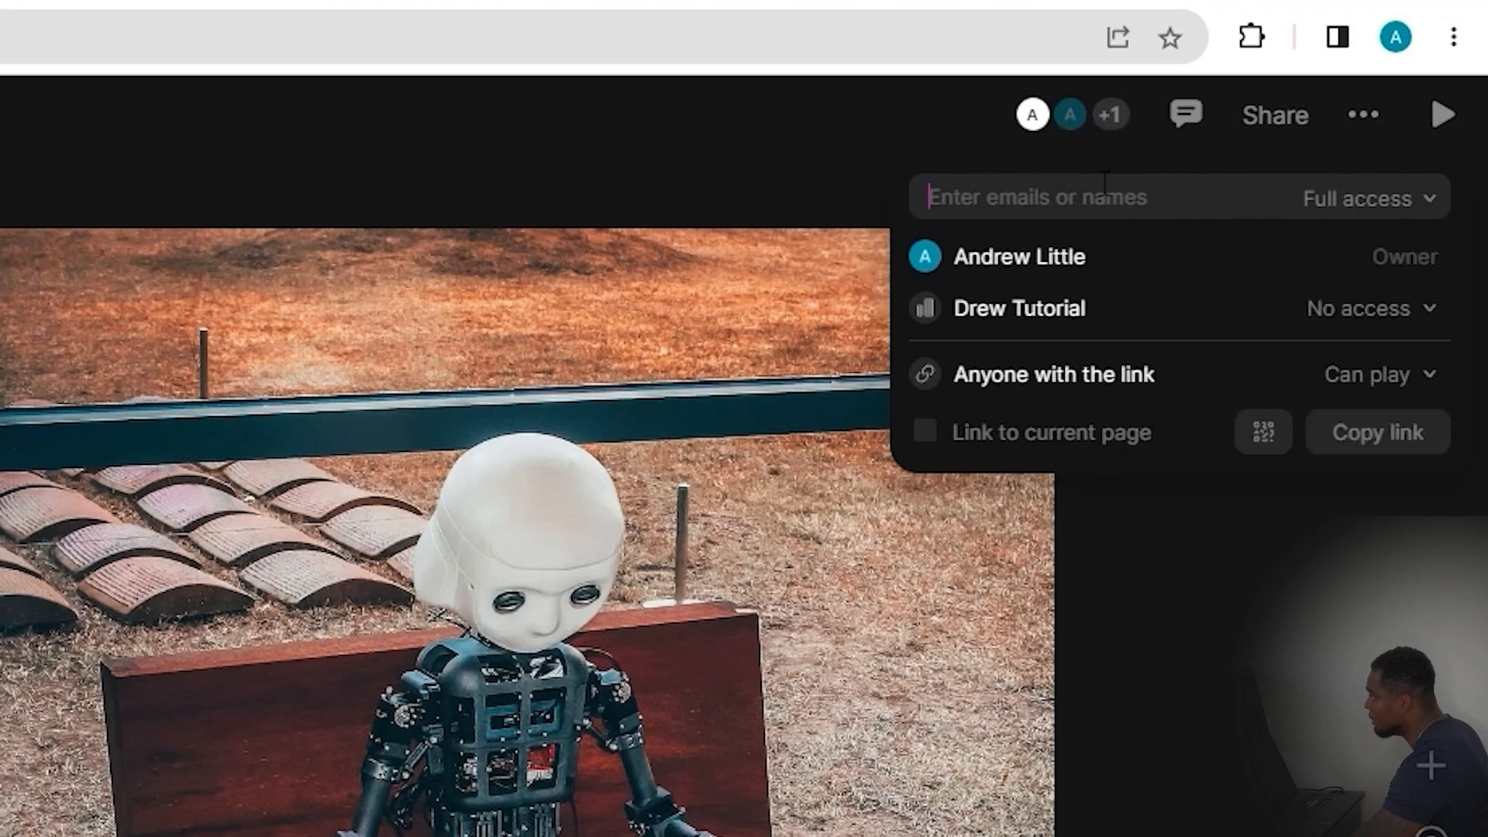
left_click(1371, 308)
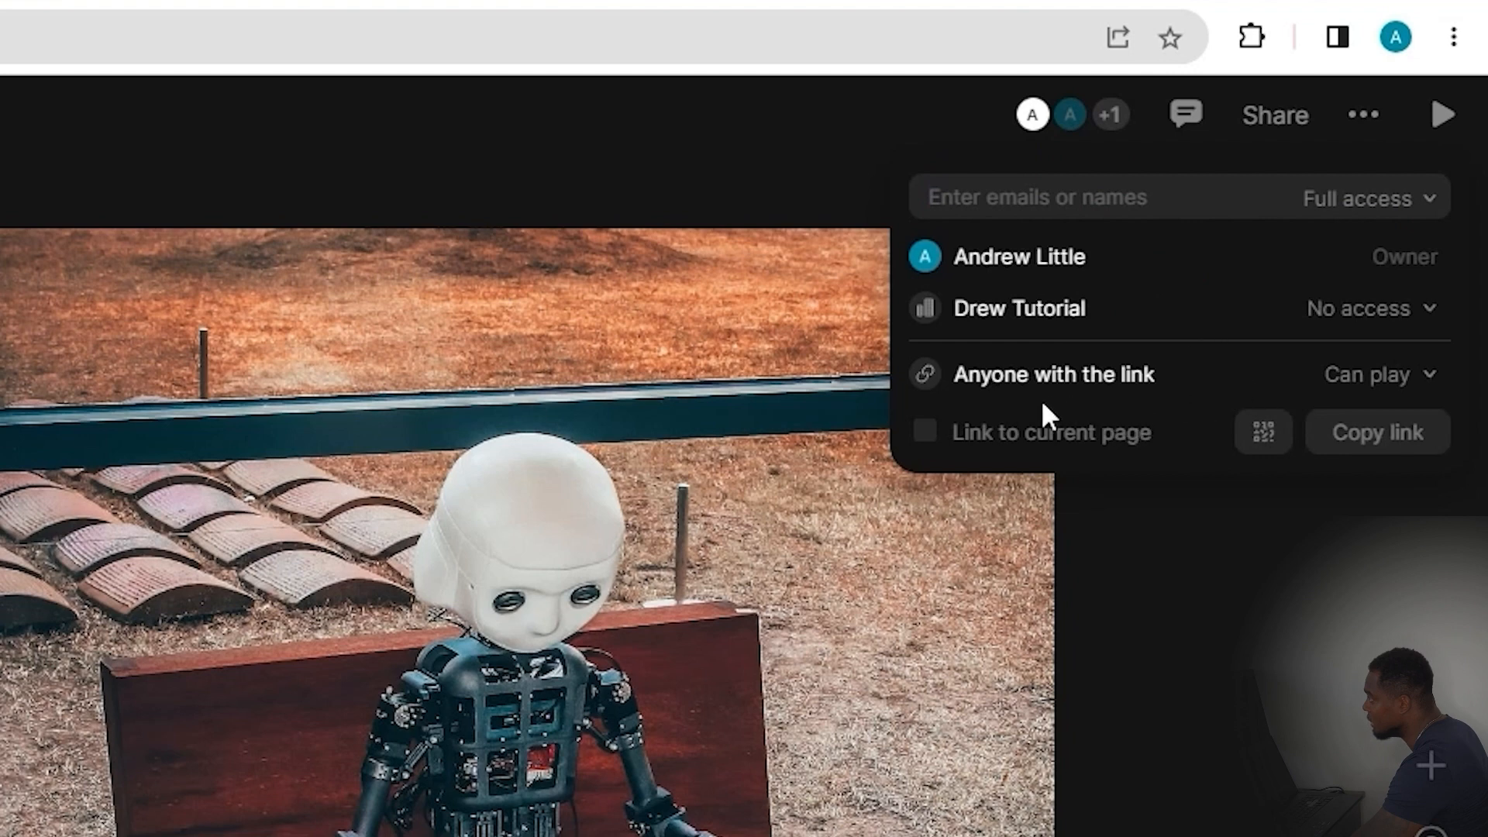
mouse_move(1374, 292)
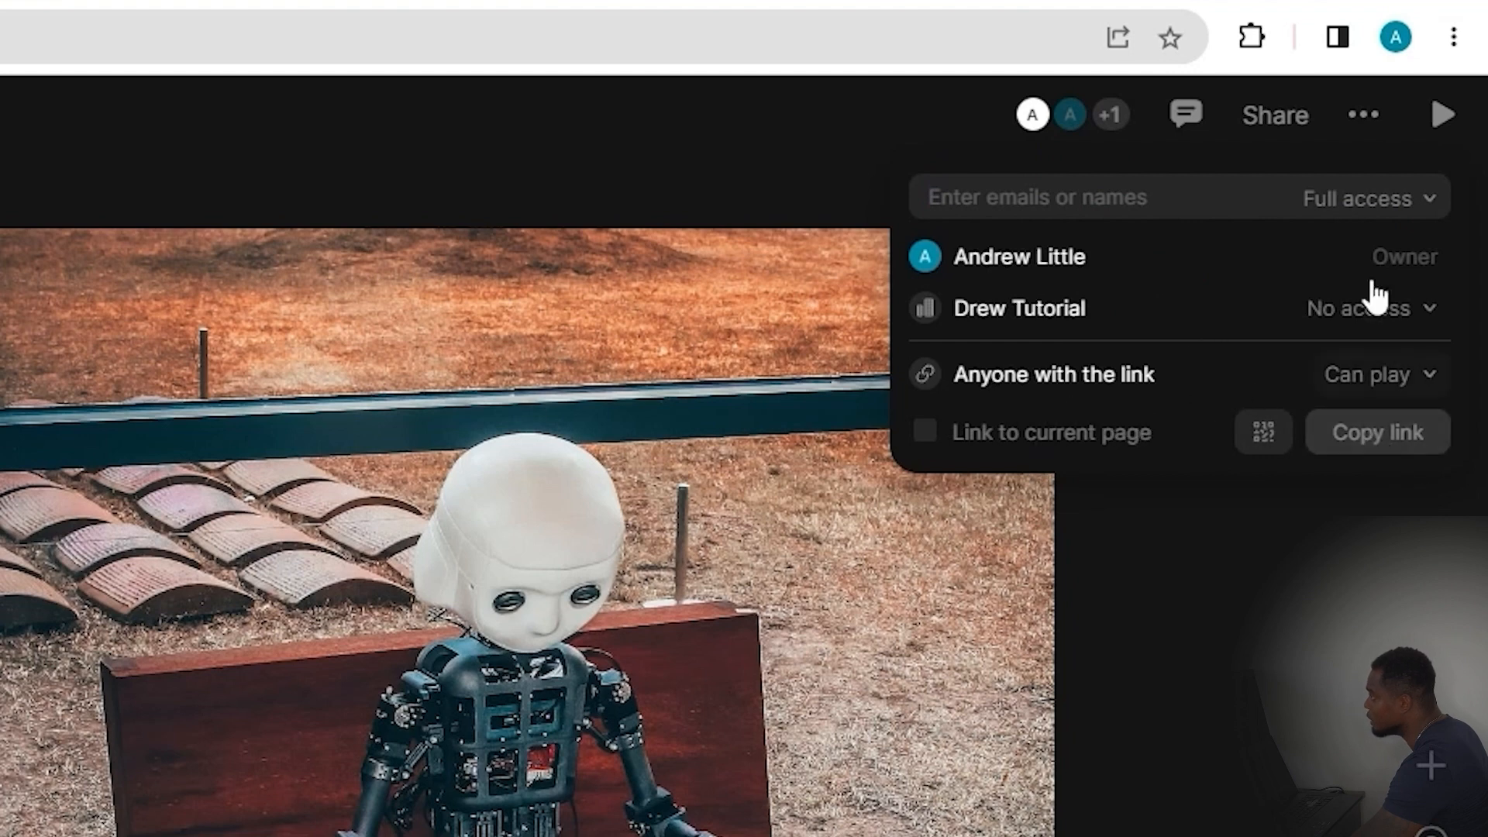
mouse_move(1365, 115)
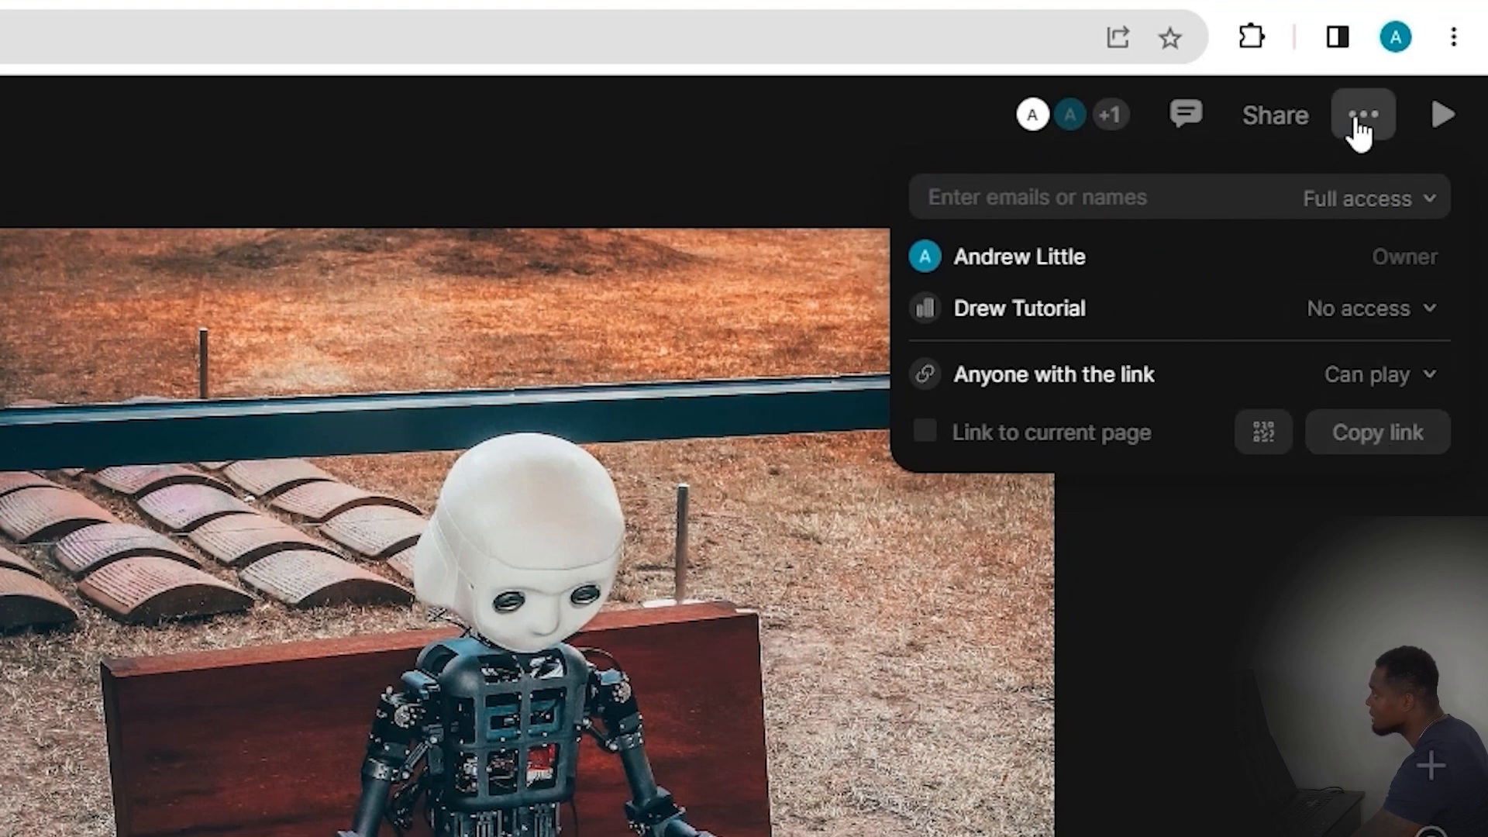
Open the deck's more-options menu listing Export to PDF and Add Logo
left_click(1364, 115)
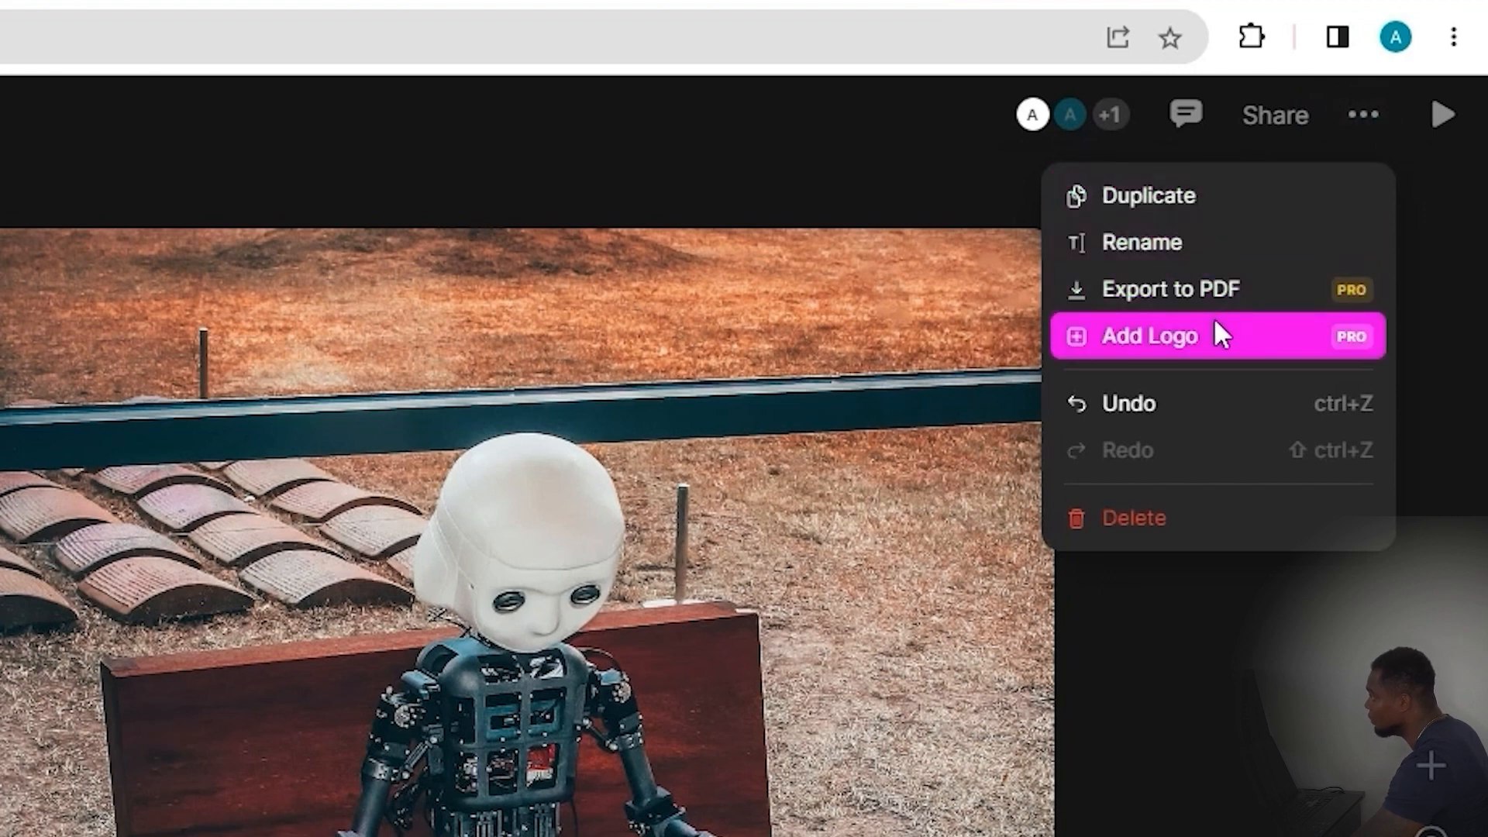
mouse_move(1218, 289)
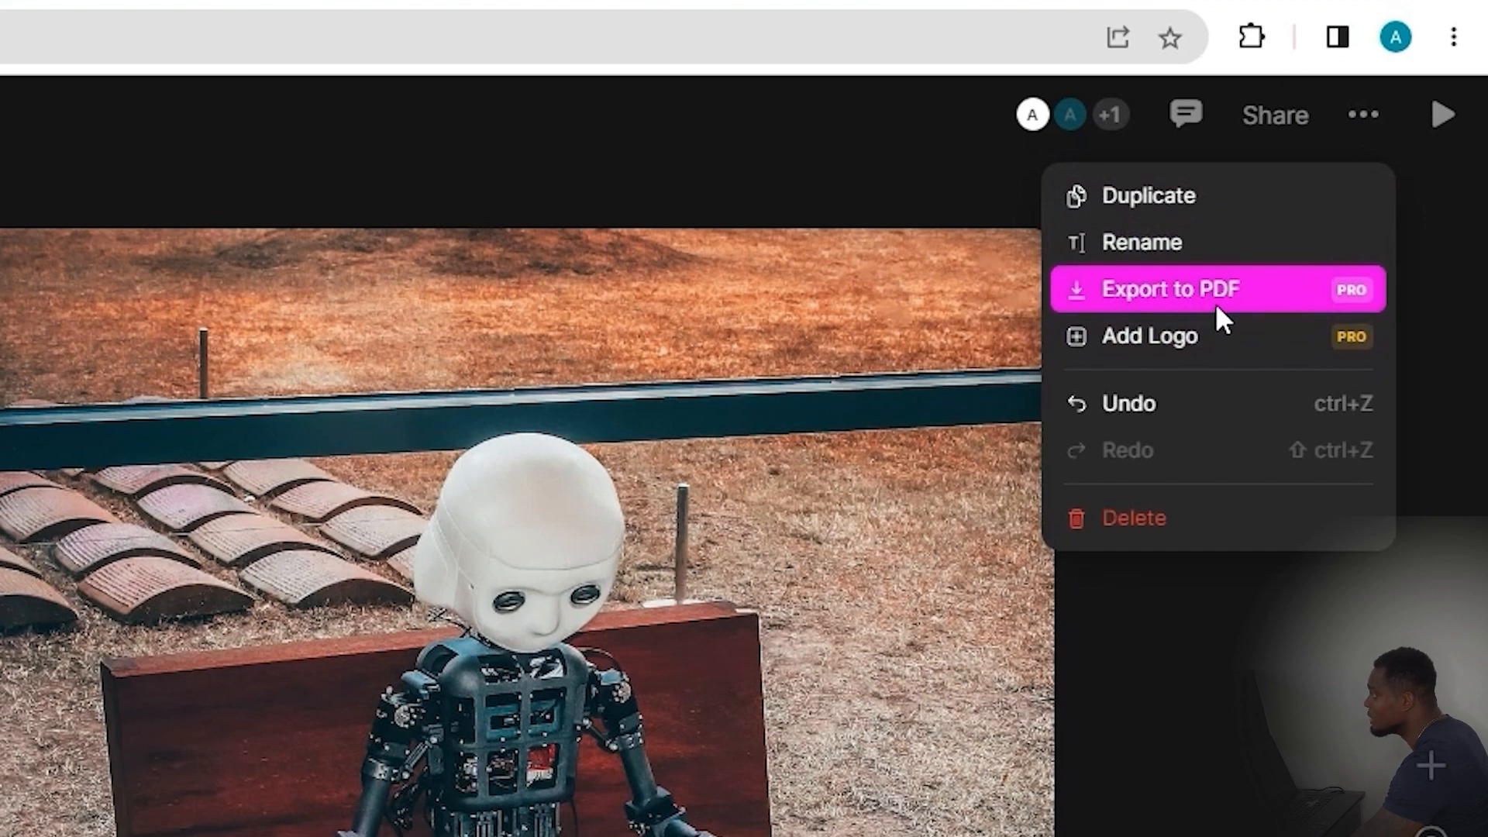
mouse_move(1253, 318)
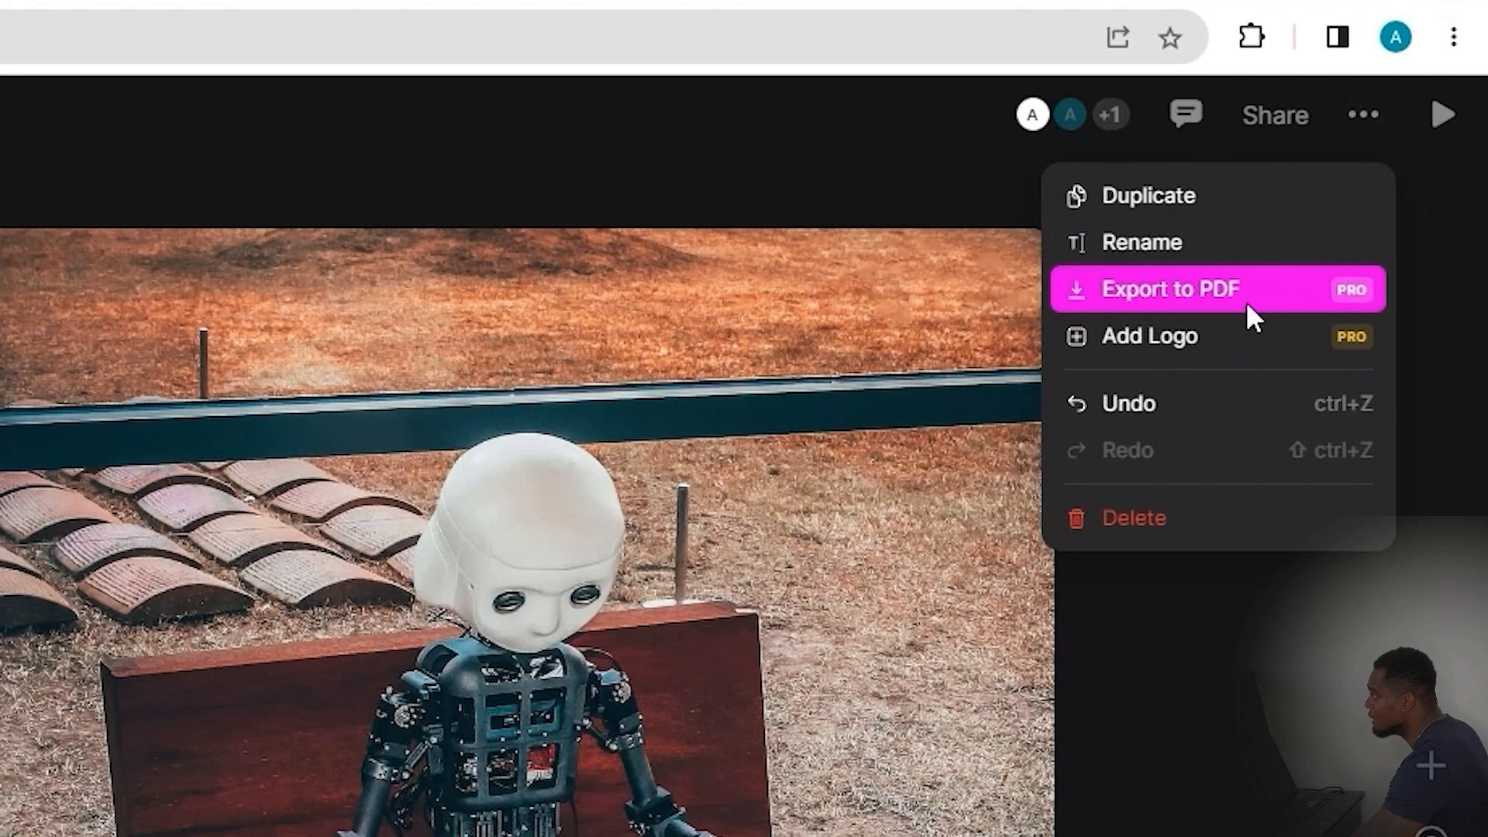
mouse_move(1168, 359)
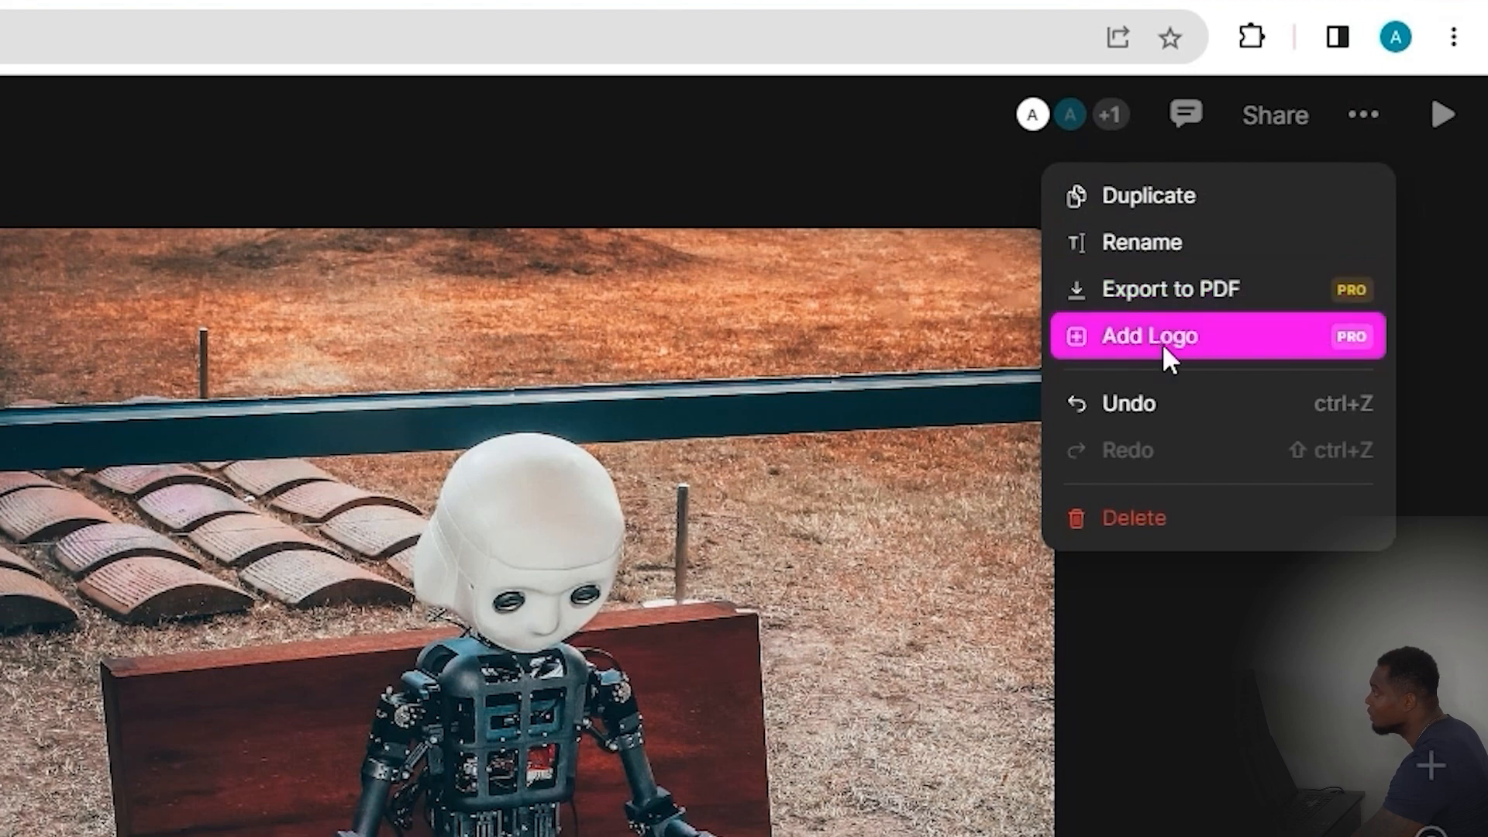
mouse_move(1184, 365)
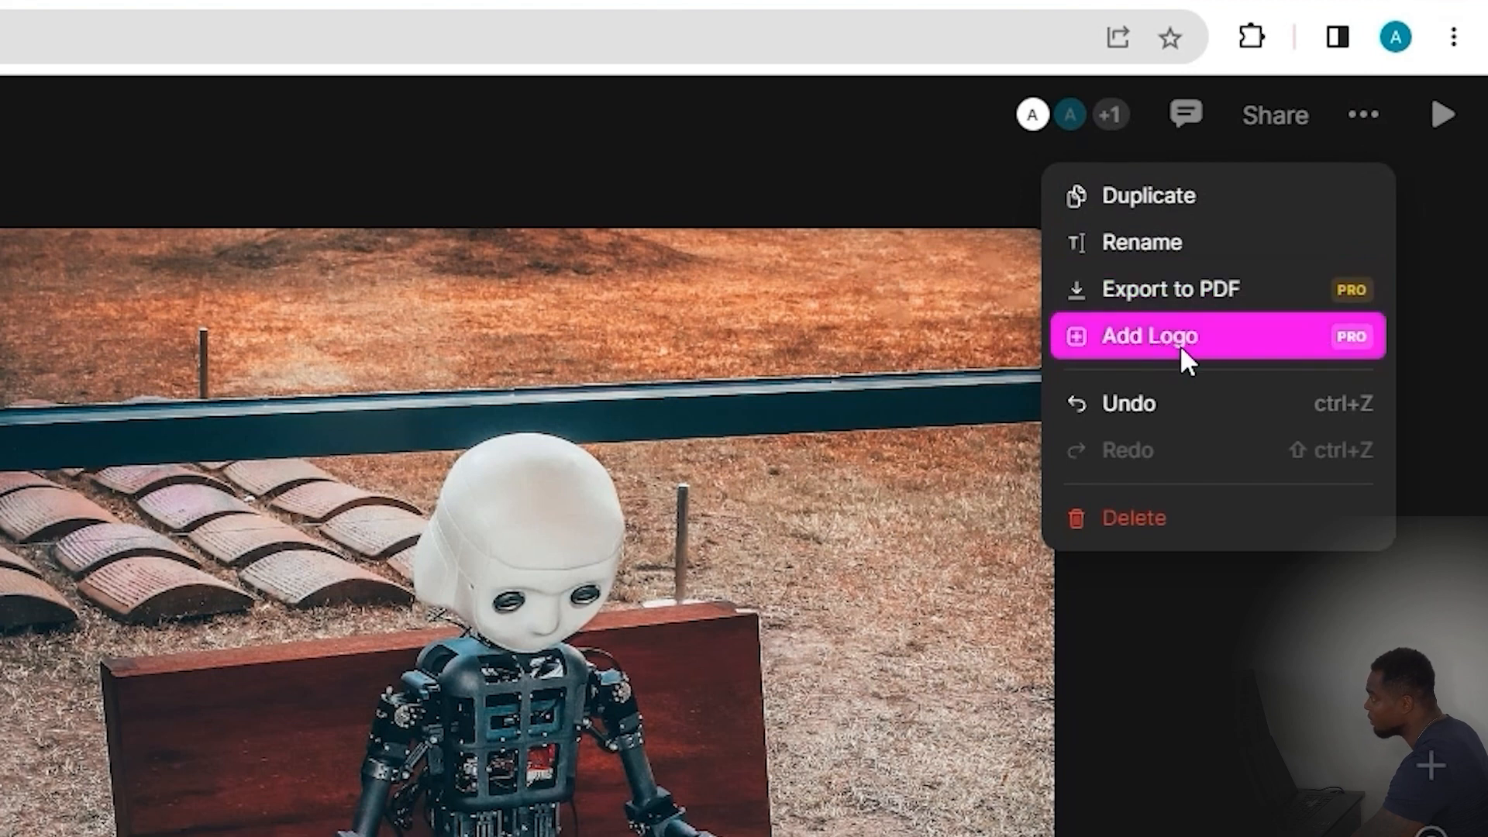
mouse_move(1203, 504)
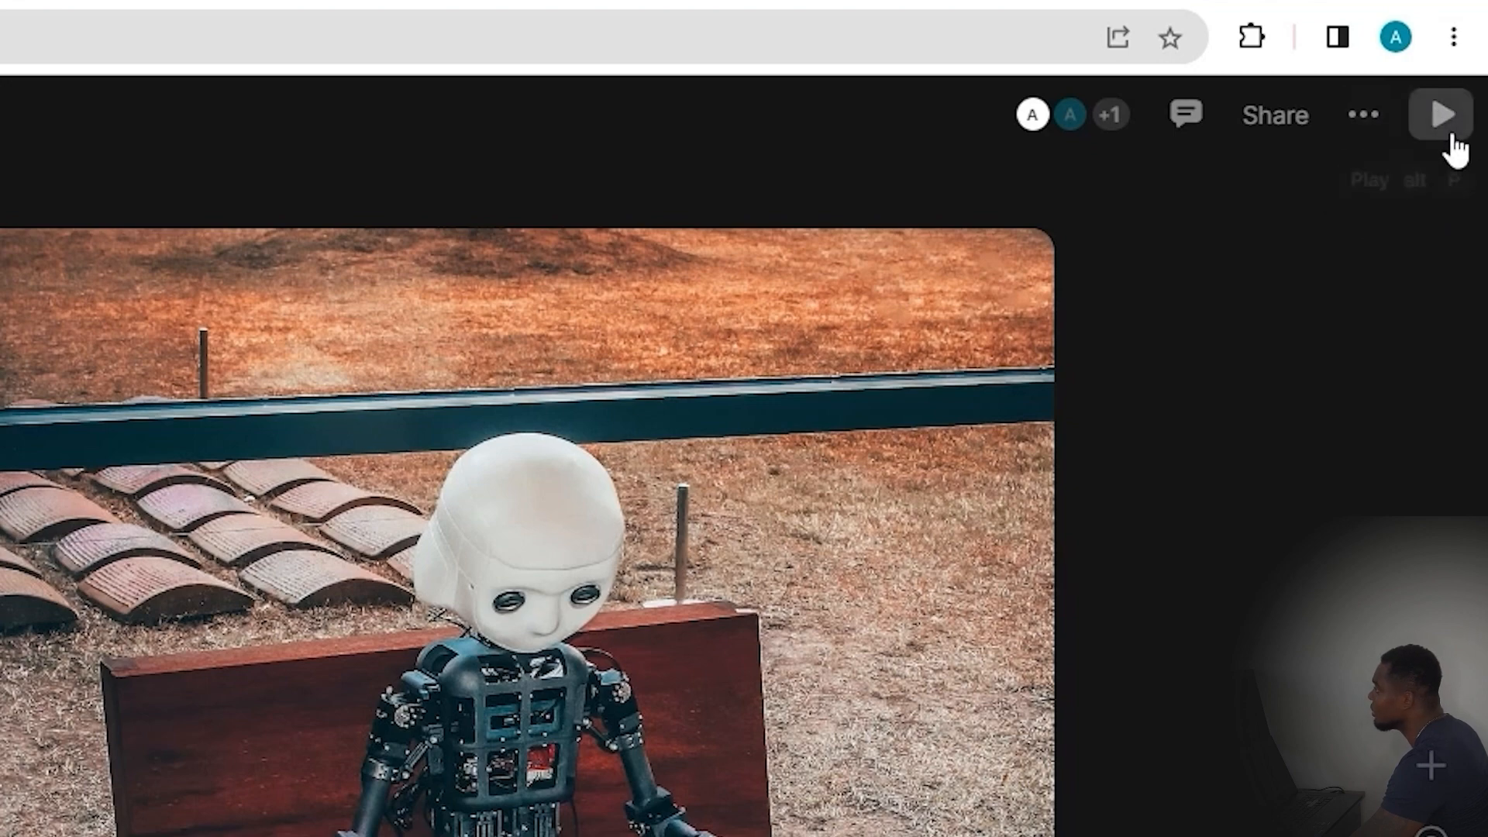
Present the deck through to its Conclusion page, then go back to the example gallery
left_click(1441, 114)
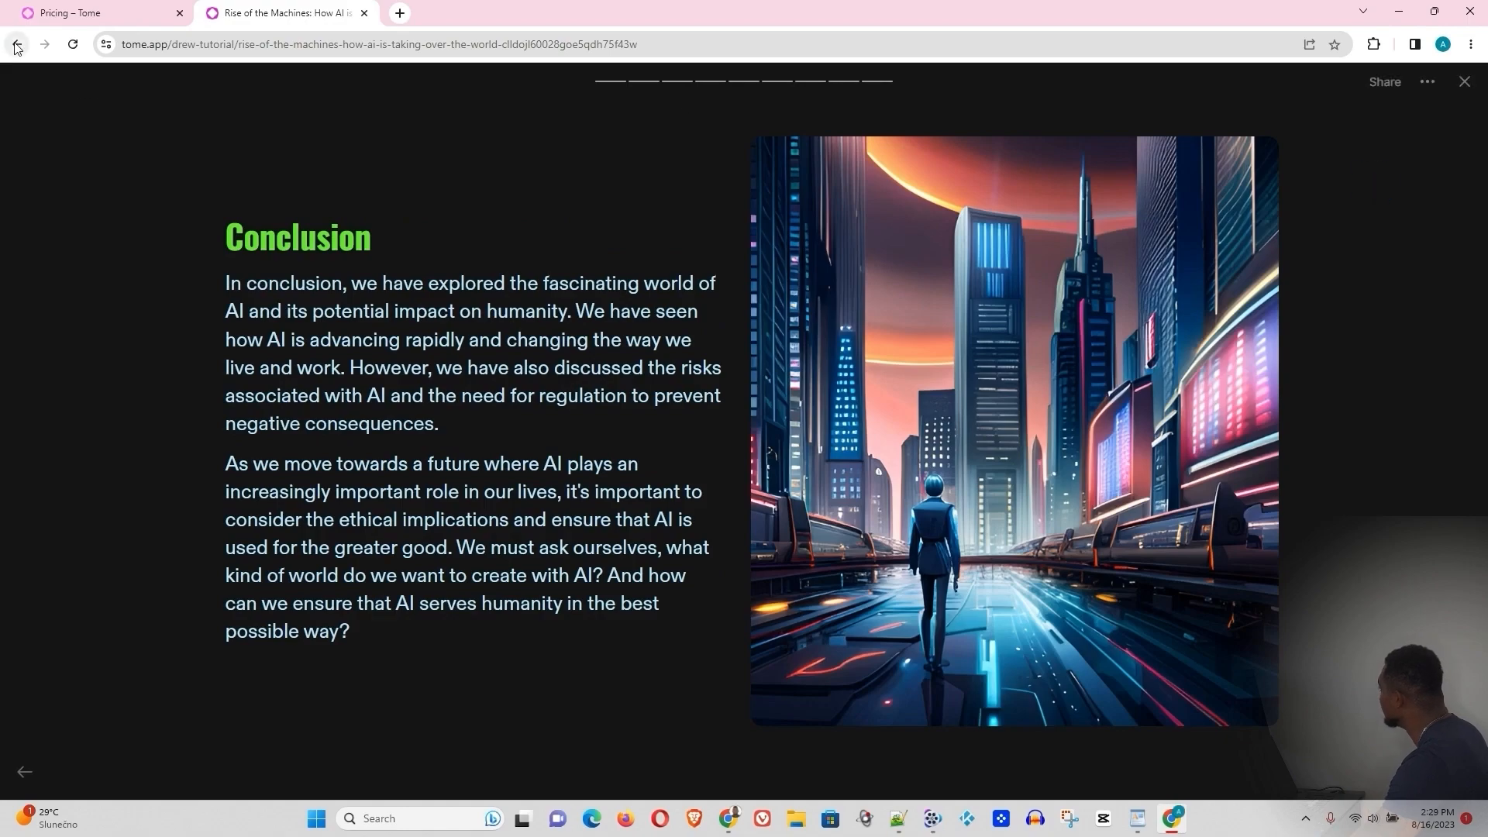
left_click(15, 45)
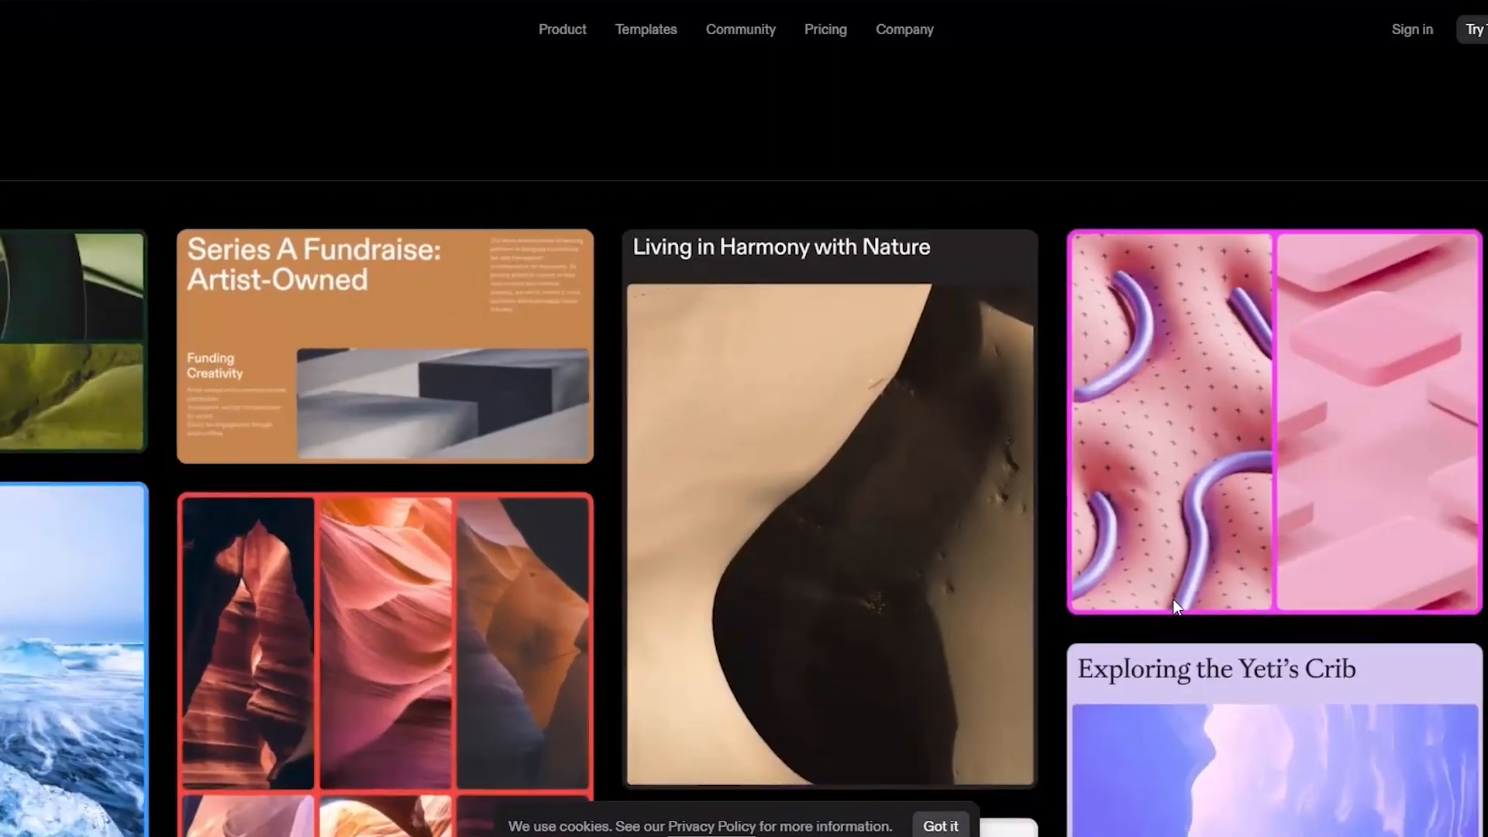
Scroll the example gallery and open the 'Living in Harmony with Nature' deck
scroll("down", 3)
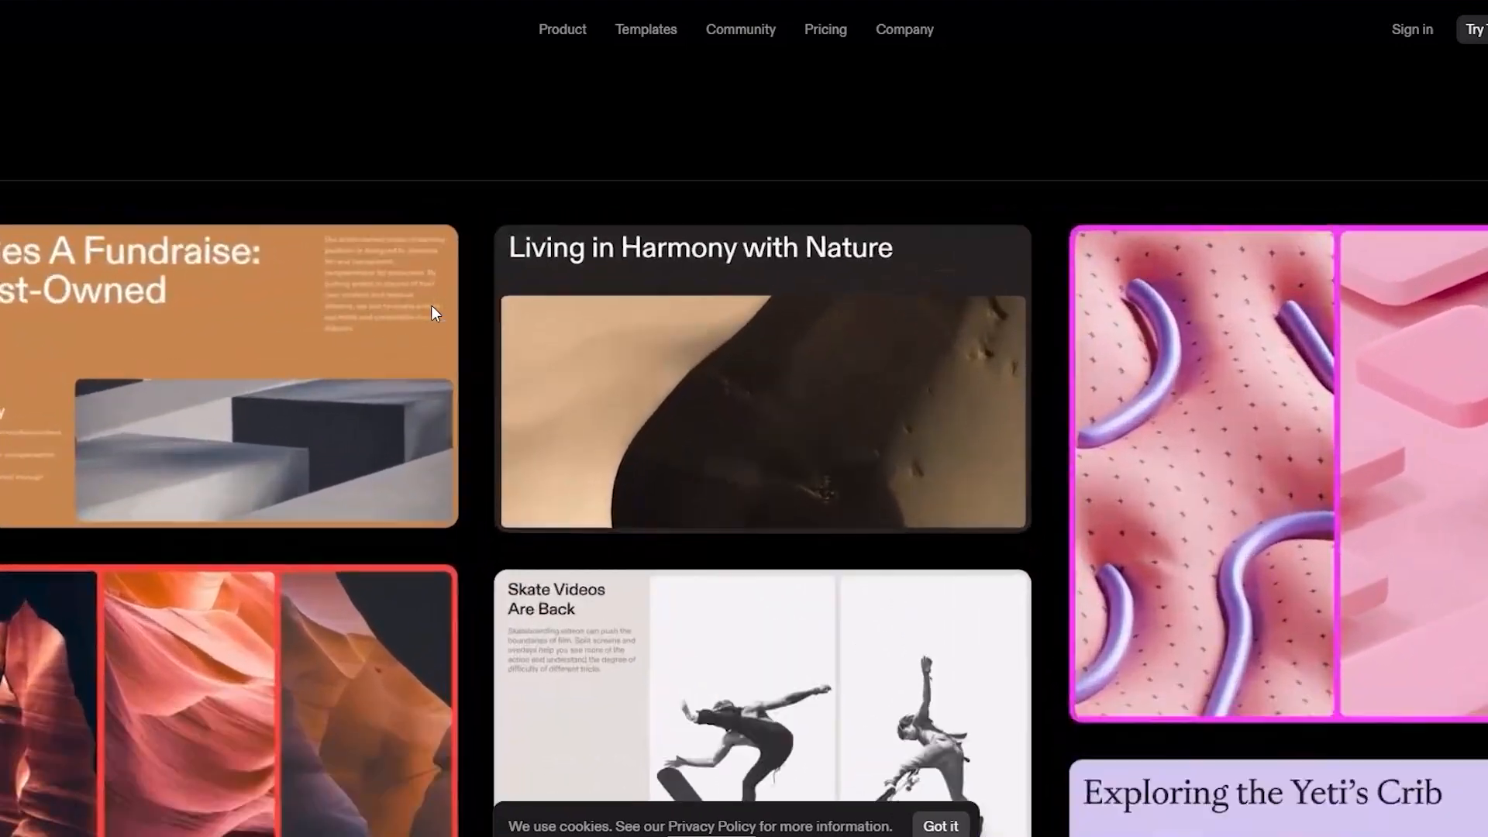
left_click(762, 380)
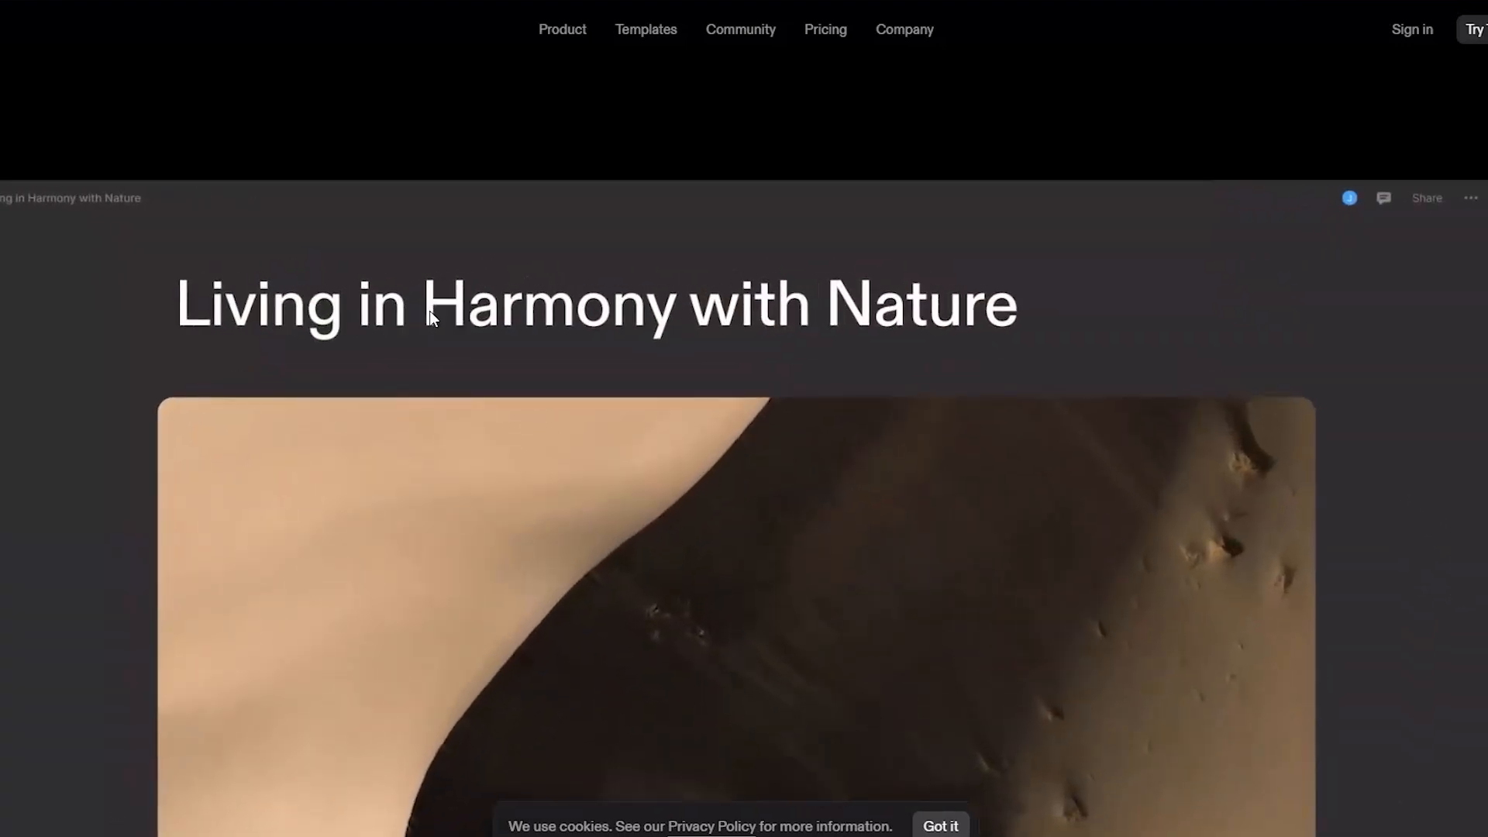